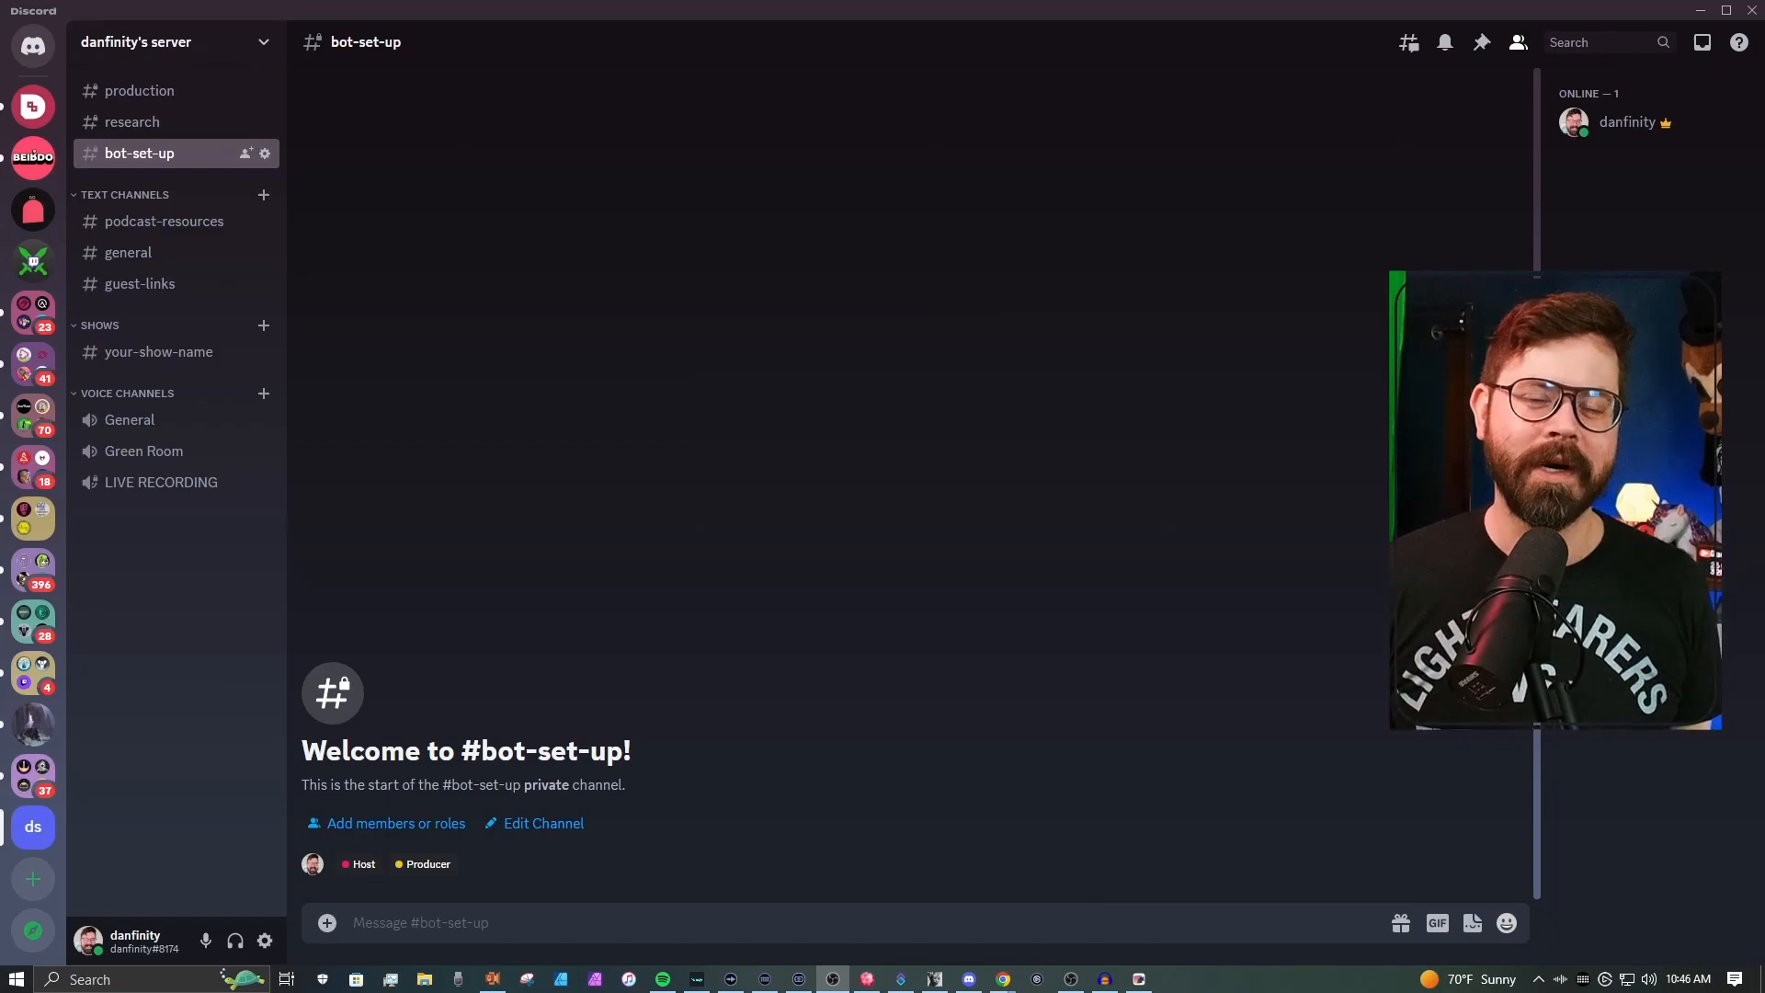
pyautogui.moveTo(292, 784)
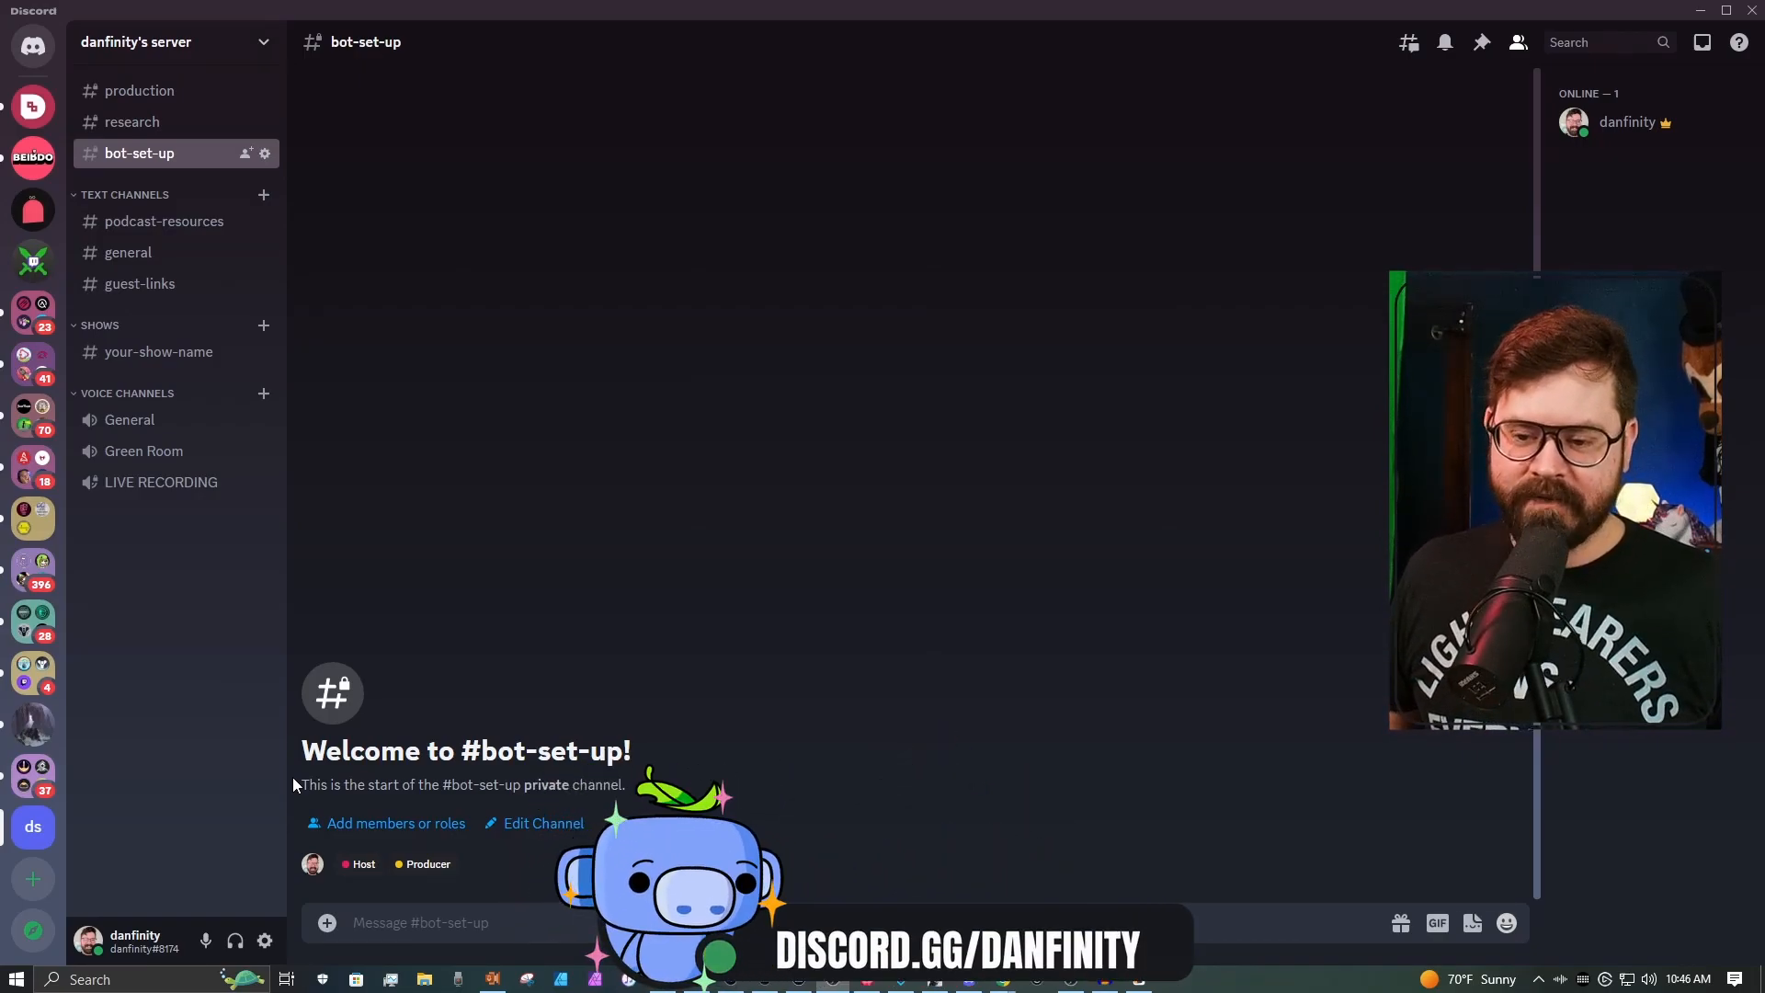
pyautogui.moveTo(280, 661)
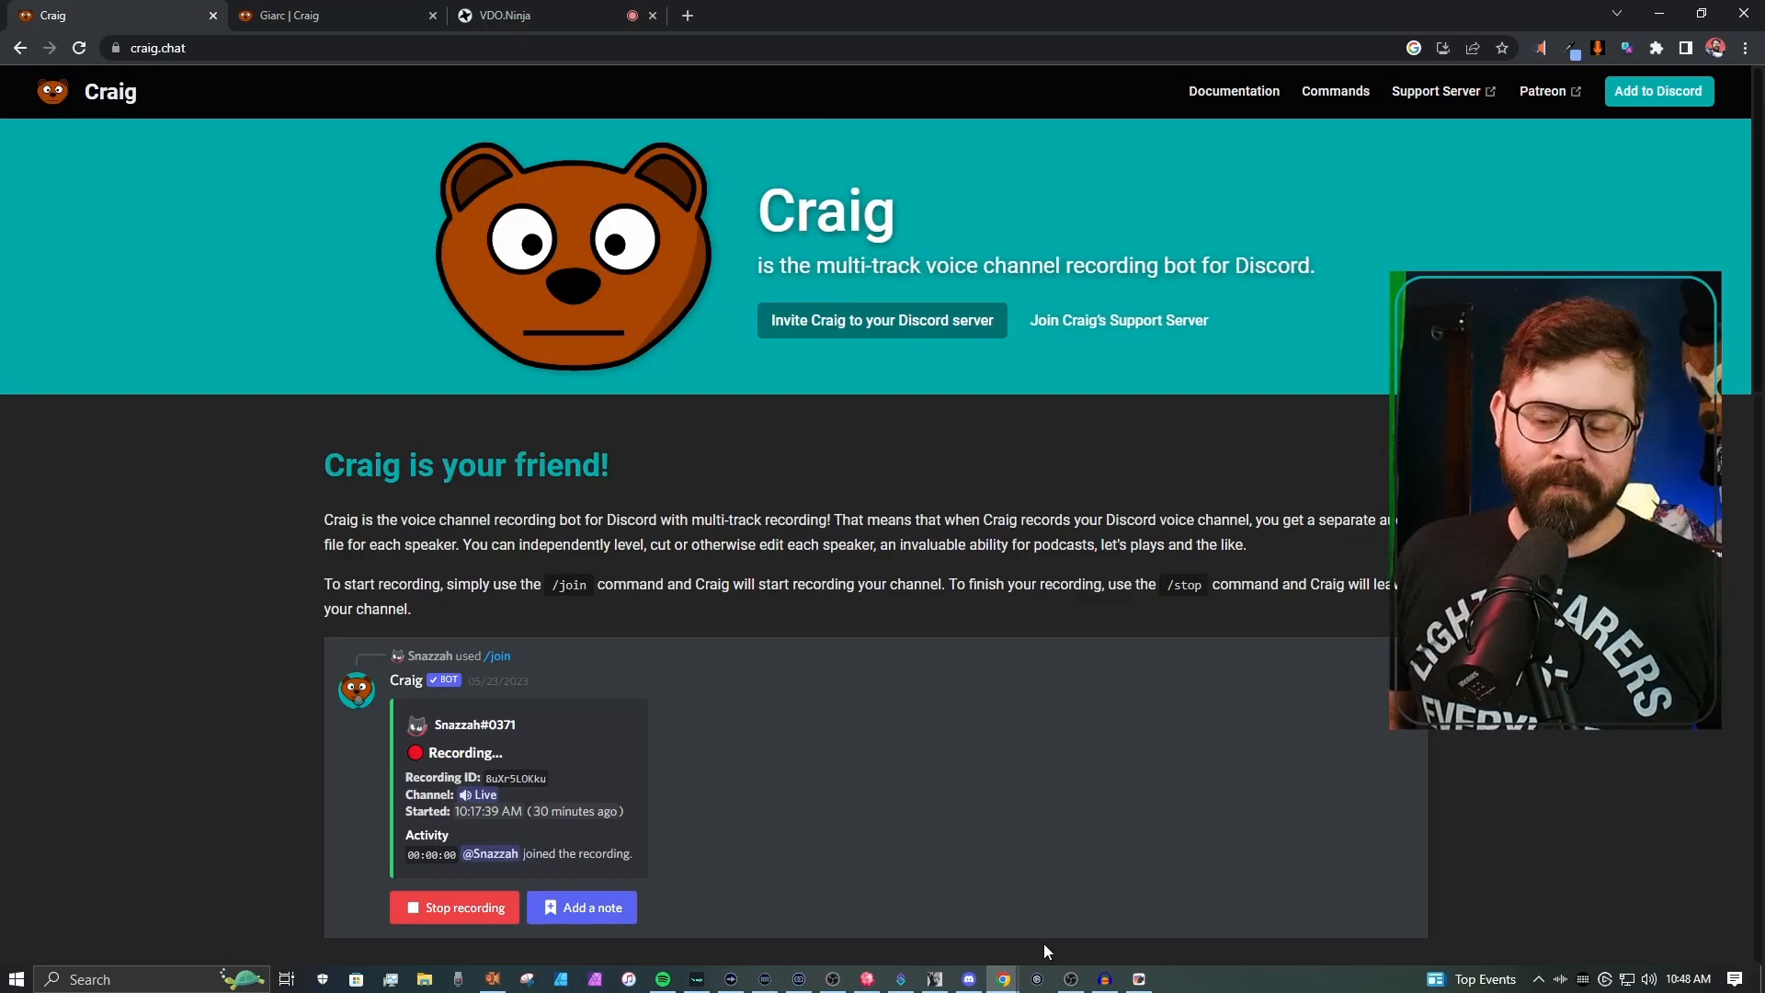
pyautogui.moveTo(1615, 124)
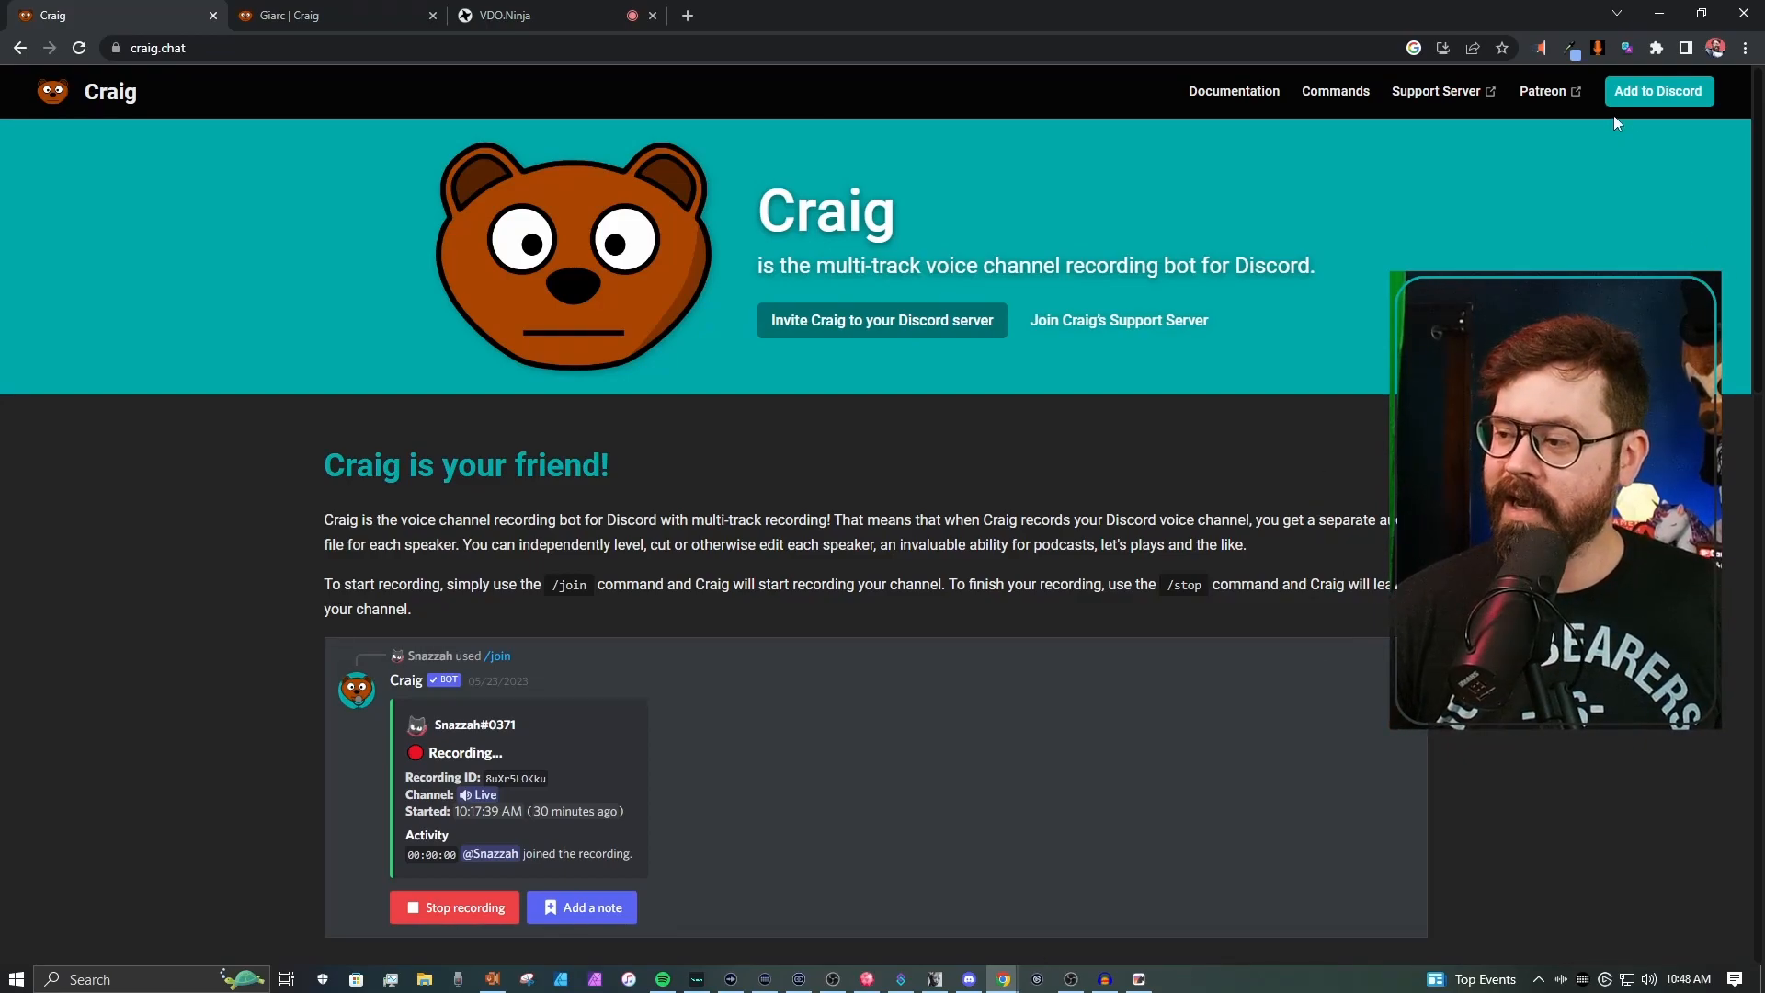
# Step: Add Craig to danfinity's podcast server, authorizing its permissions and passing the hCaptcha check
pyautogui.click(1656, 91)
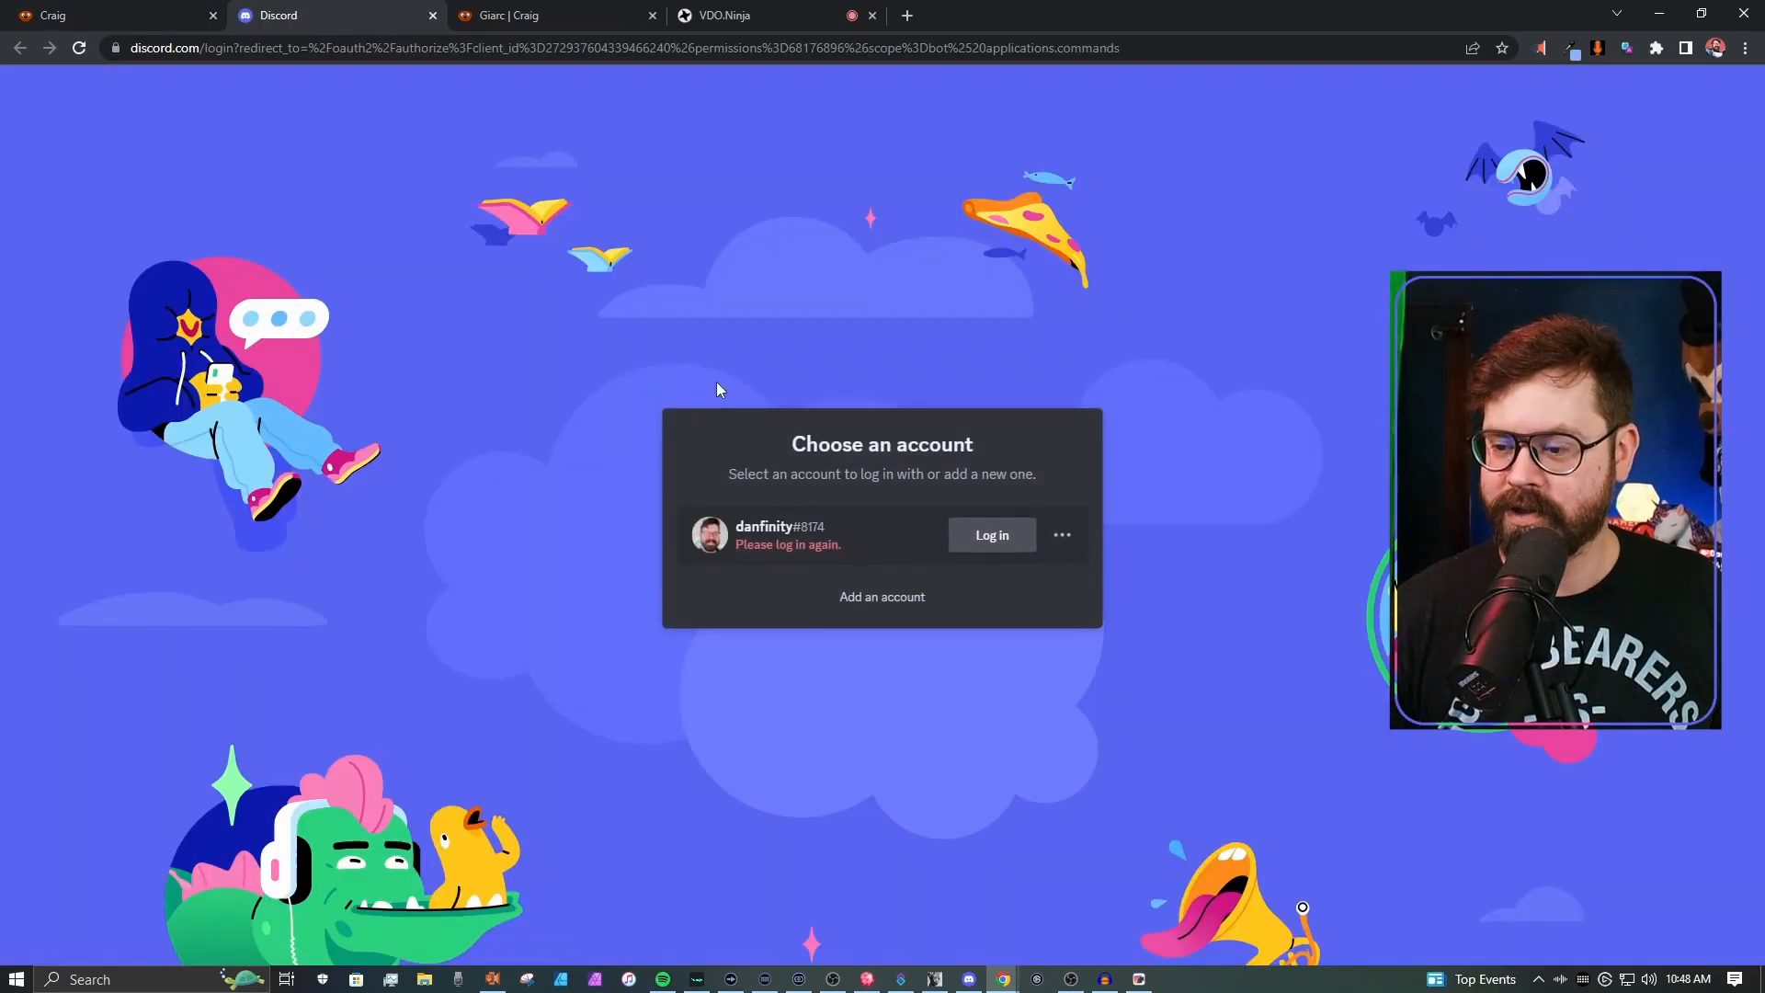
pyautogui.click(989, 535)
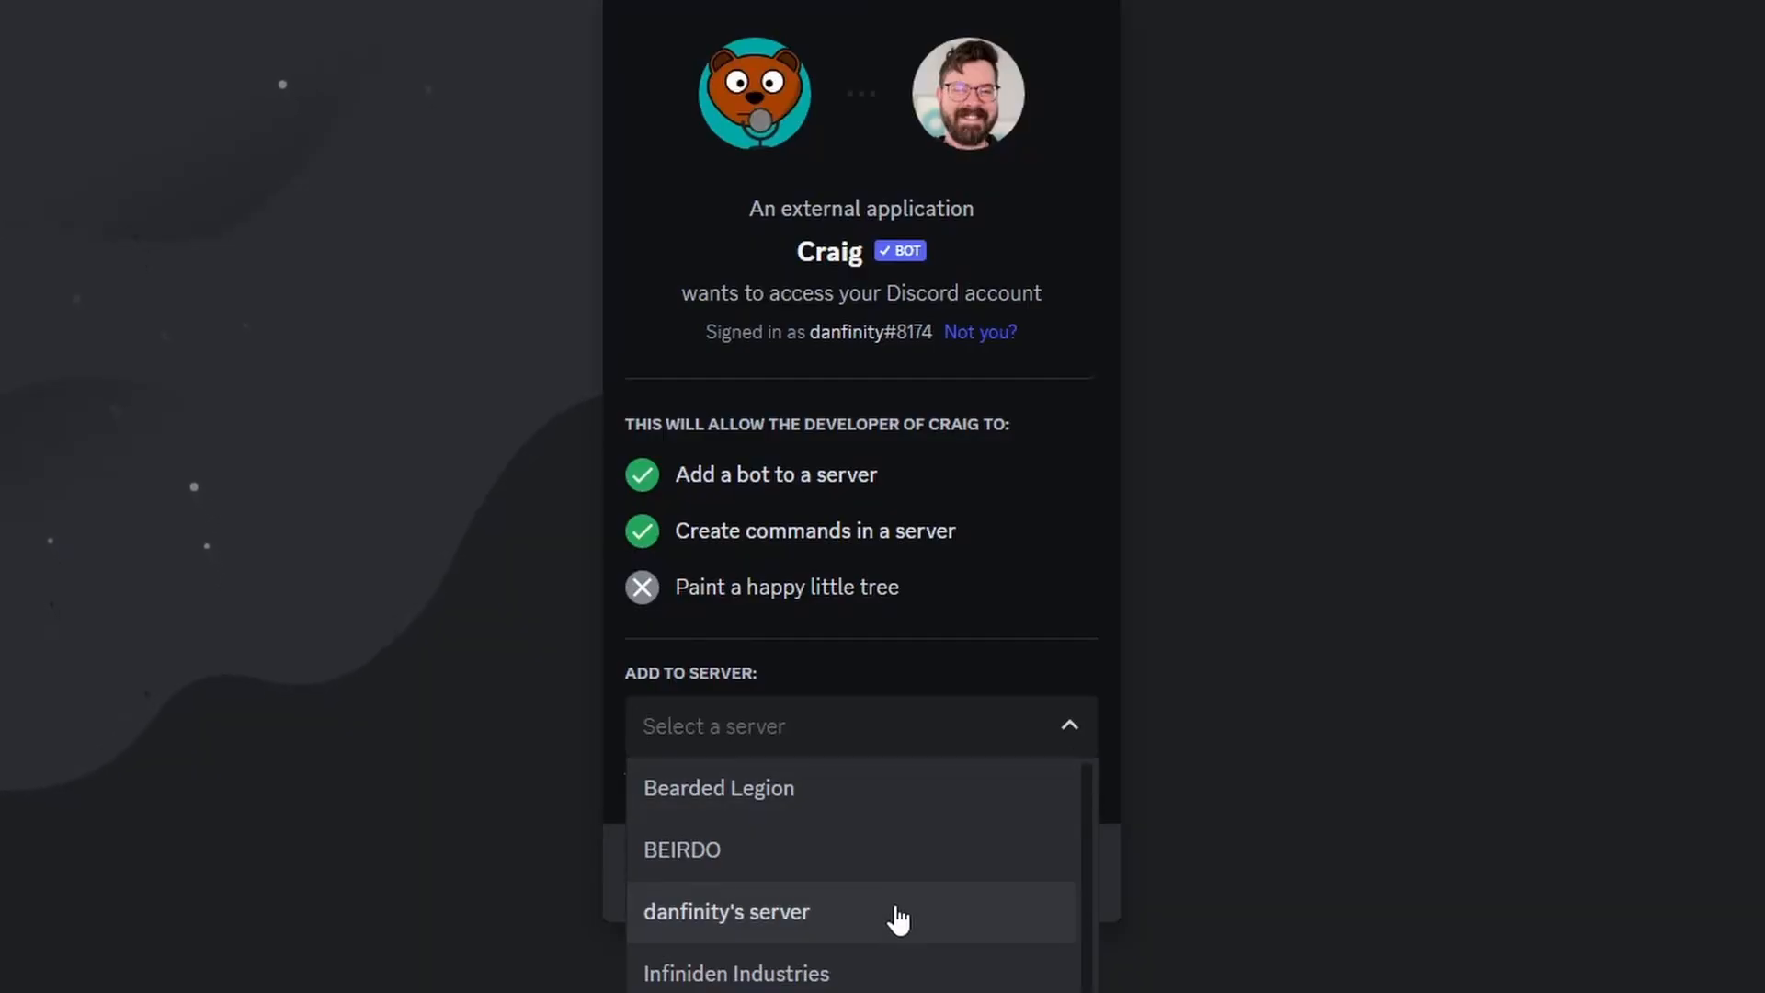
pyautogui.click(726, 911)
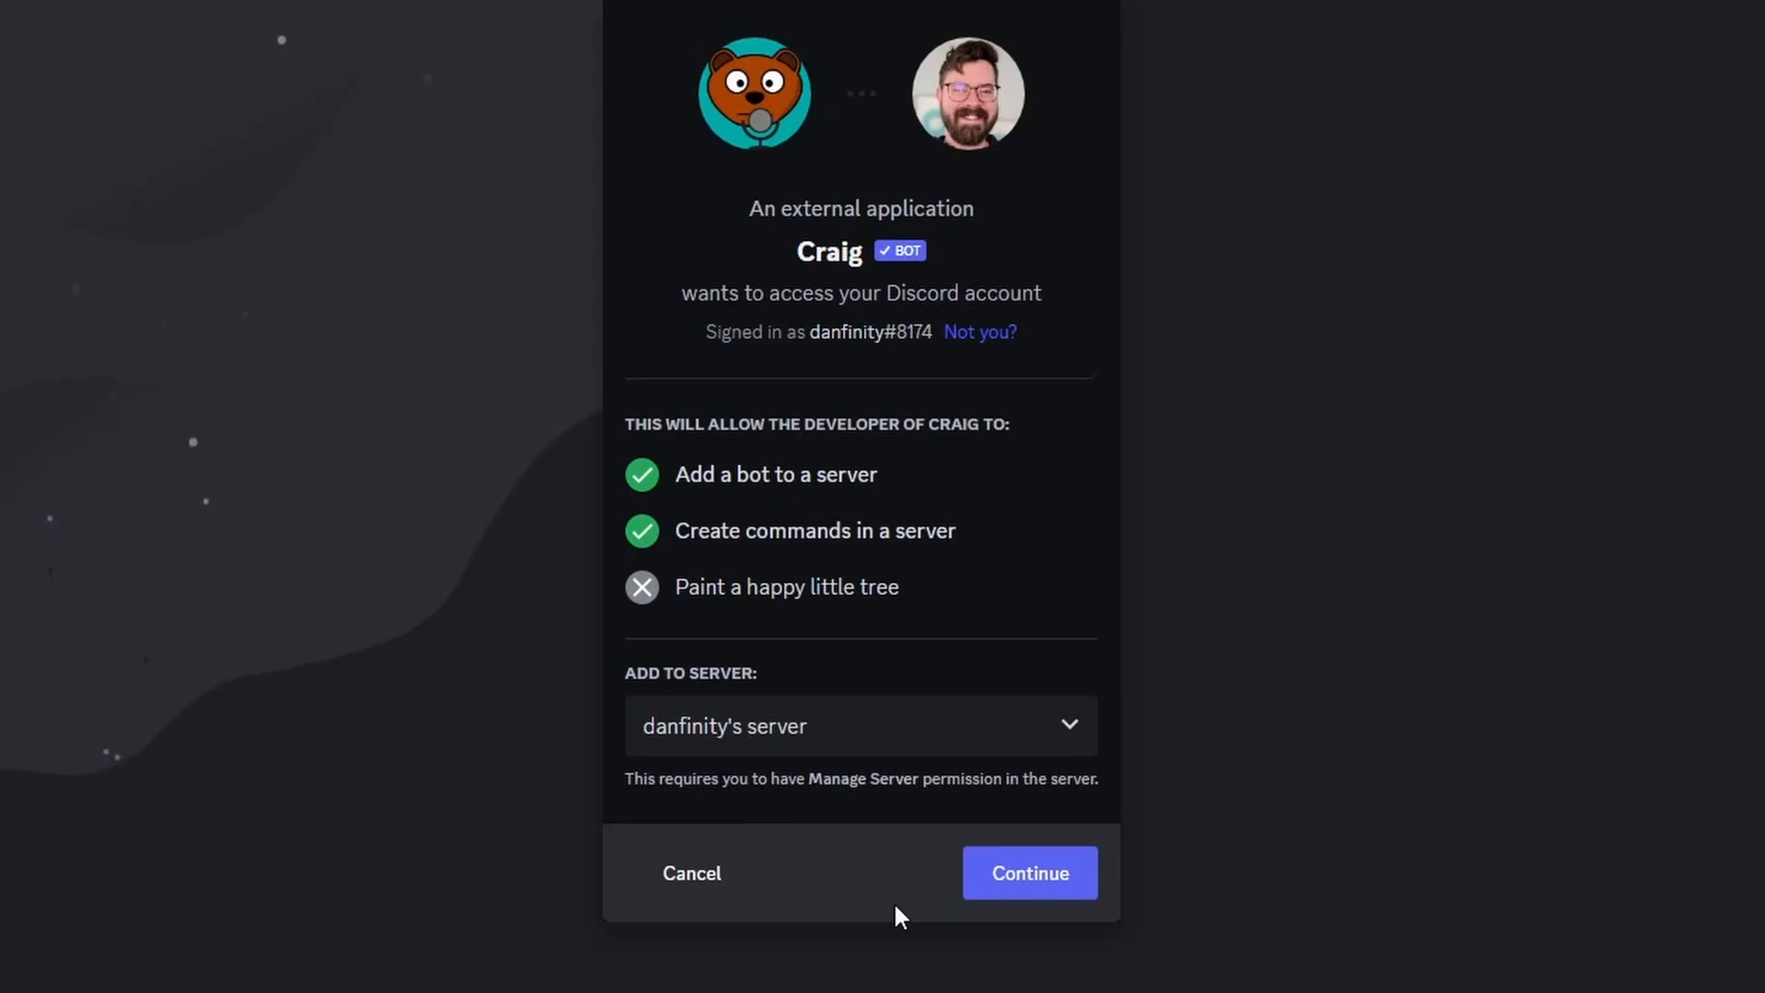
pyautogui.moveTo(1028, 872)
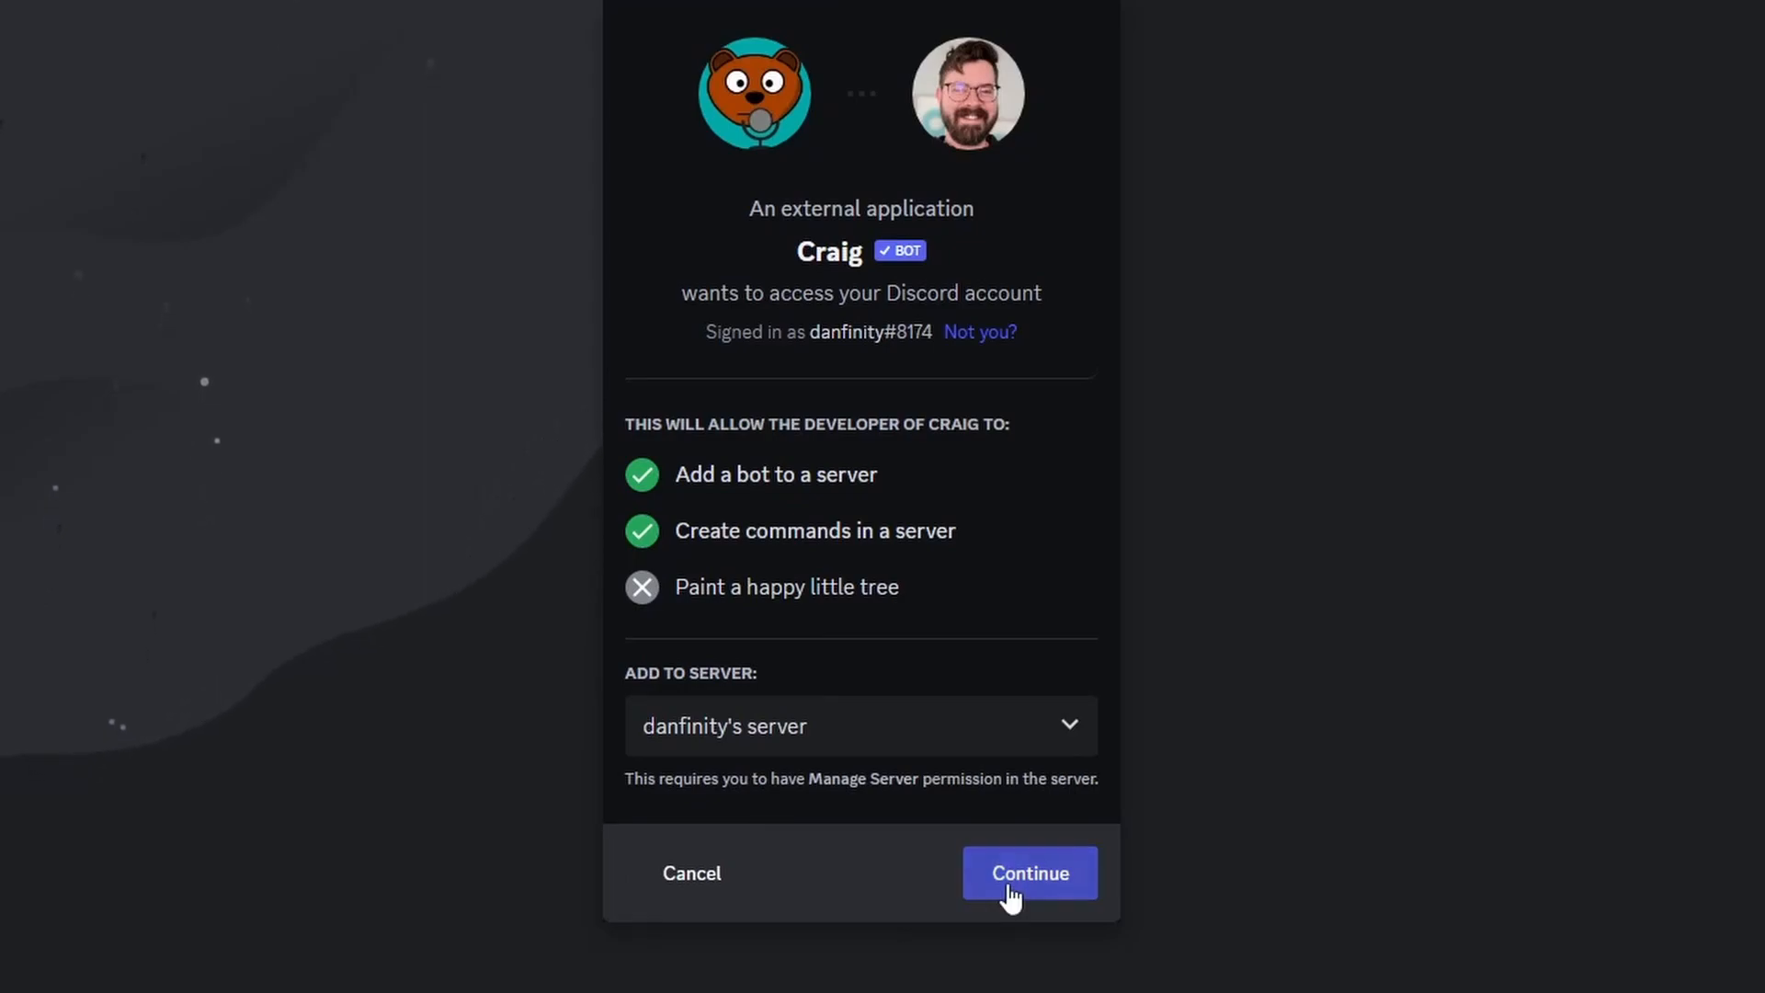
pyautogui.click(1027, 873)
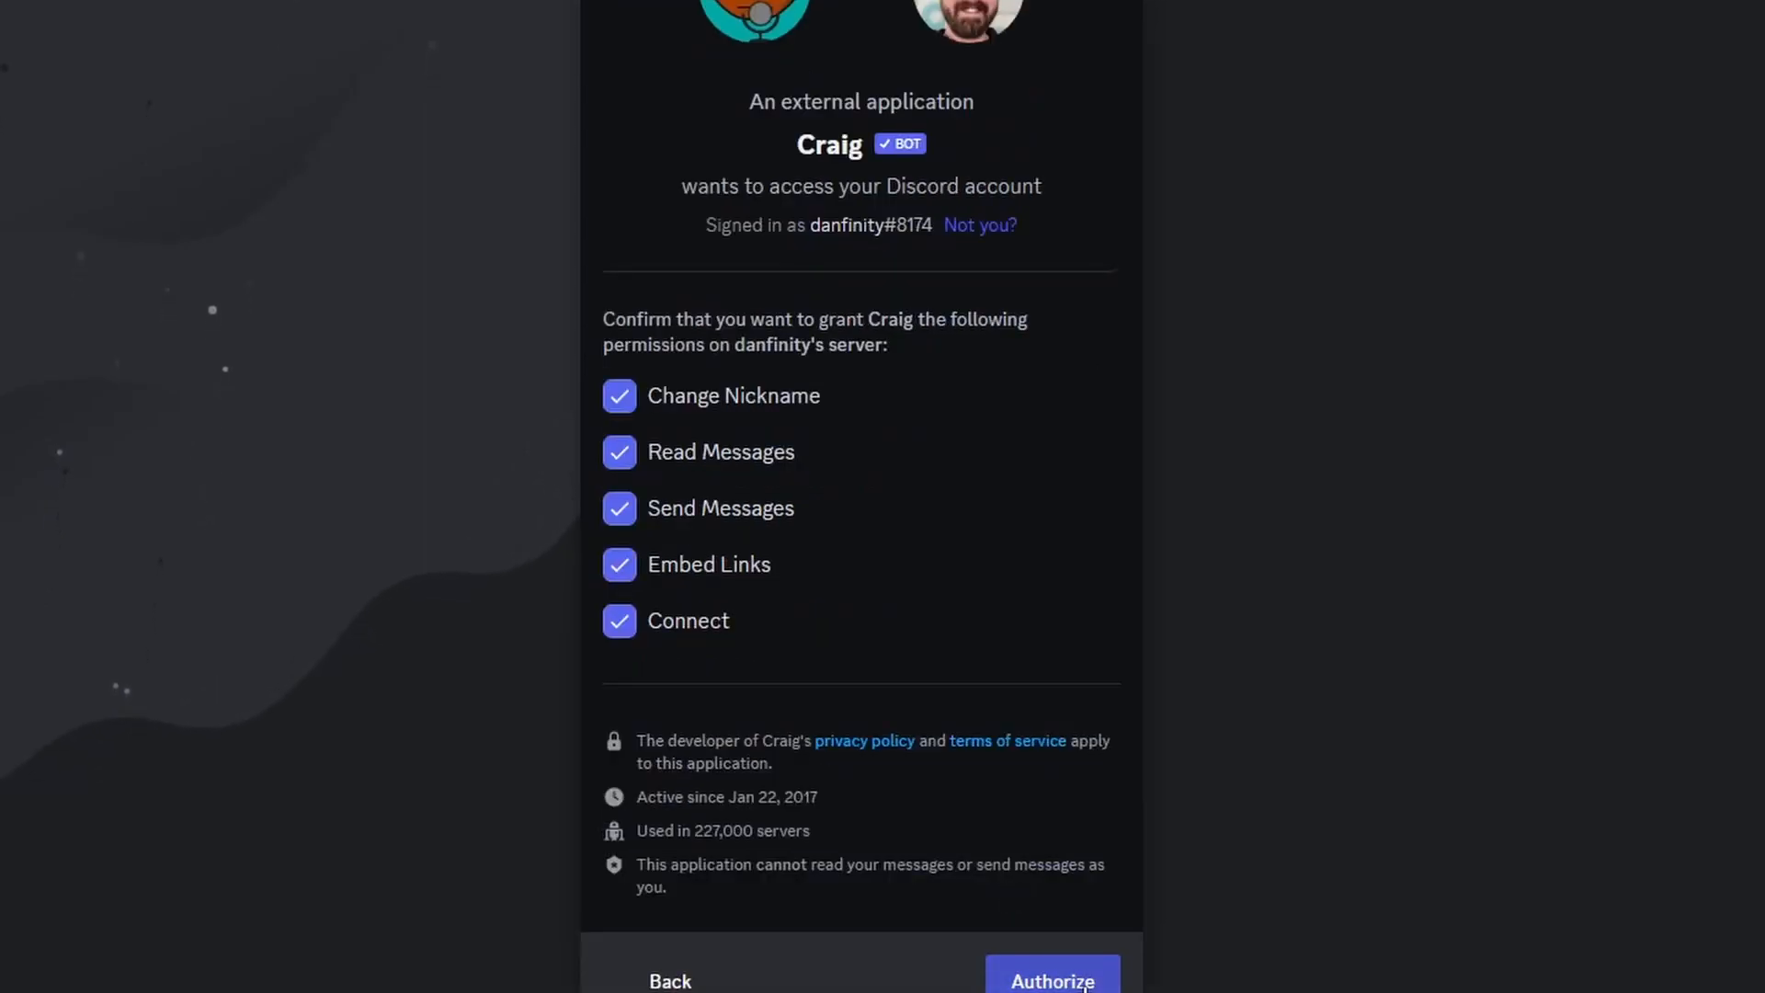
pyautogui.moveTo(741, 720)
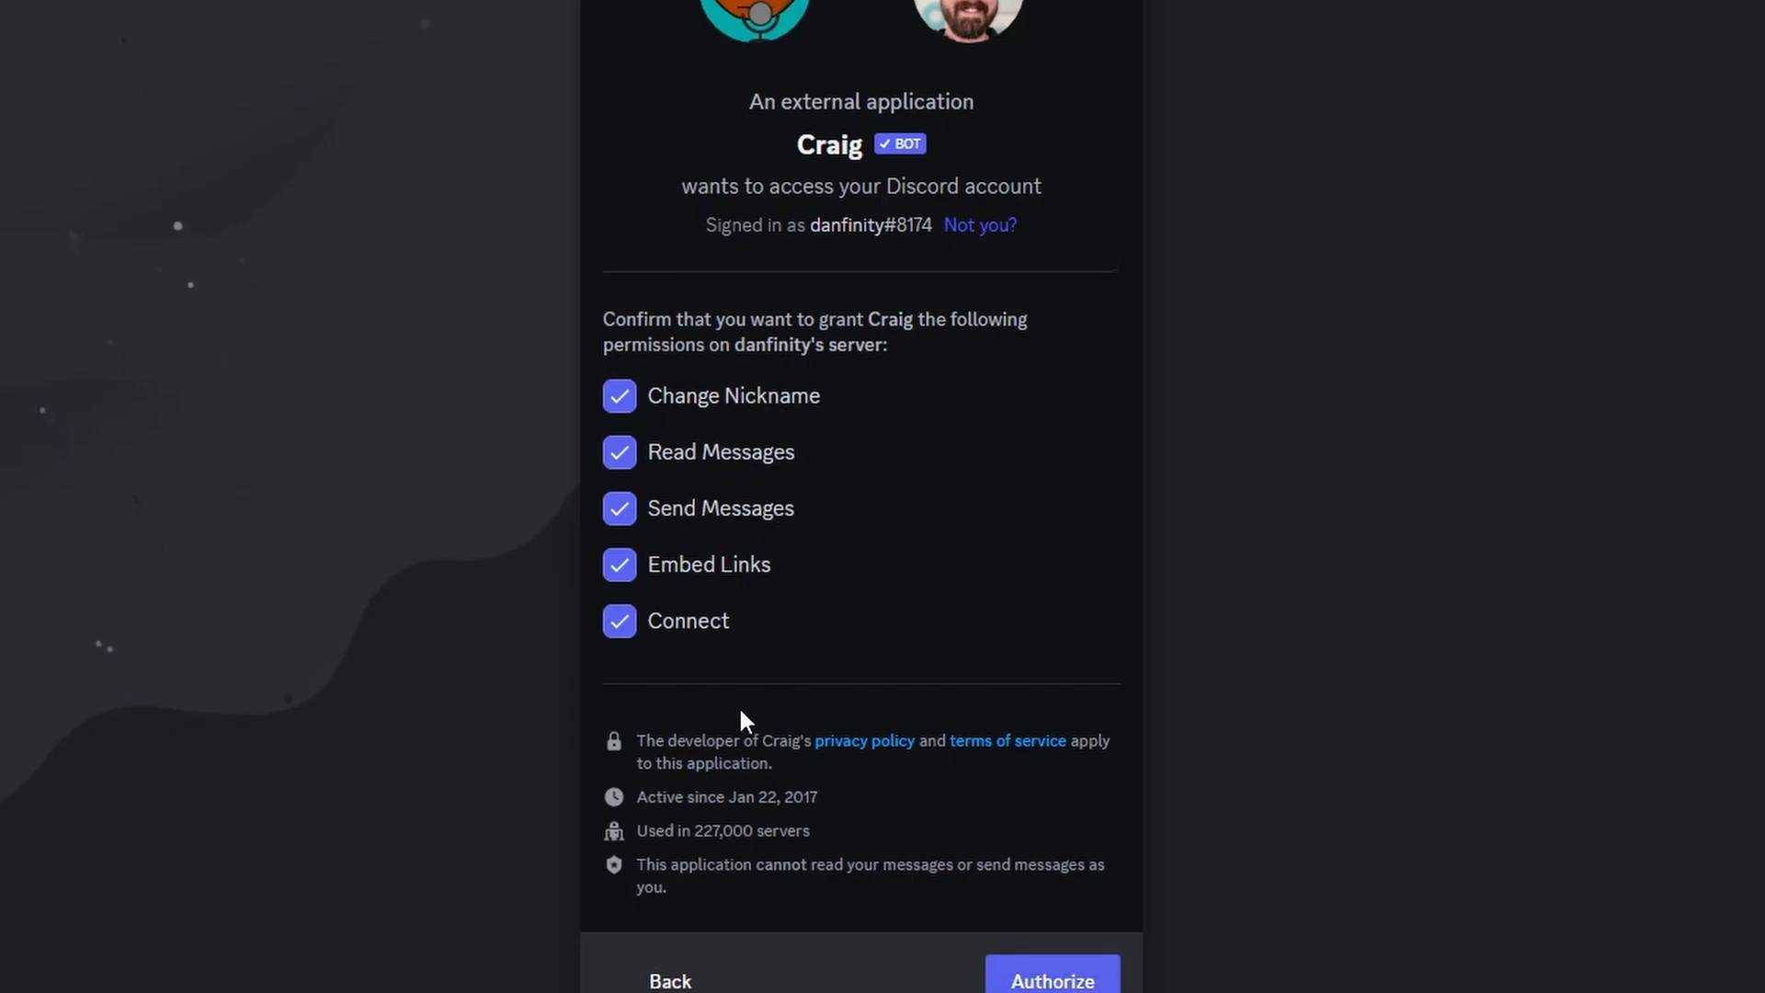
pyautogui.click(1049, 981)
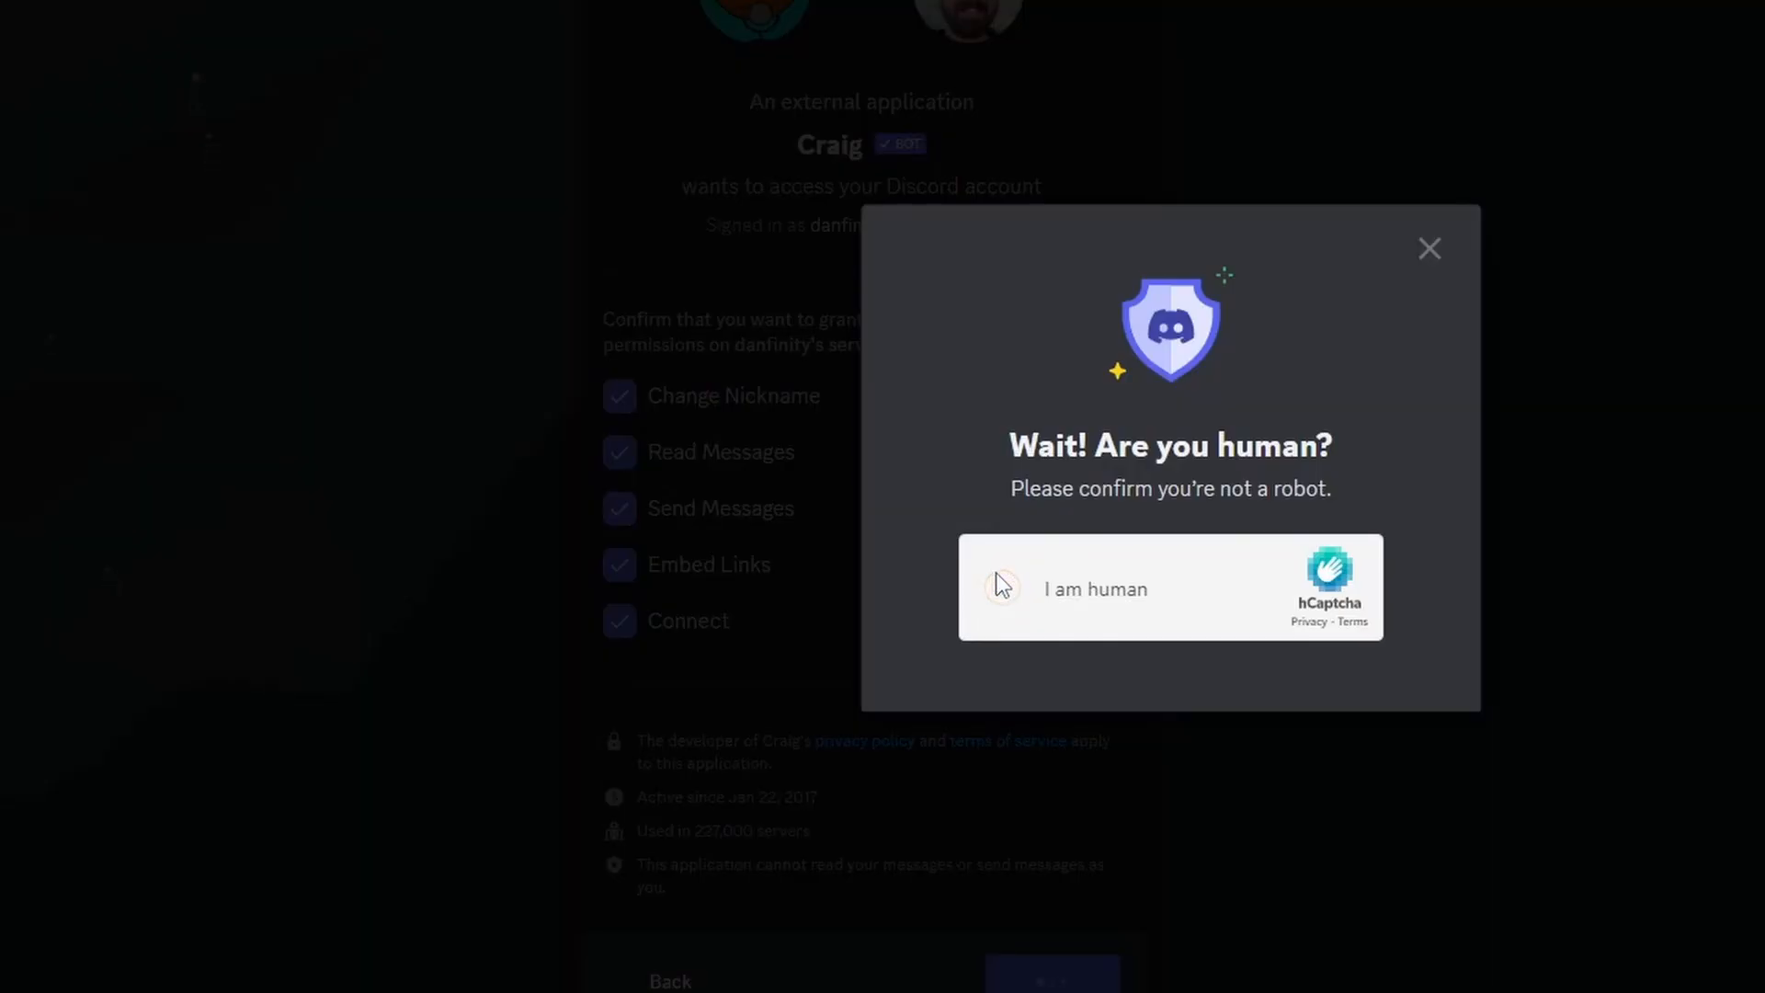
pyautogui.click(1001, 588)
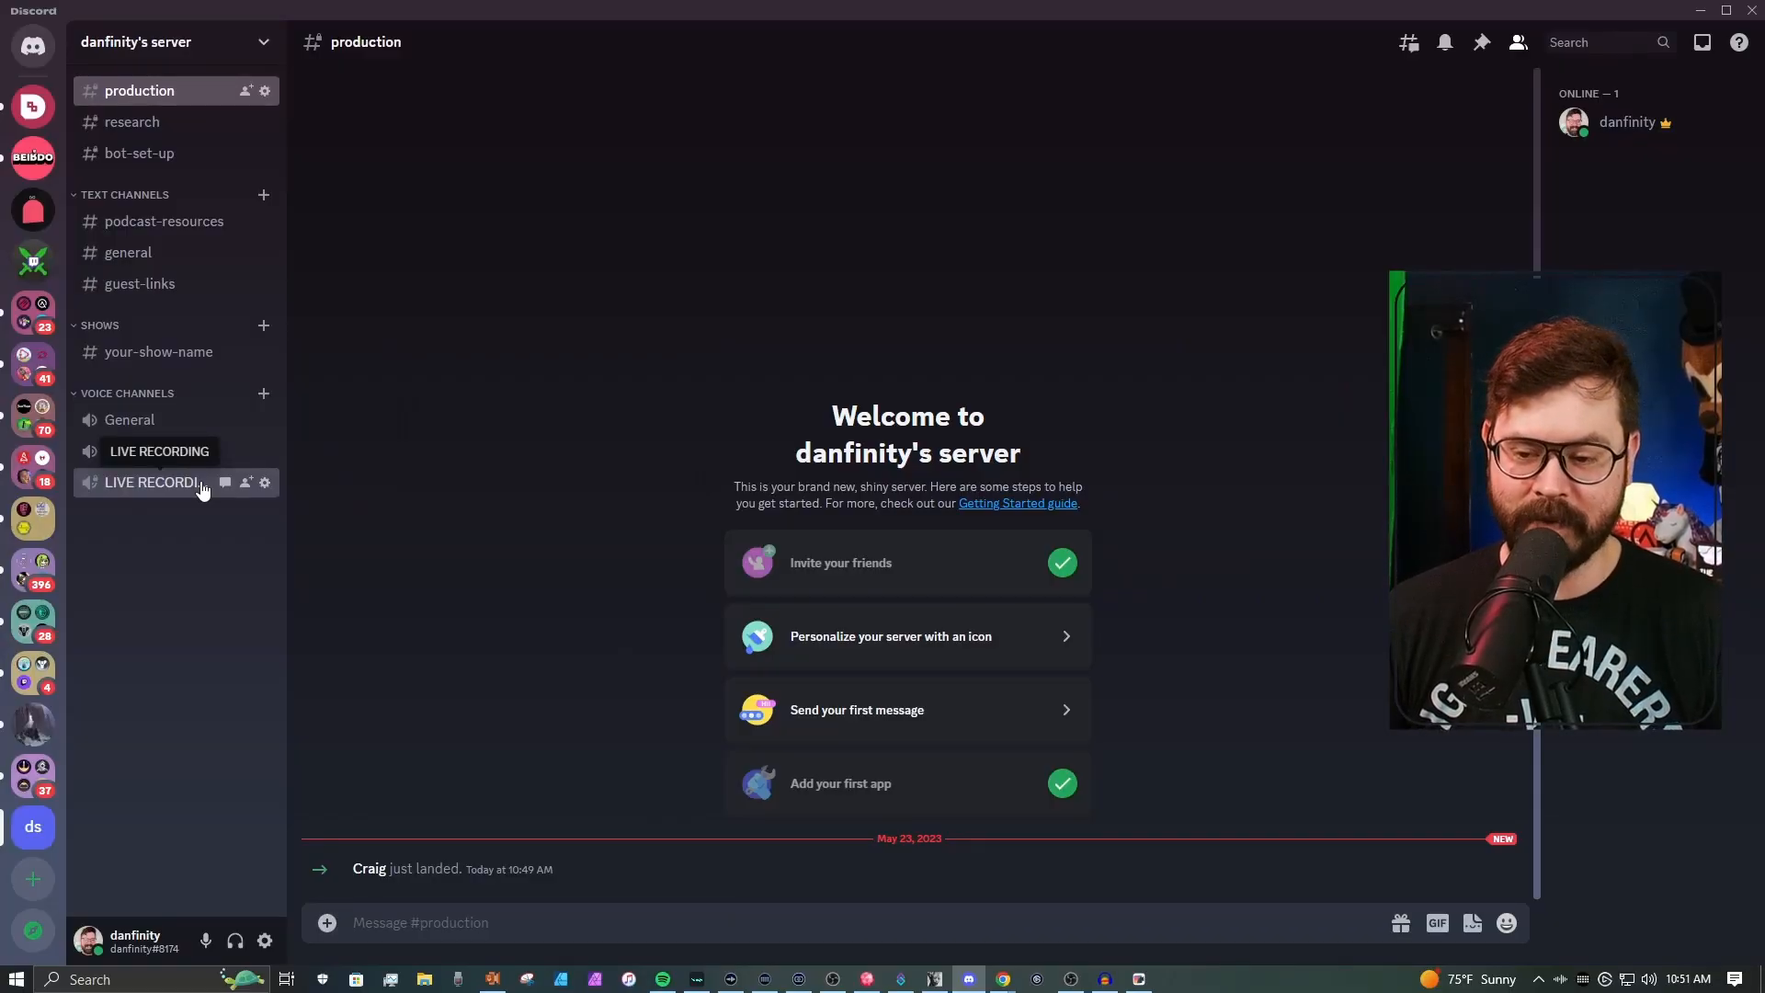
pyautogui.moveTo(264, 485)
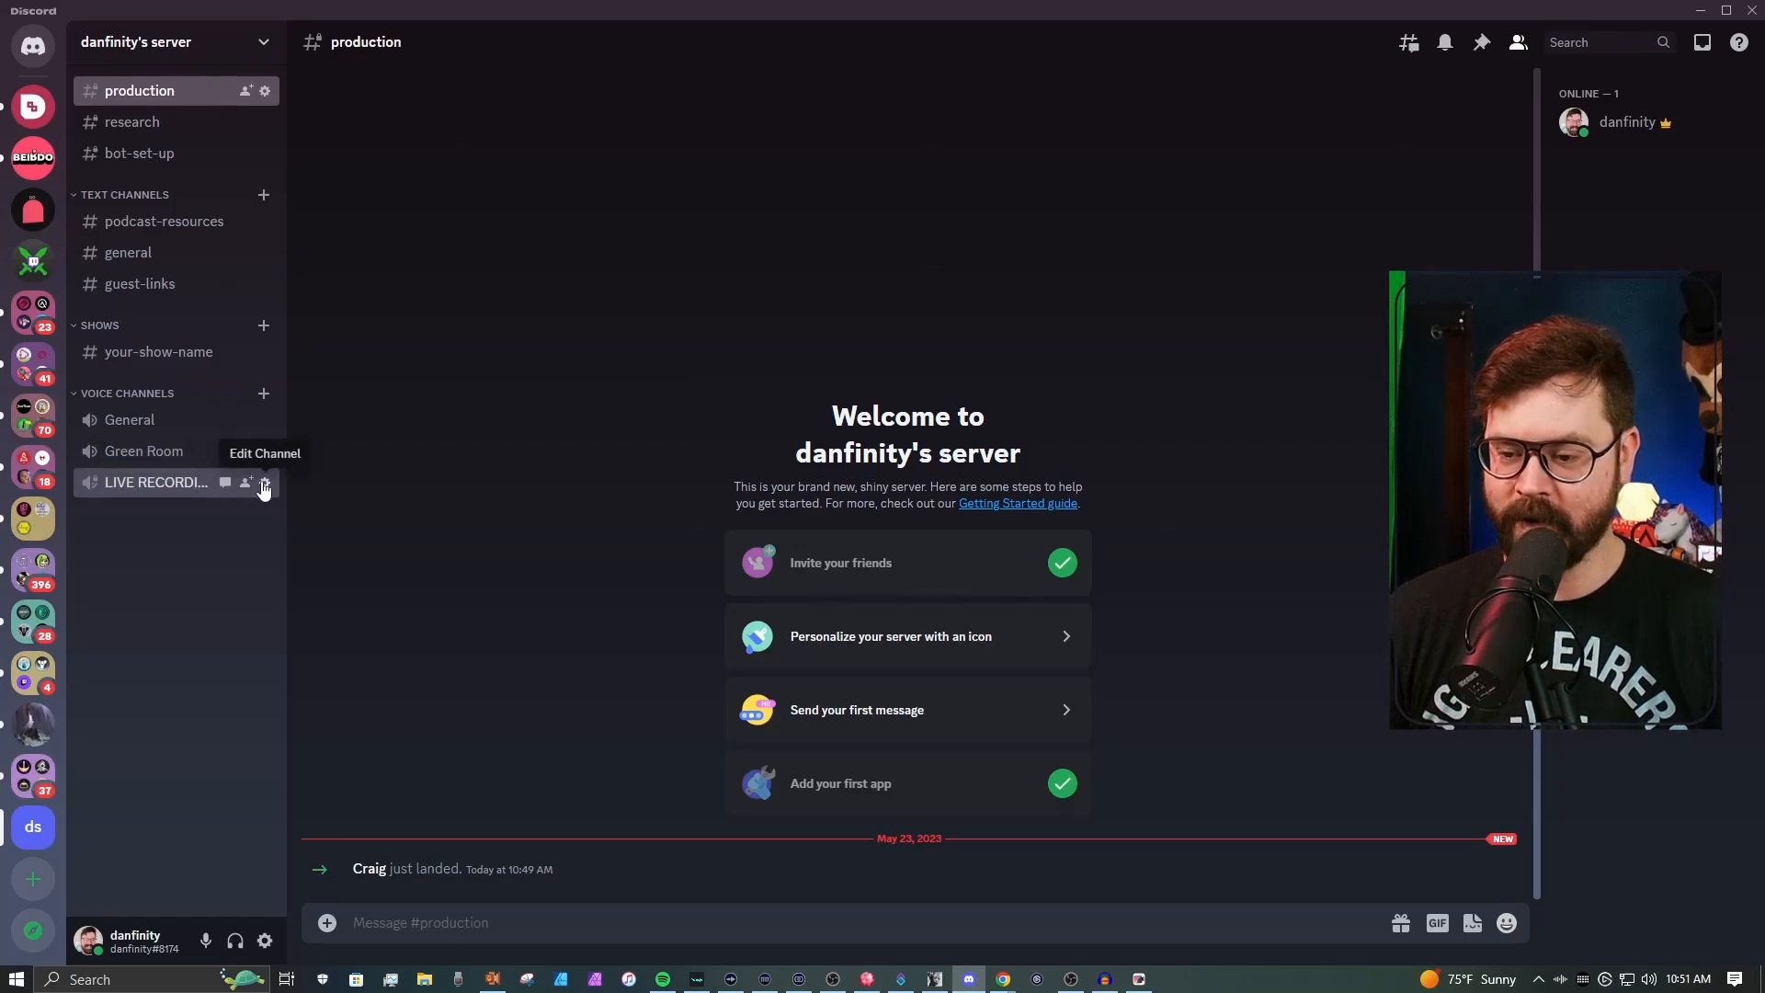
pyautogui.click(265, 485)
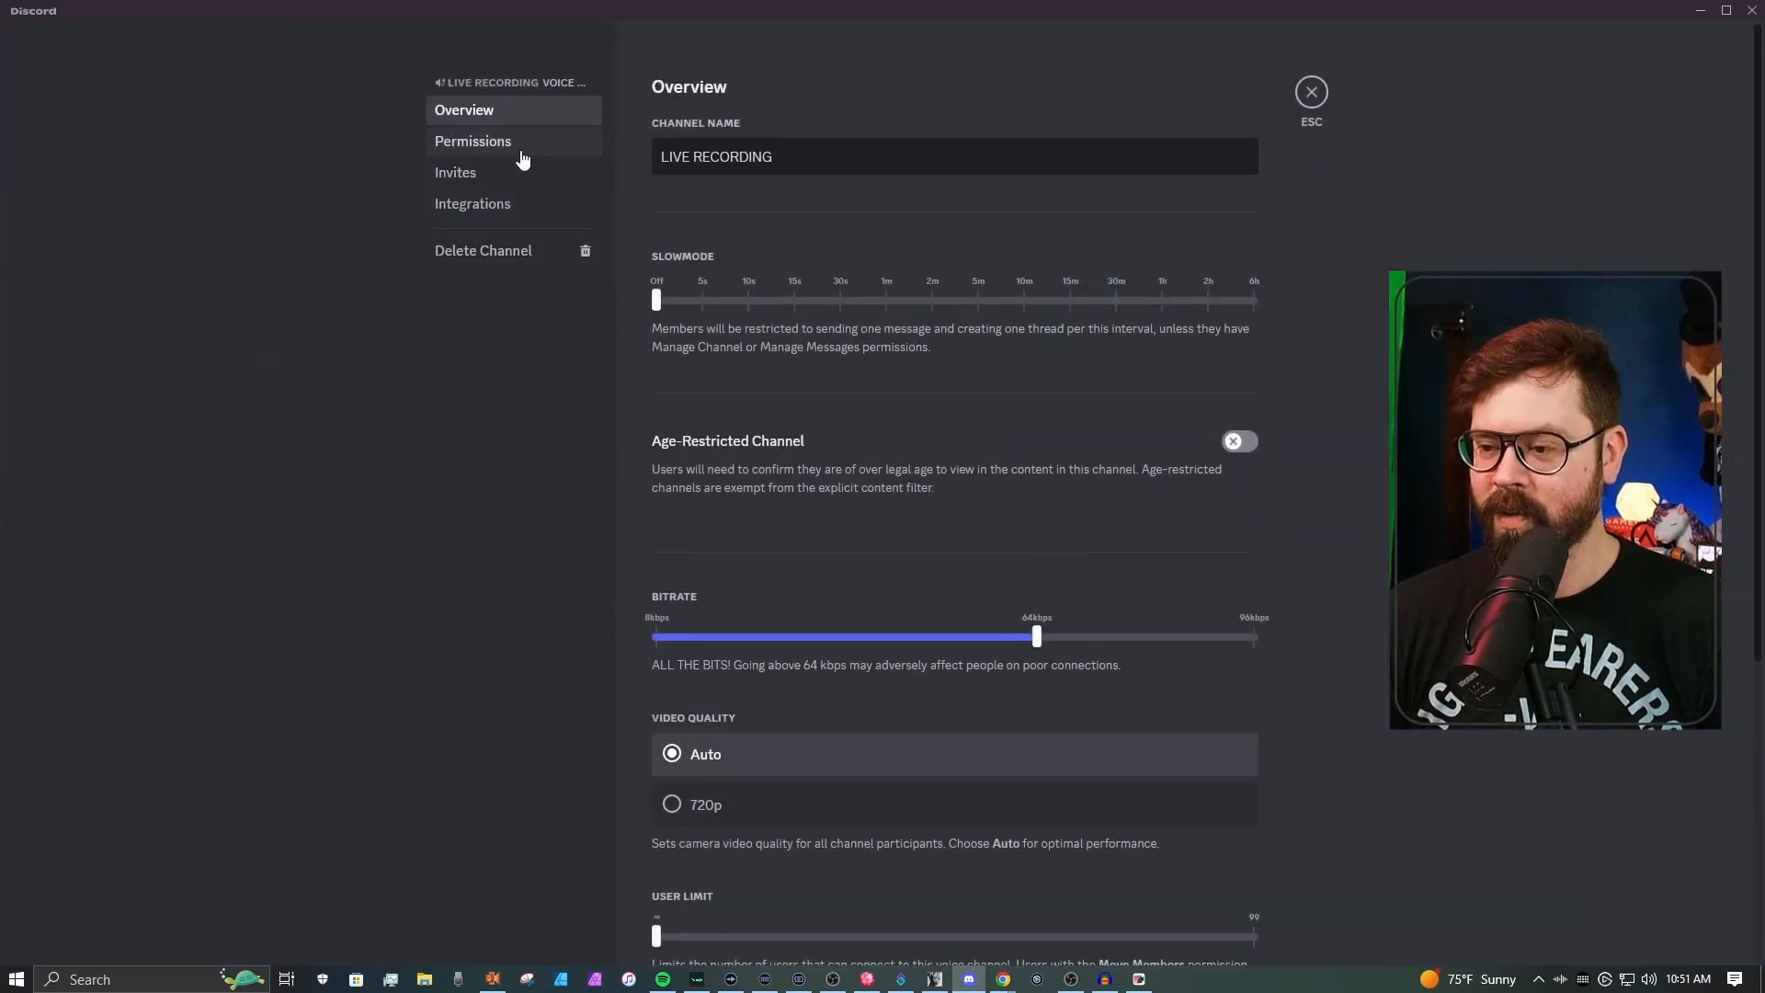
pyautogui.click(473, 140)
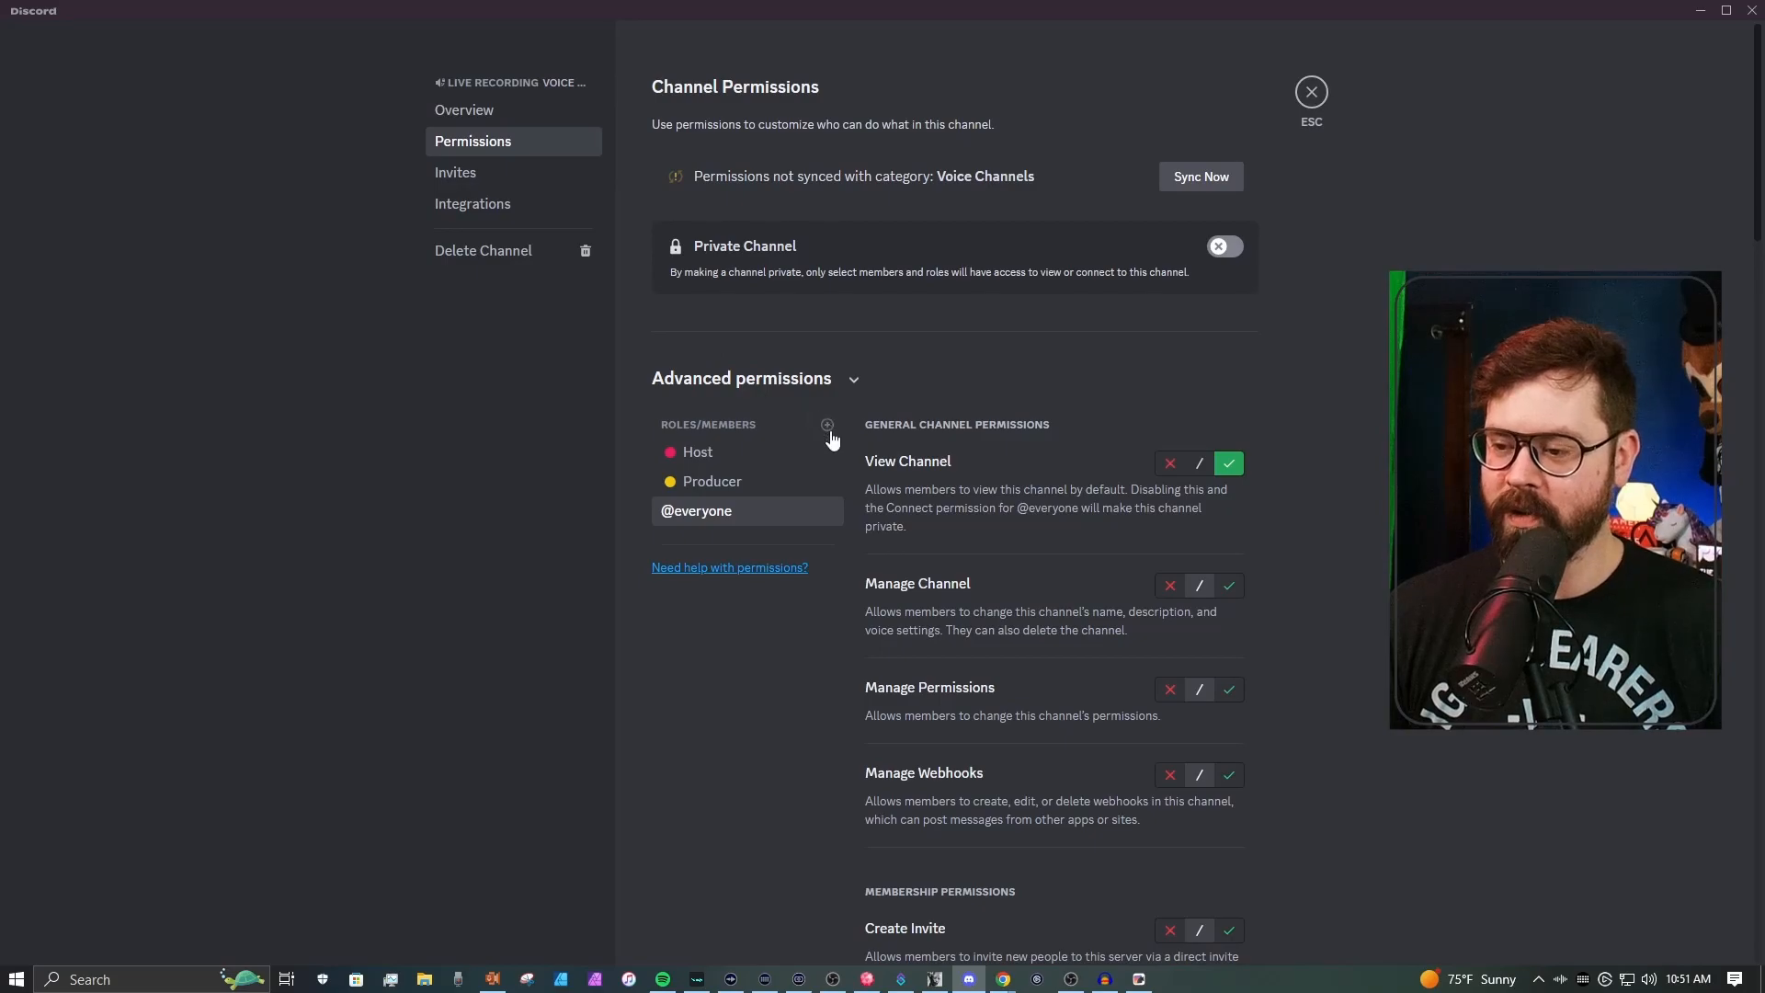
pyautogui.click(826, 426)
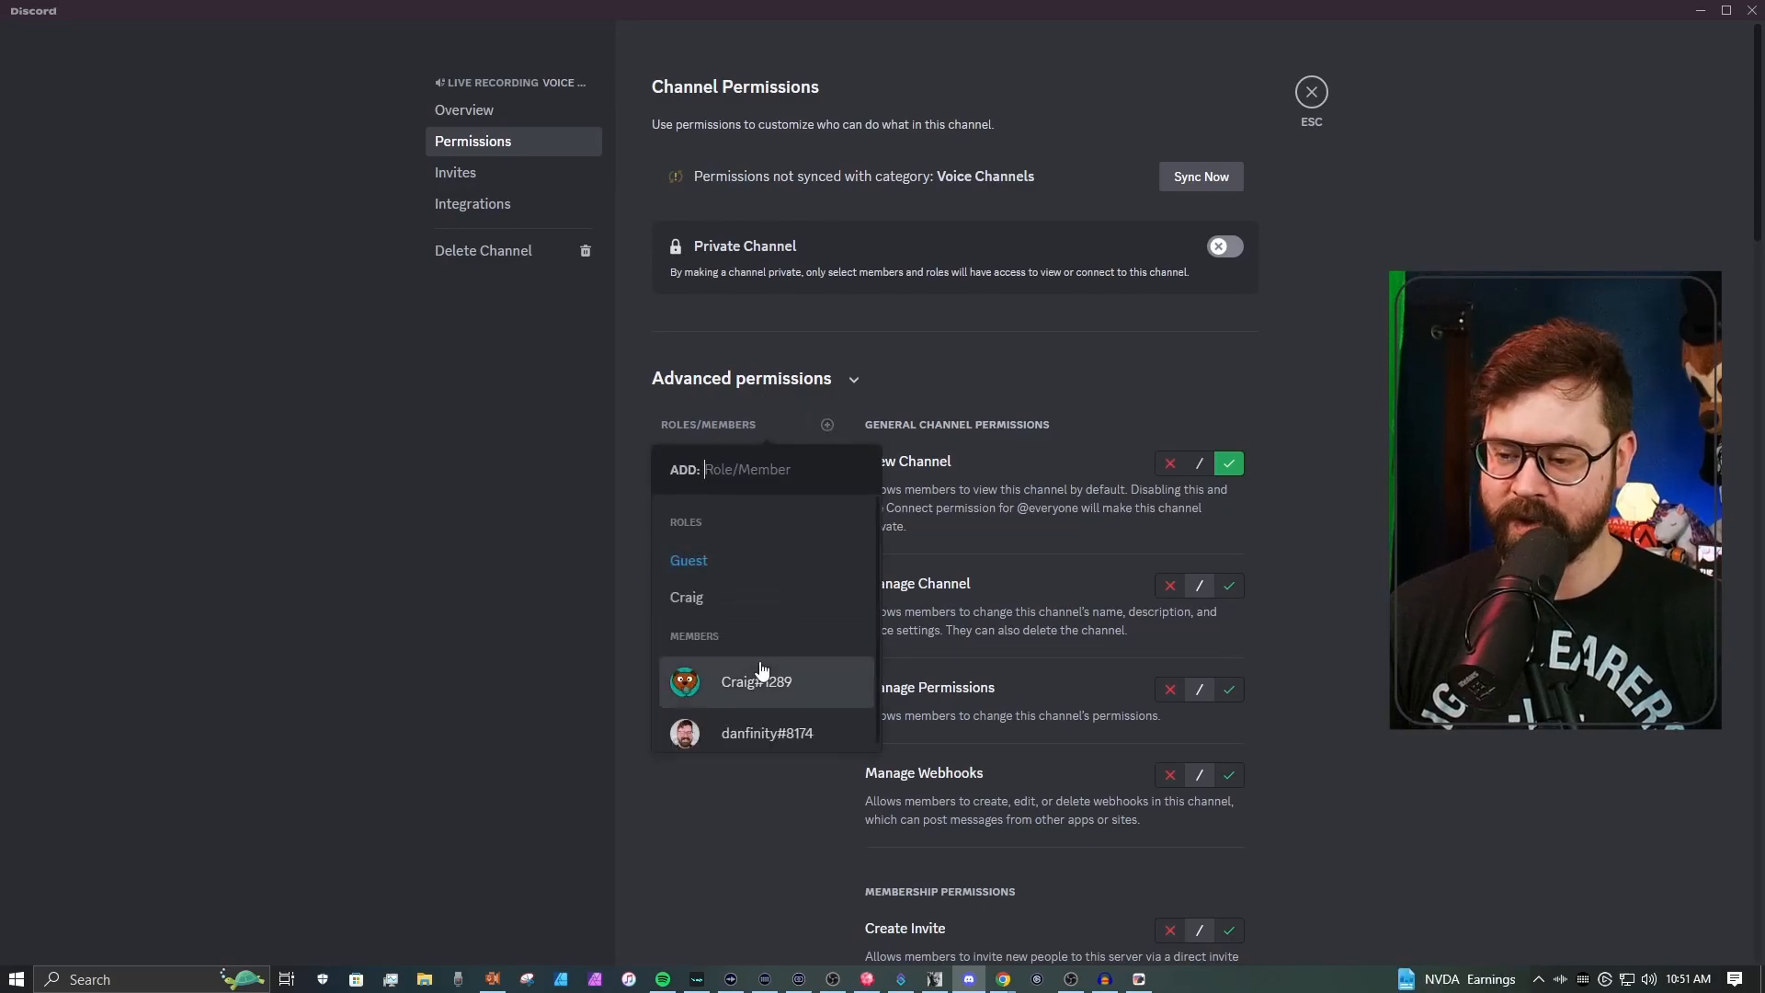
pyautogui.click(755, 681)
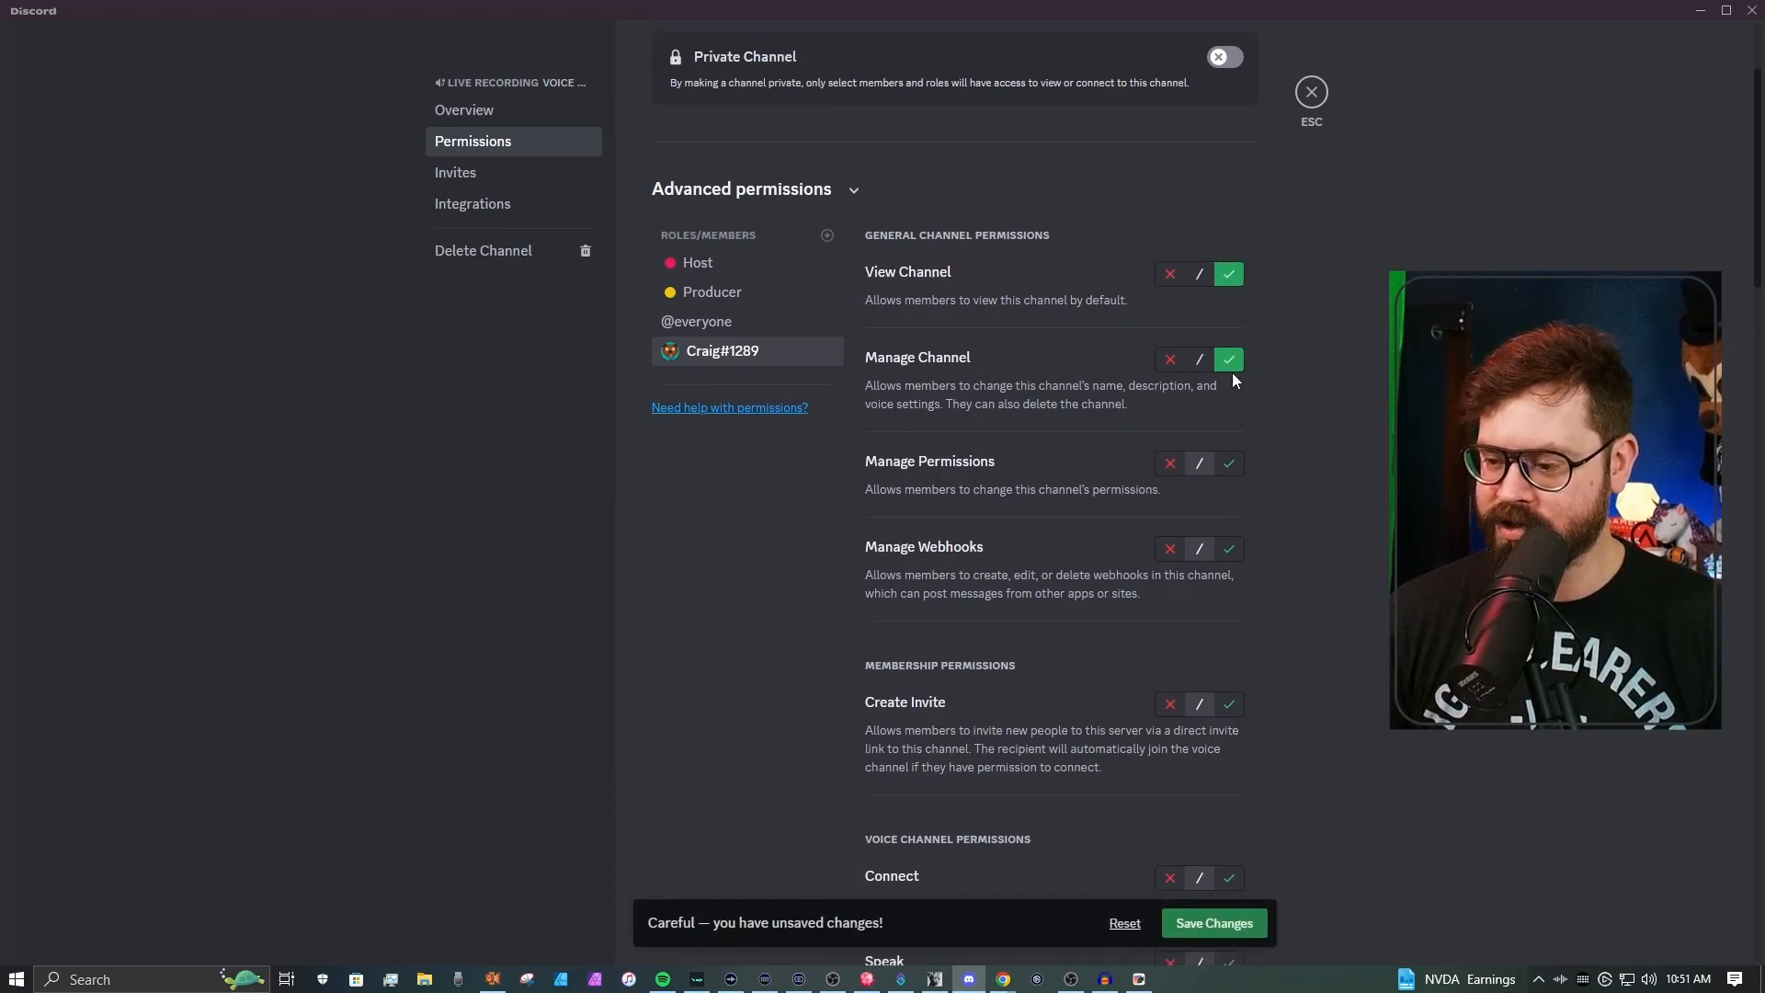
pyautogui.scroll(-3)
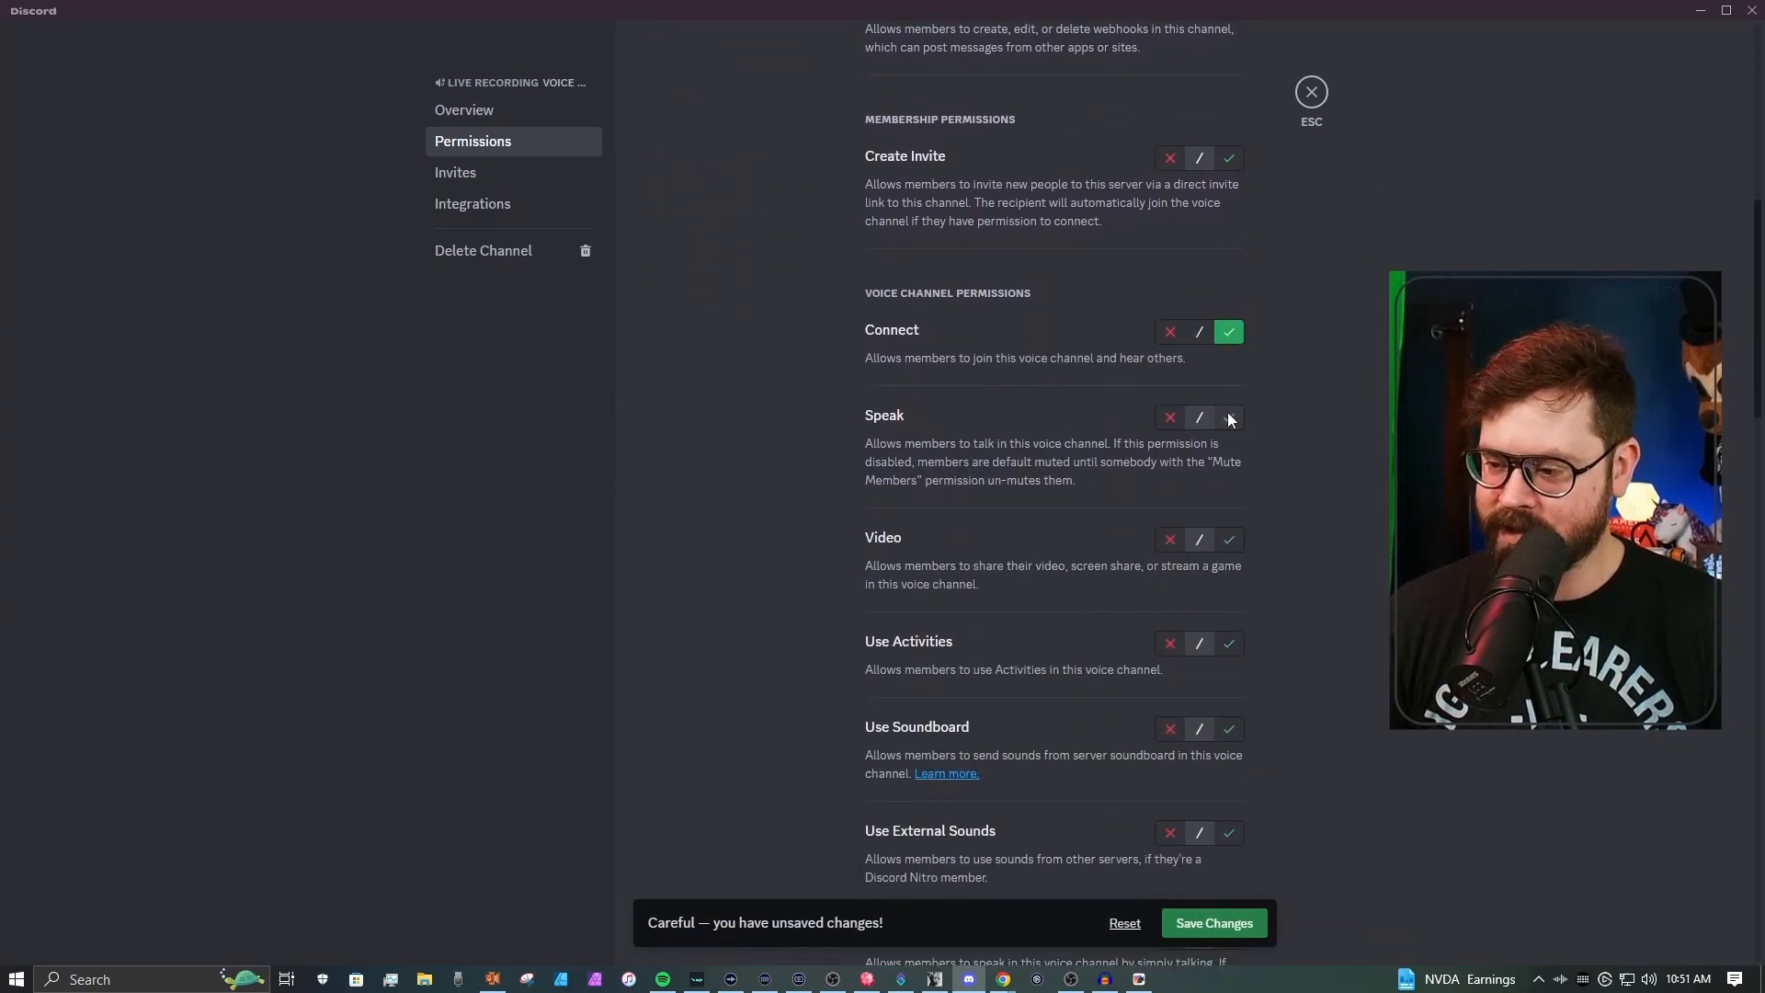
pyautogui.scroll(-3)
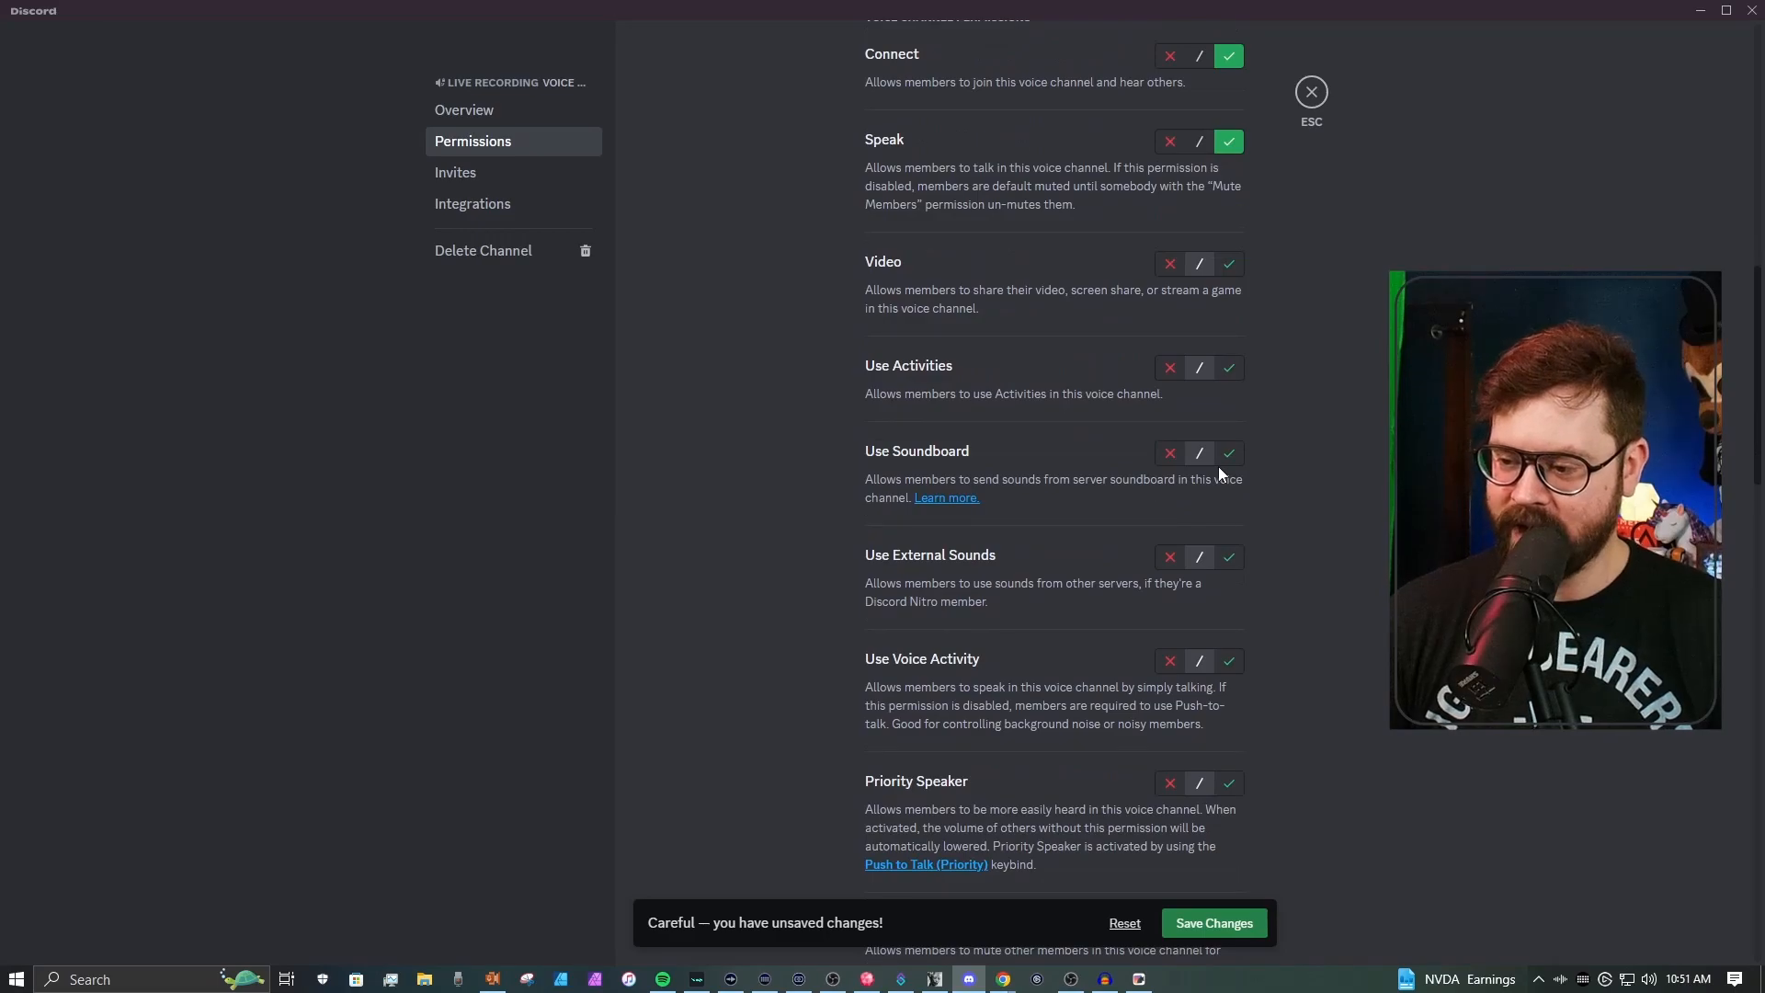
pyautogui.scroll(-3)
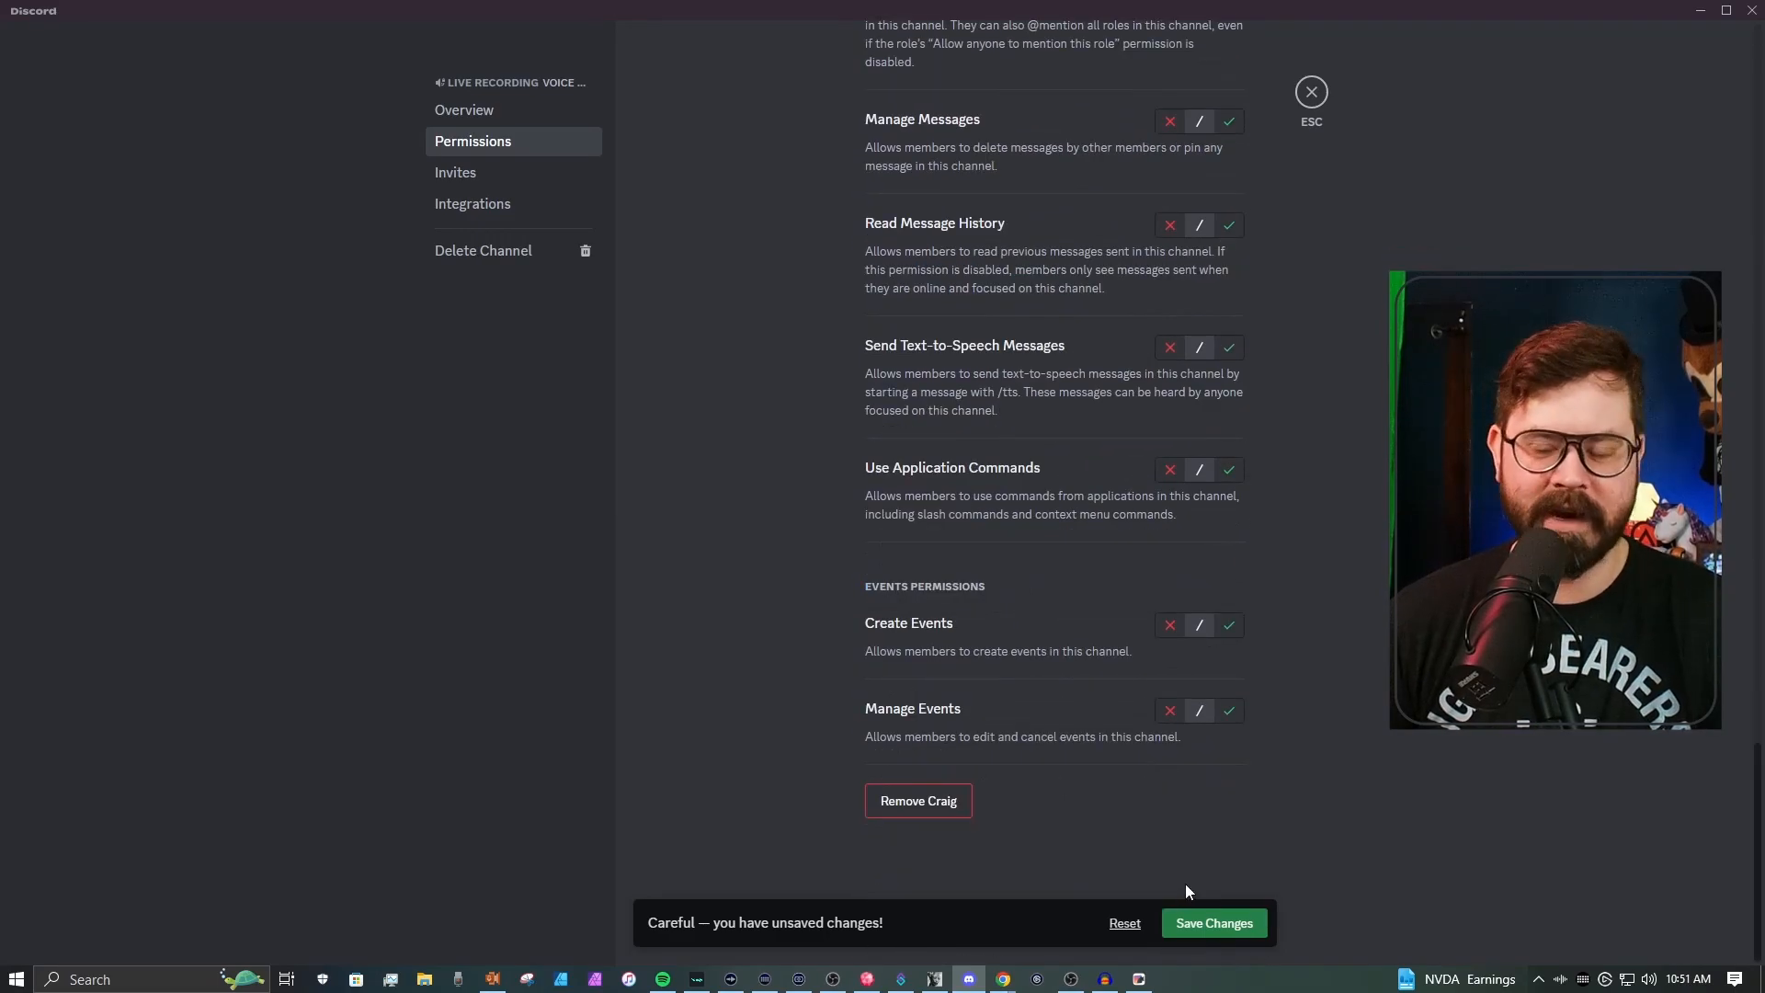
pyautogui.click(1213, 922)
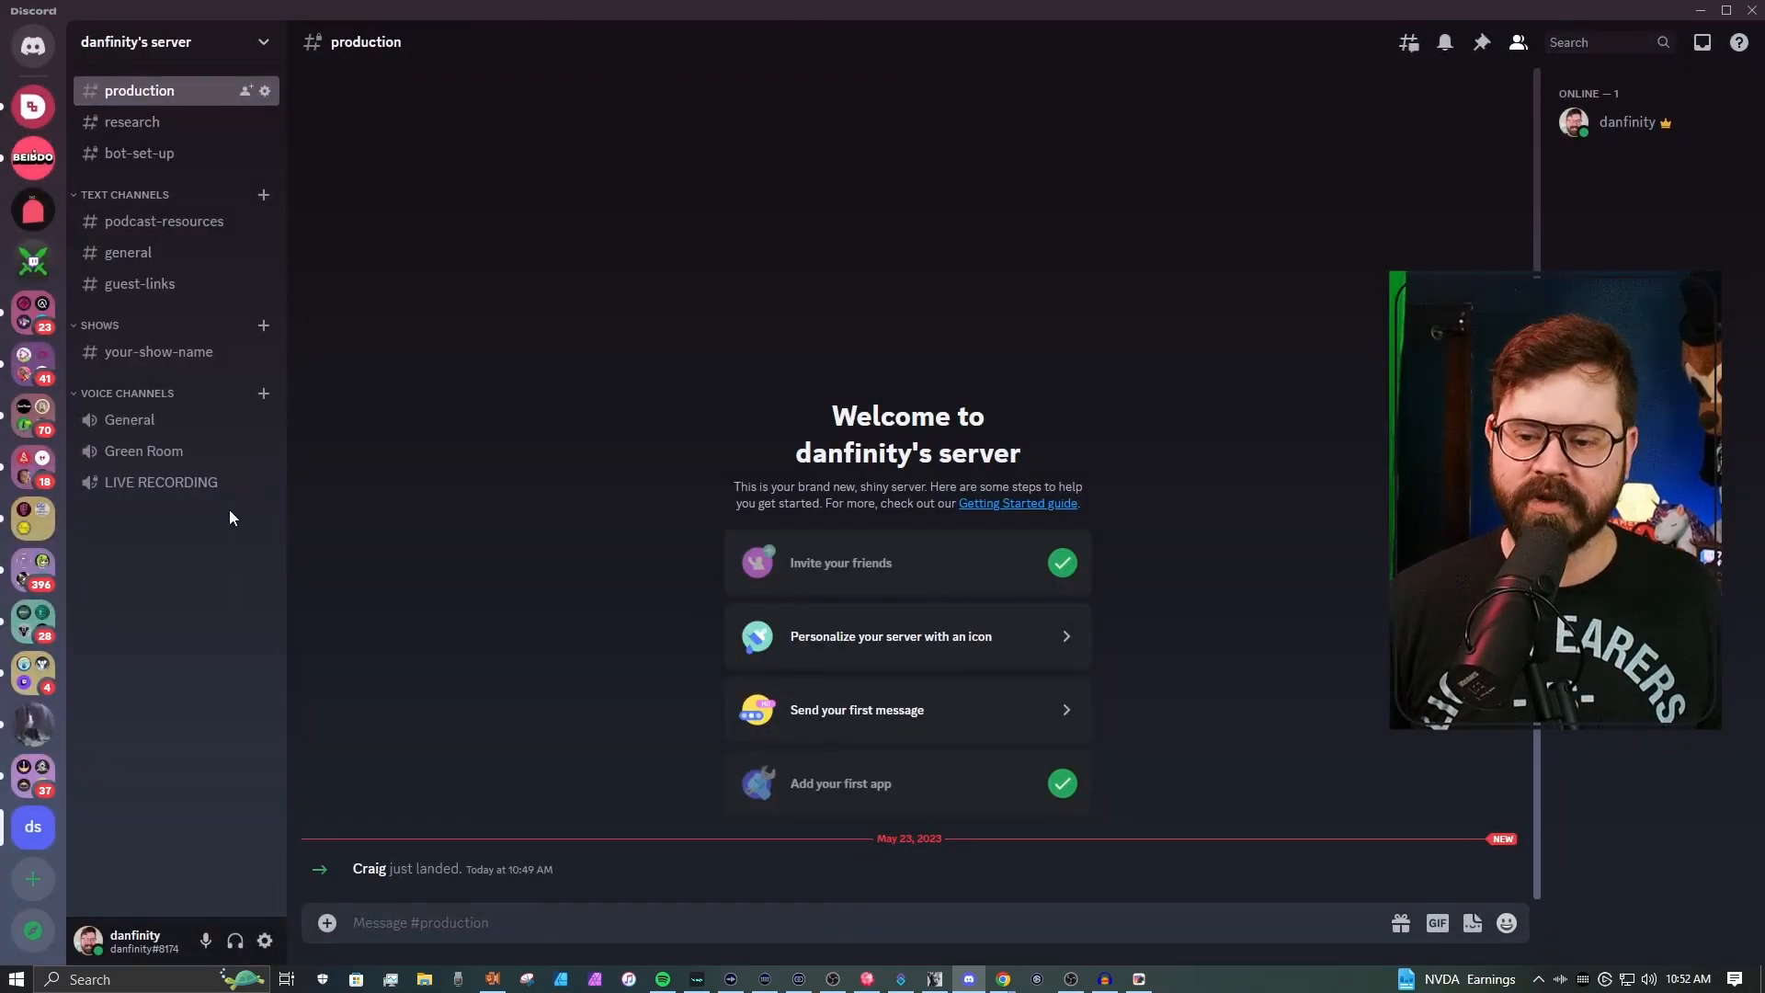
pyautogui.moveTo(160, 481)
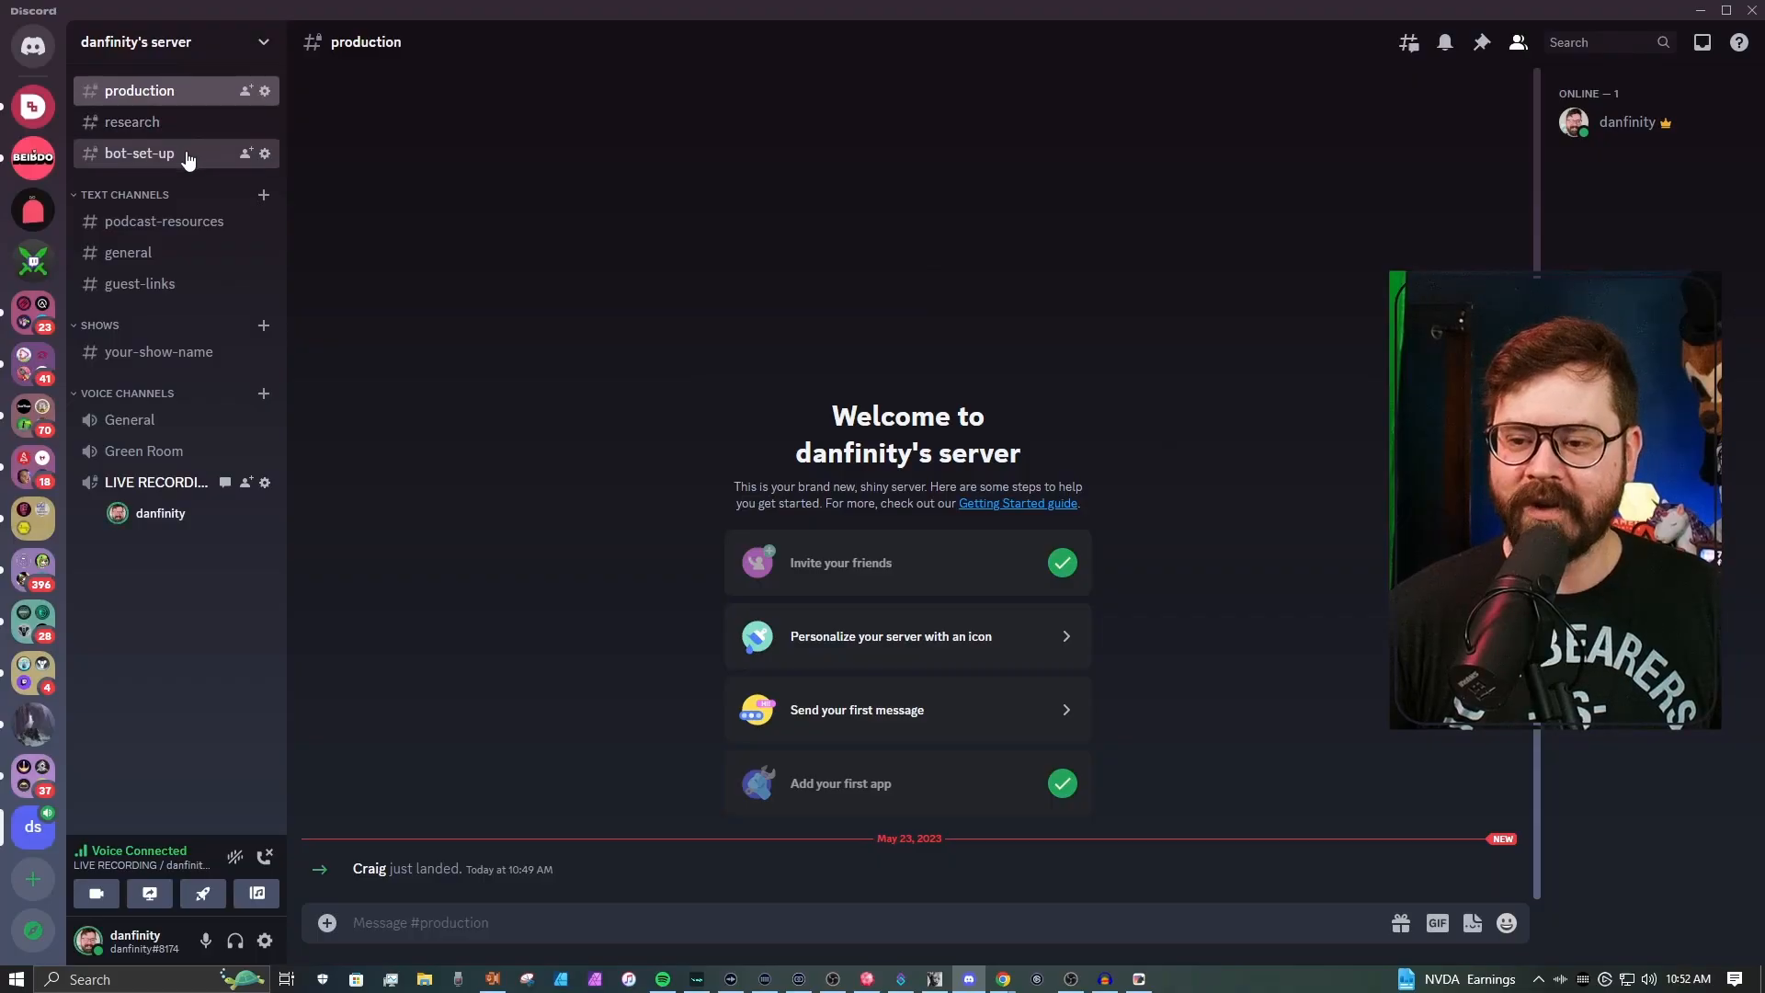
# Step: Run Craig's /join command in #bot-set-up with LIVE RECORDING as the channel
pyautogui.write('/')
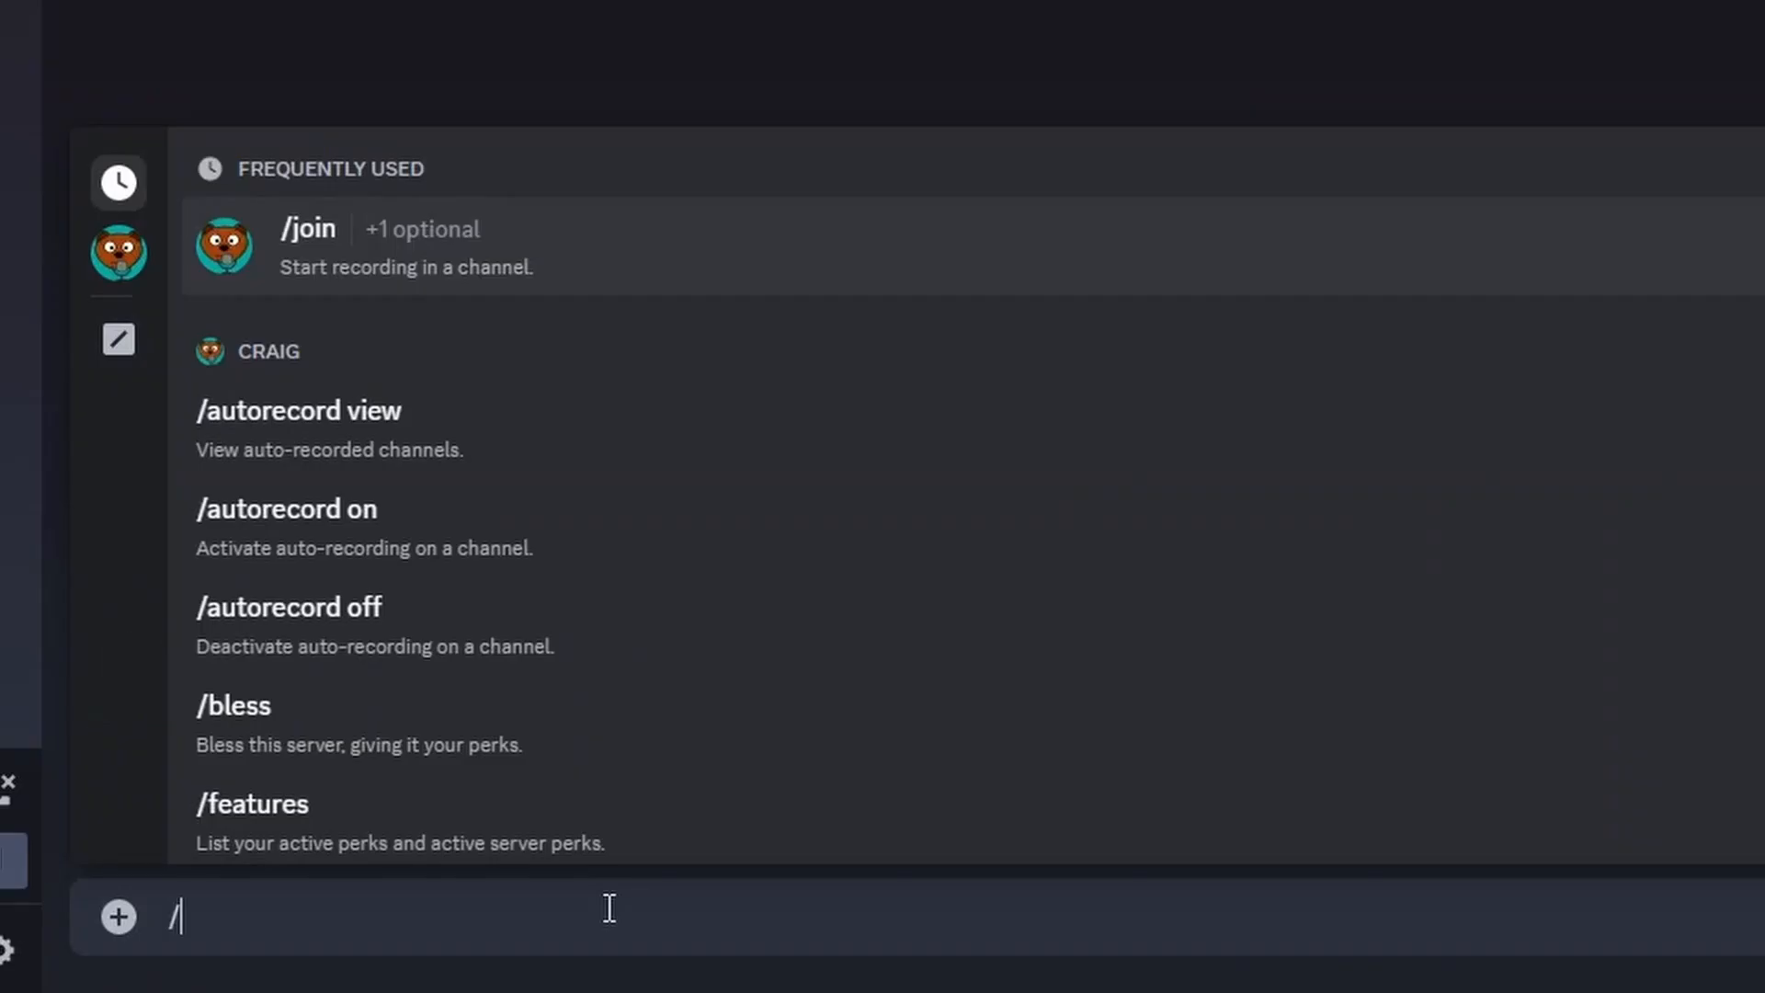
pyautogui.moveTo(568, 265)
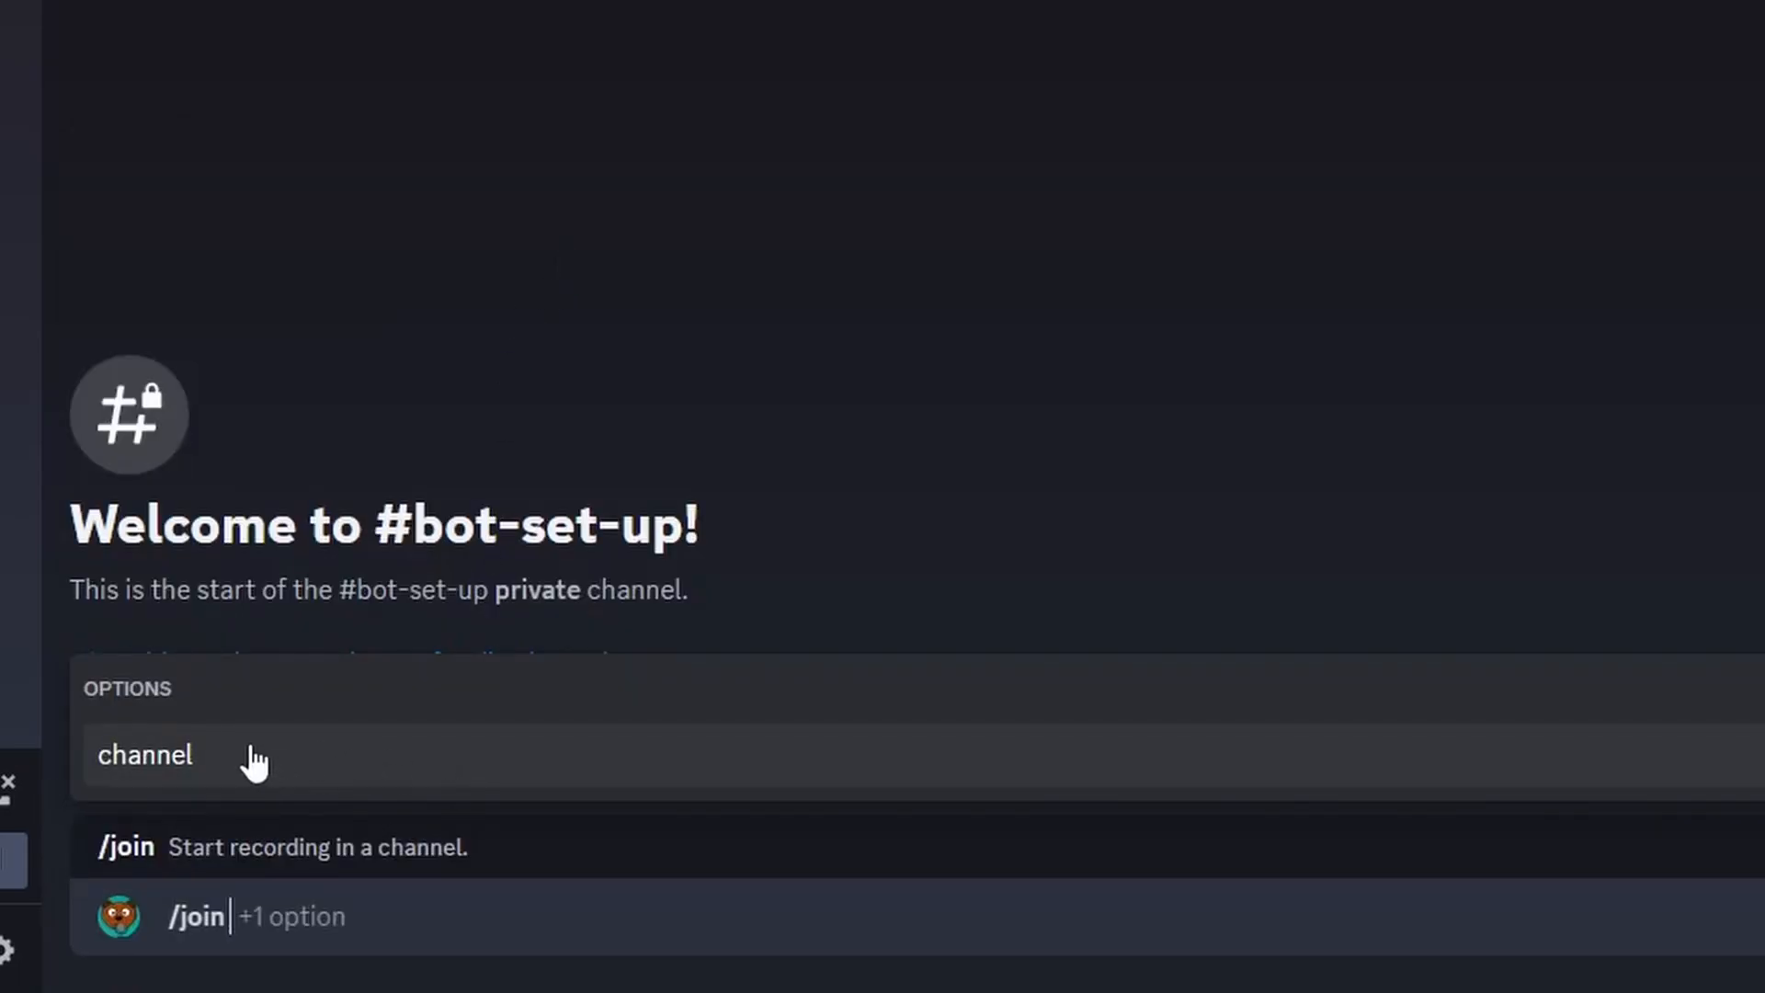
pyautogui.click(144, 753)
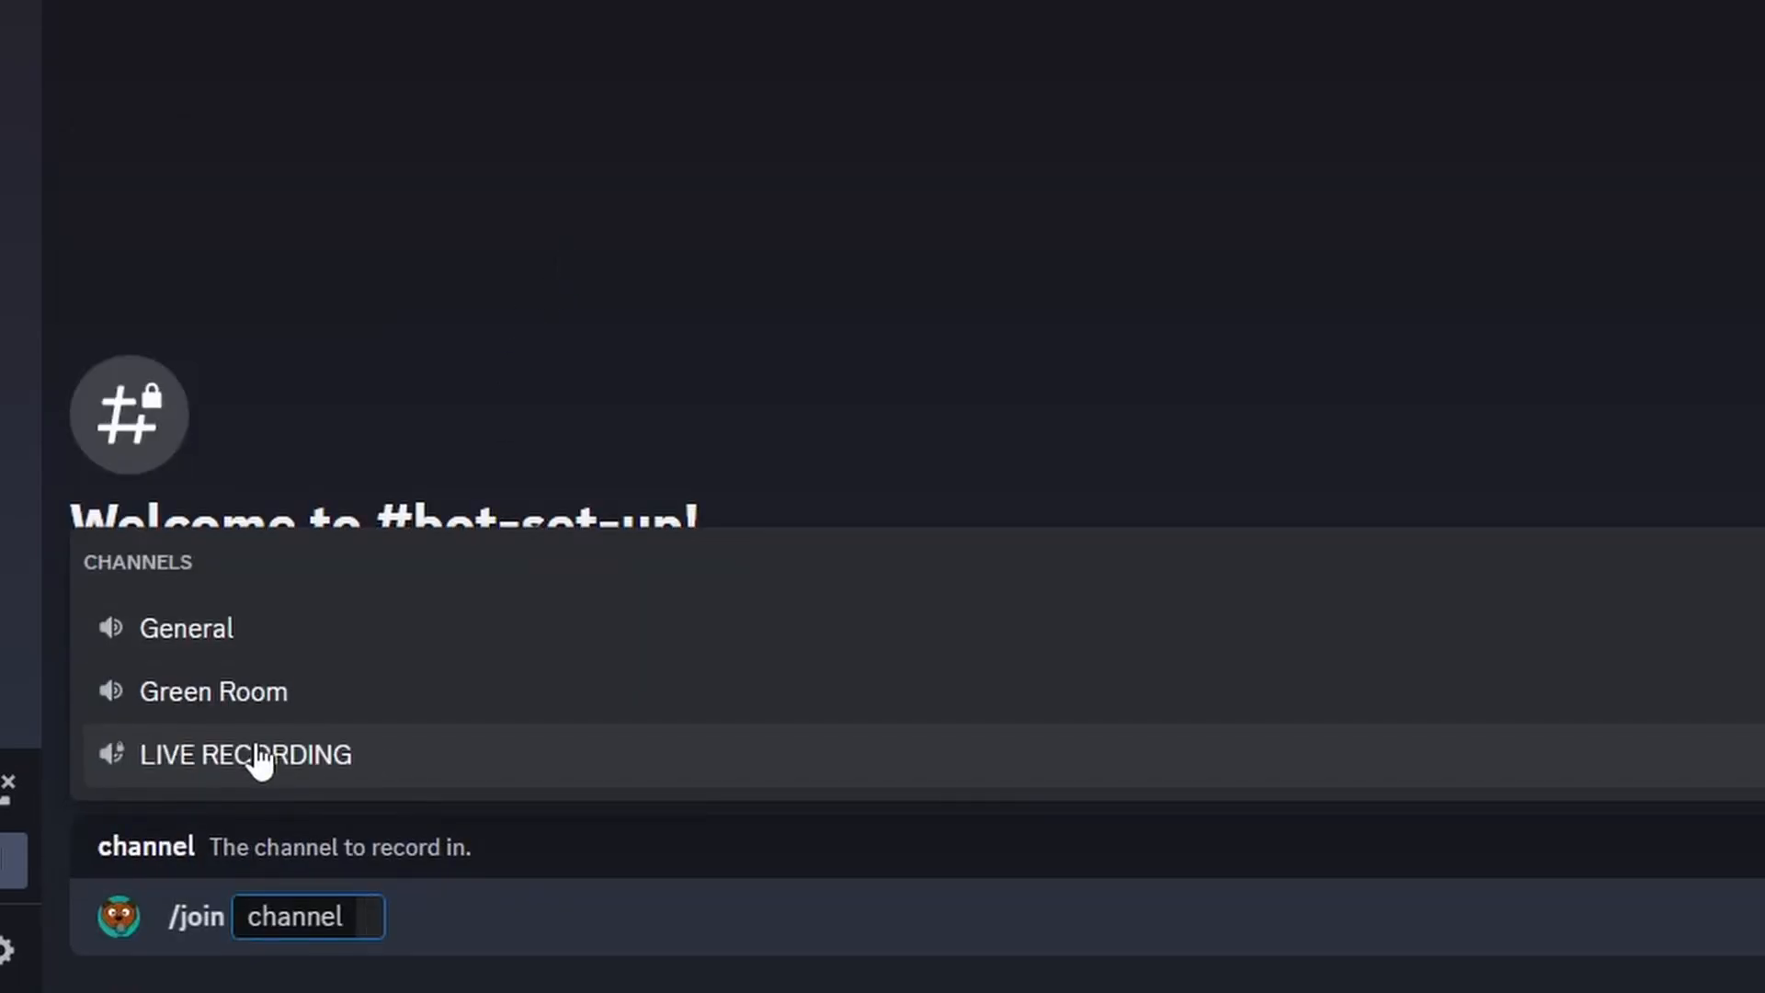
pyautogui.click(245, 754)
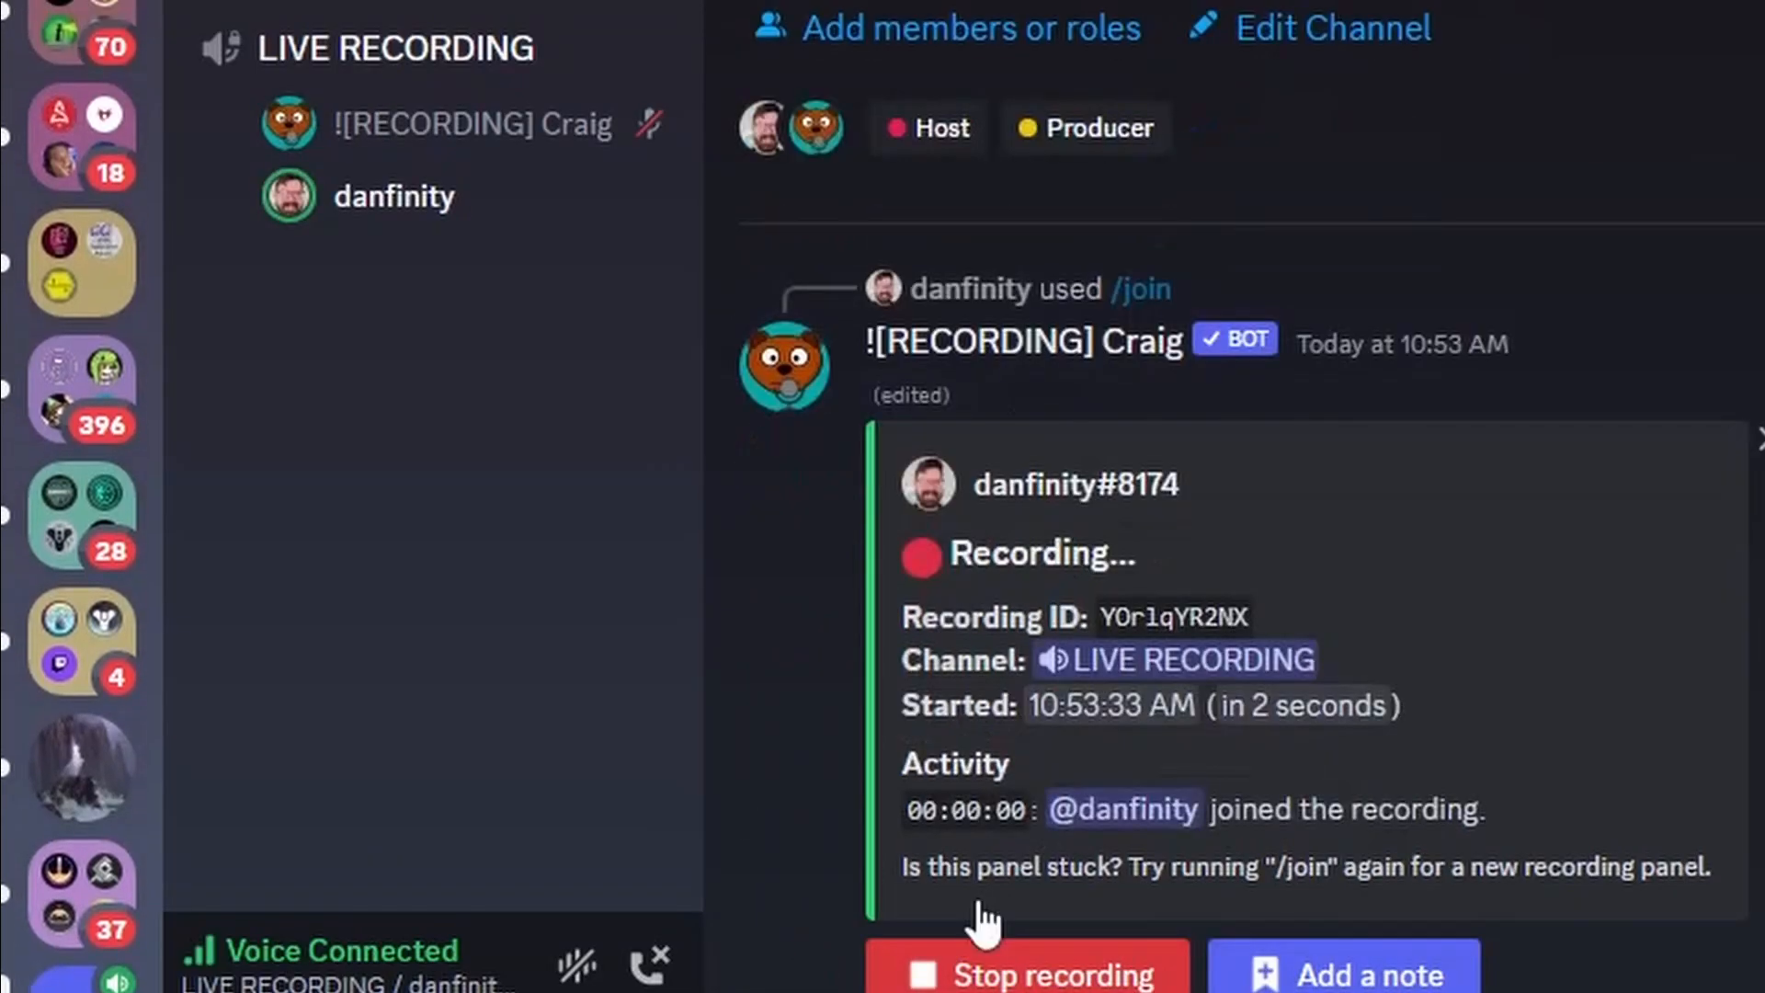
pyautogui.scroll(-3)
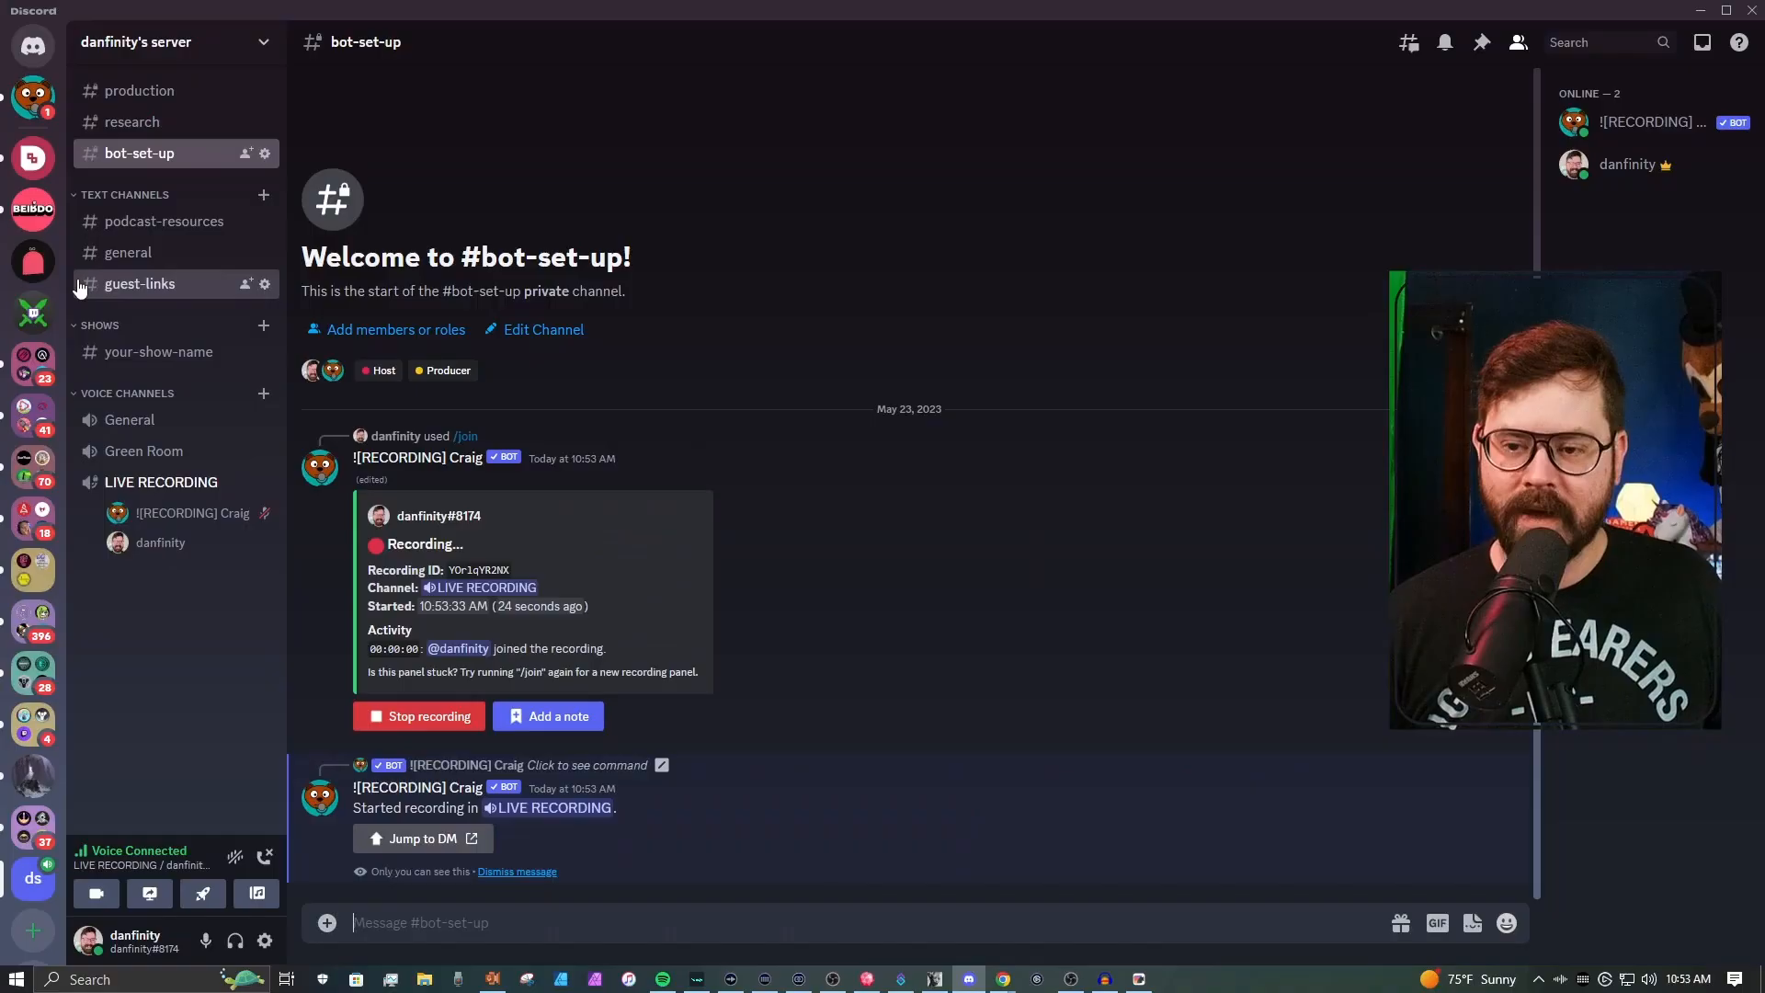
pyautogui.moveTo(33, 95)
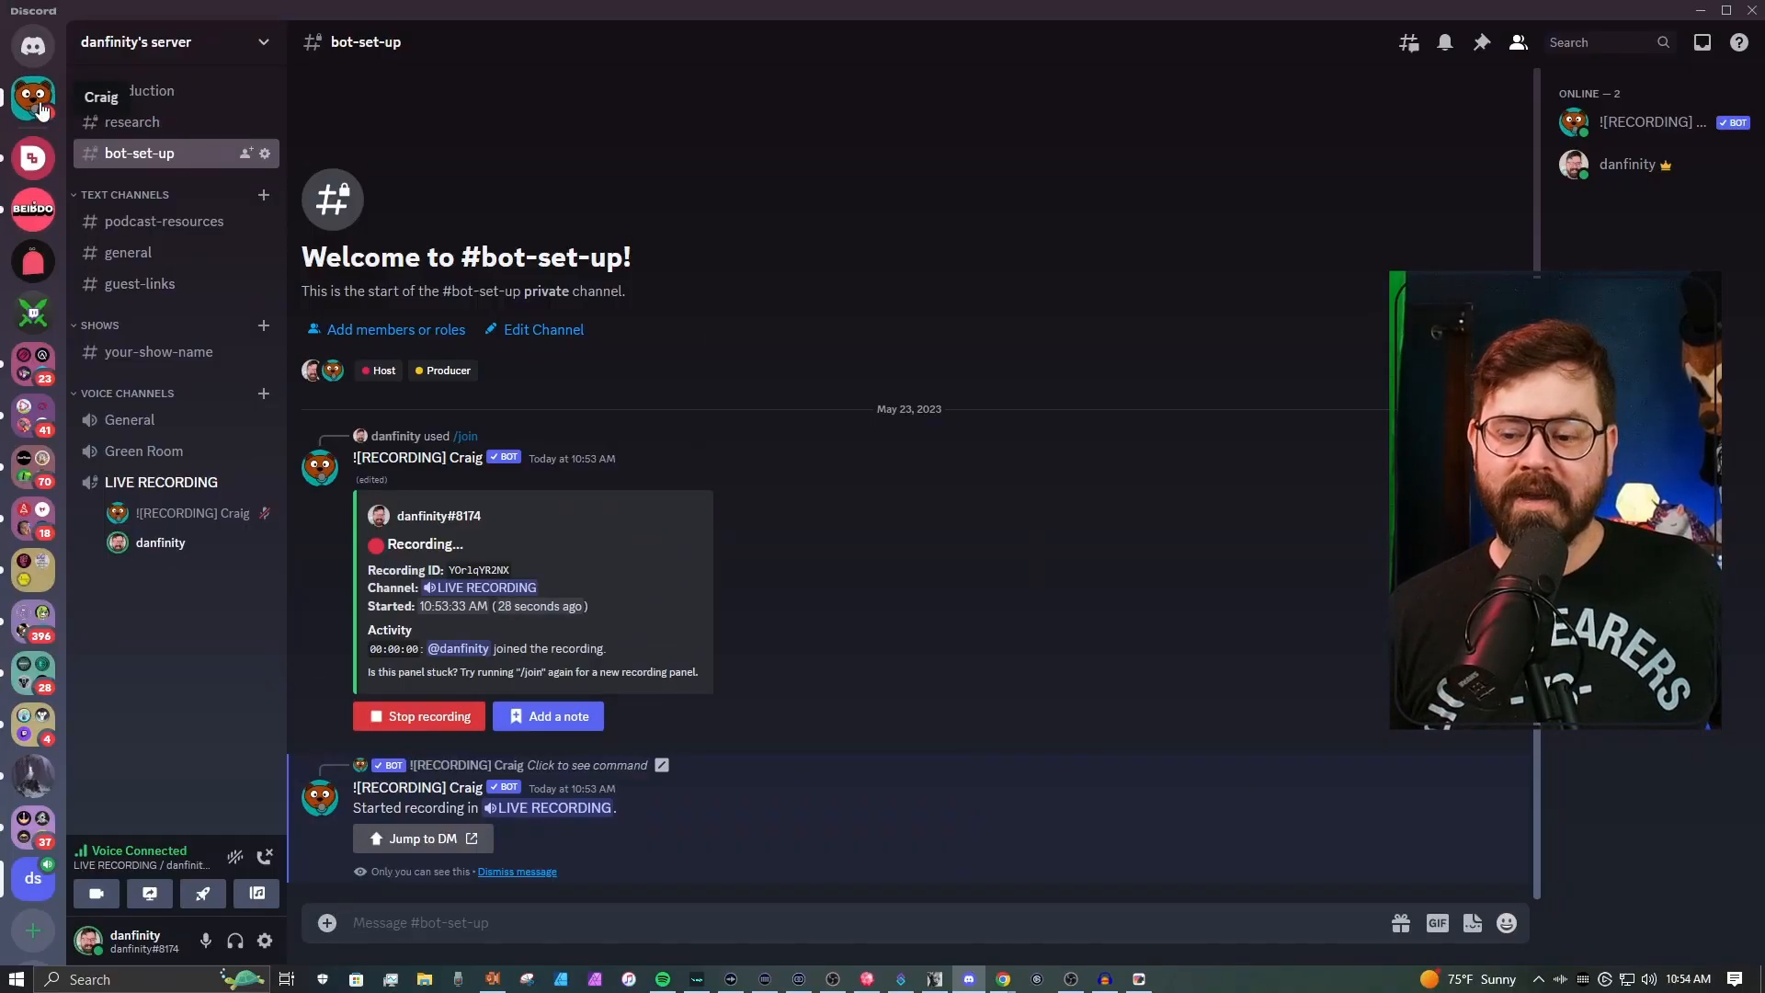
# Step: Open Craig's DM conversation with the recording's download and delete details
pyautogui.click(422, 838)
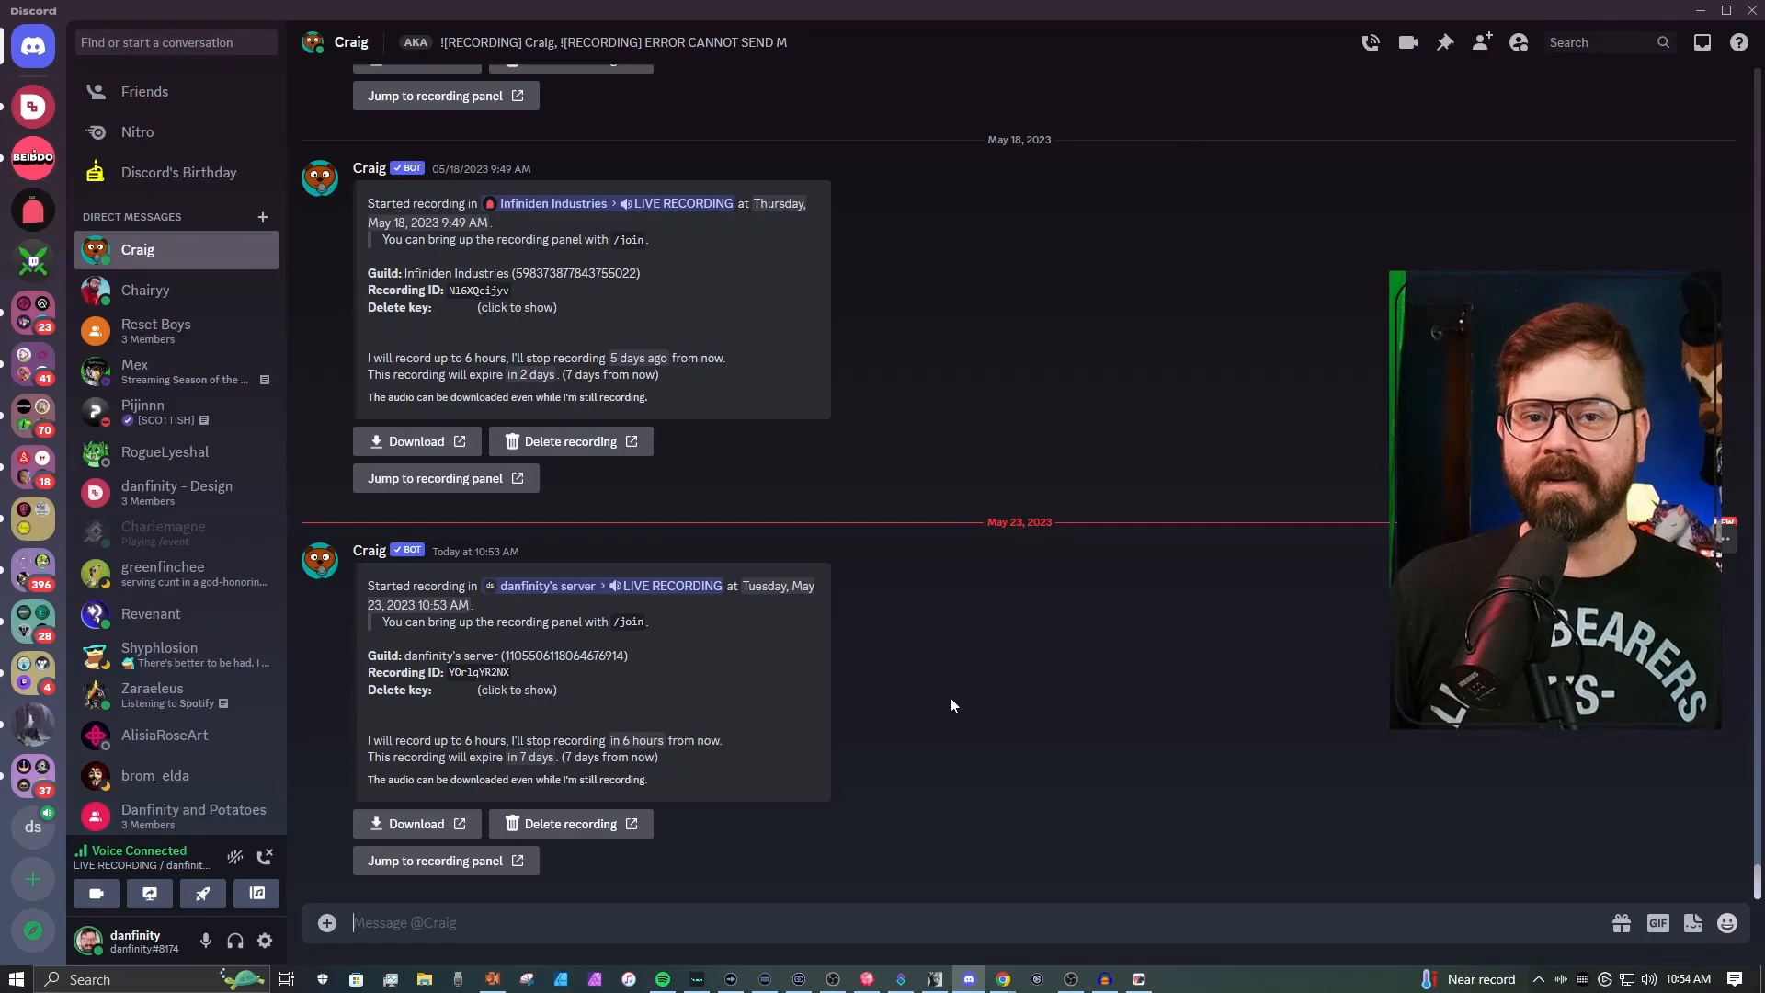
pyautogui.moveTo(33, 736)
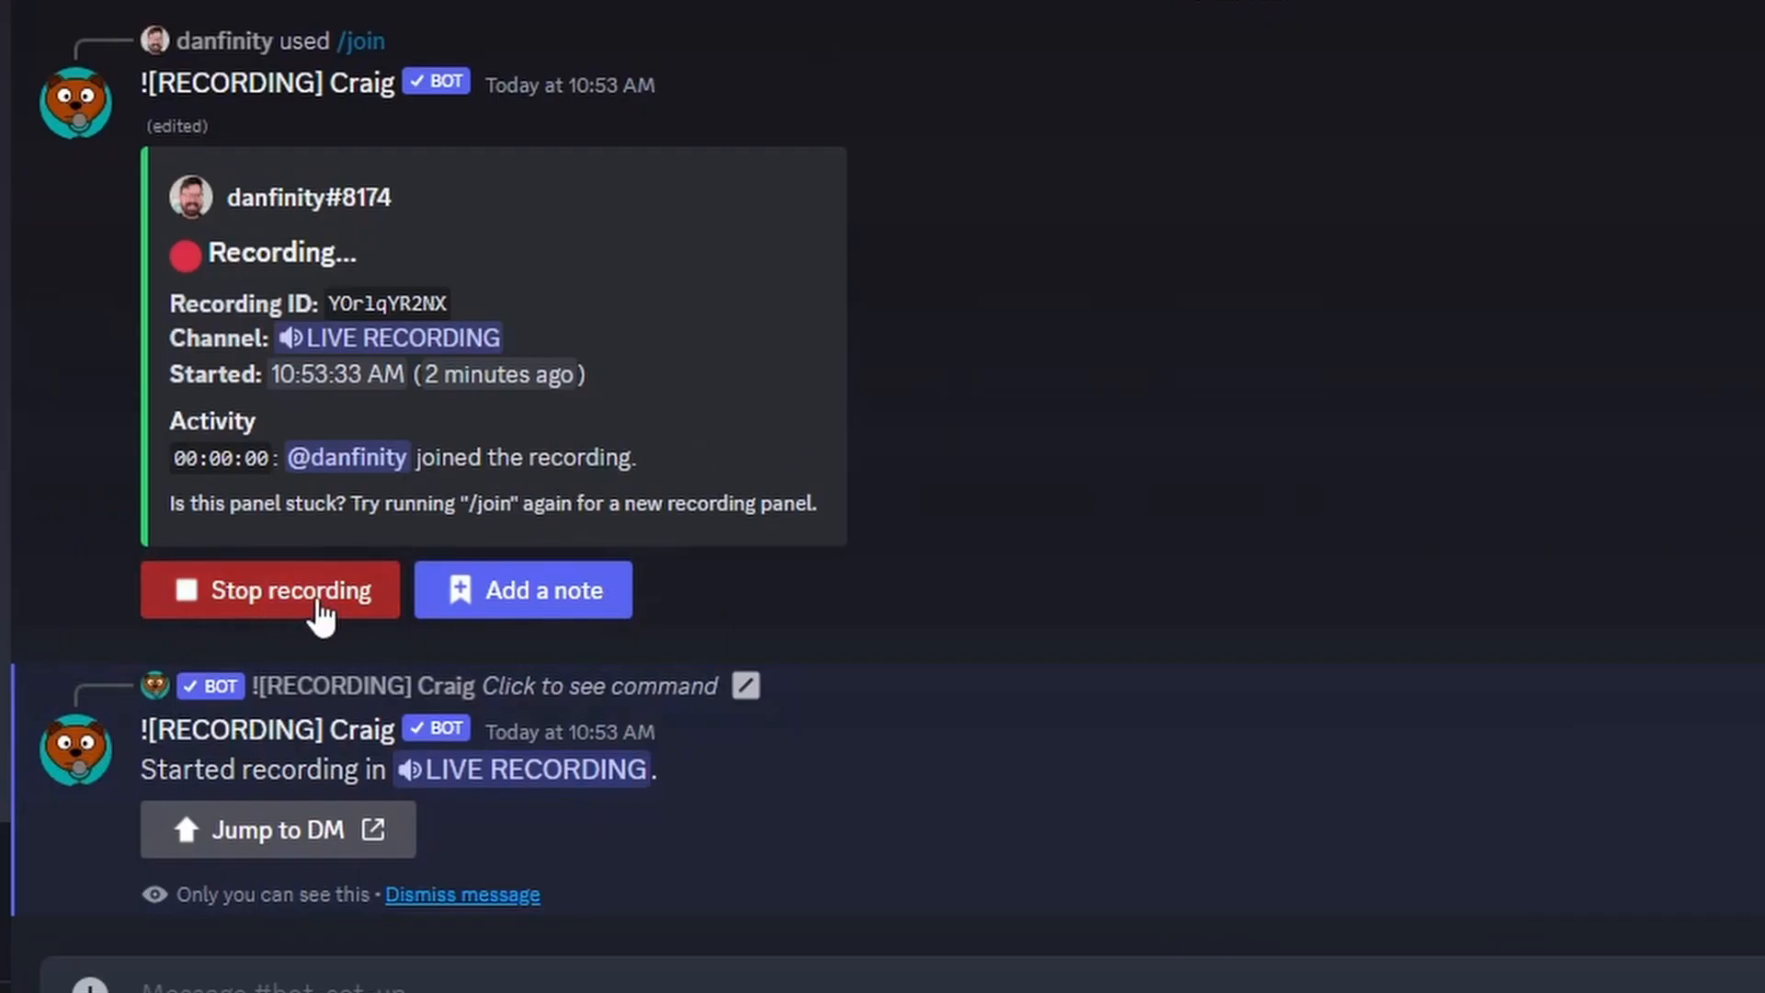
# Step: Try the recording's Download link, then cancel the external-link prompt
pyautogui.click(271, 588)
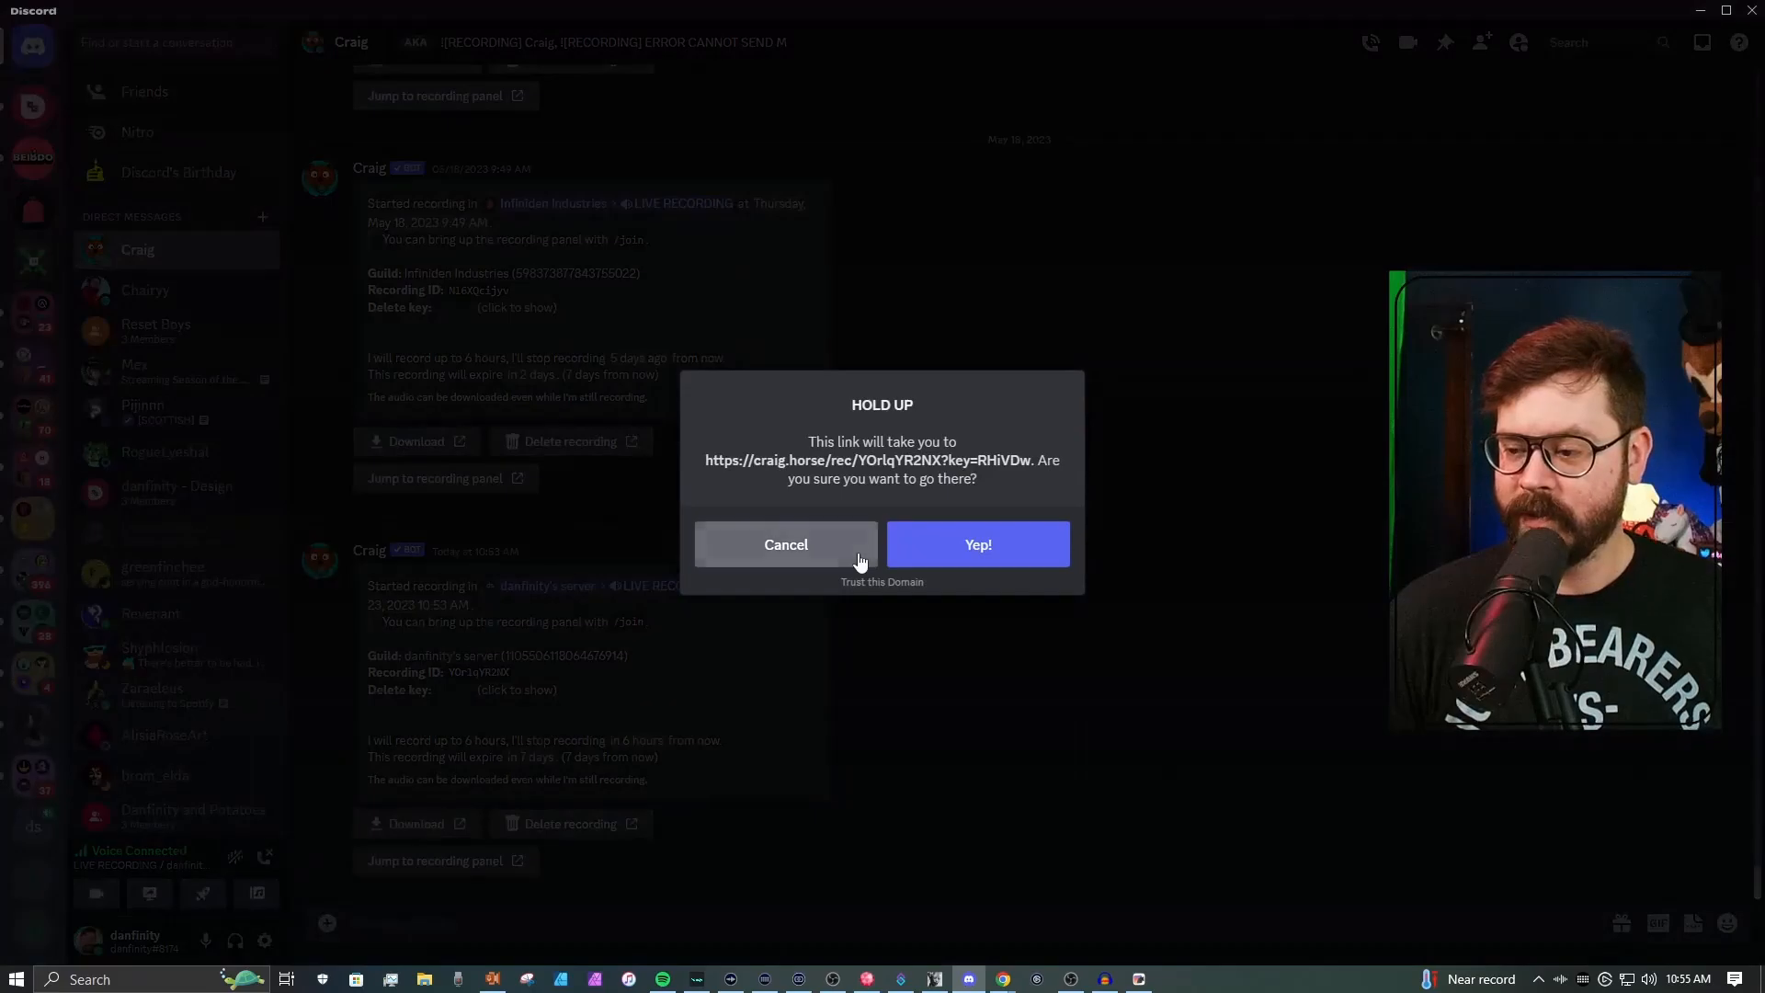
pyautogui.click(976, 544)
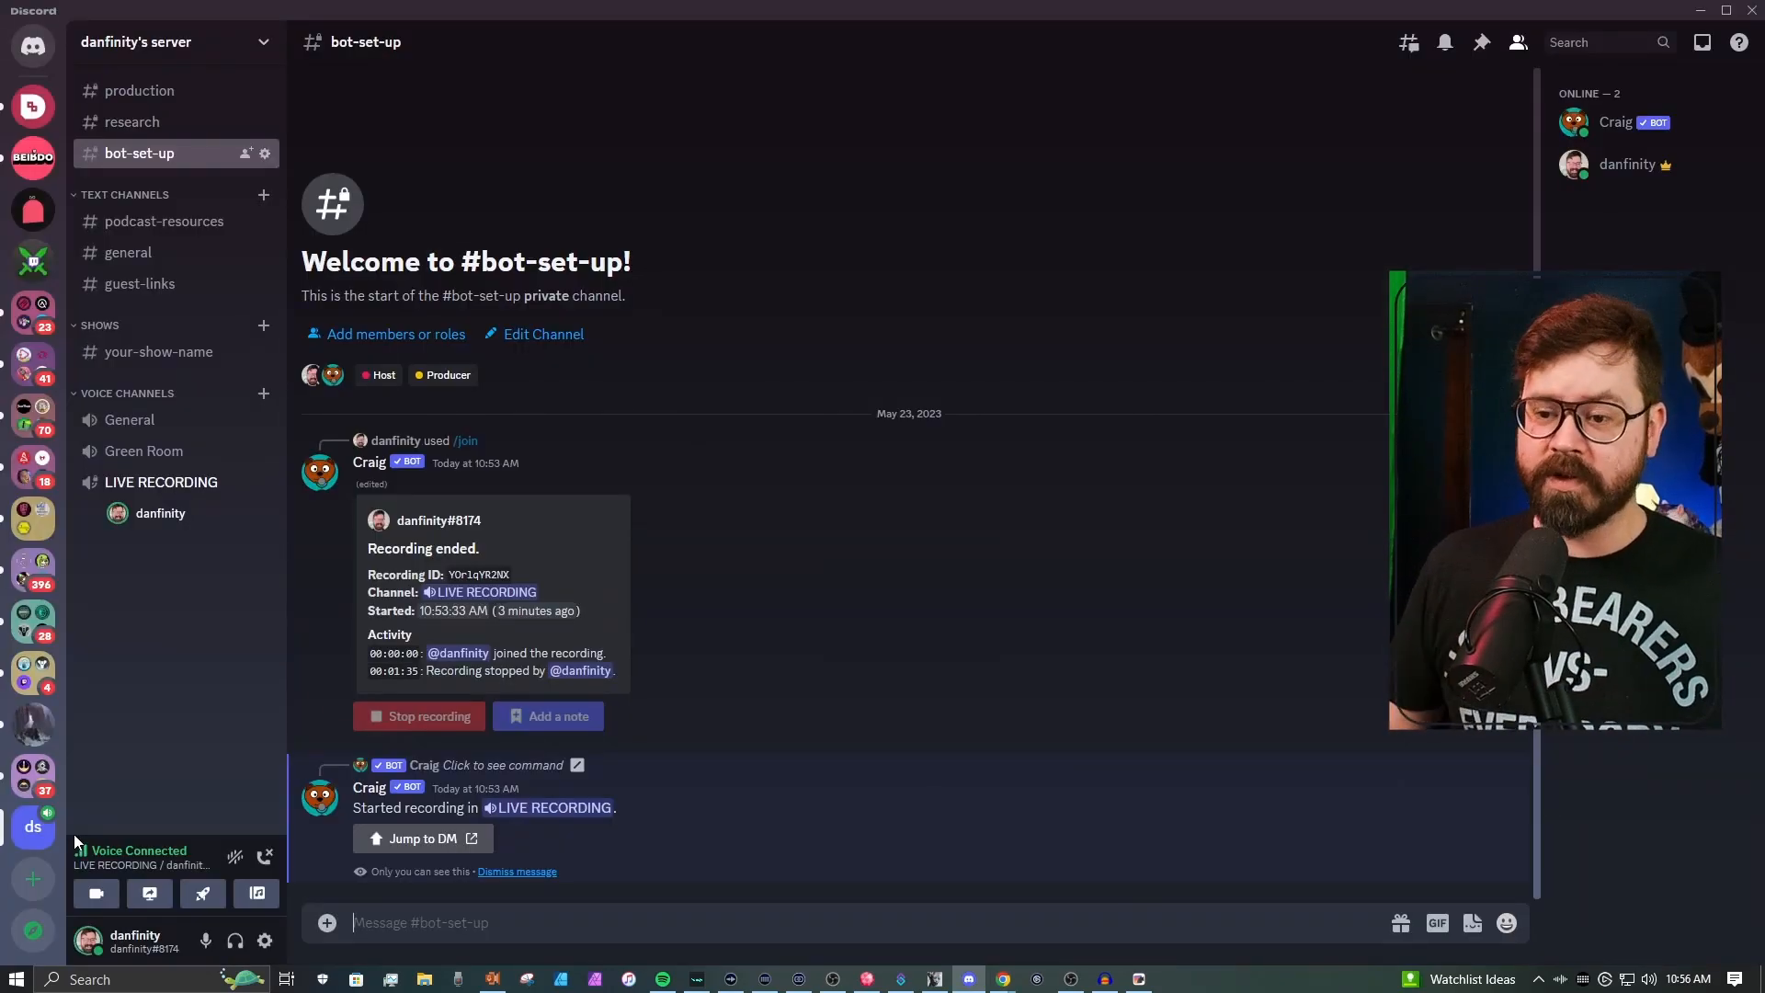
# Step: Open the Destiny Digest Podcast guest form and scroll to its Video and Audio requirements
pyautogui.click(163, 221)
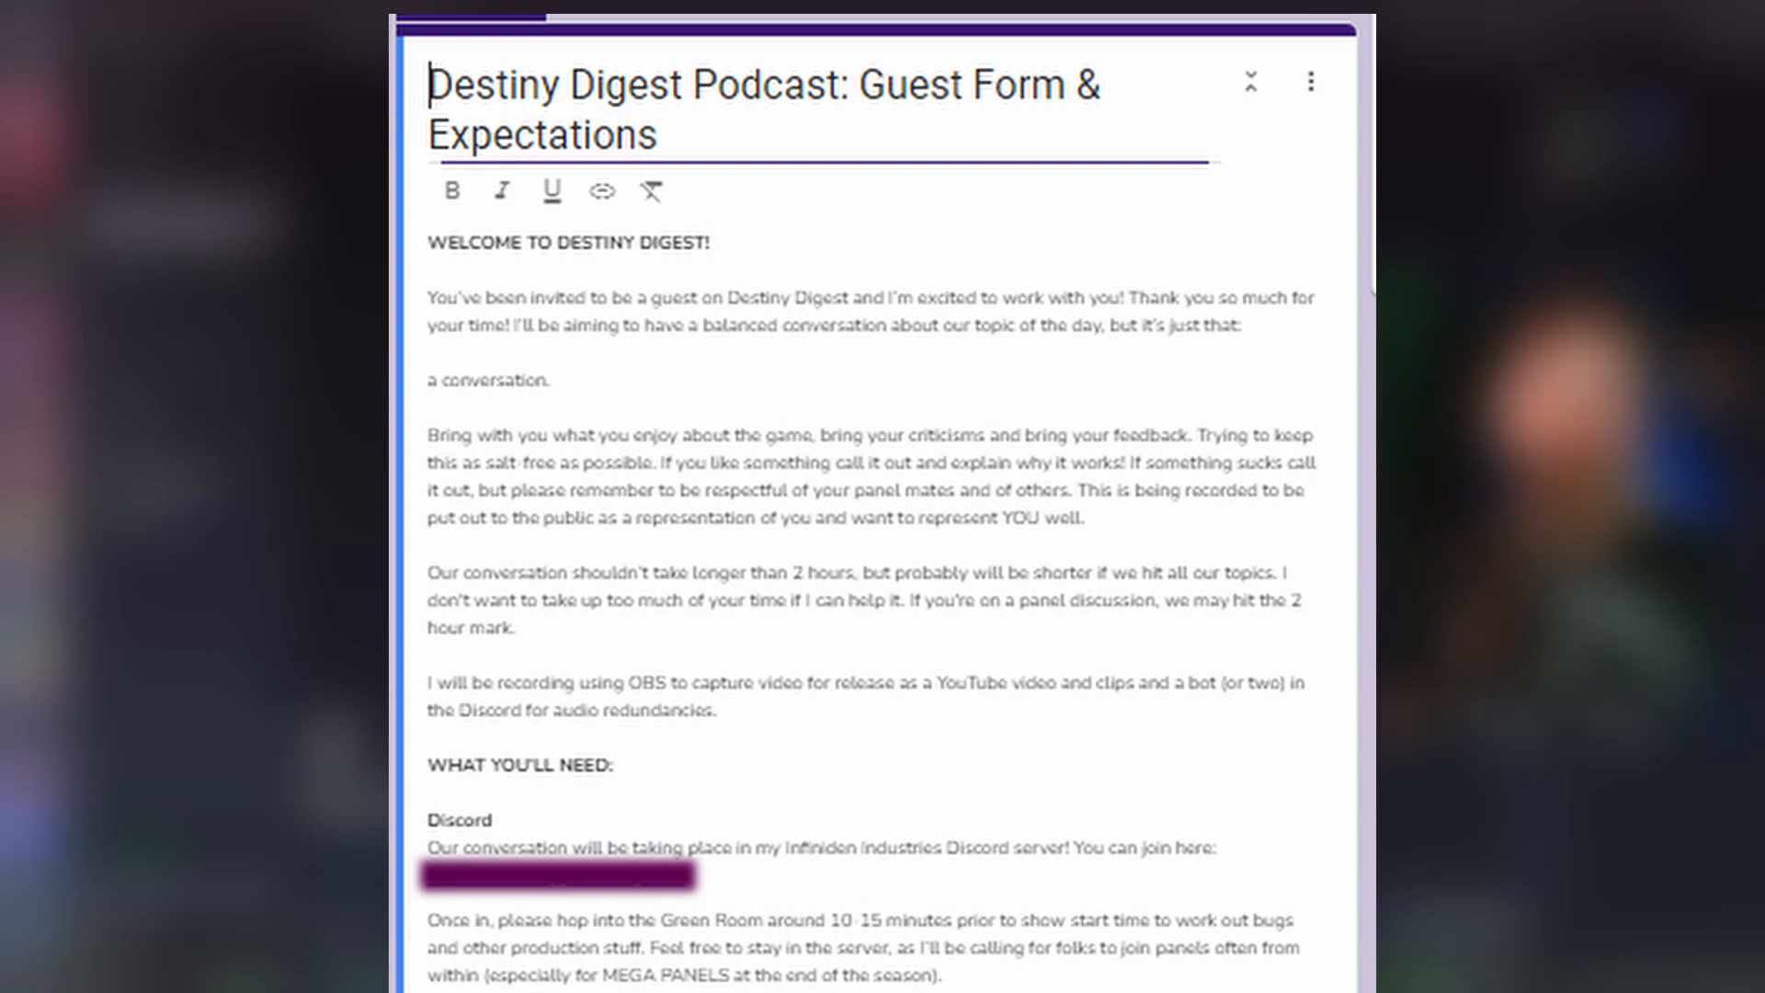
pyautogui.scroll(3)
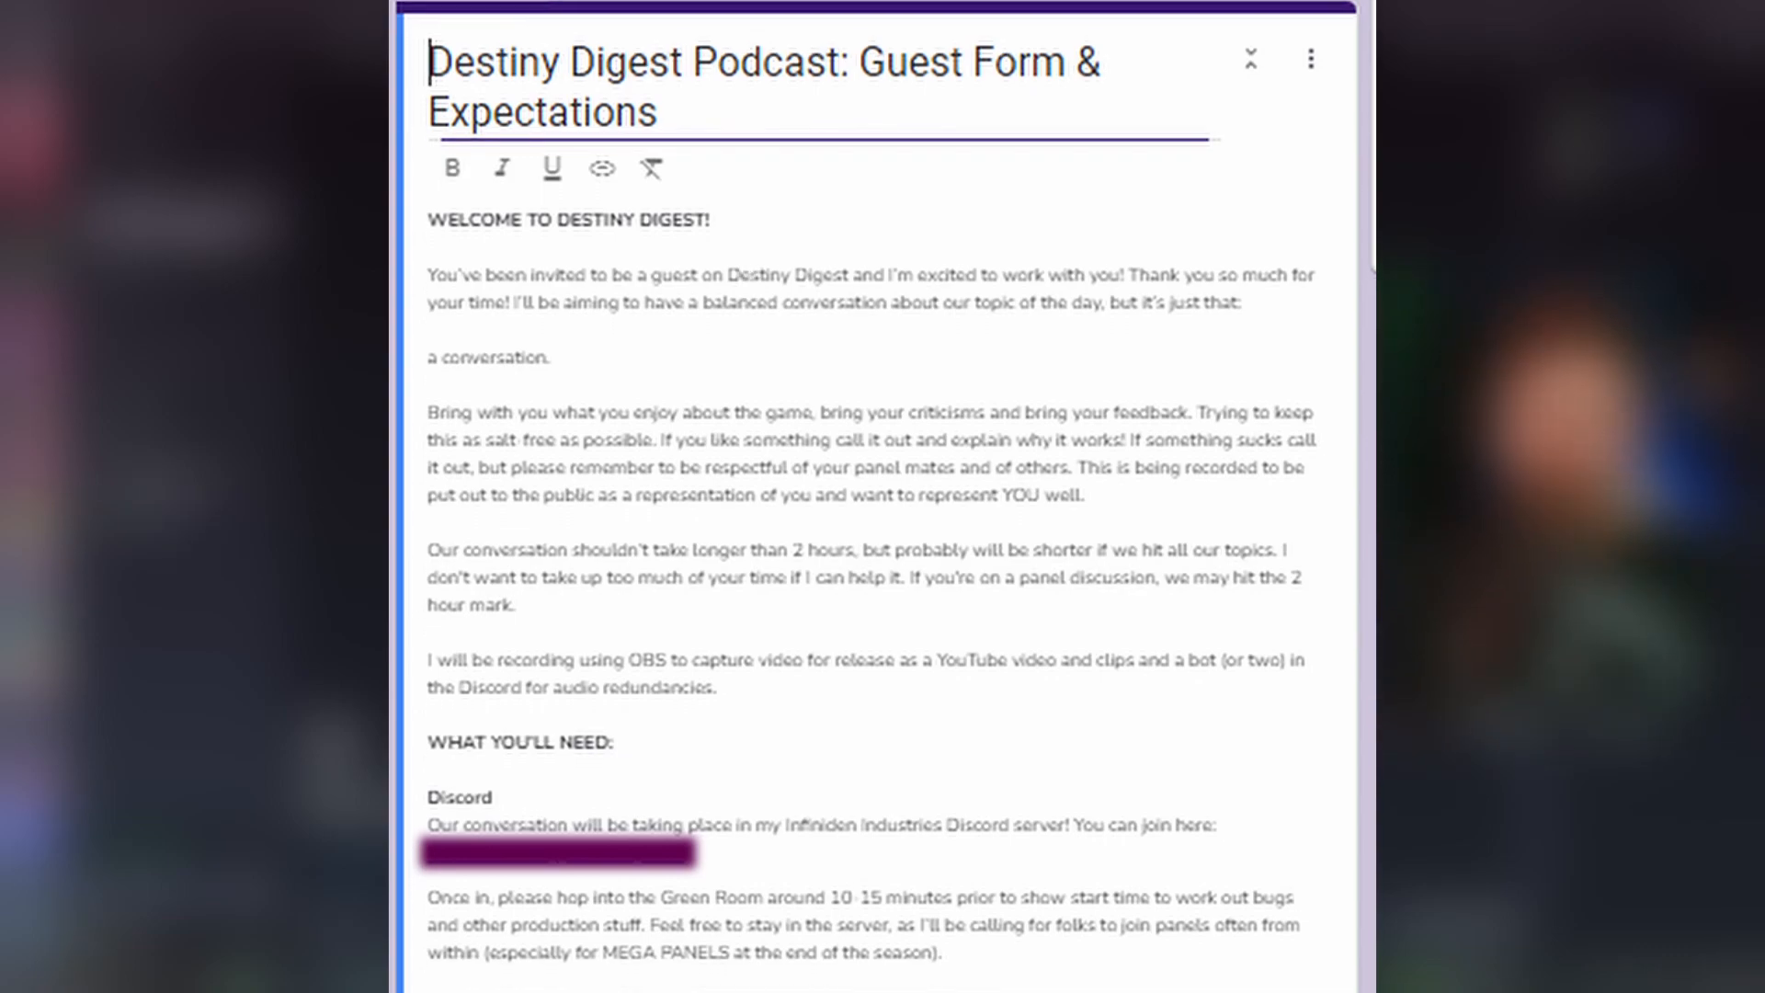
pyautogui.scroll(-3)
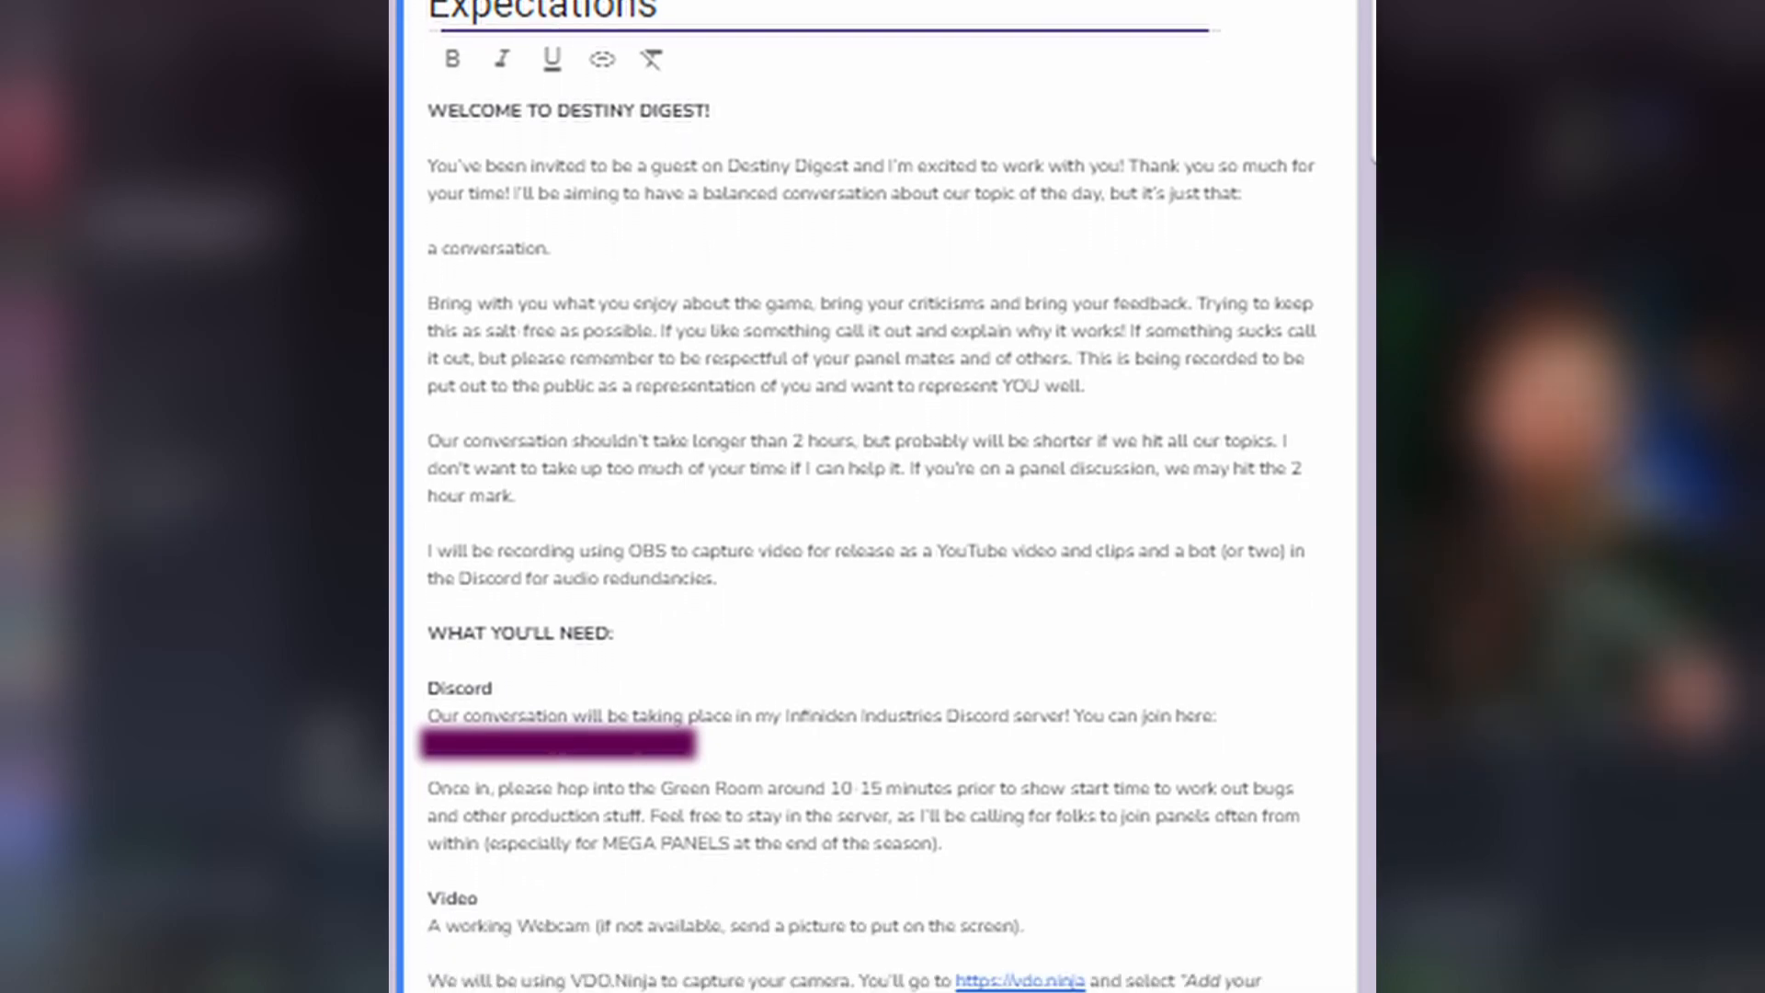
pyautogui.scroll(-3)
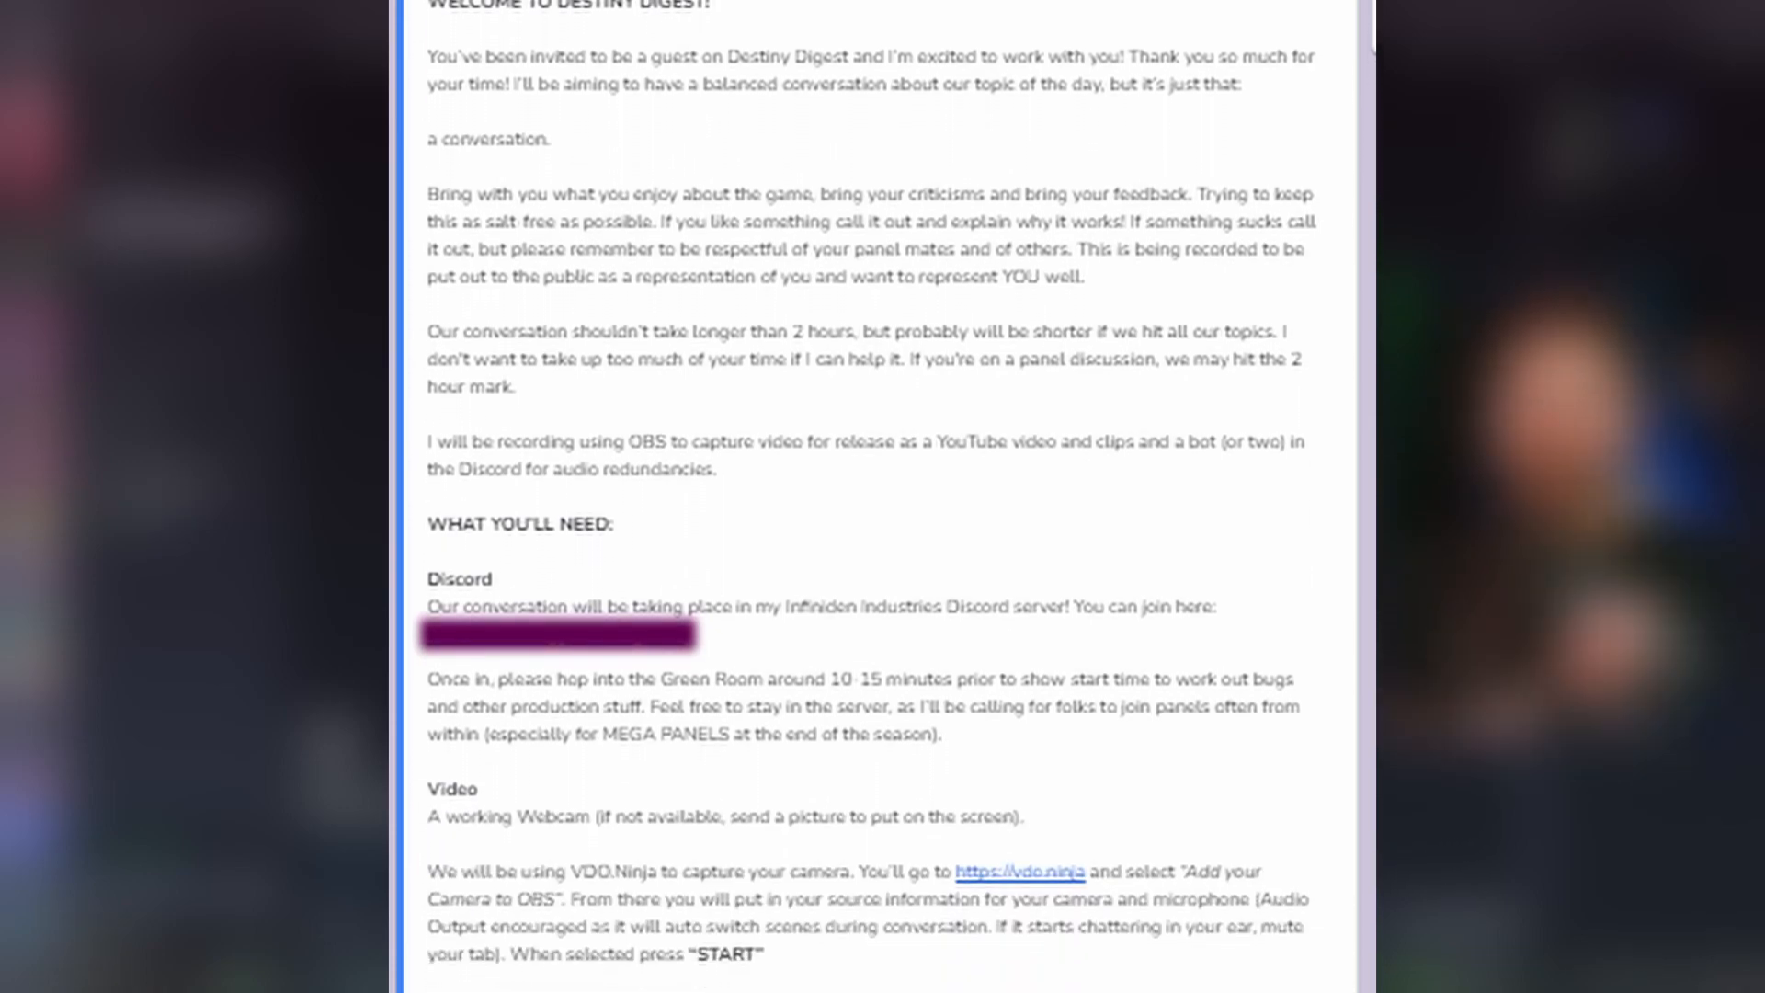
pyautogui.scroll(-3)
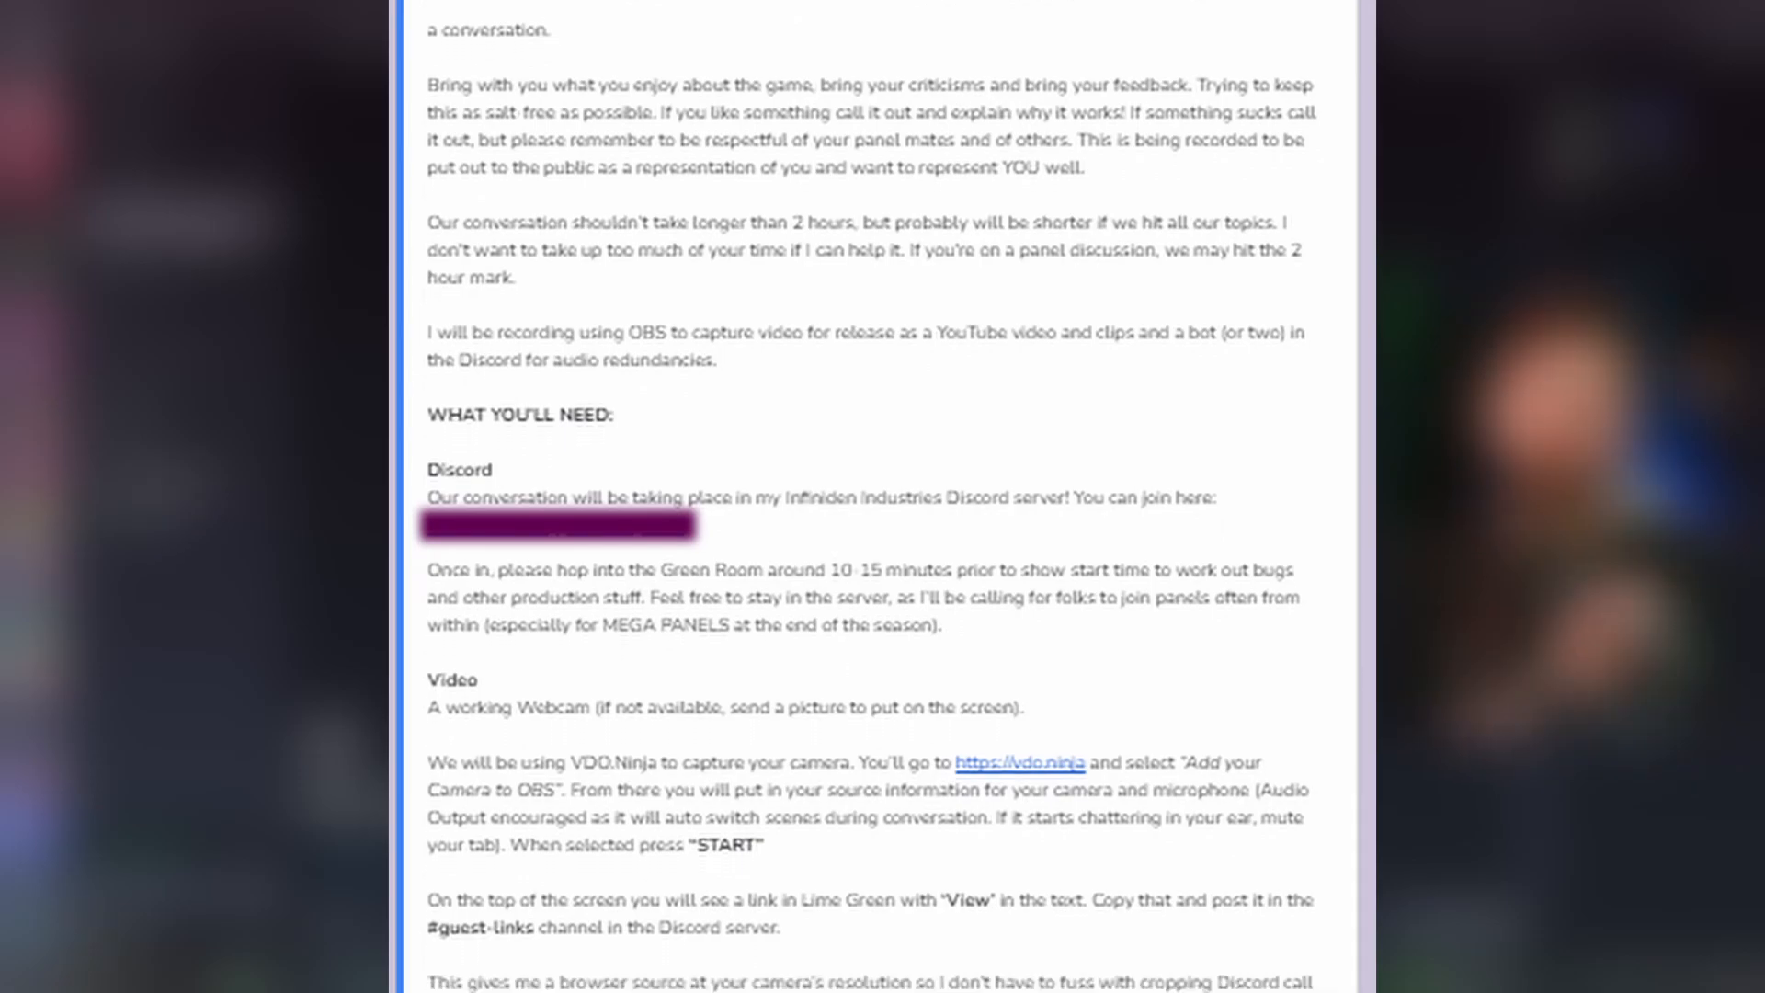
pyautogui.scroll(-3)
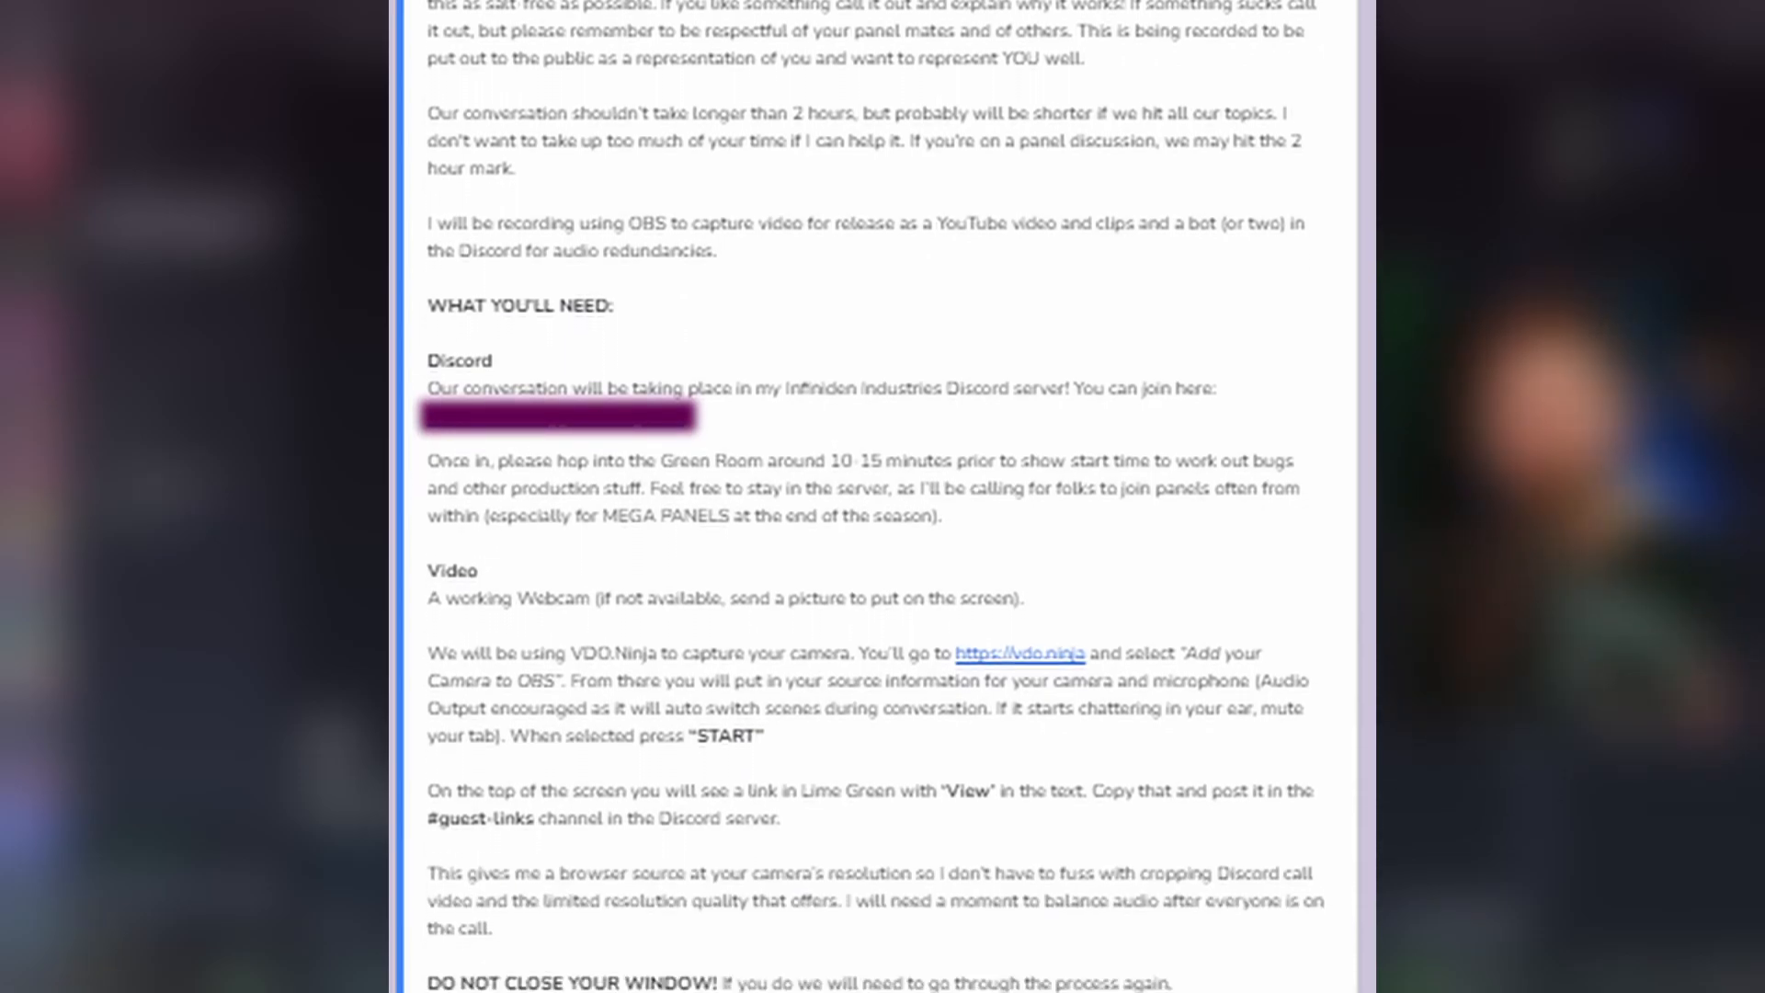
pyautogui.scroll(-3)
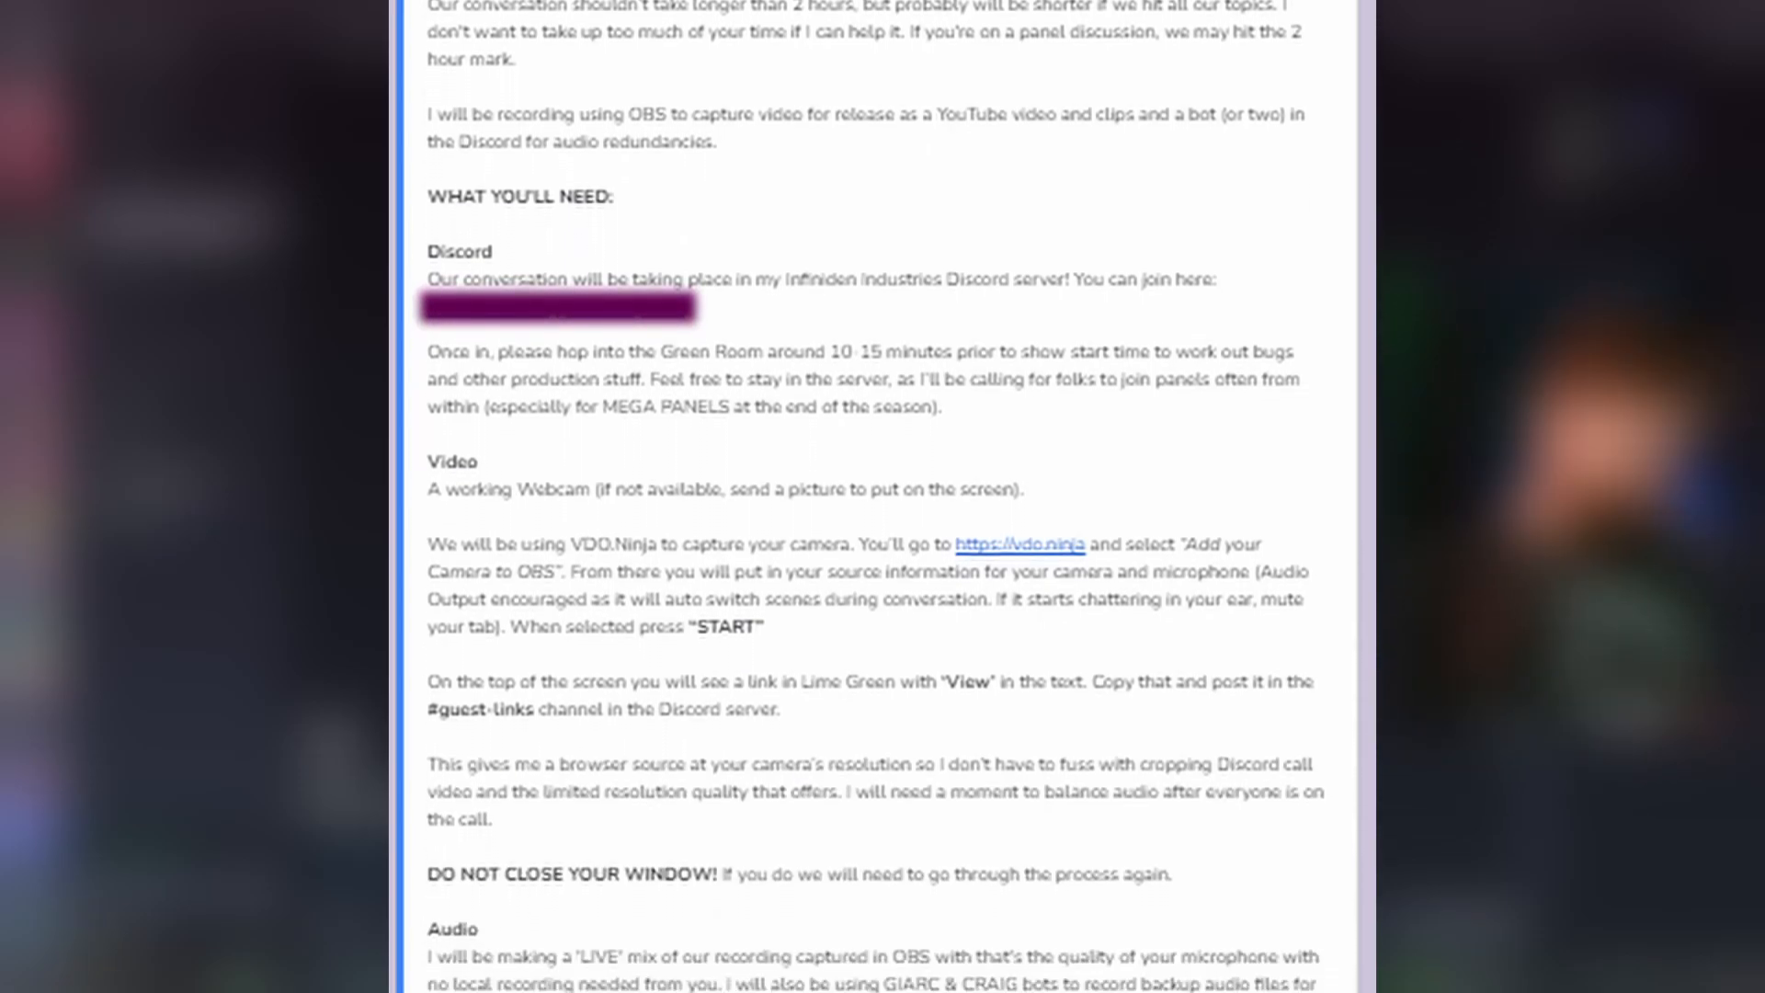
pyautogui.scroll(-3)
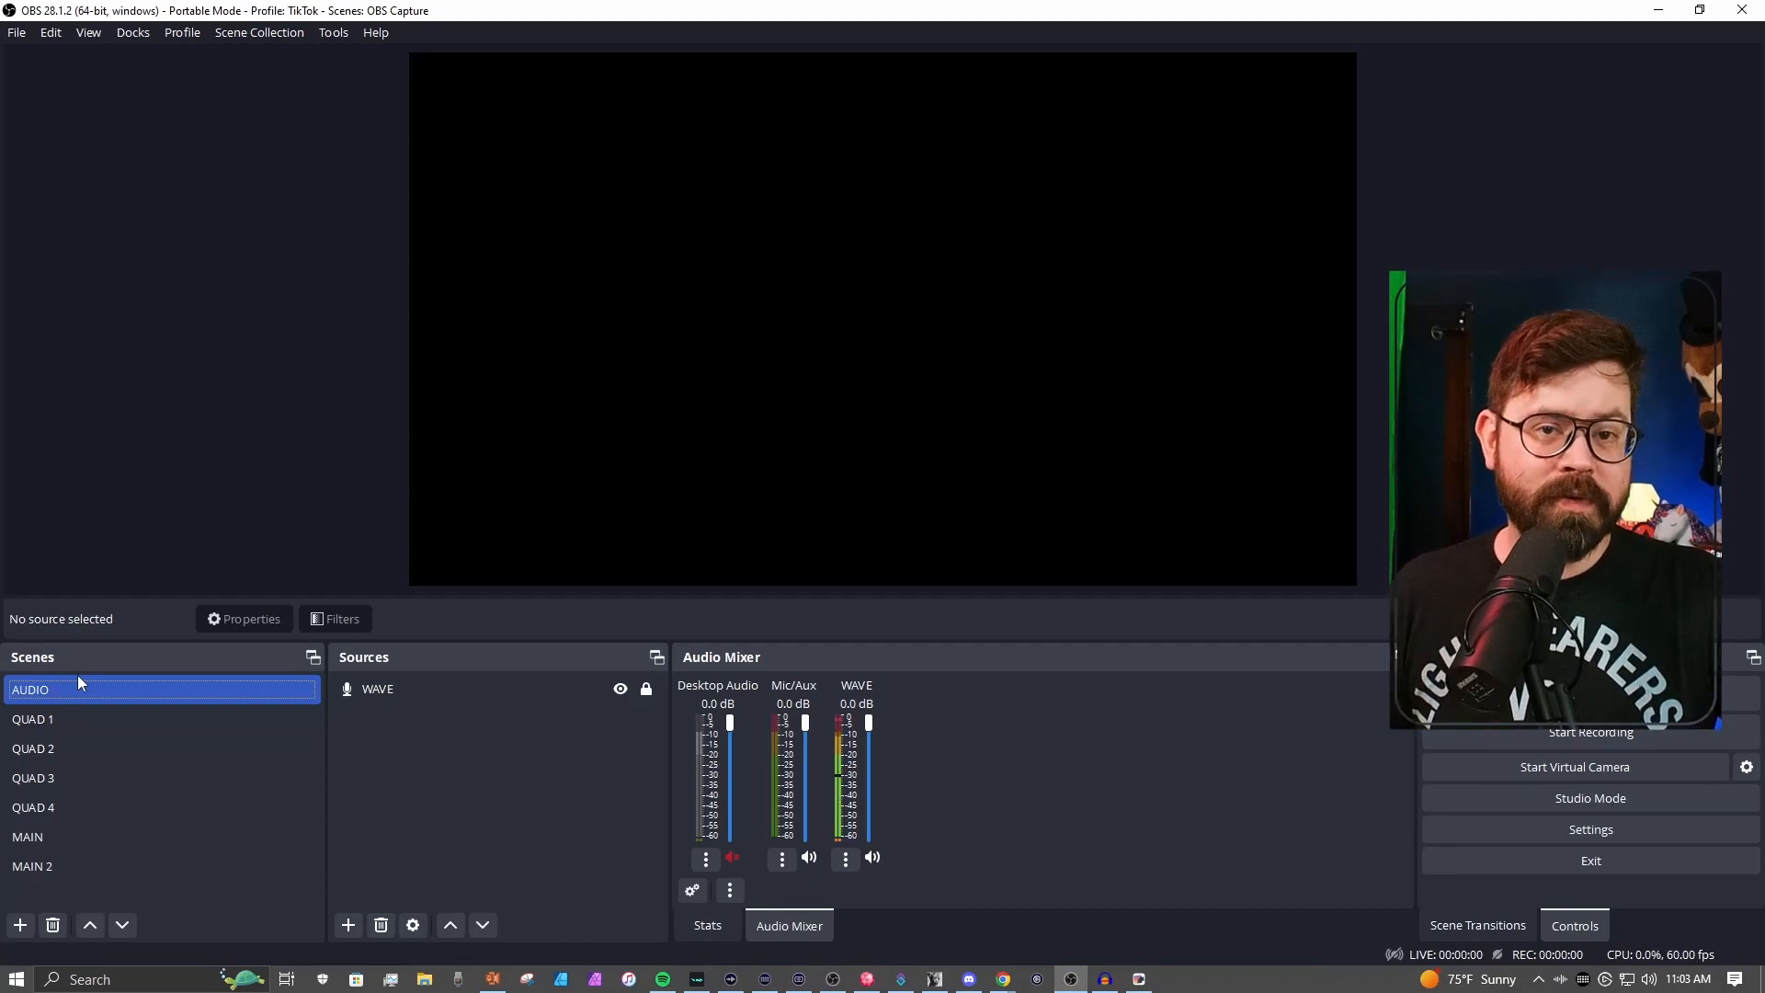
# Step: Switch to the QUAD 1 scene and inspect its sources, selecting AUDIO
pyautogui.click(33, 717)
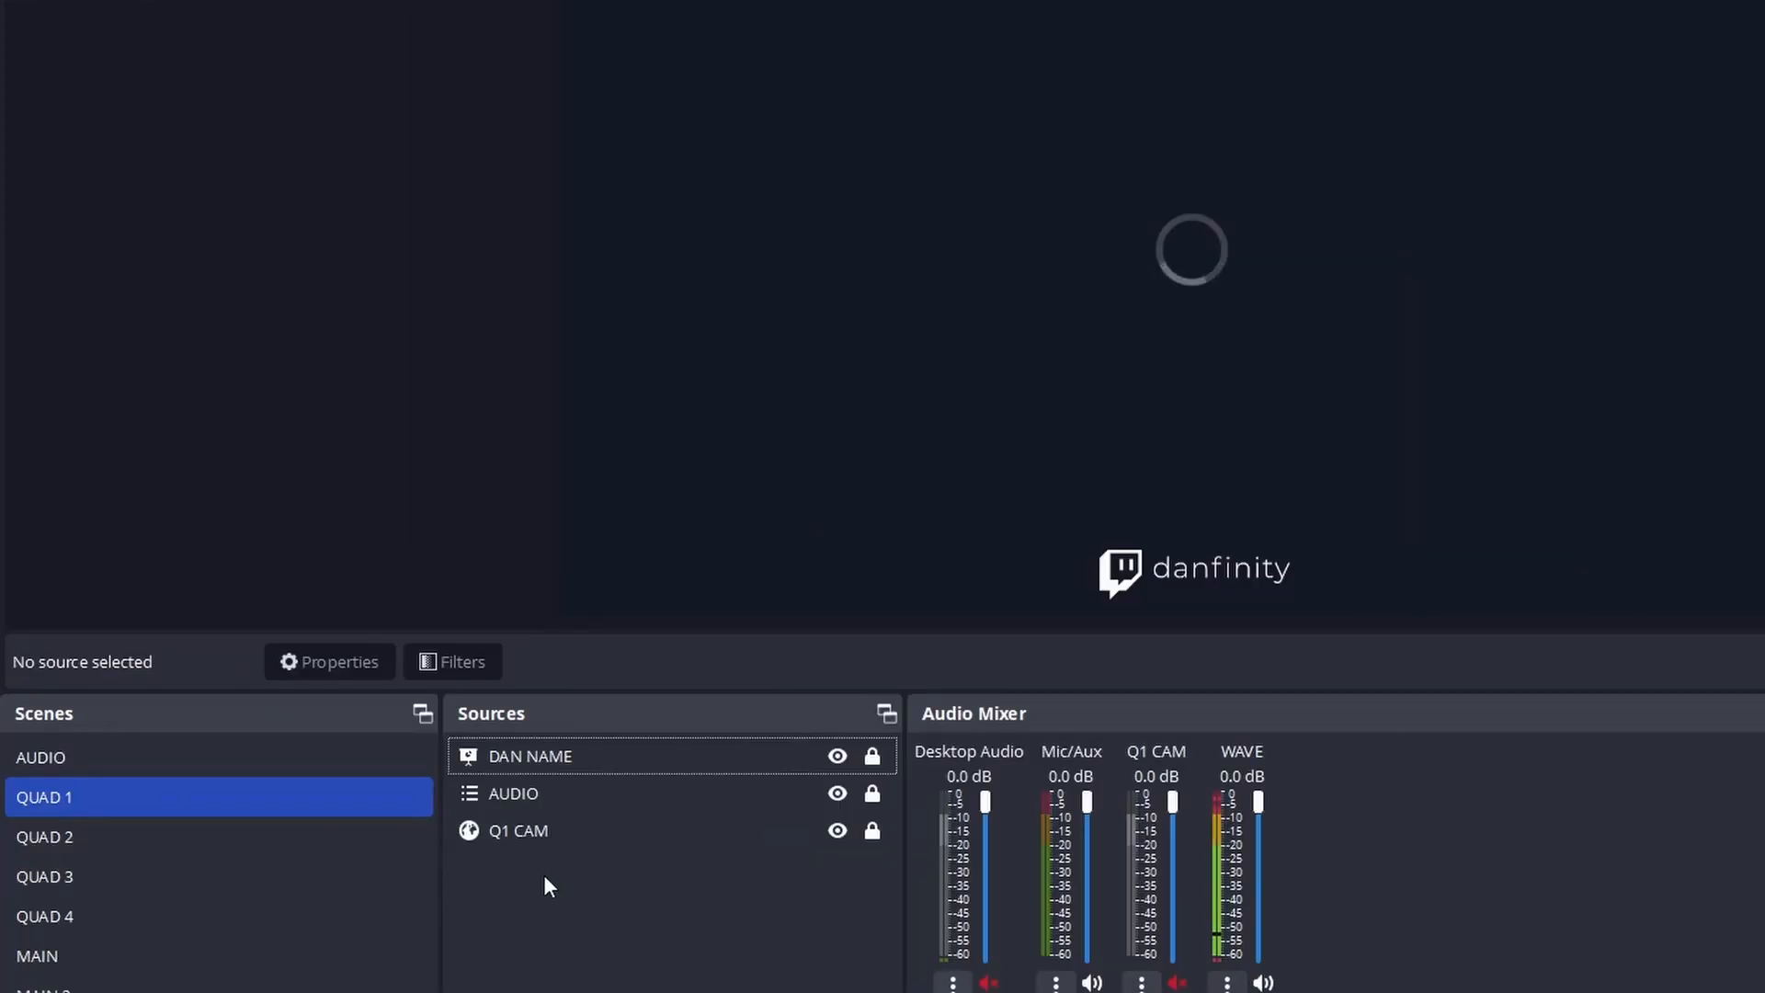
pyautogui.doubleClick(529, 755)
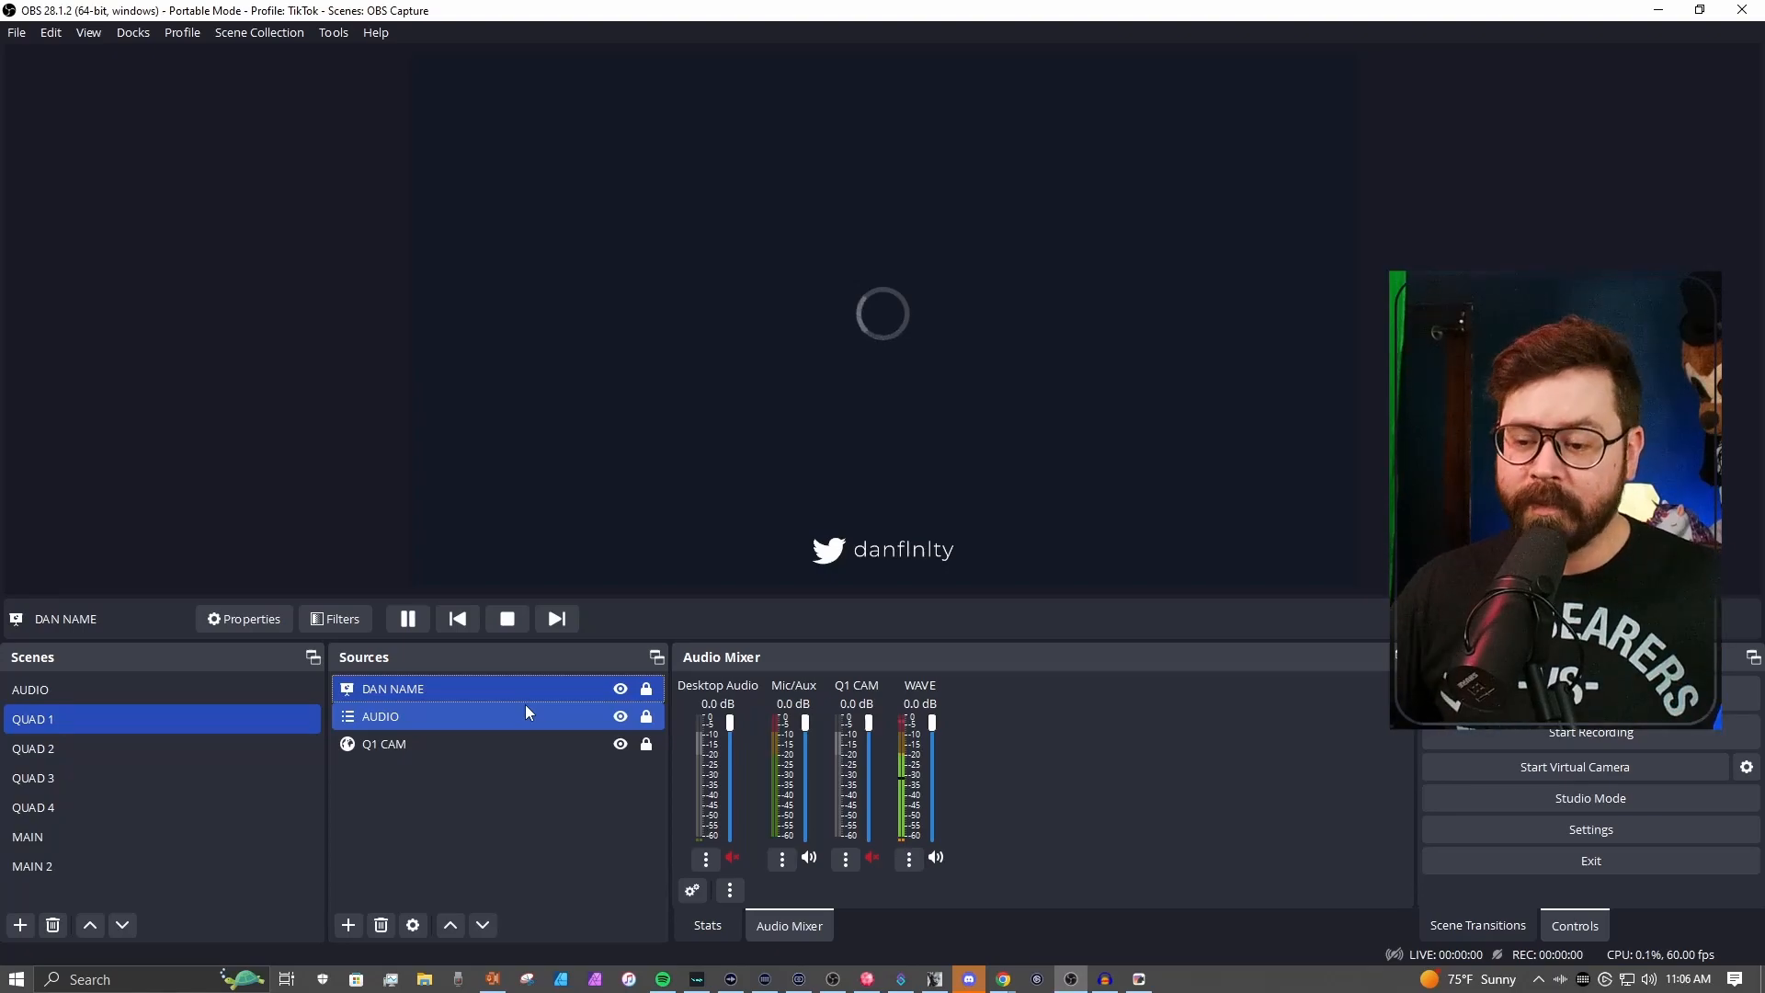
pyautogui.click(384, 743)
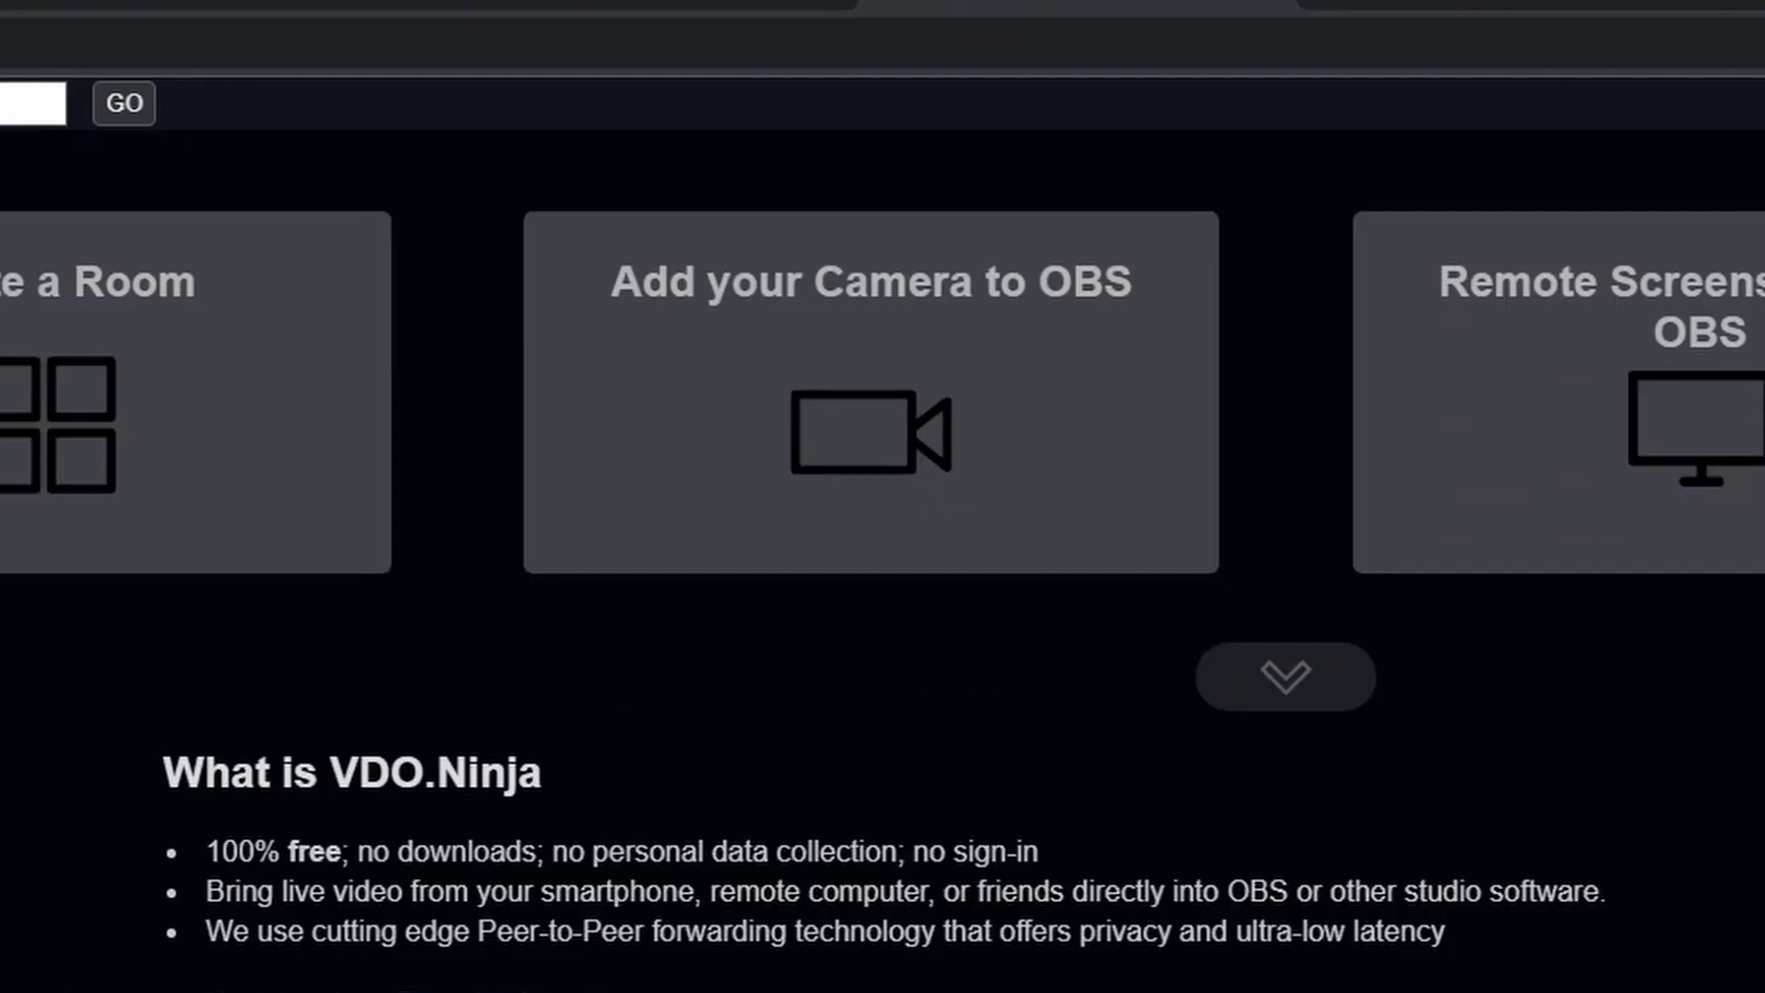
pyautogui.moveTo(523, 816)
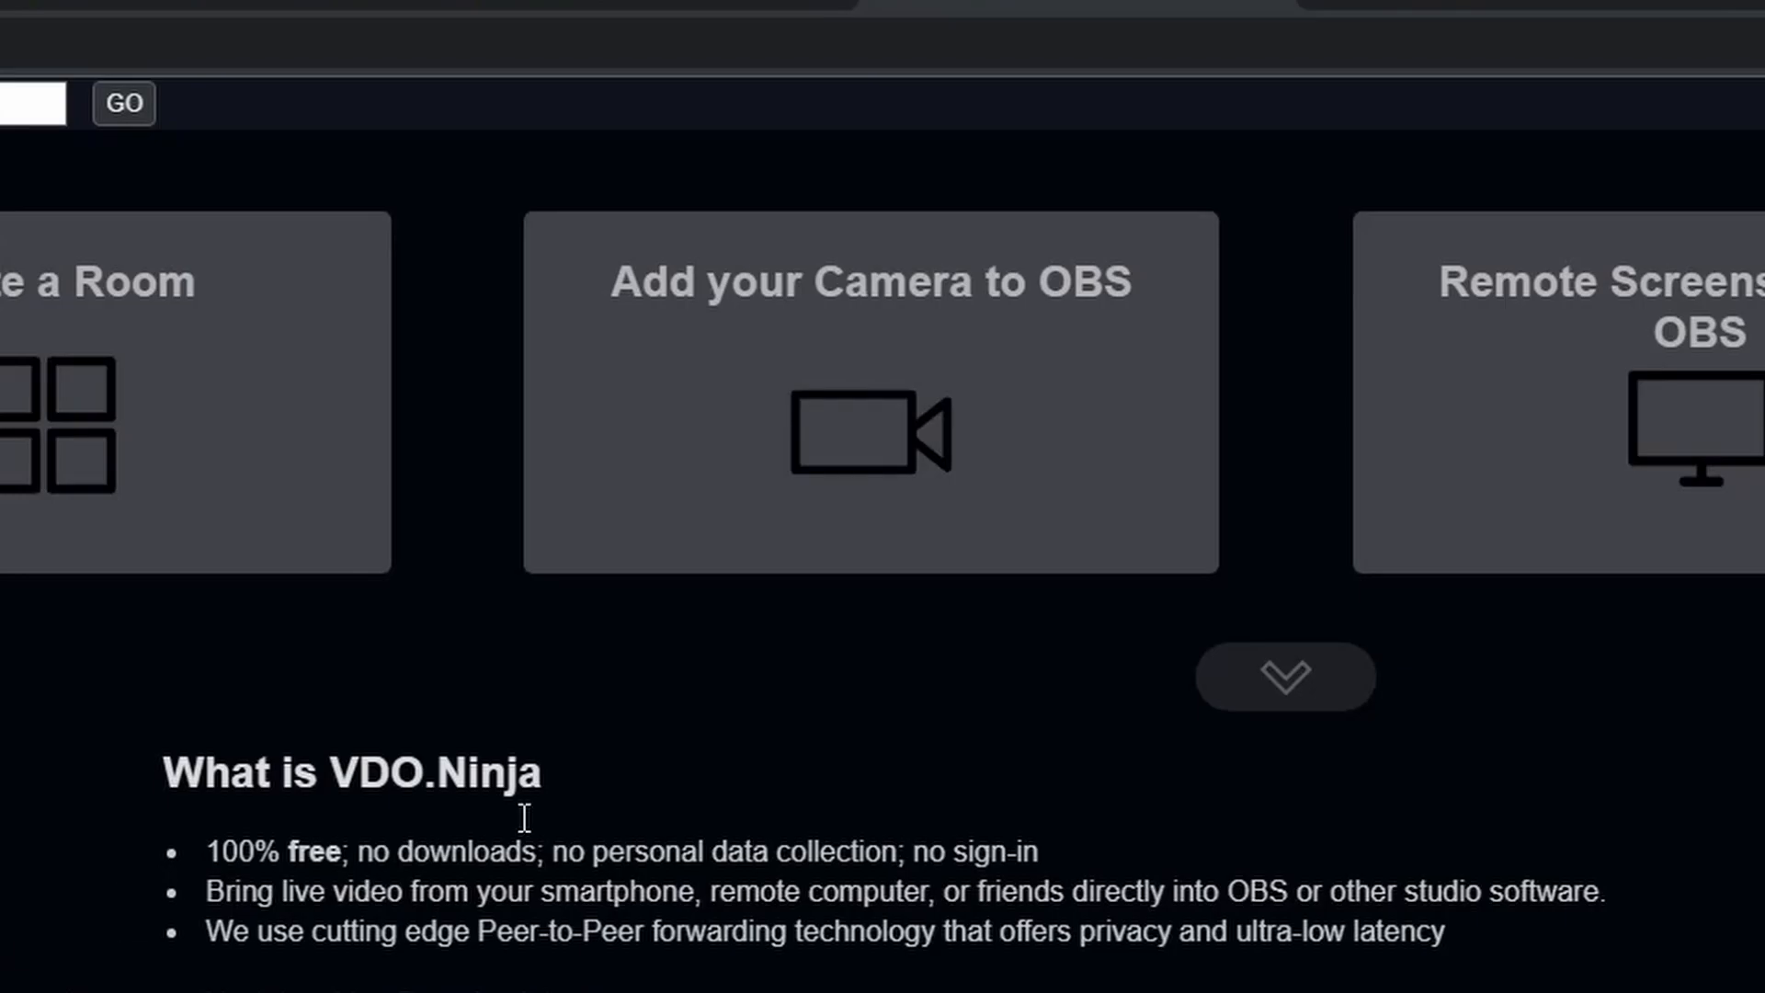
# Step: Choose VDO.Ninja's Add your Camera to OBS option to bring up the webcam preview
pyautogui.click(1152, 367)
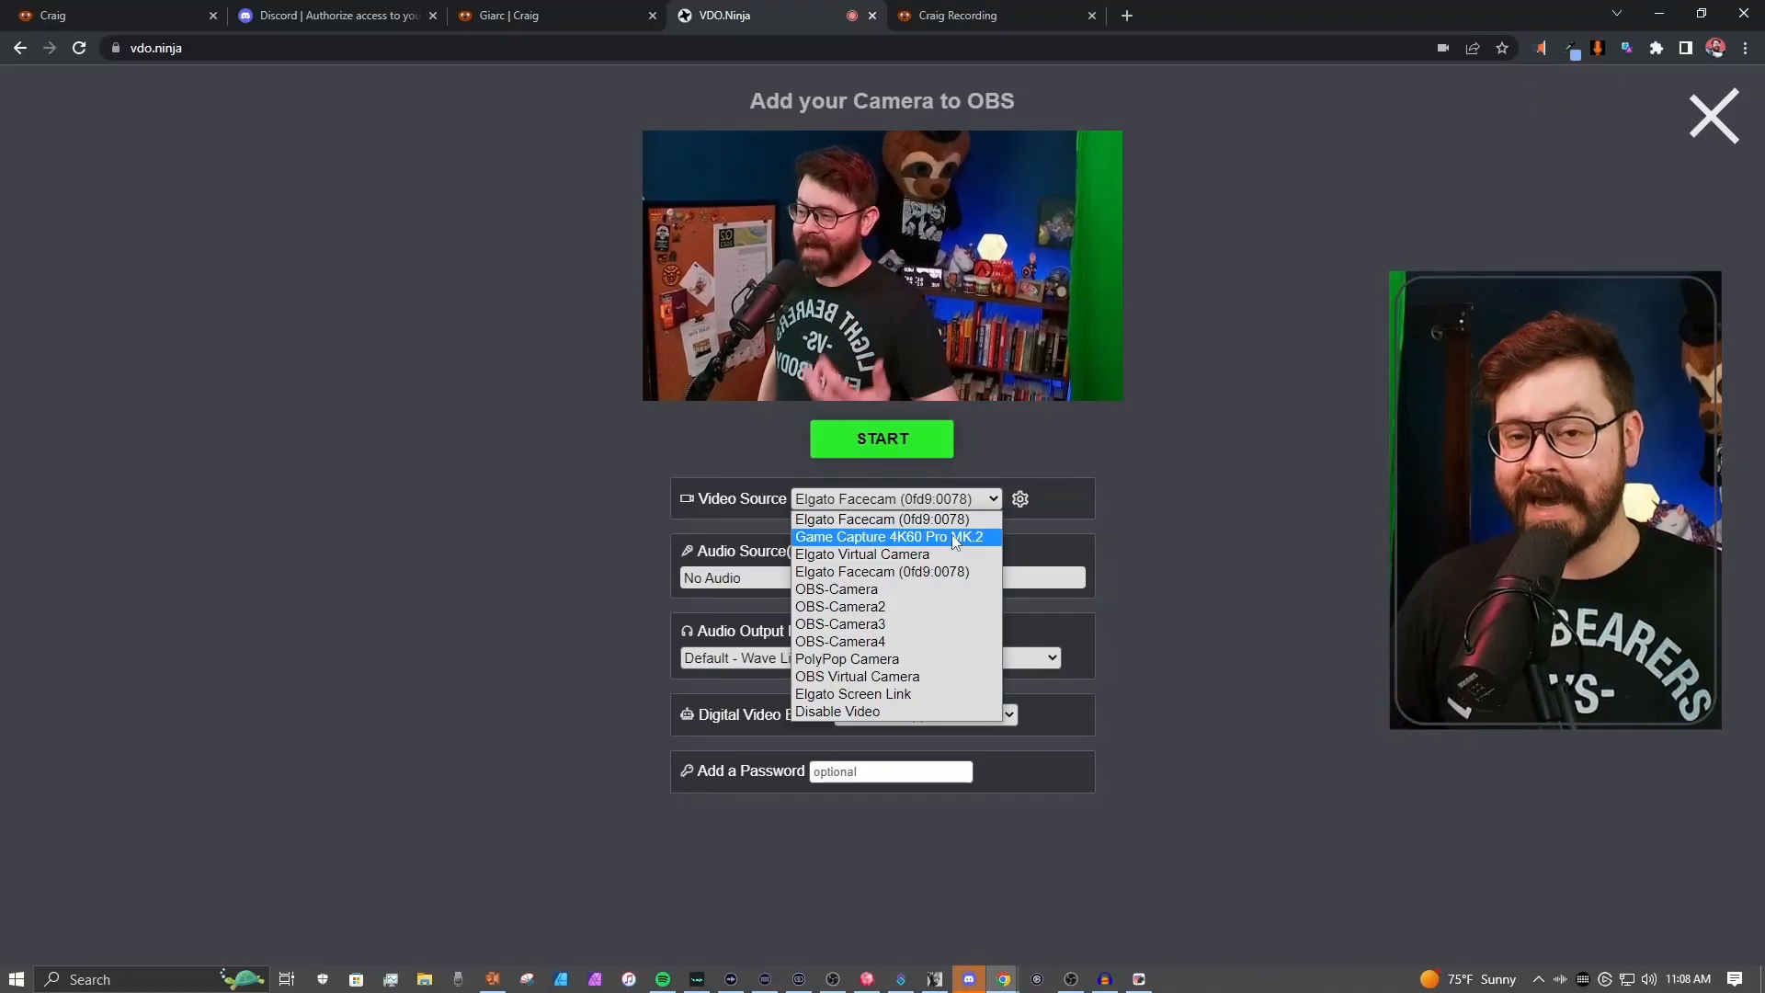
pyautogui.moveTo(882, 572)
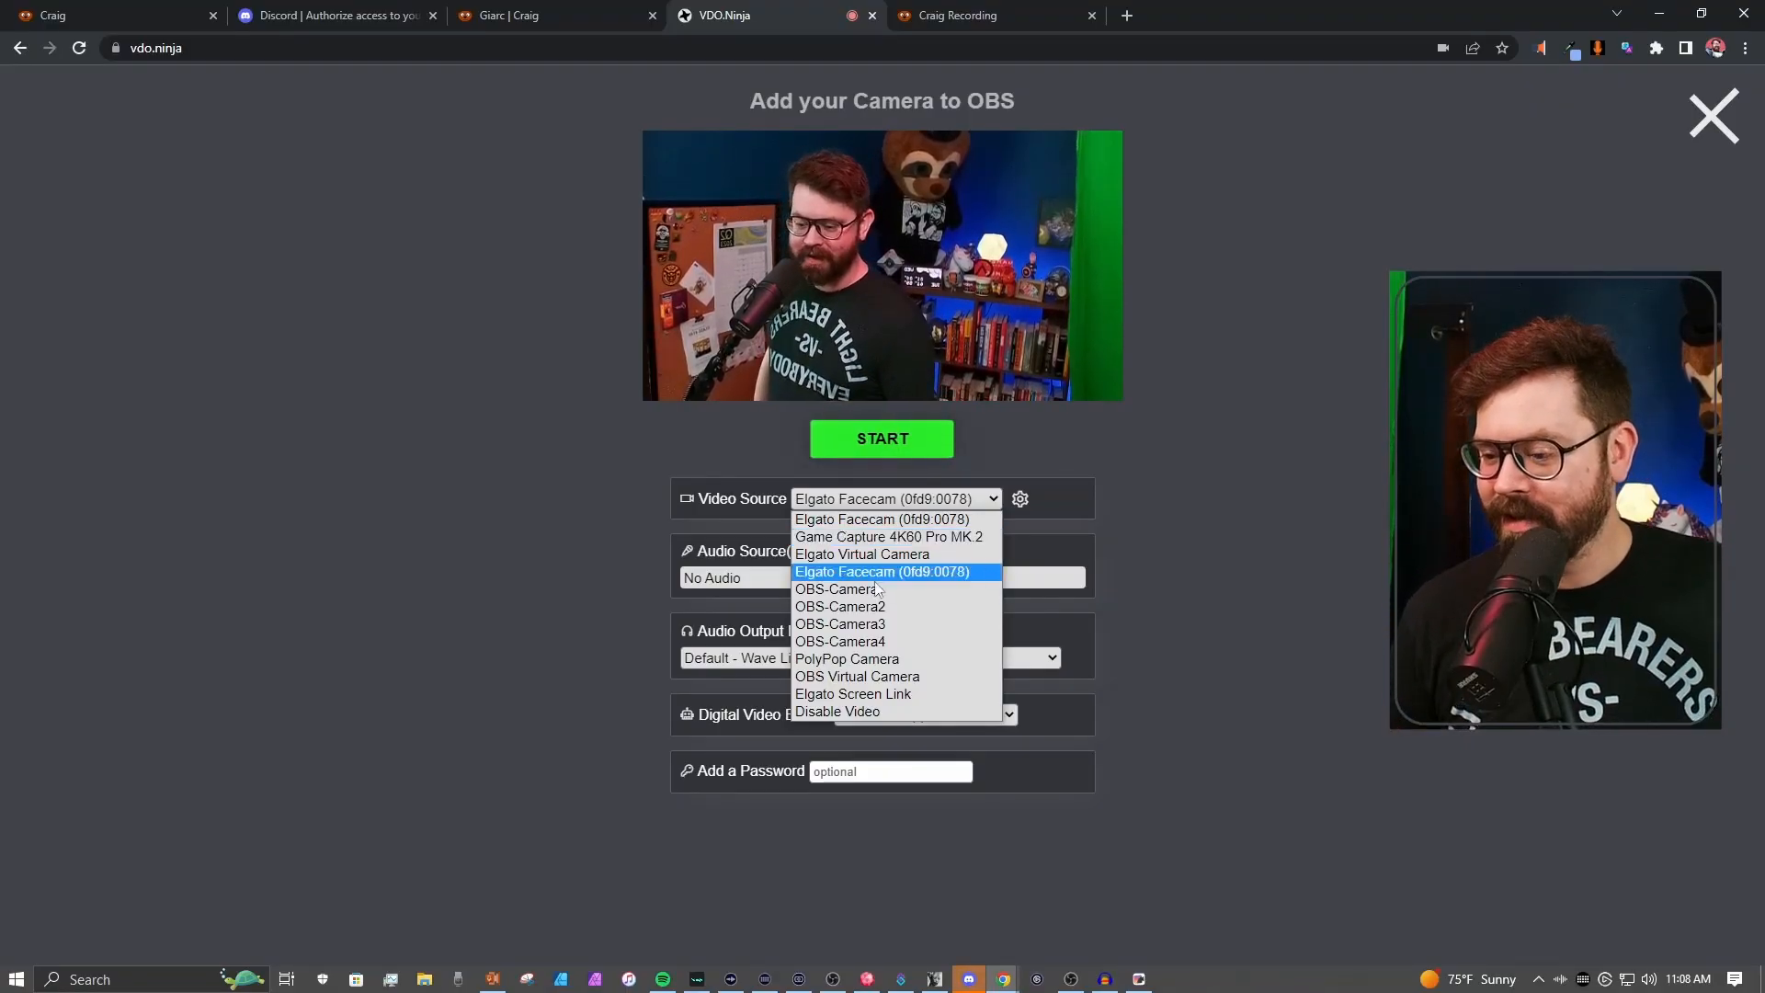
pyautogui.moveTo(857, 677)
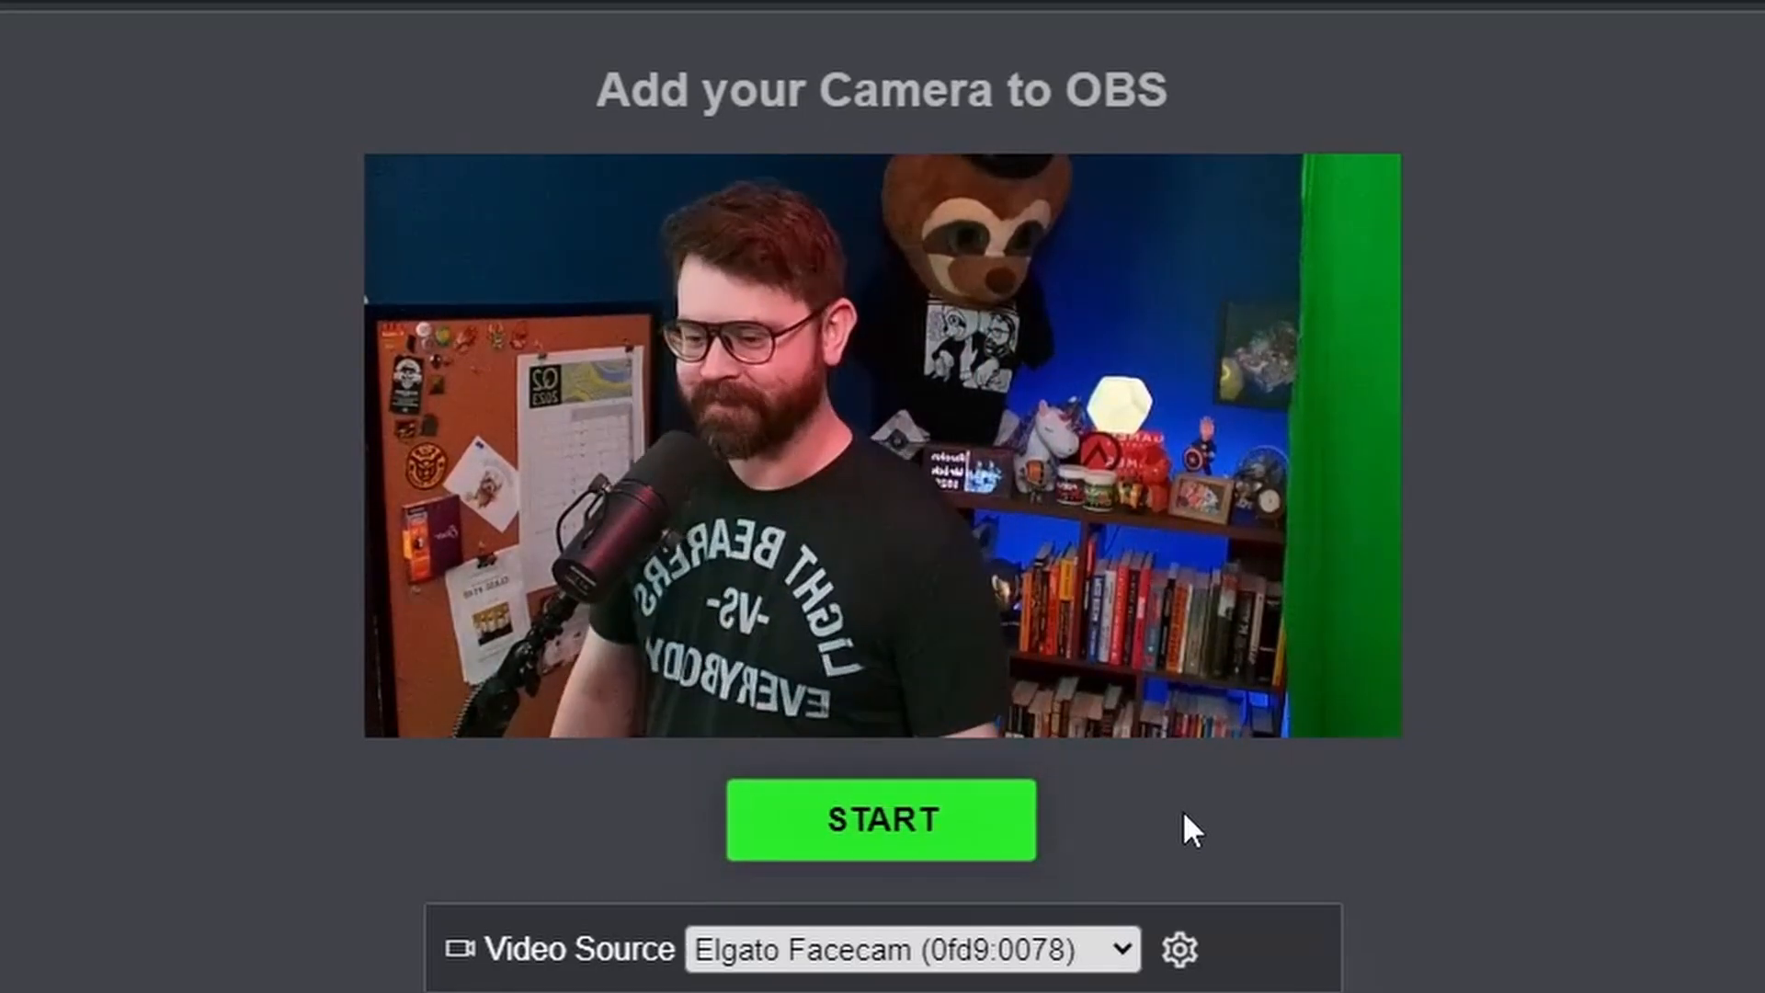
# Step: Start sharing the Elgato Facecam feed to generate the OBS view link
pyautogui.scroll(-3)
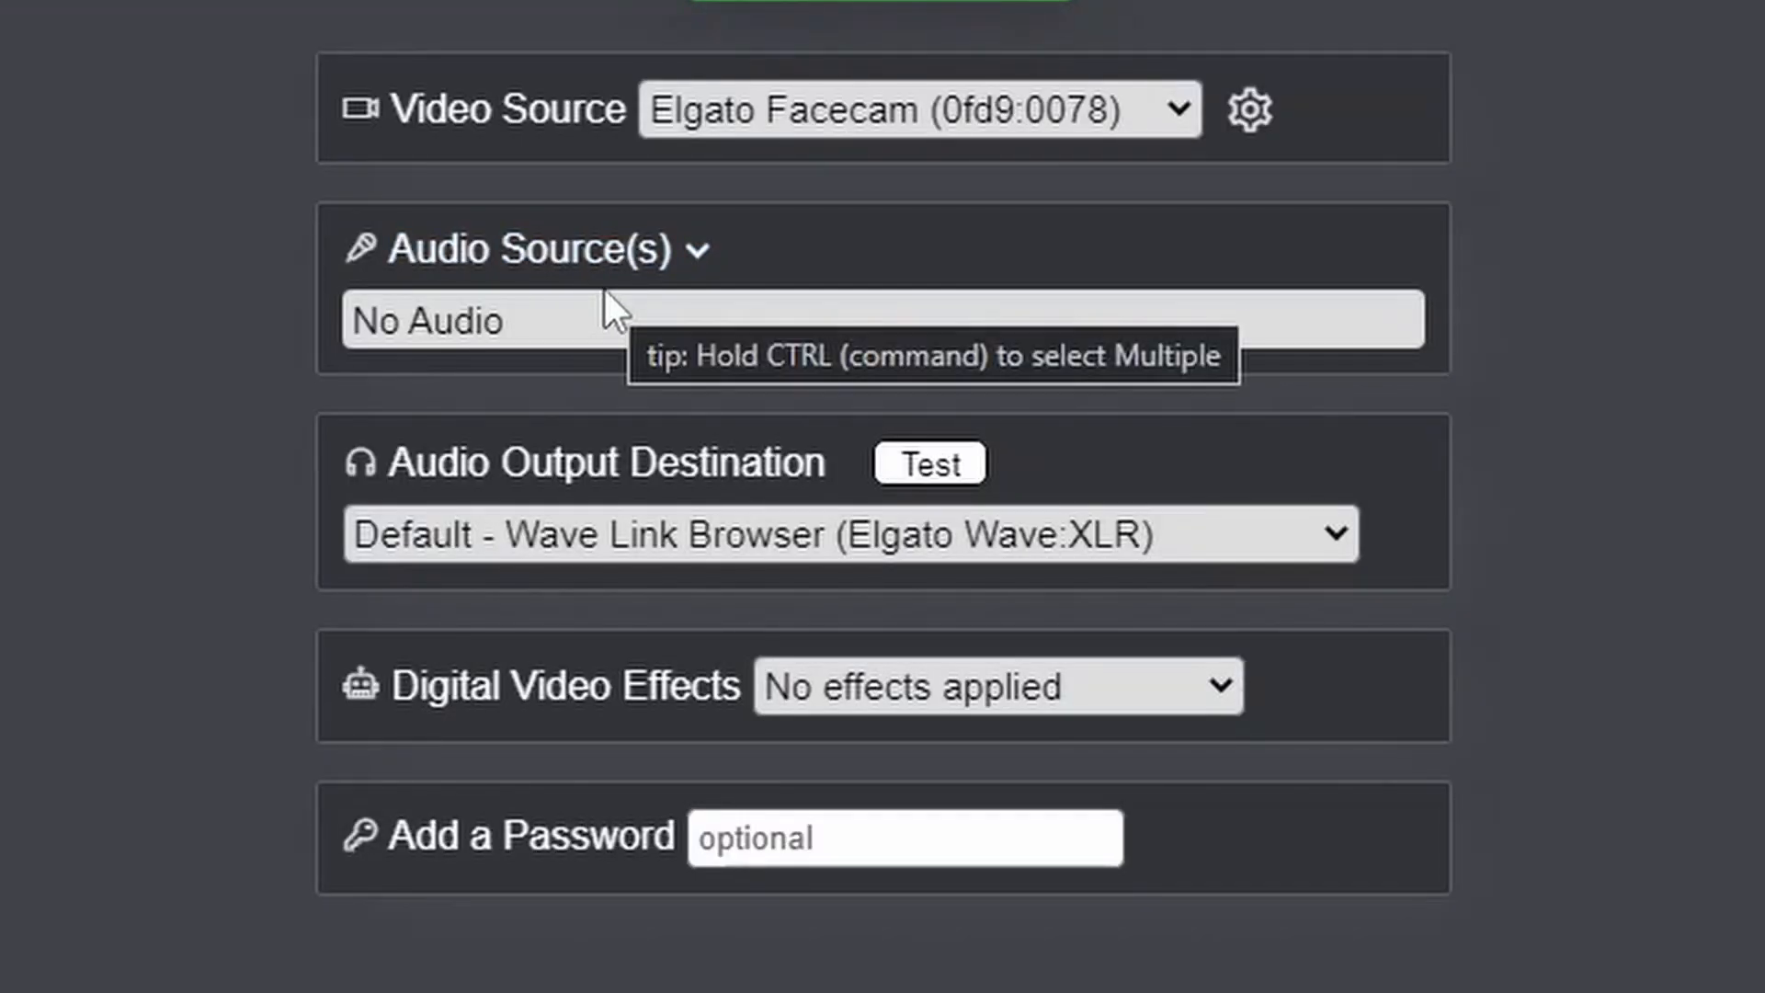
pyautogui.moveTo(1183, 442)
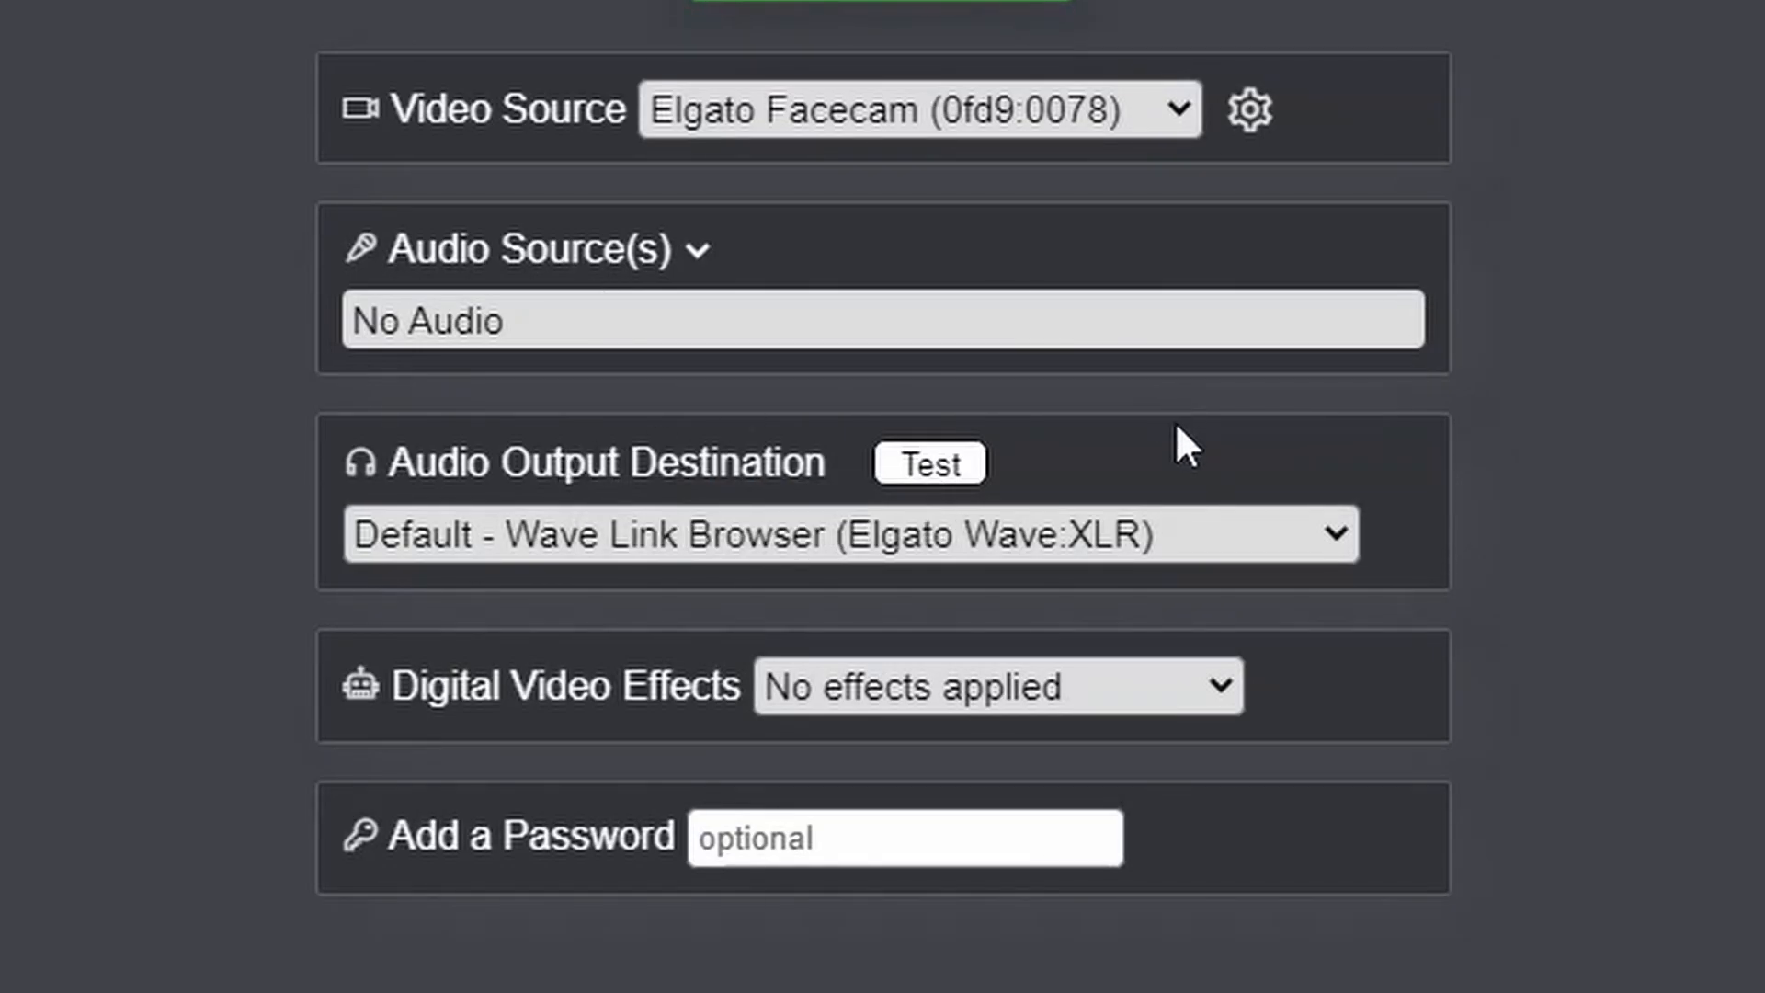
pyautogui.moveTo(1103, 496)
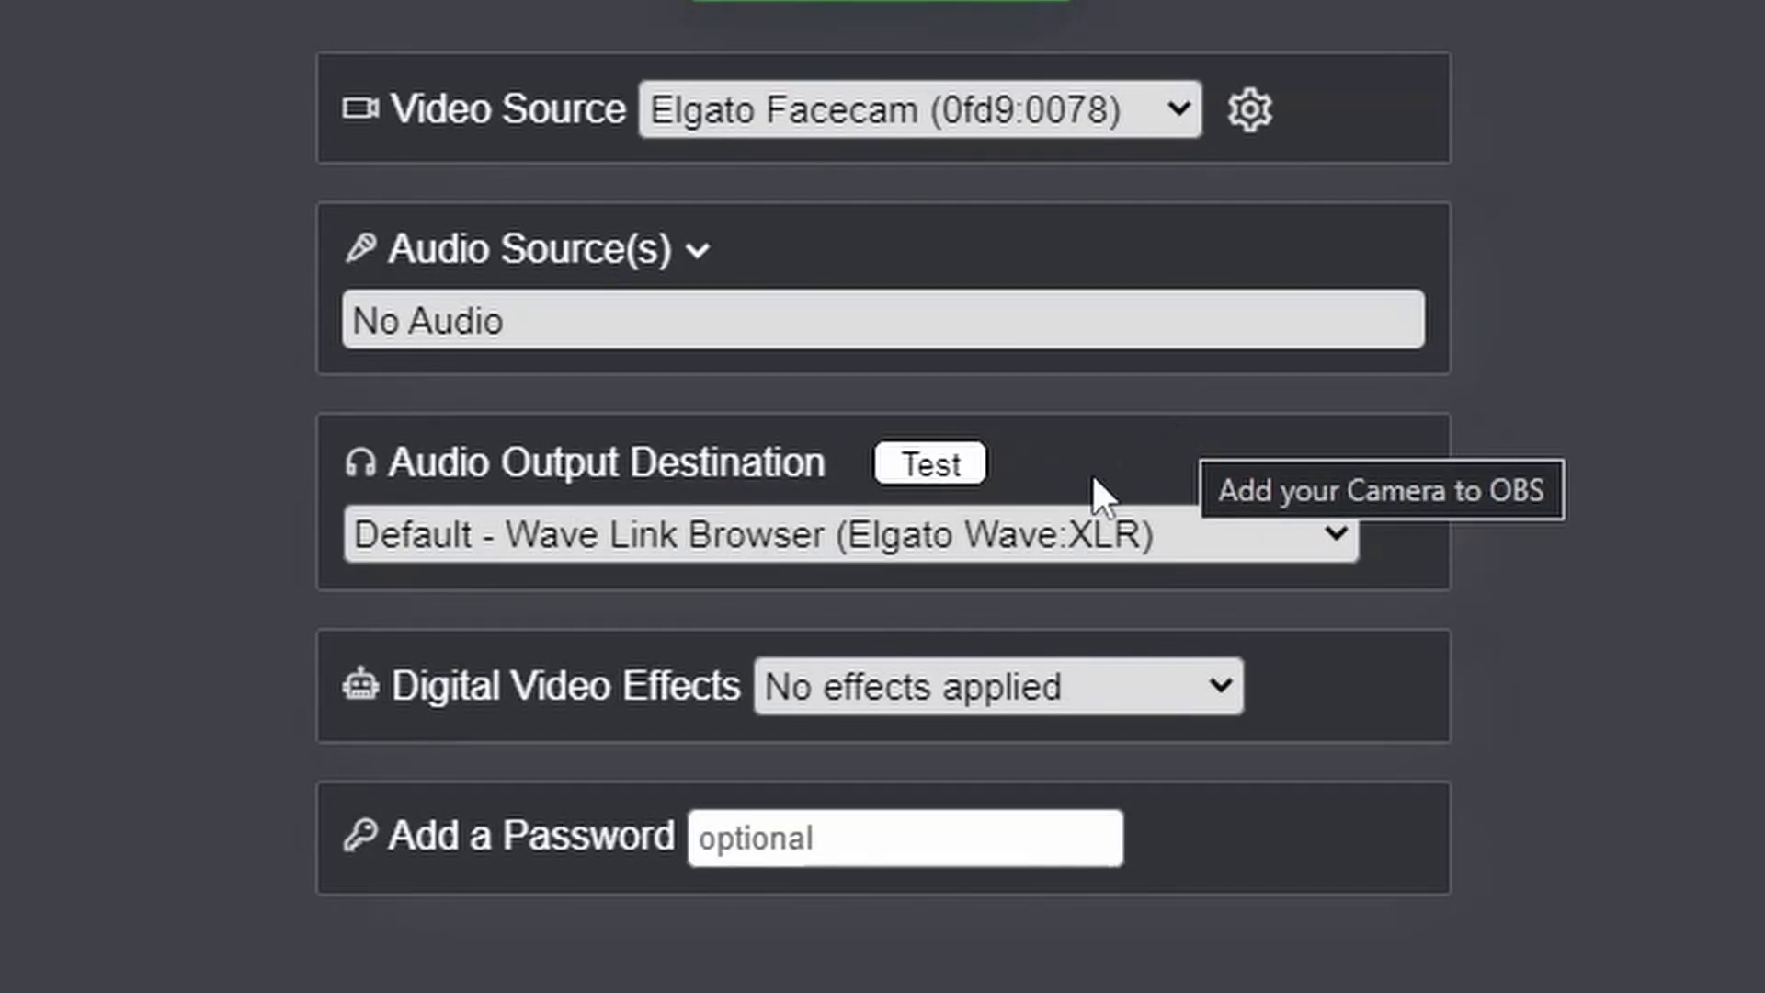
pyautogui.moveTo(777, 715)
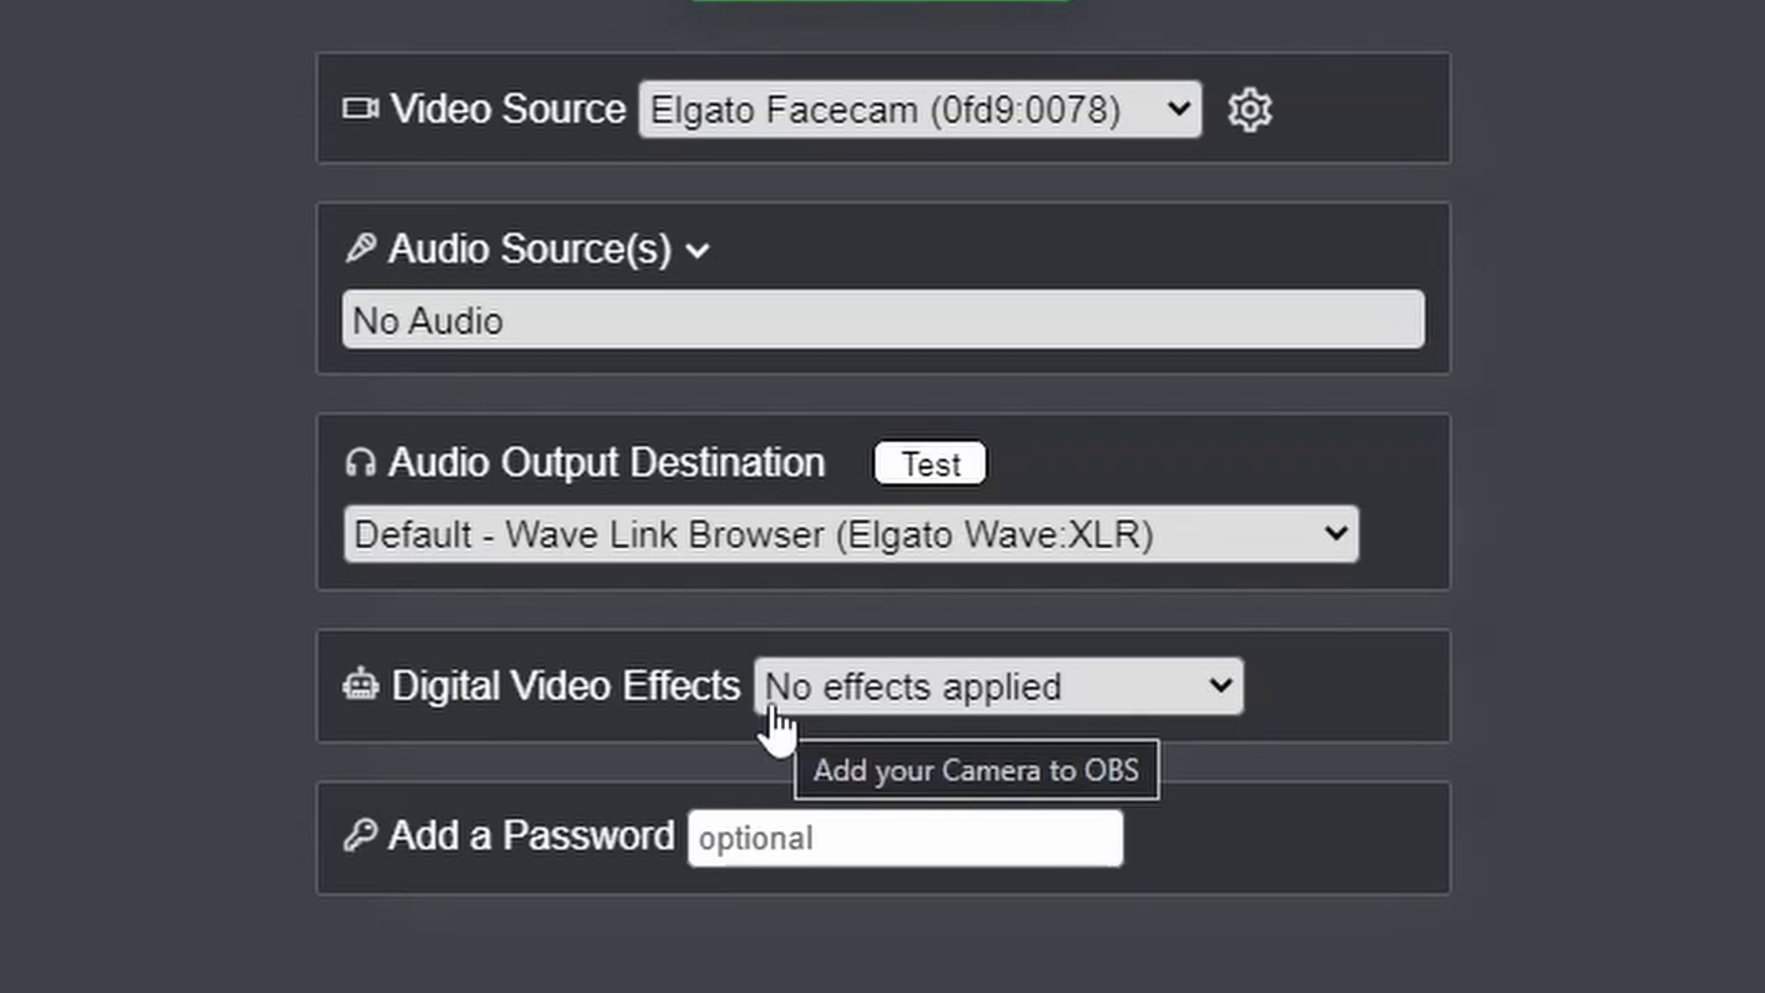
pyautogui.moveTo(561, 846)
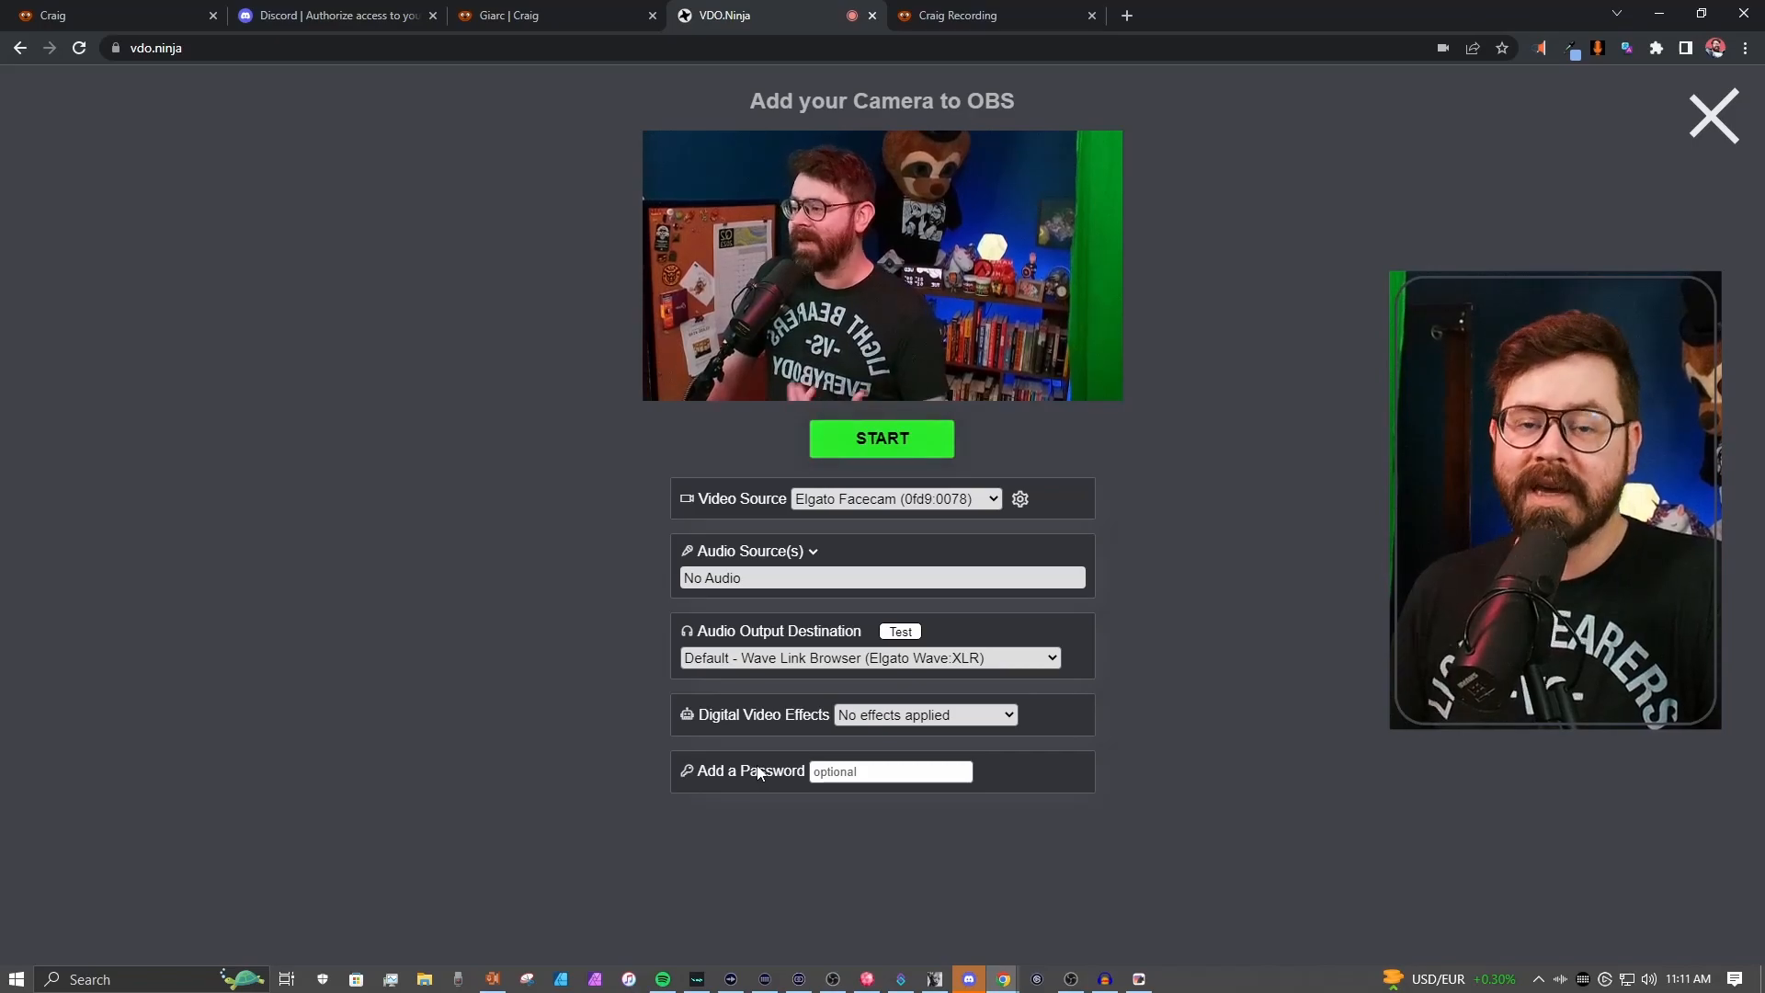
pyautogui.moveTo(612, 771)
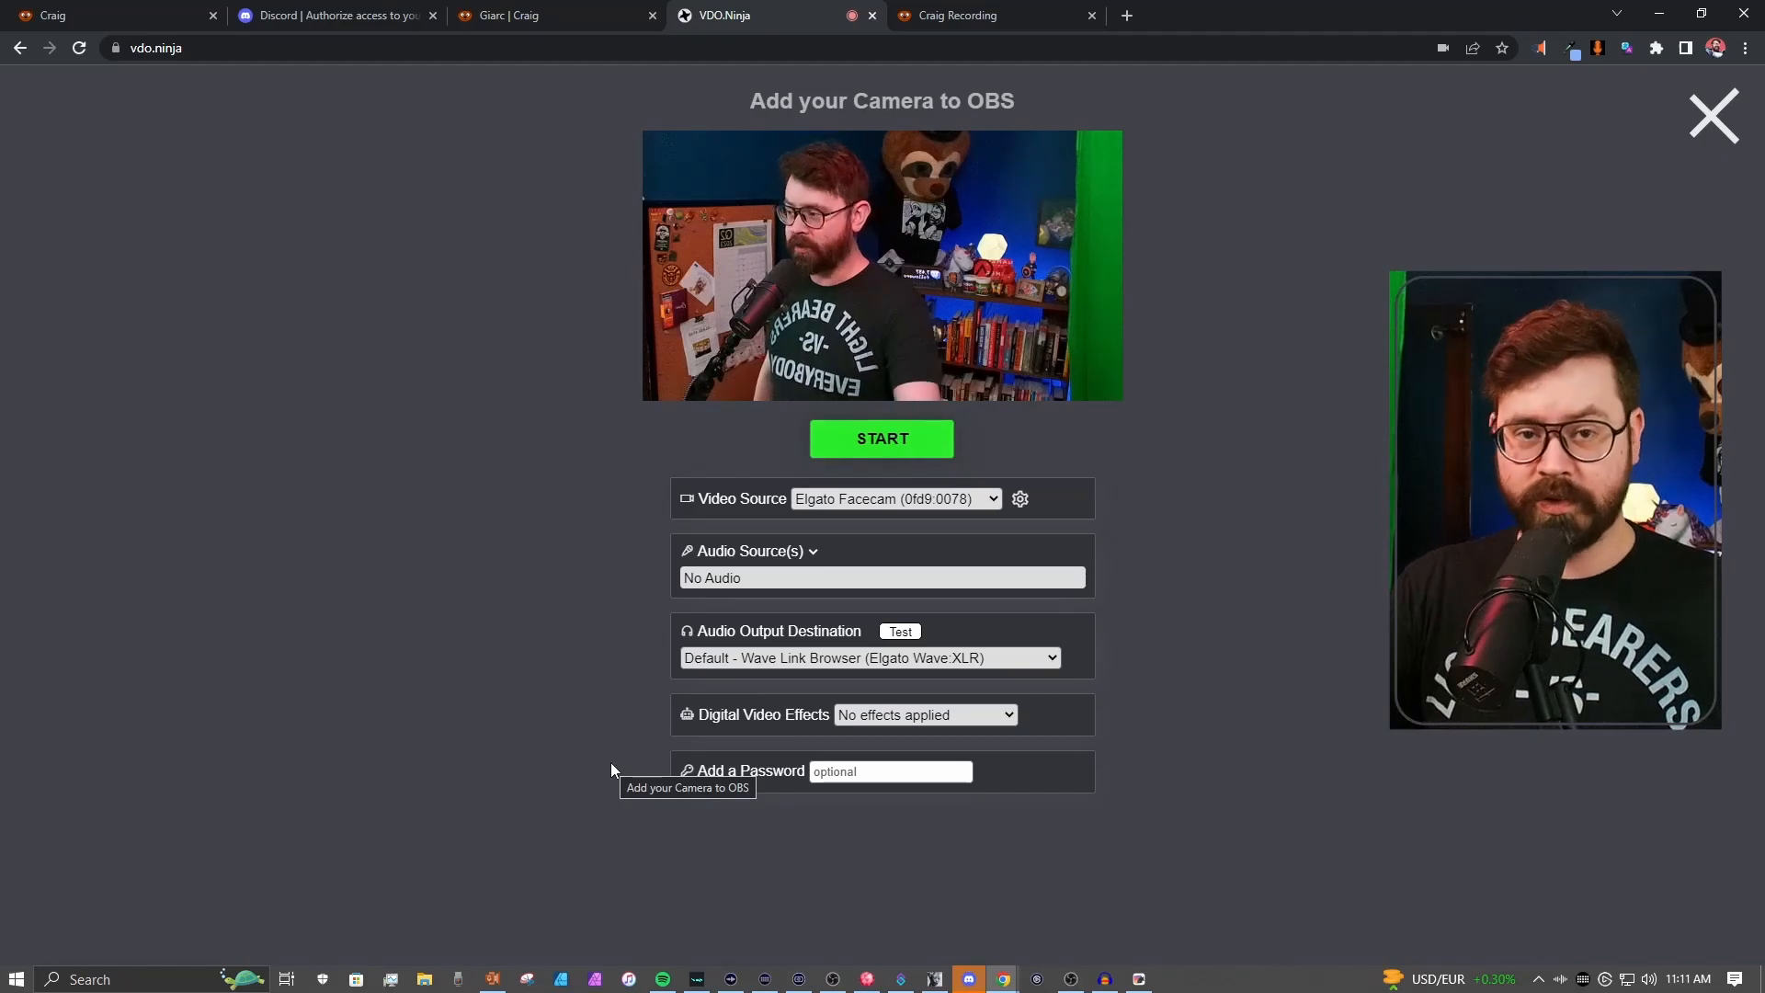
pyautogui.moveTo(627, 572)
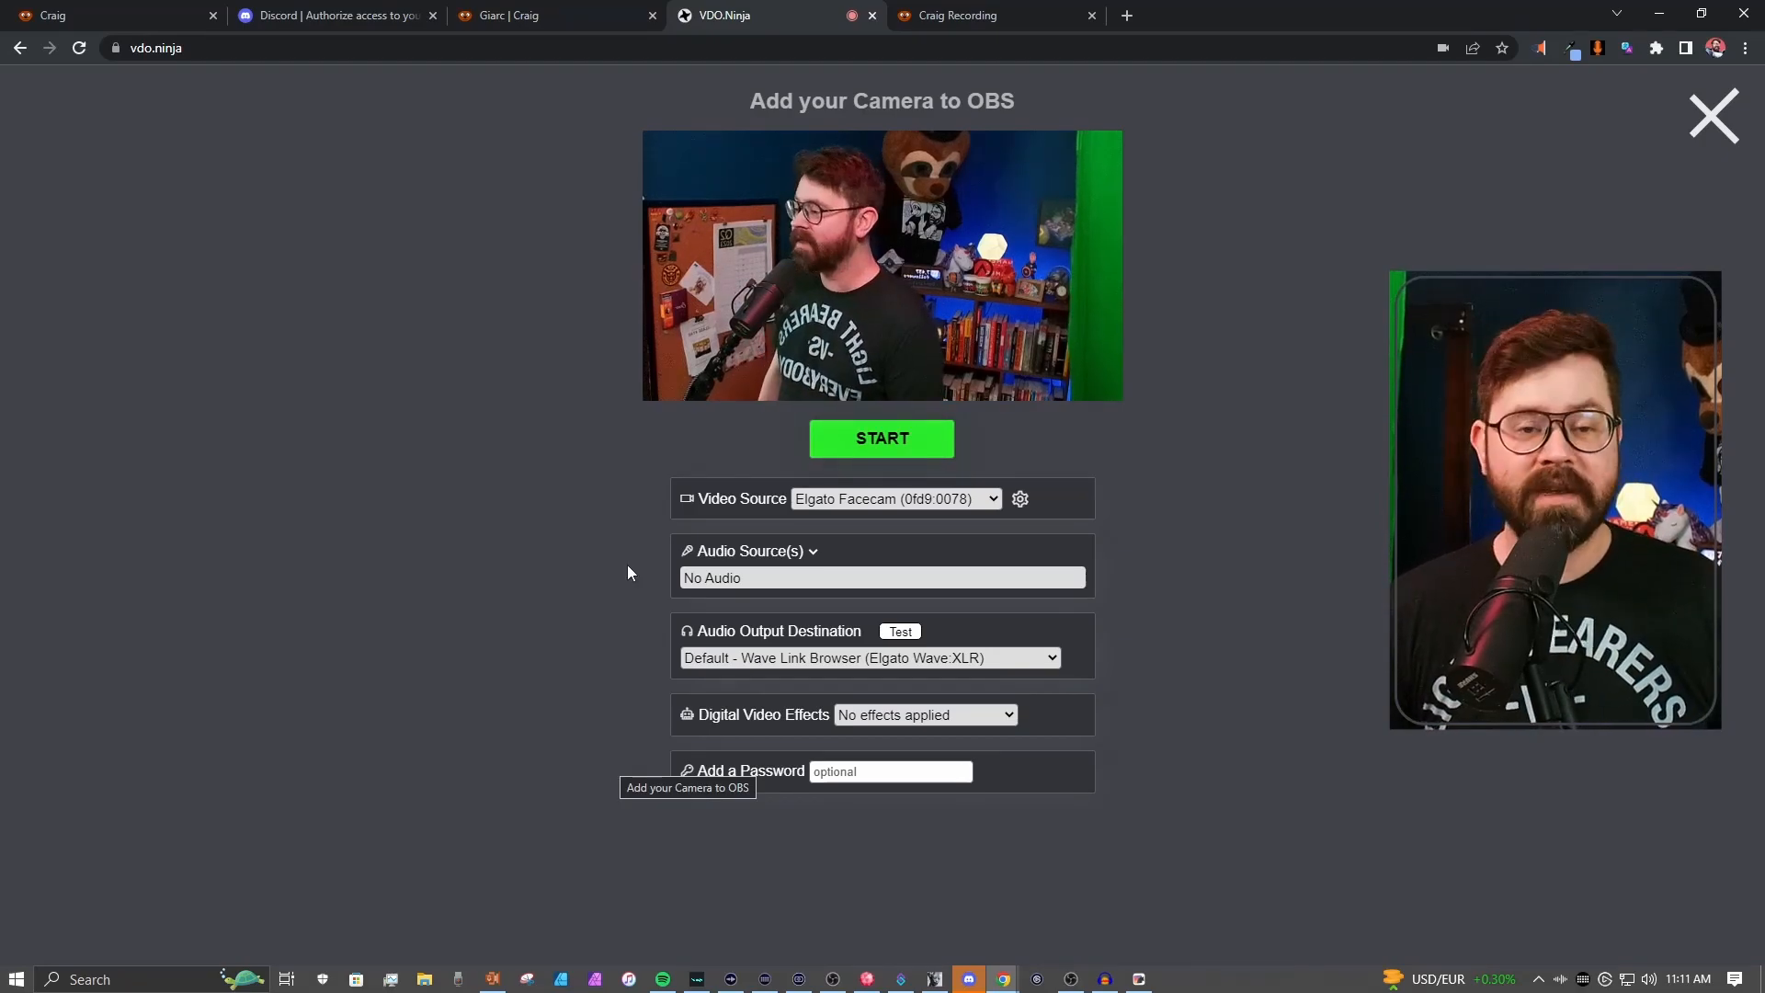
pyautogui.click(882, 438)
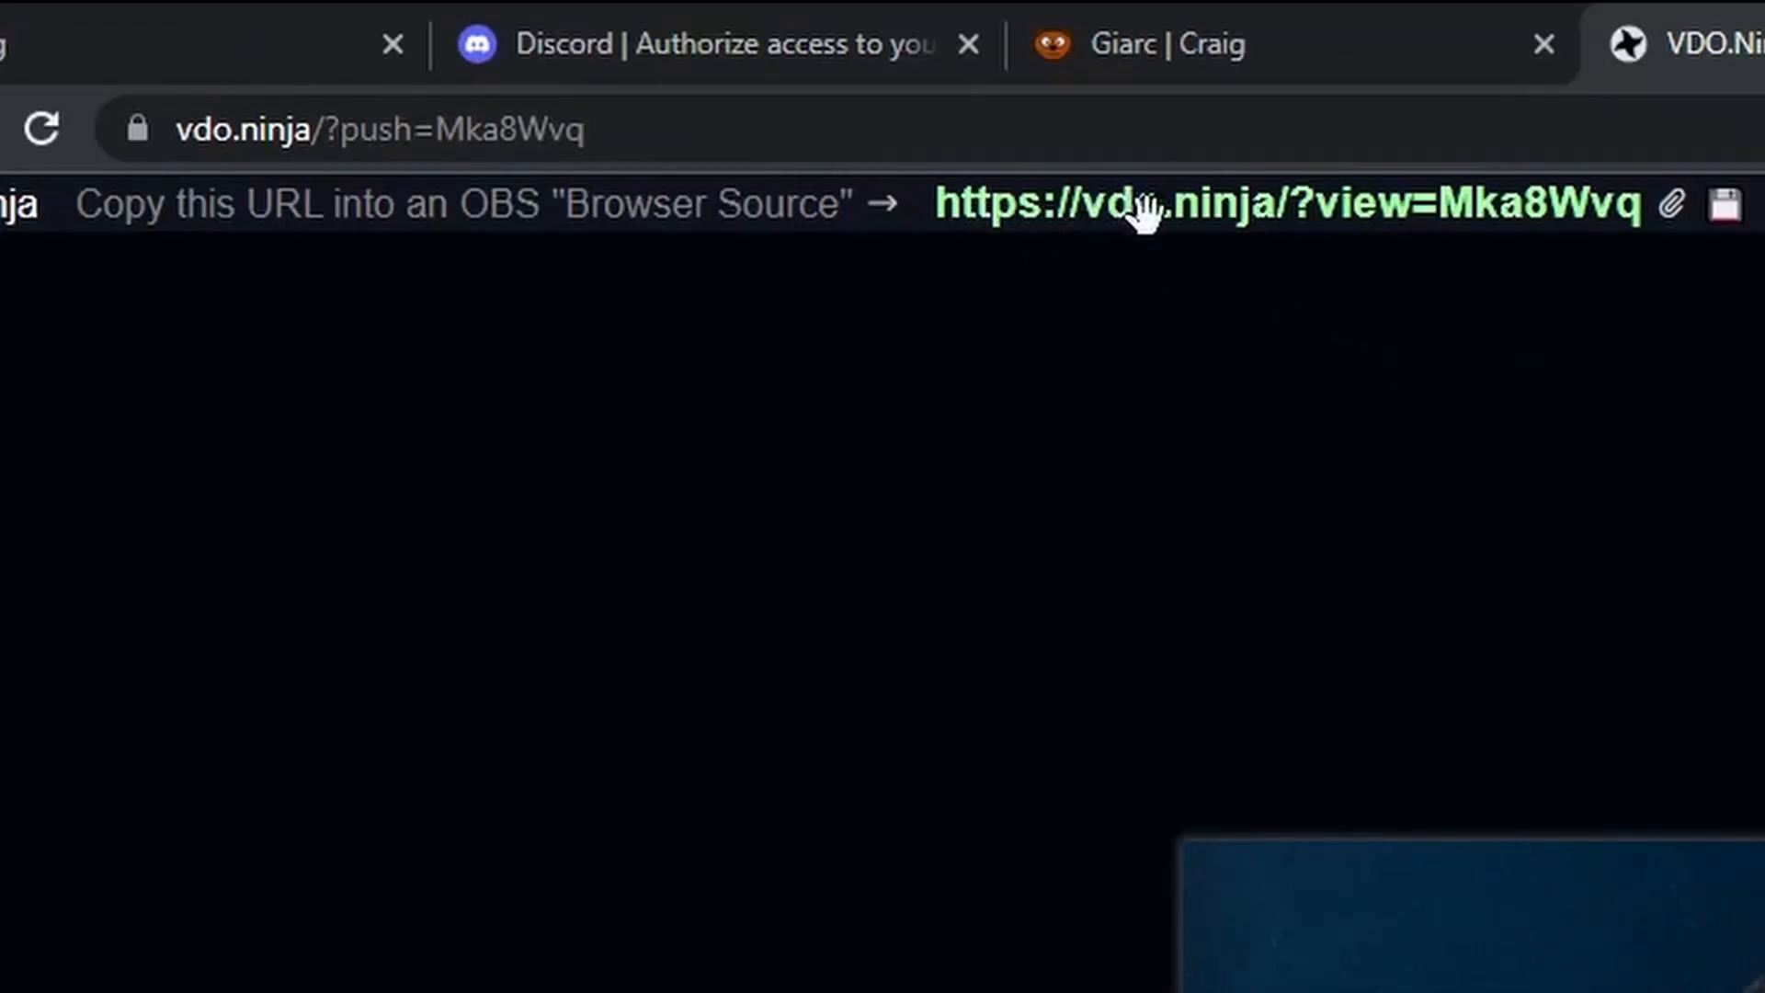
pyautogui.moveTo(1260, 209)
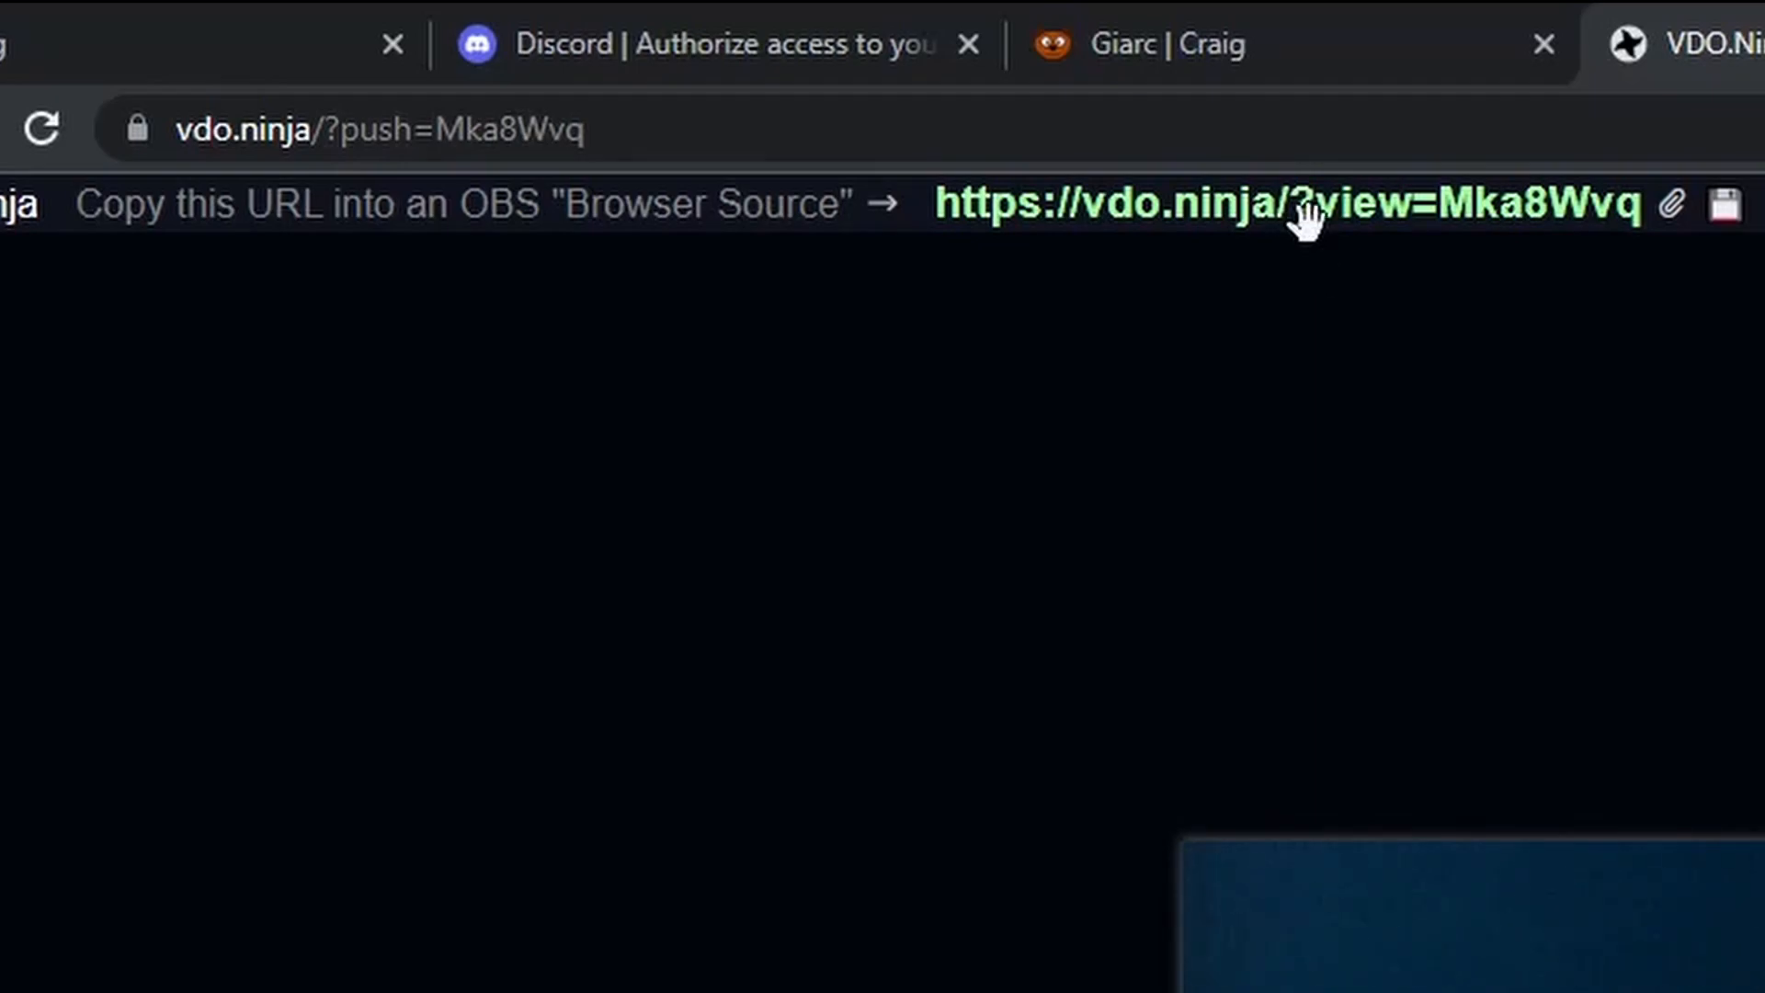
# Step: Copy the vdo.ninja view link and switch over to OBS
pyautogui.click(1283, 205)
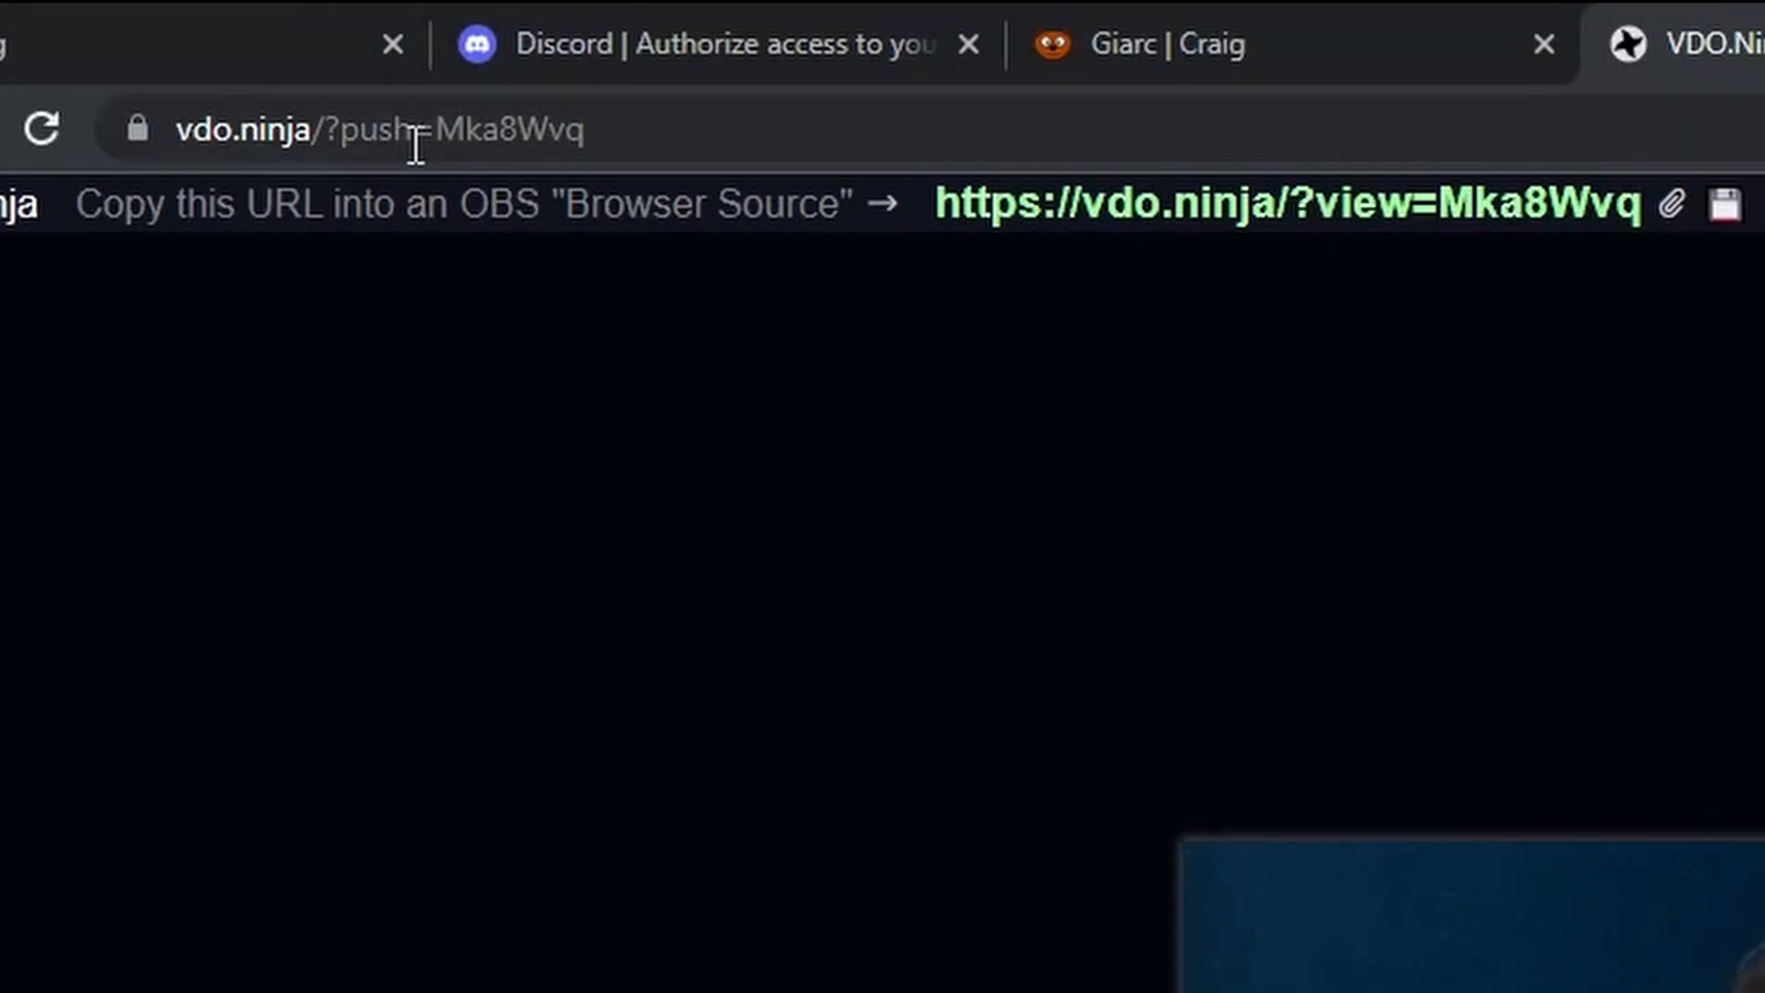
pyautogui.moveTo(1294, 208)
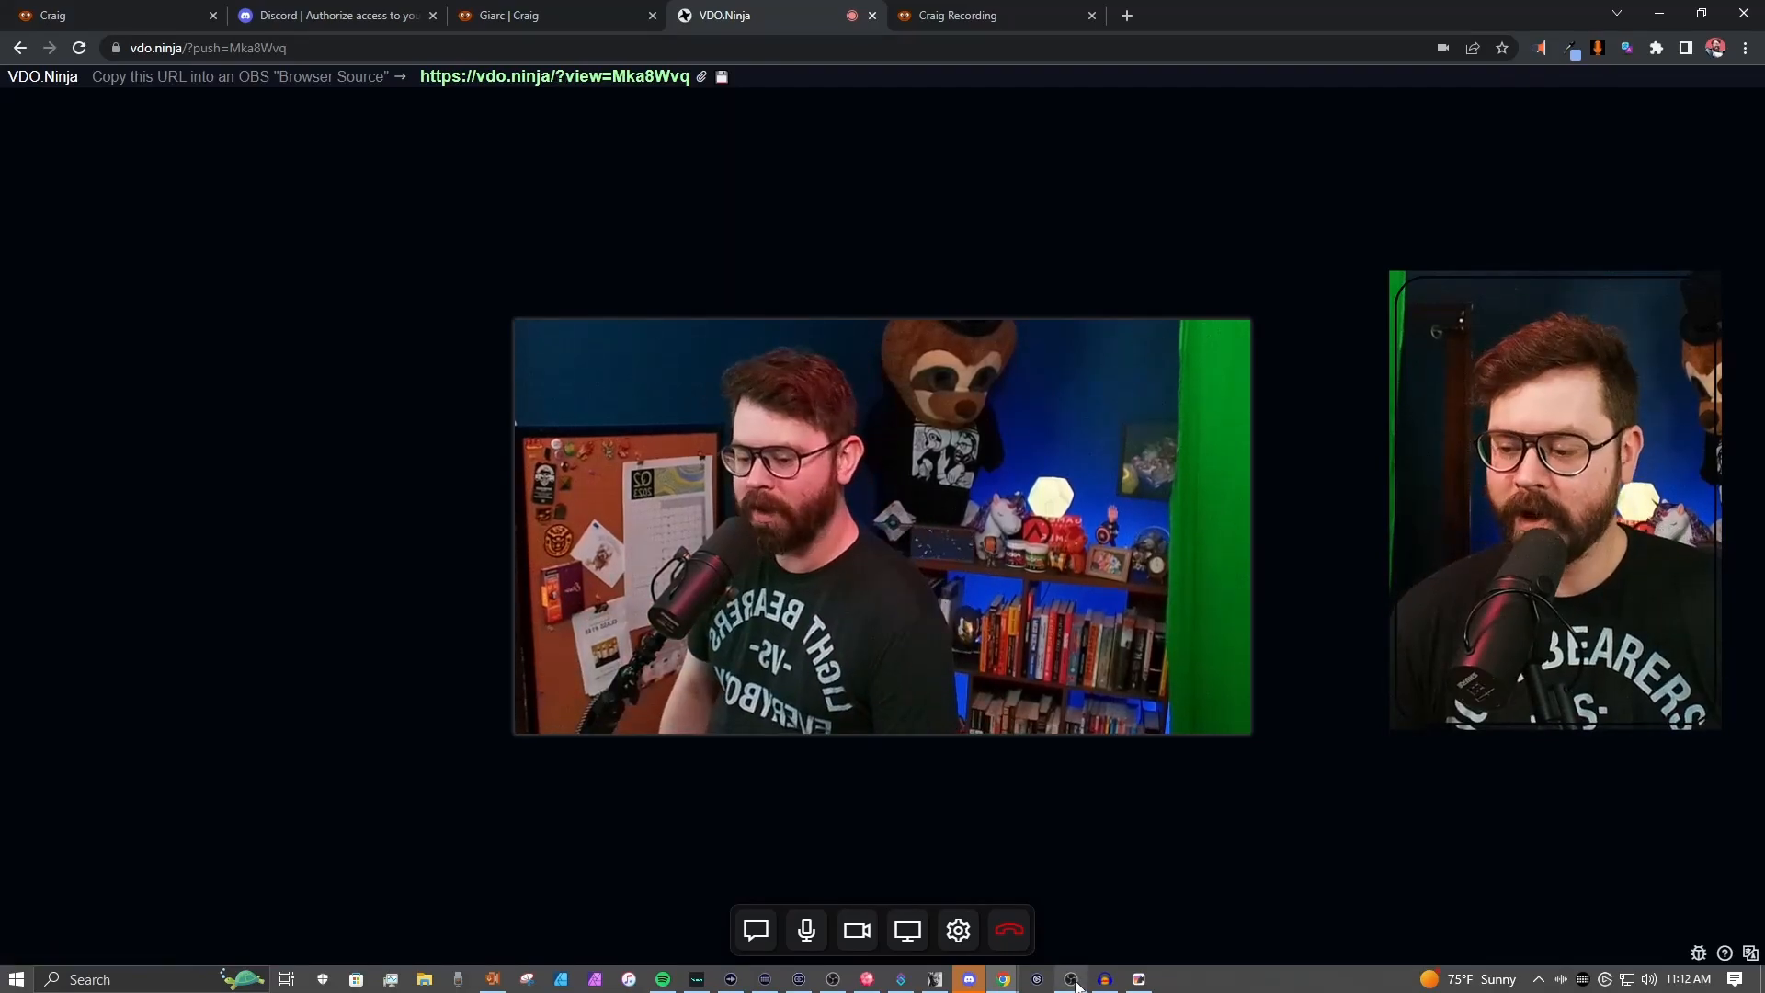
pyautogui.click(1073, 978)
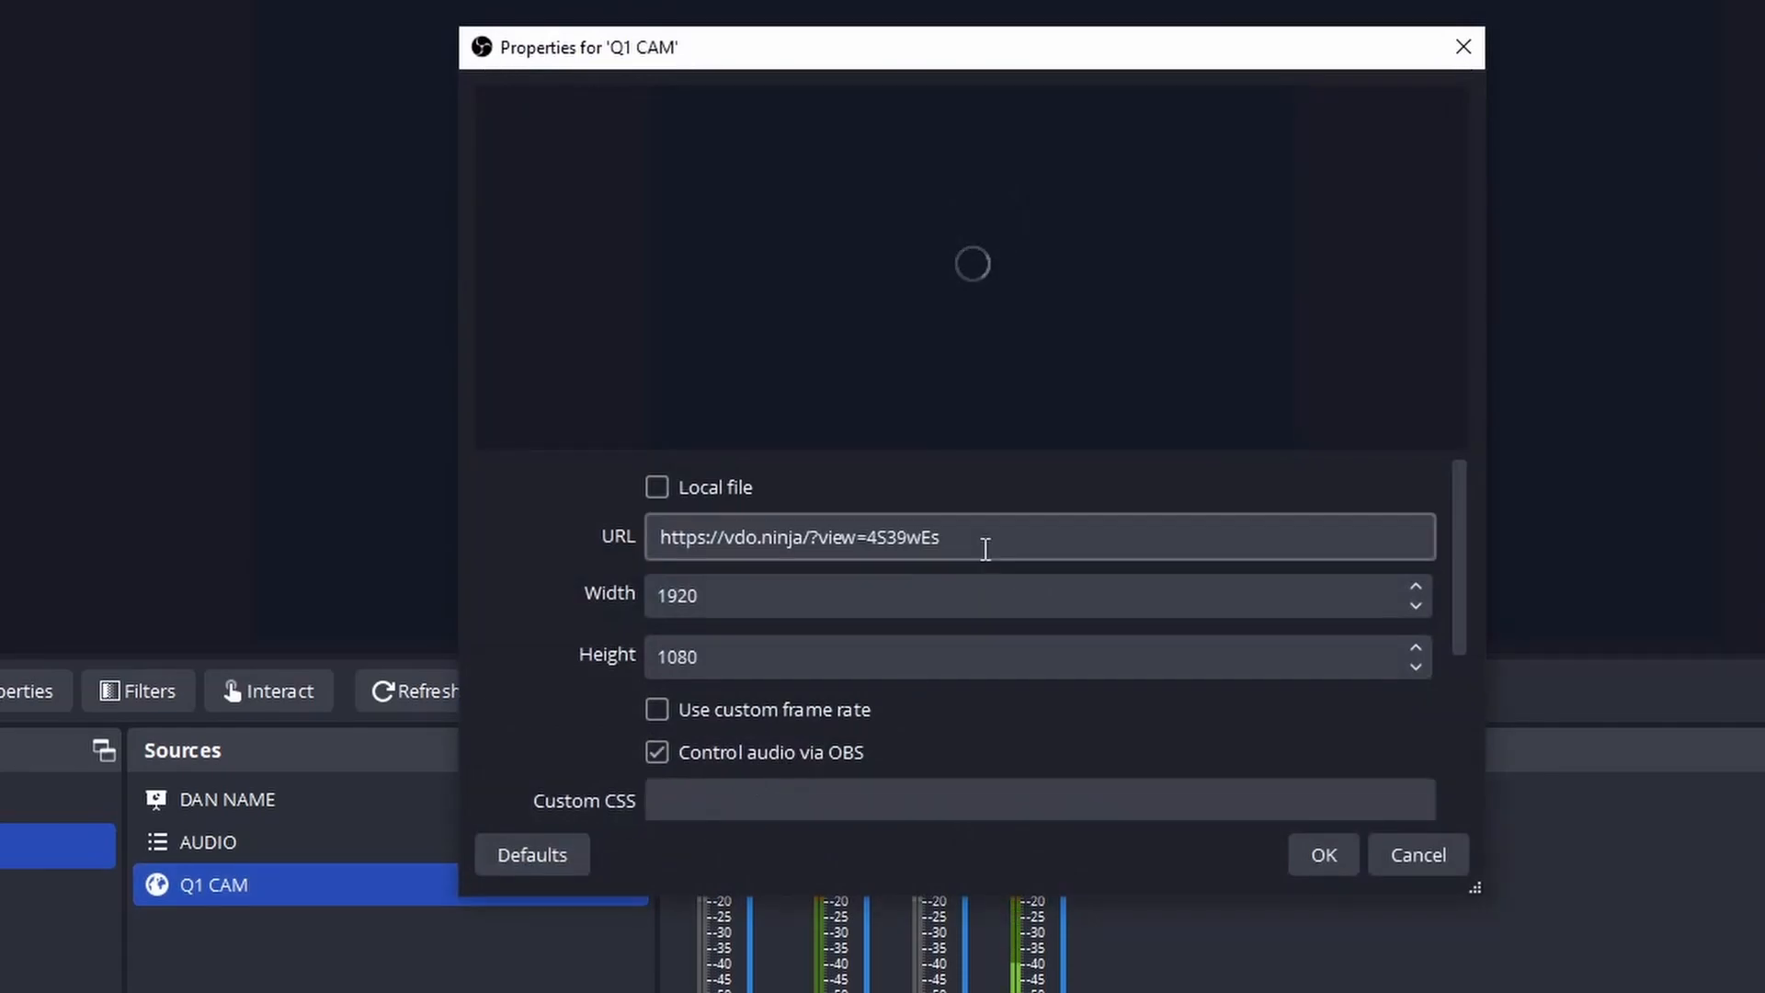
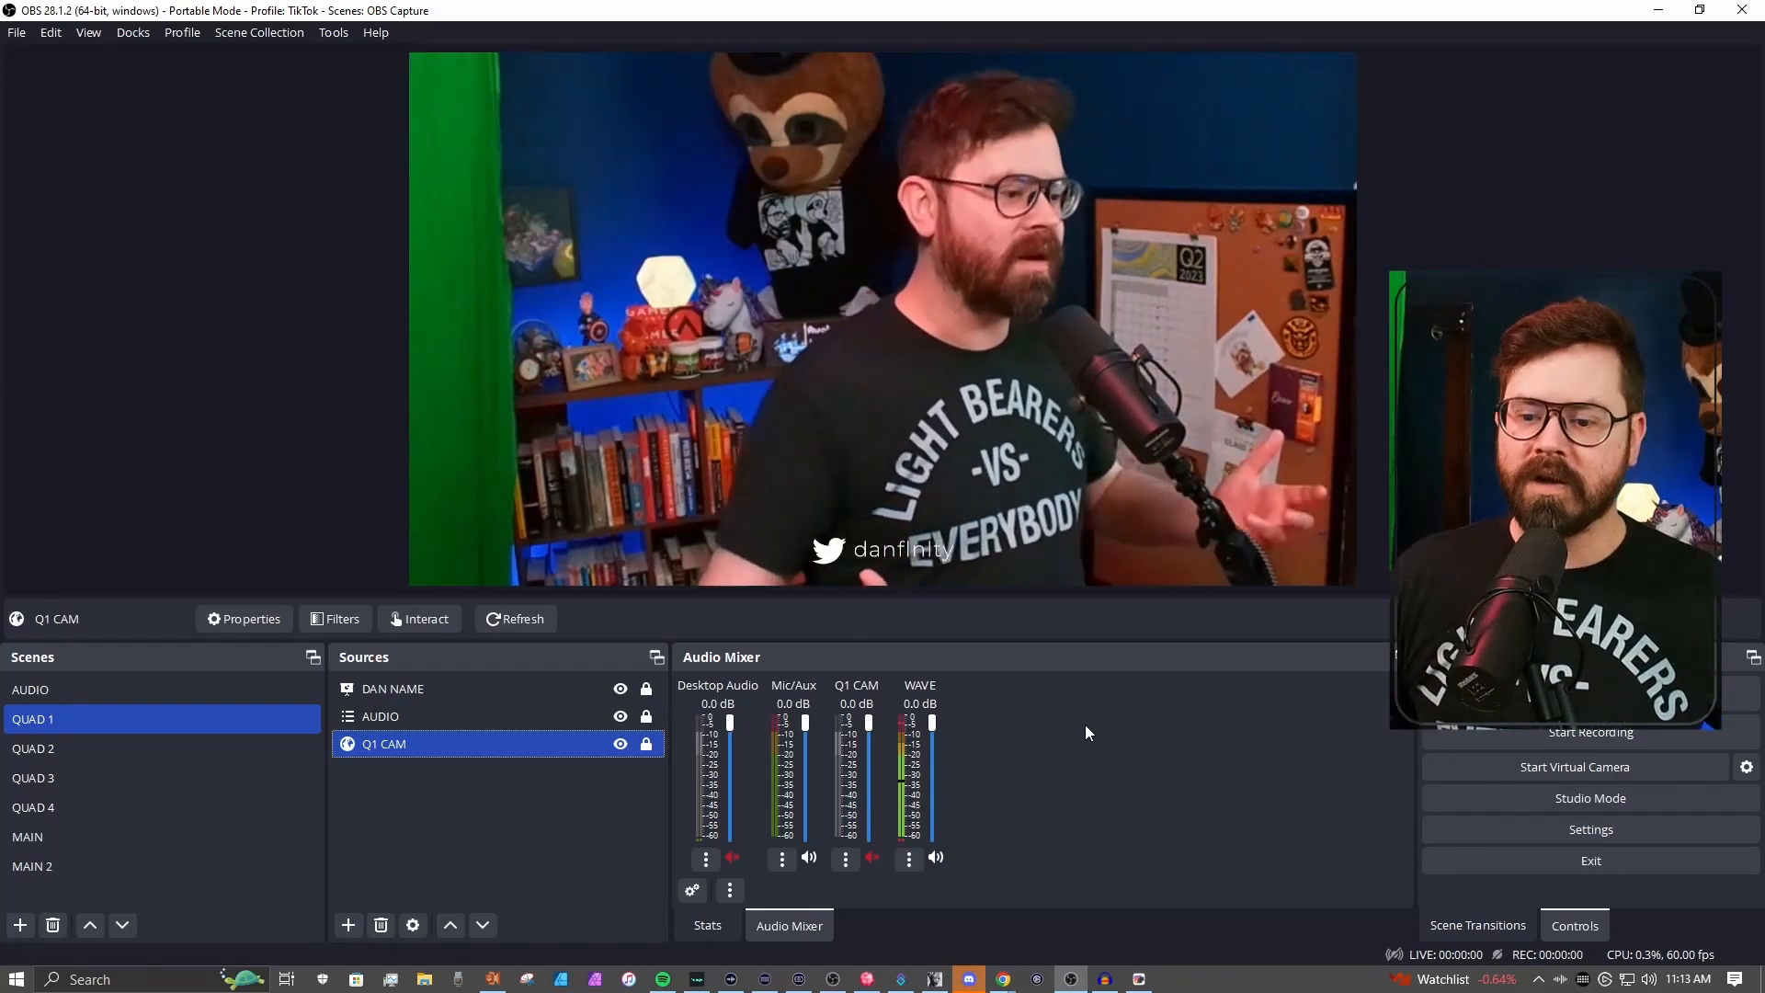
pyautogui.click(161, 836)
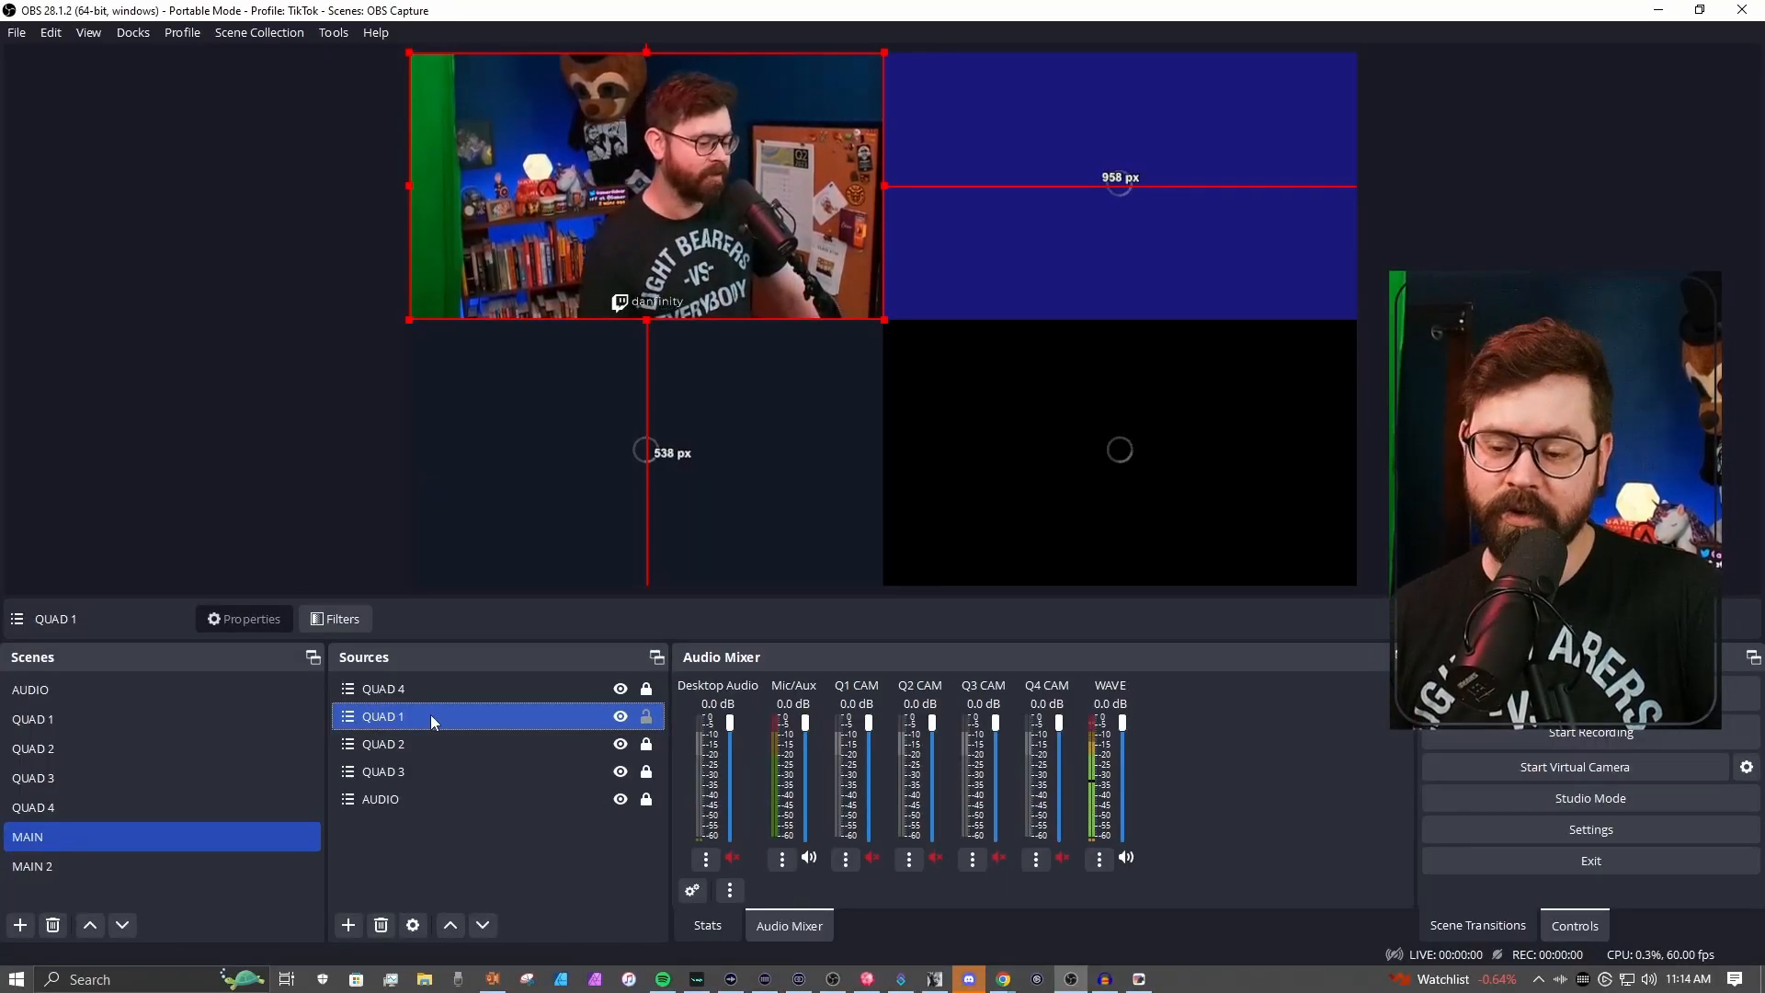
# Step: Size QUAD 1 to 960 × 540 in the top-left of MAIN and lock it
pyautogui.rightClick(382, 716)
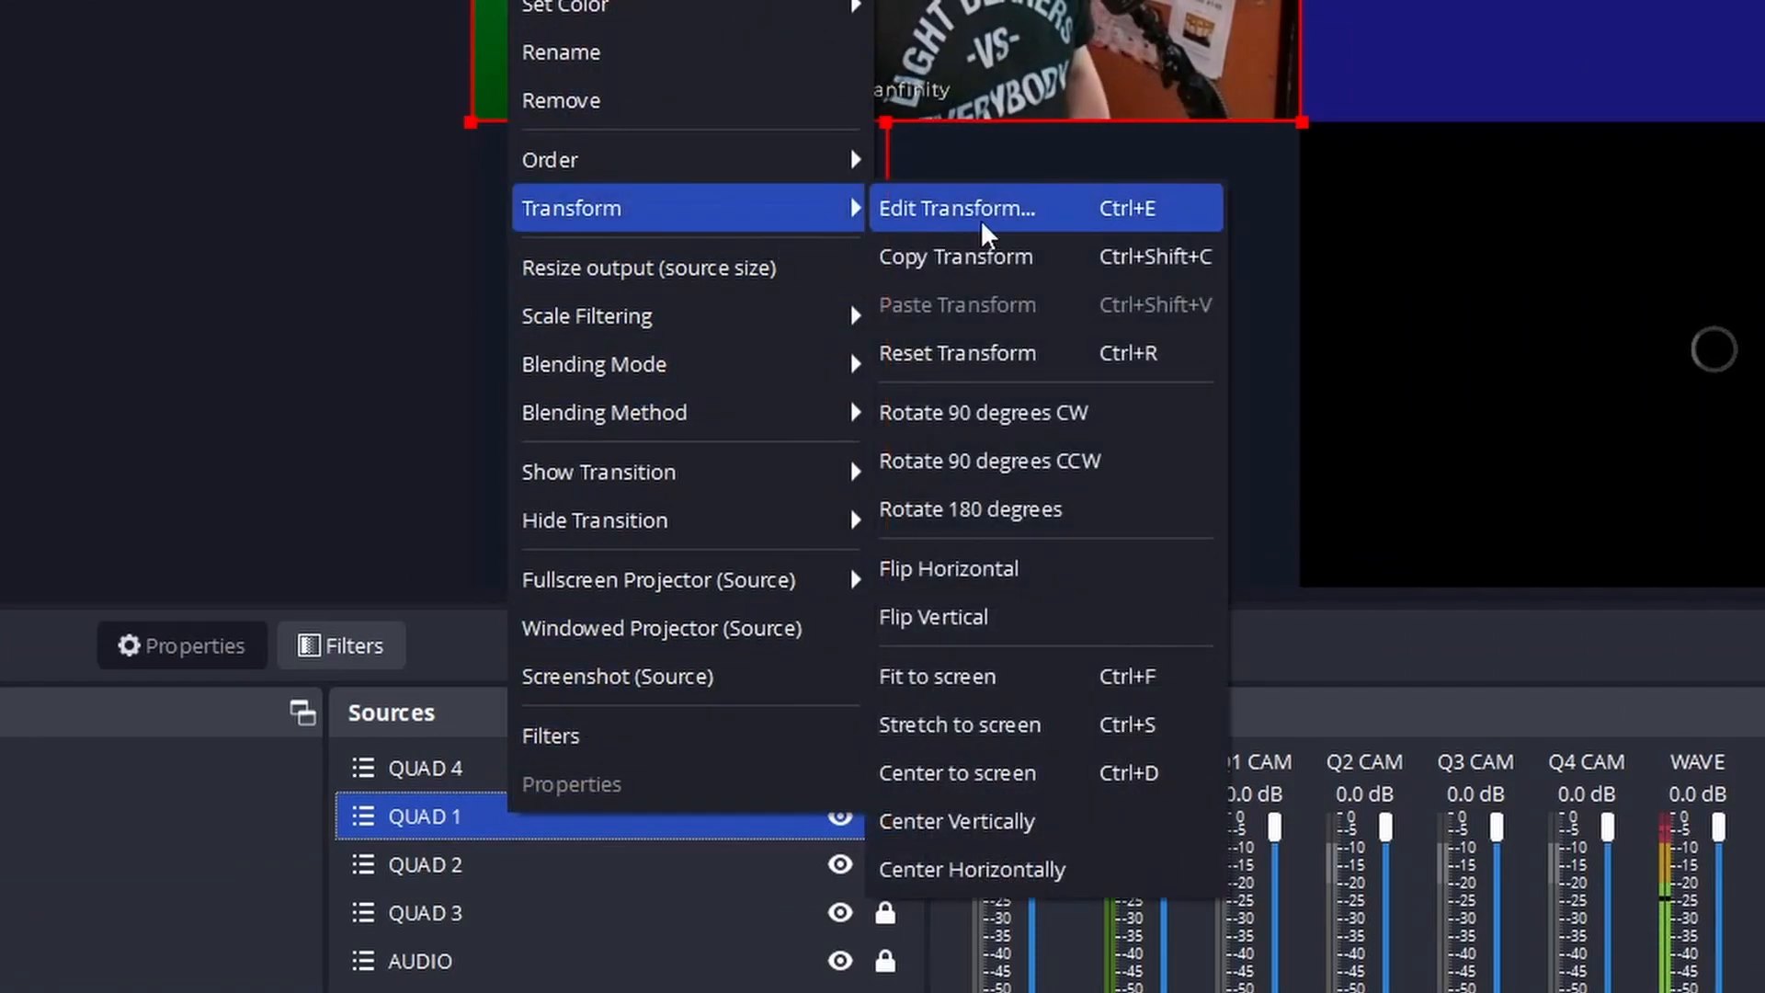
pyautogui.click(956, 207)
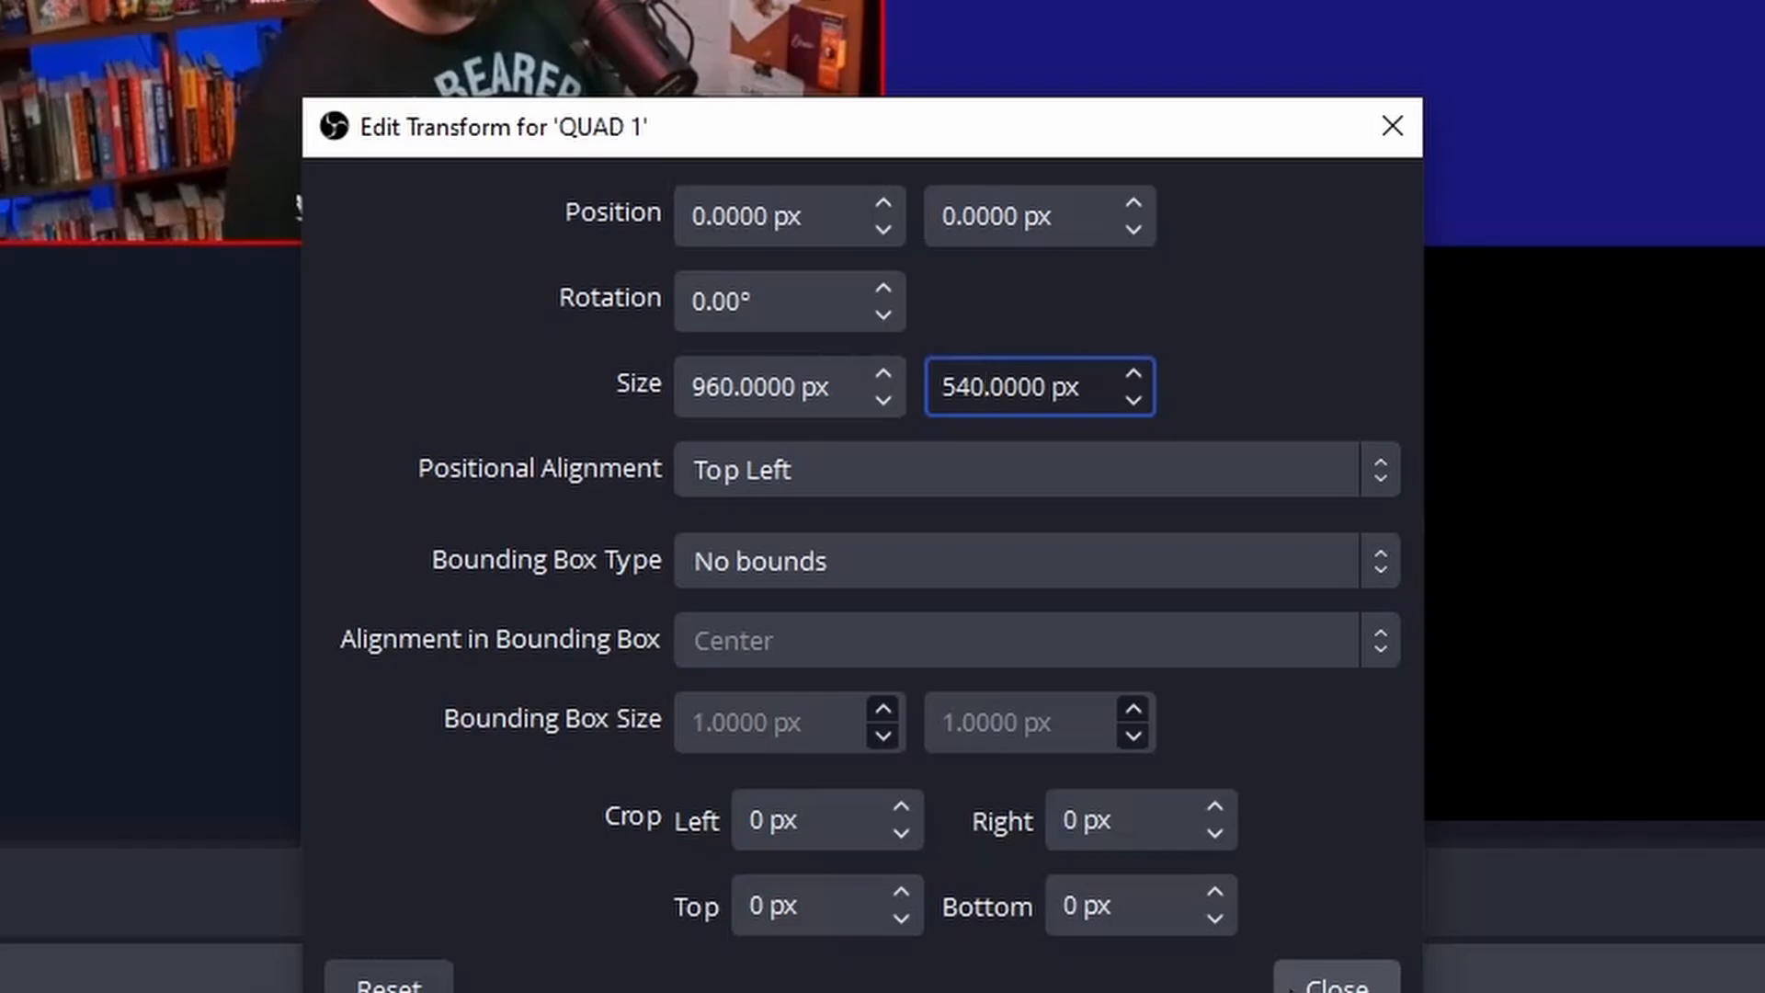
pyautogui.click(1392, 125)
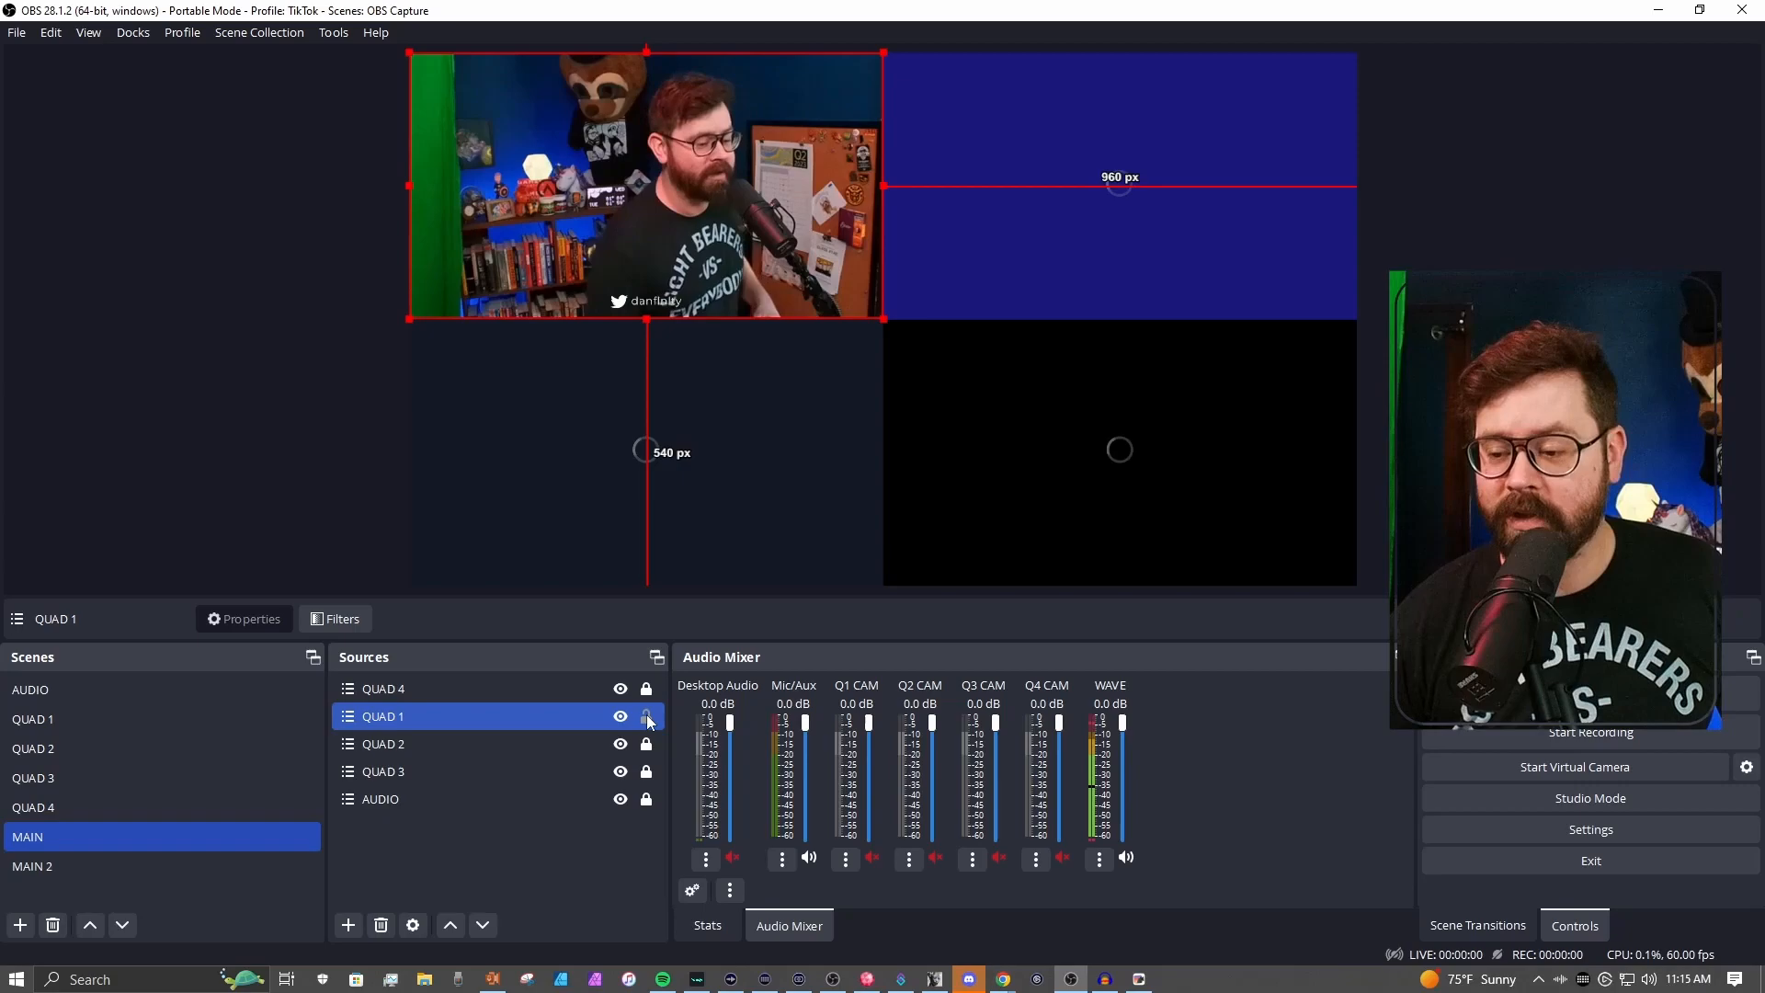
pyautogui.click(646, 716)
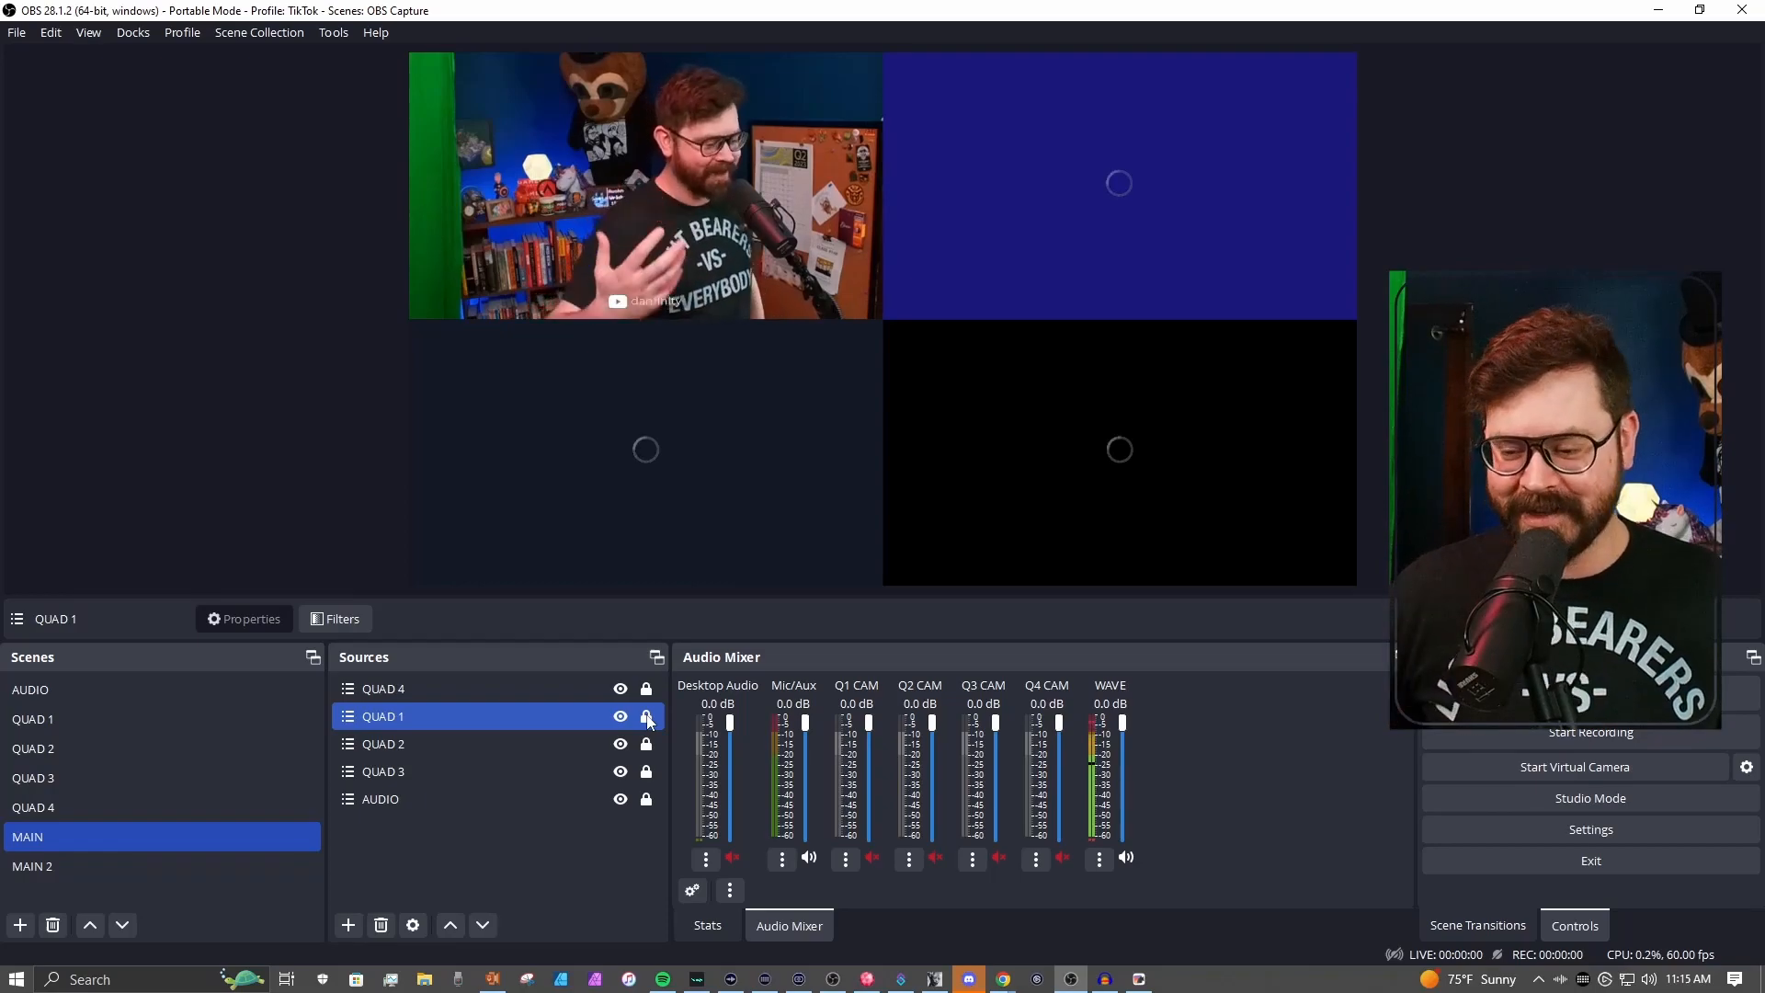
pyautogui.click(33, 747)
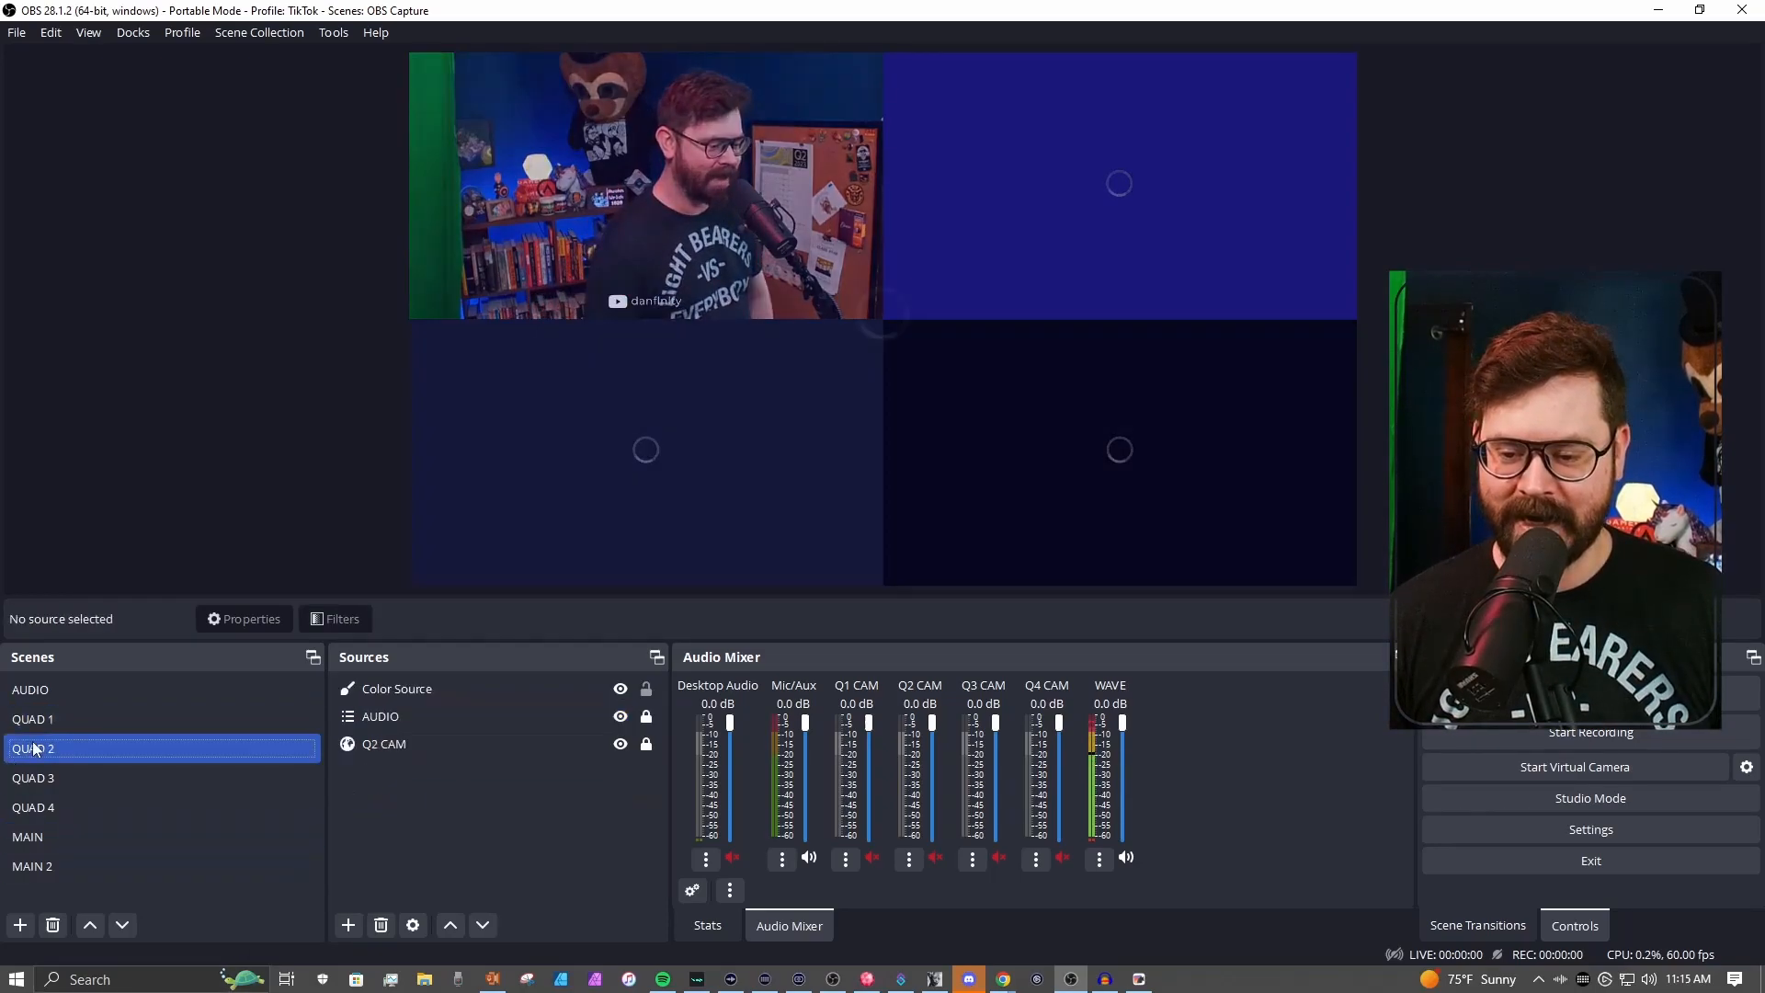
pyautogui.doubleClick(384, 743)
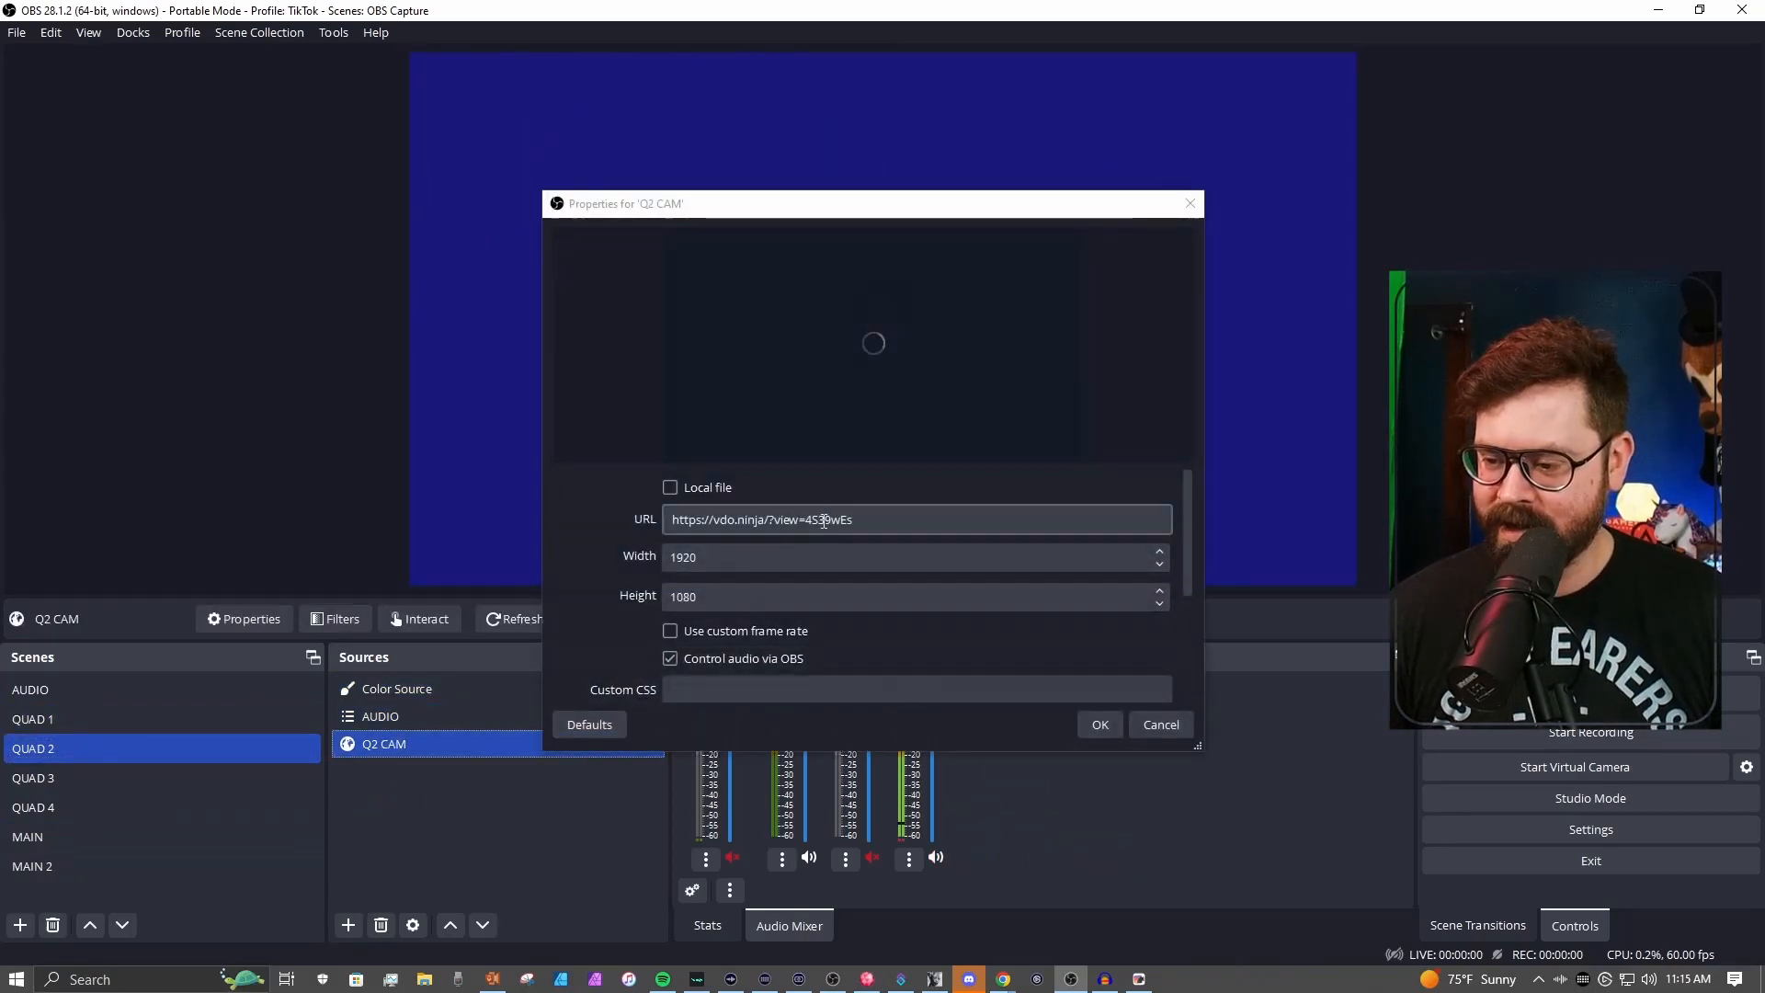
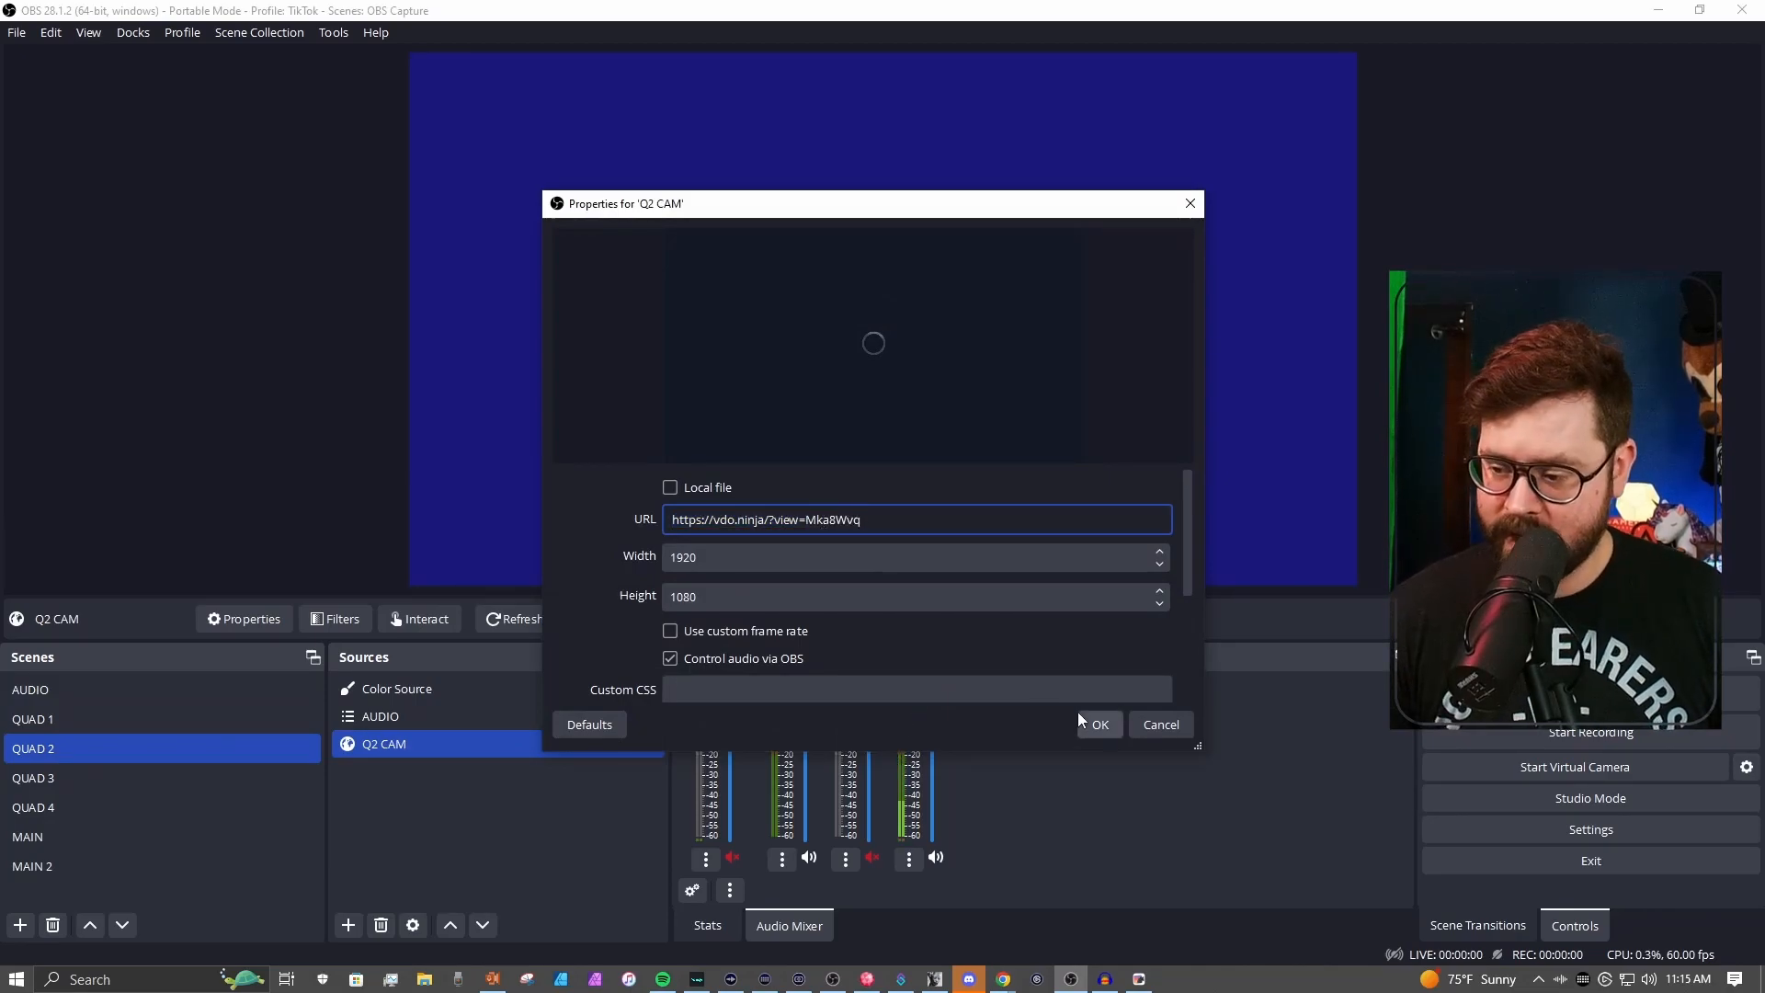
pyautogui.click(1099, 723)
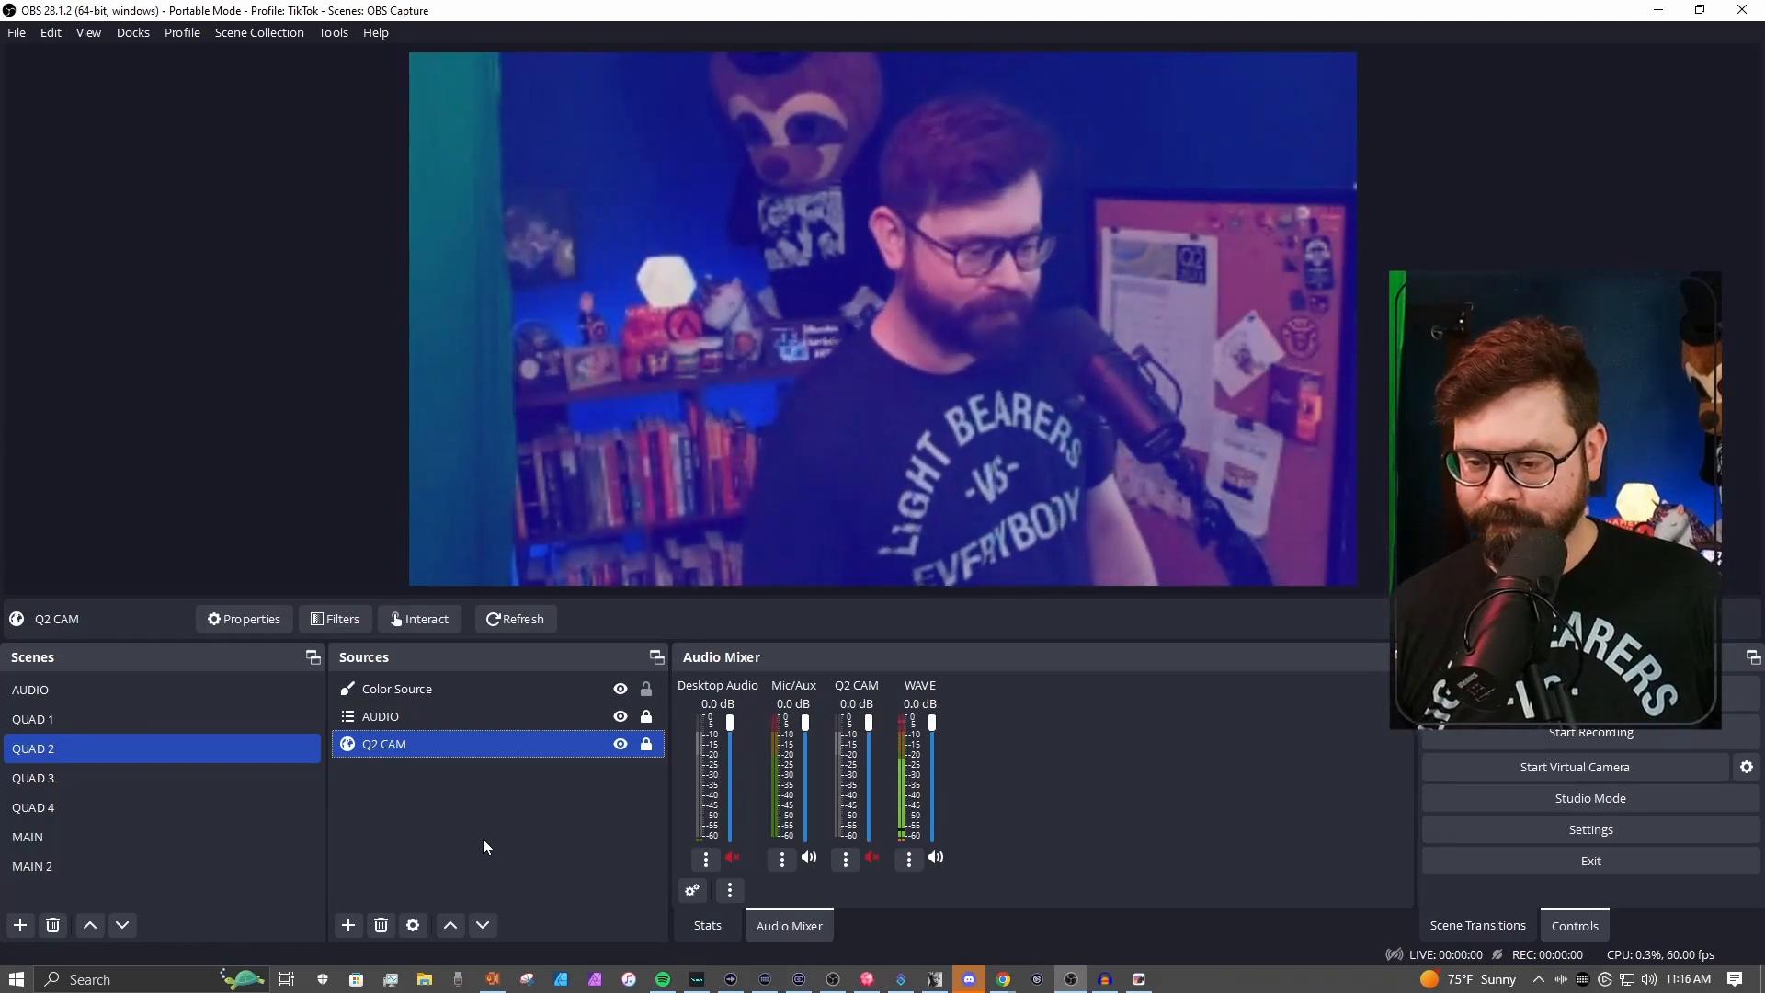
pyautogui.click(27, 835)
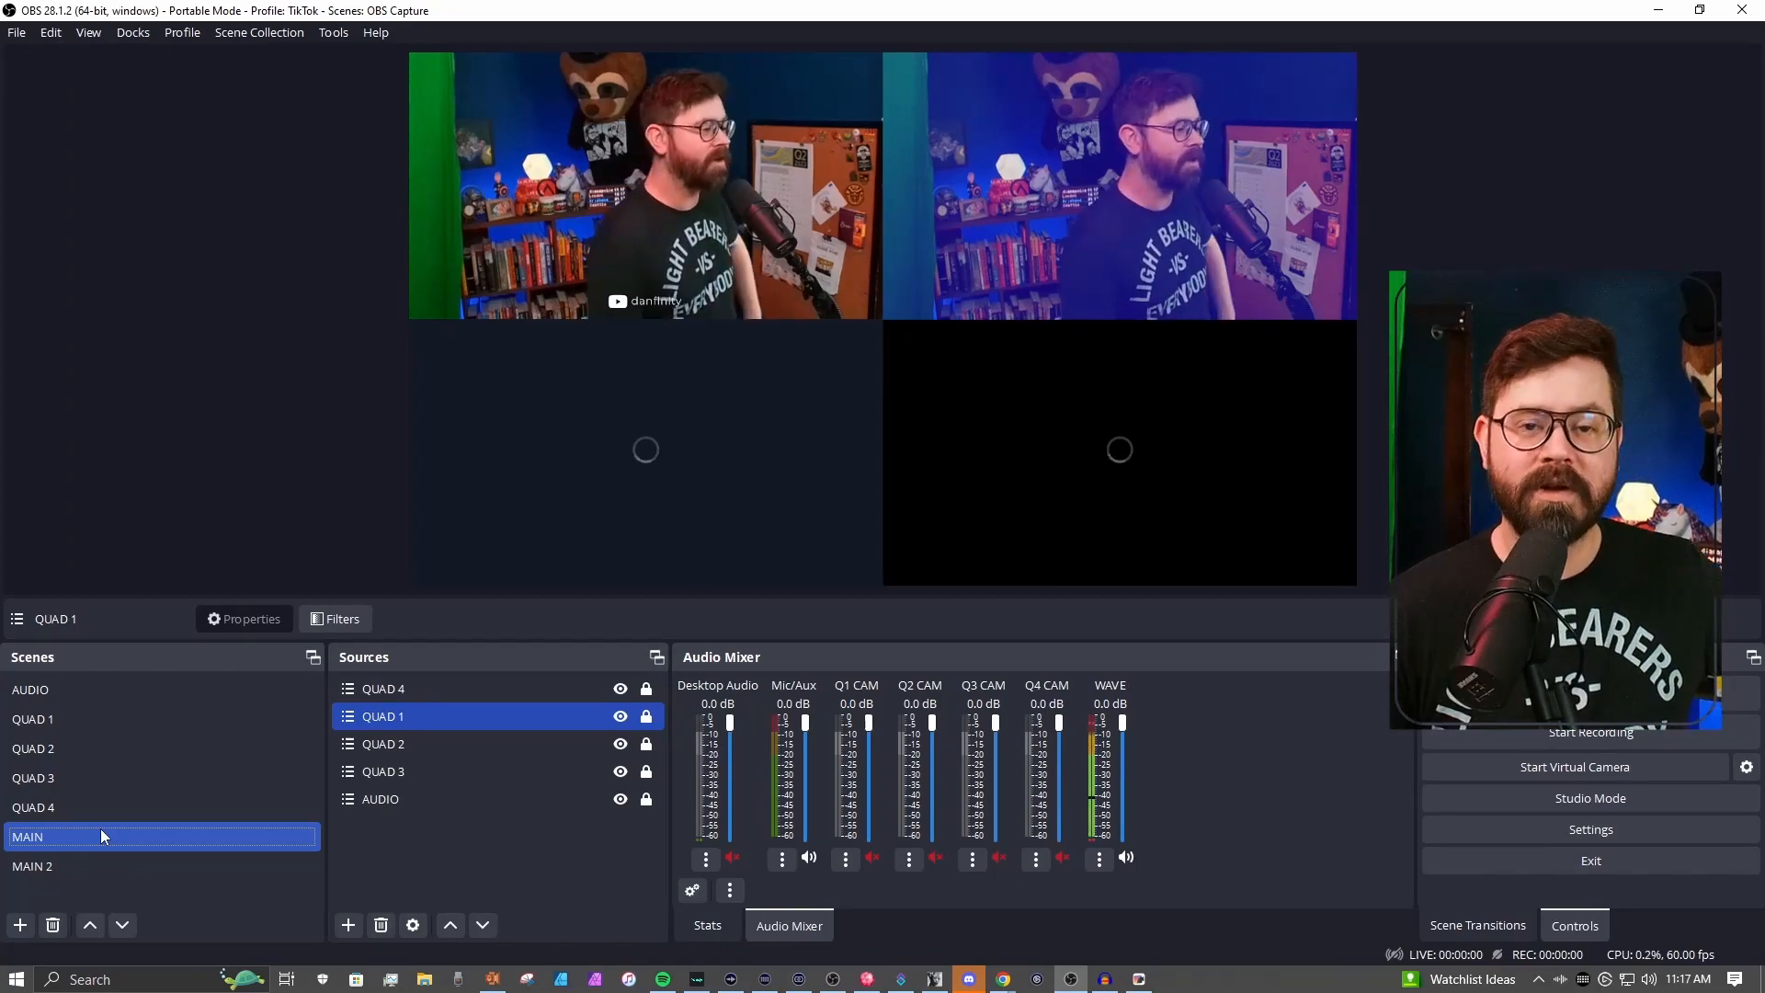
# Step: Select MAIN, then the MAIN 2 scene in the Scenes dock
pyautogui.click(31, 866)
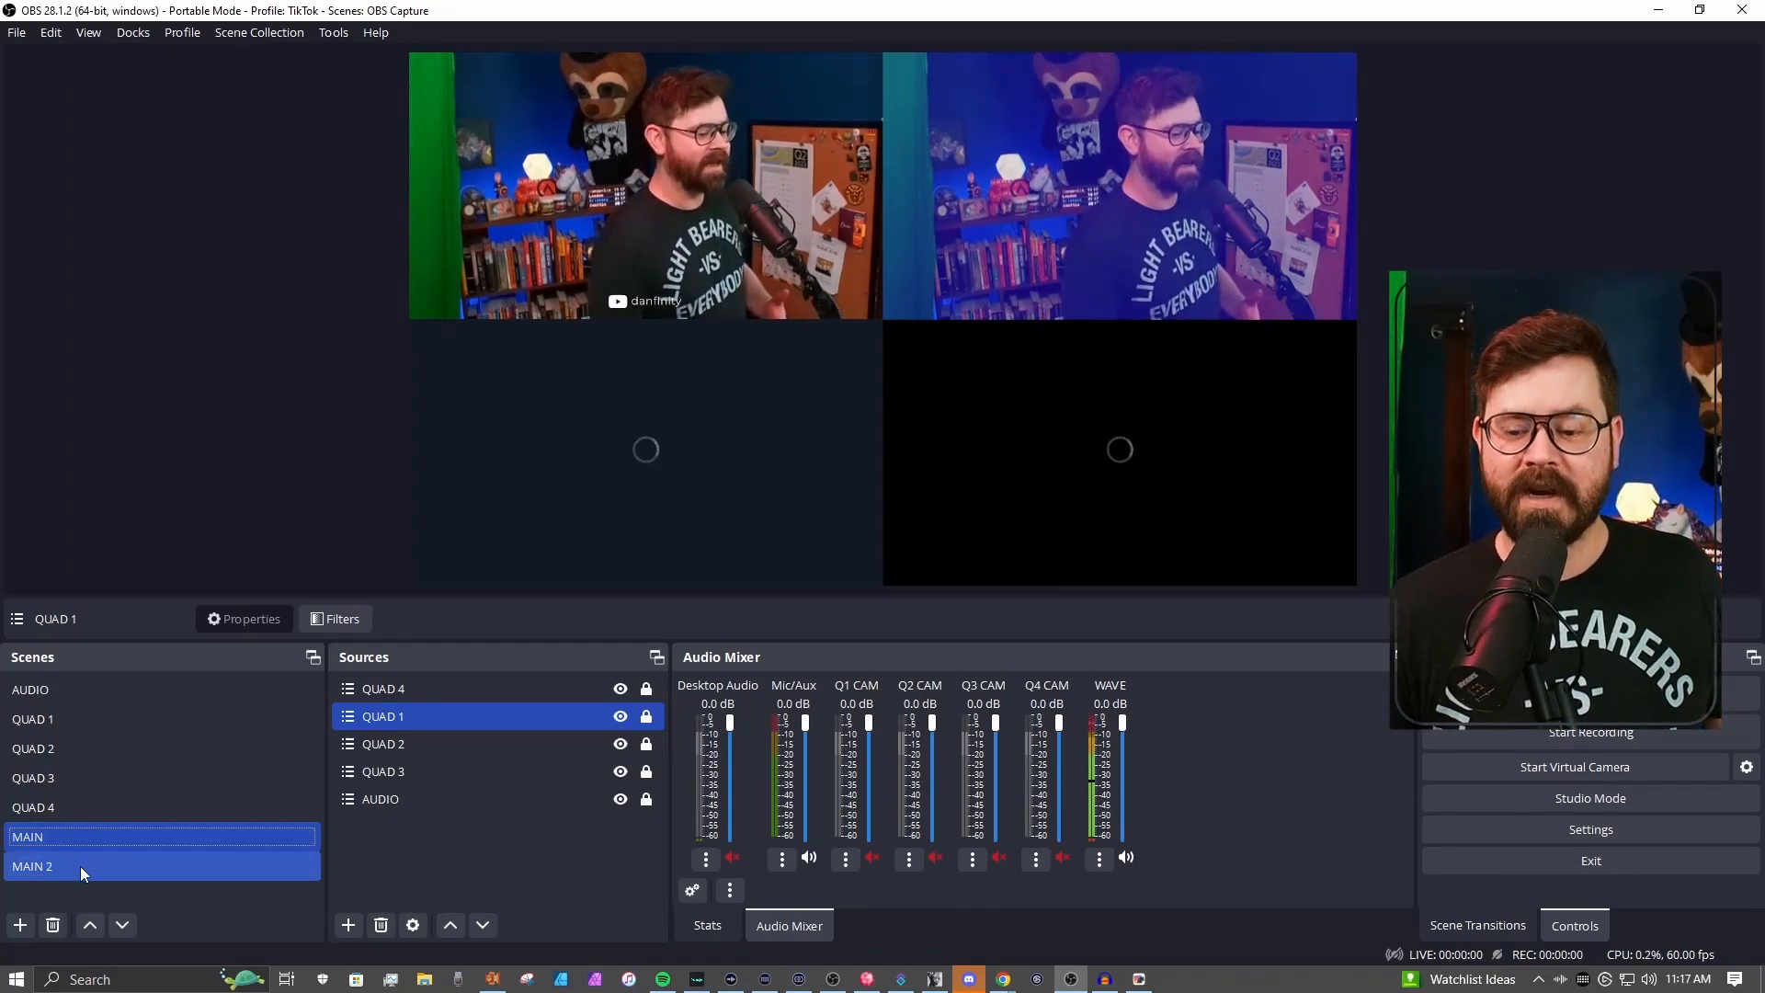
pyautogui.click(34, 866)
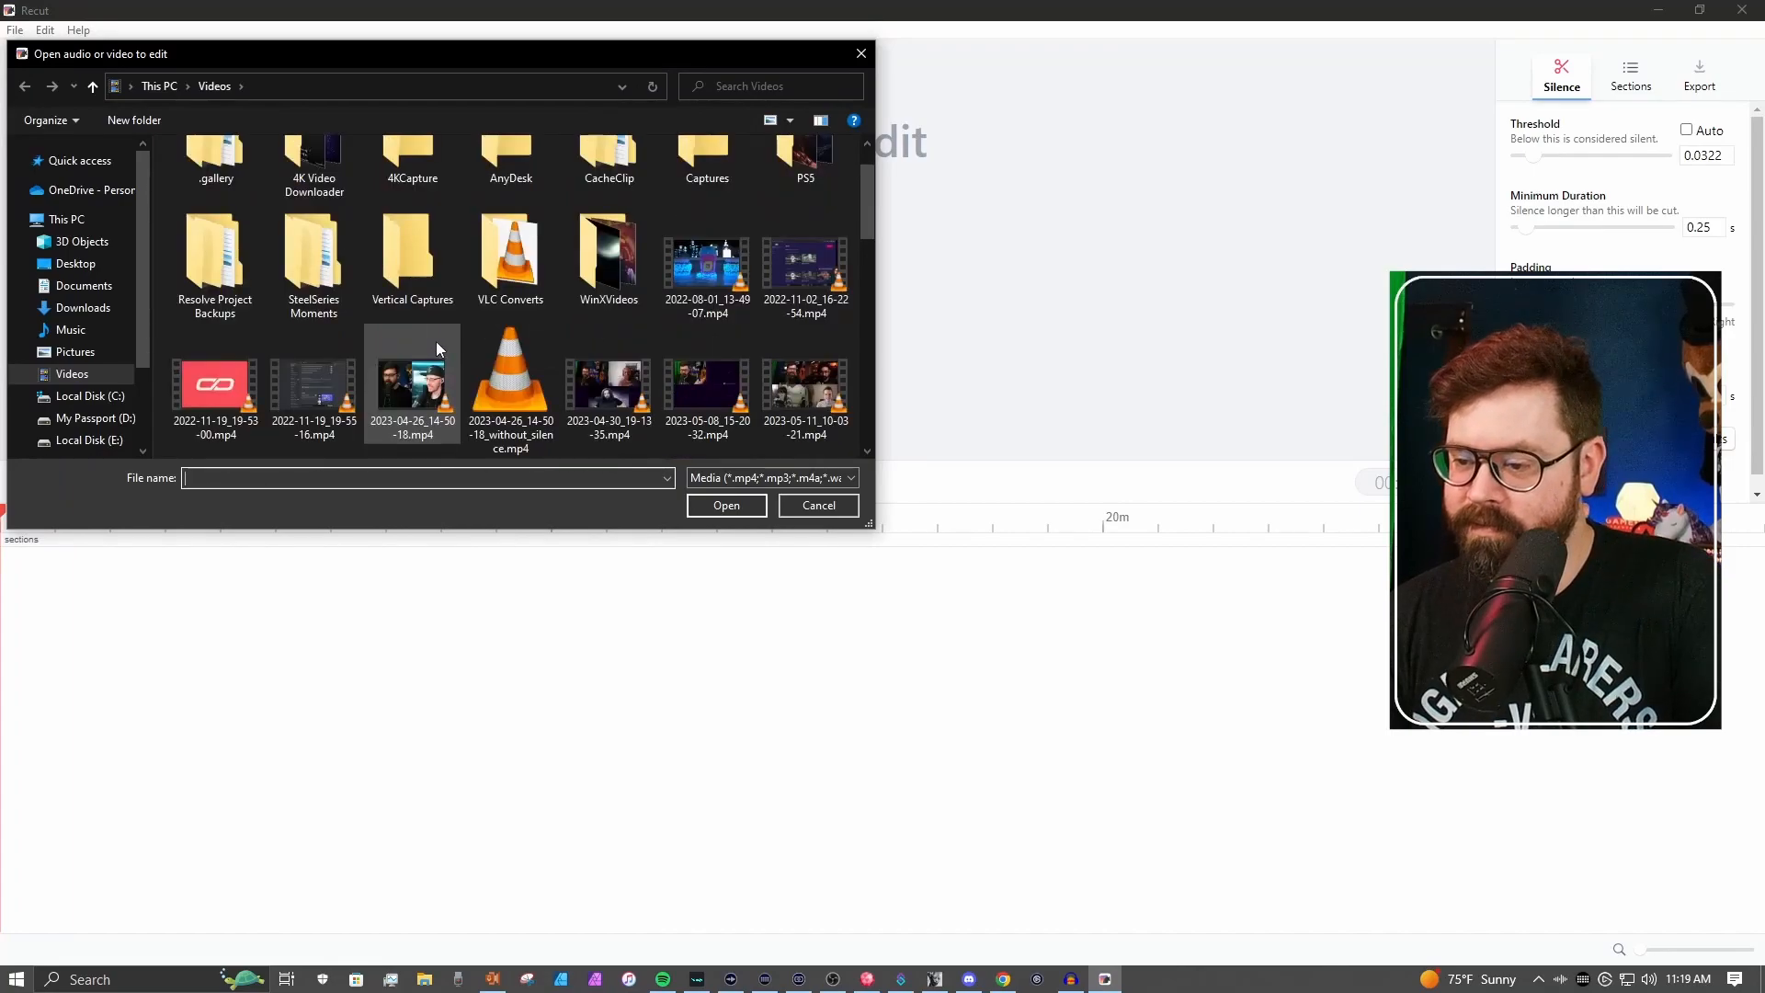
# Step: Scroll the Videos folder toward 2023-04-26_14-50-18.mp4
pyautogui.scroll(-3)
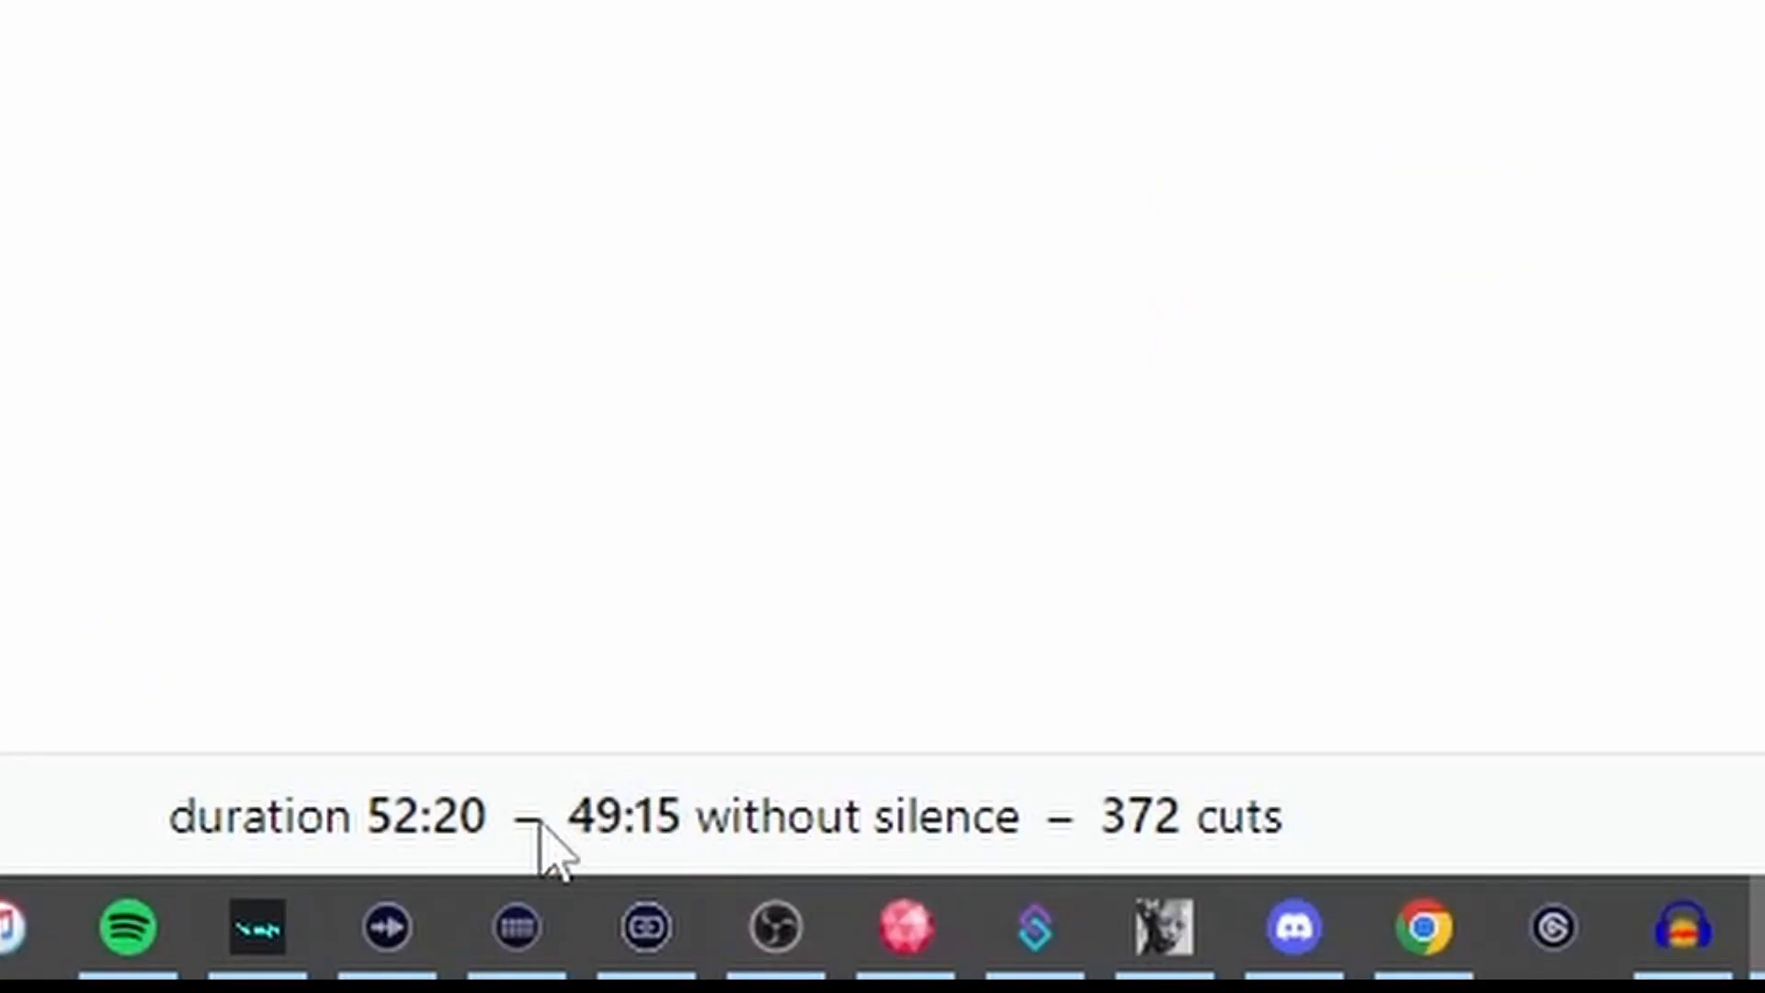
pyautogui.moveTo(727, 811)
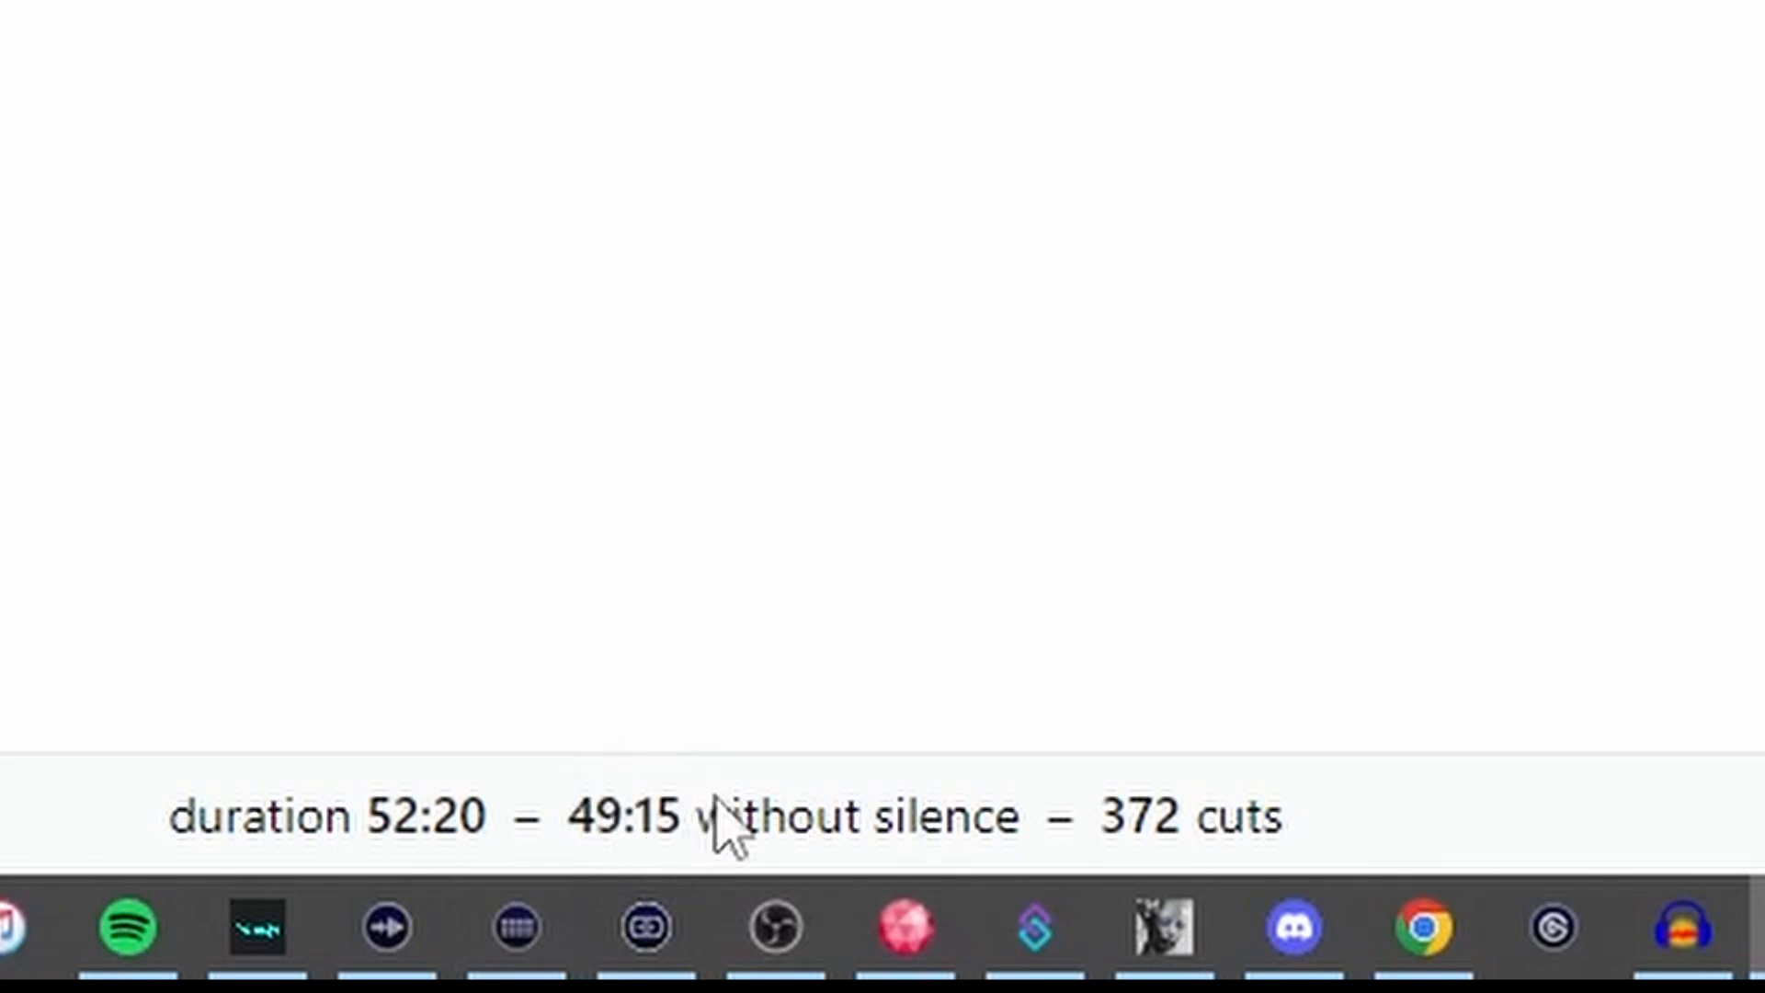
pyautogui.moveTo(1479, 827)
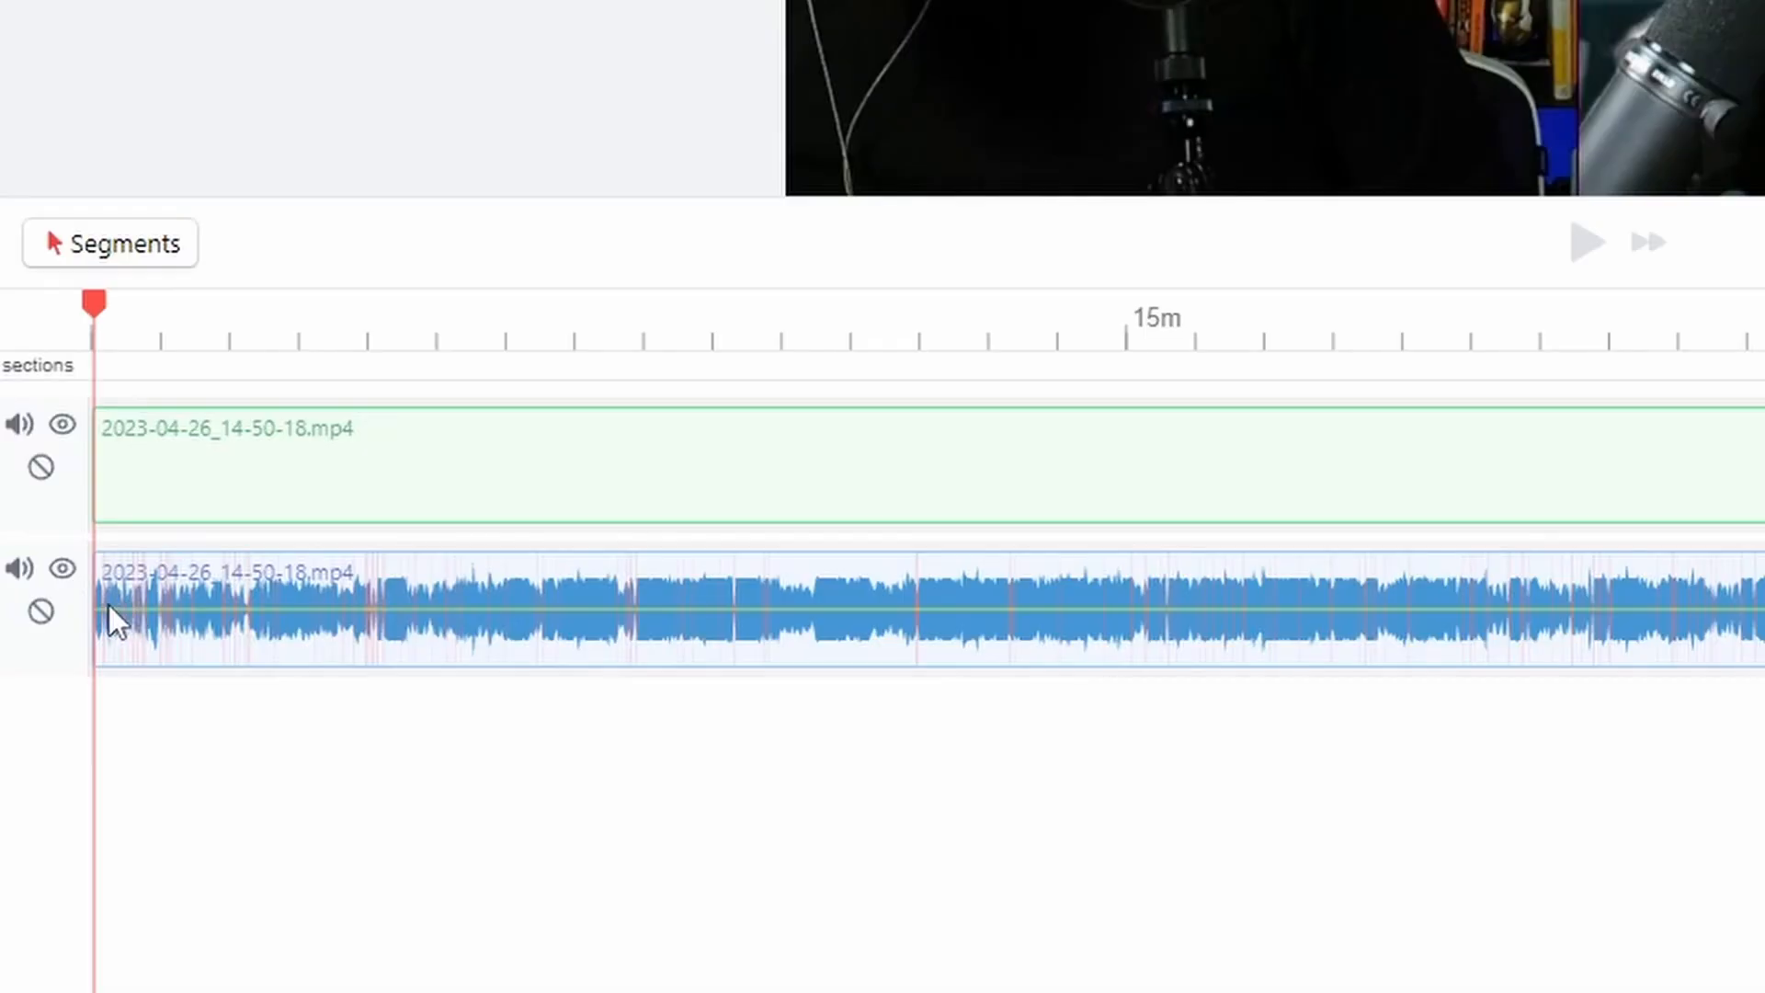
pyautogui.moveTo(439, 611)
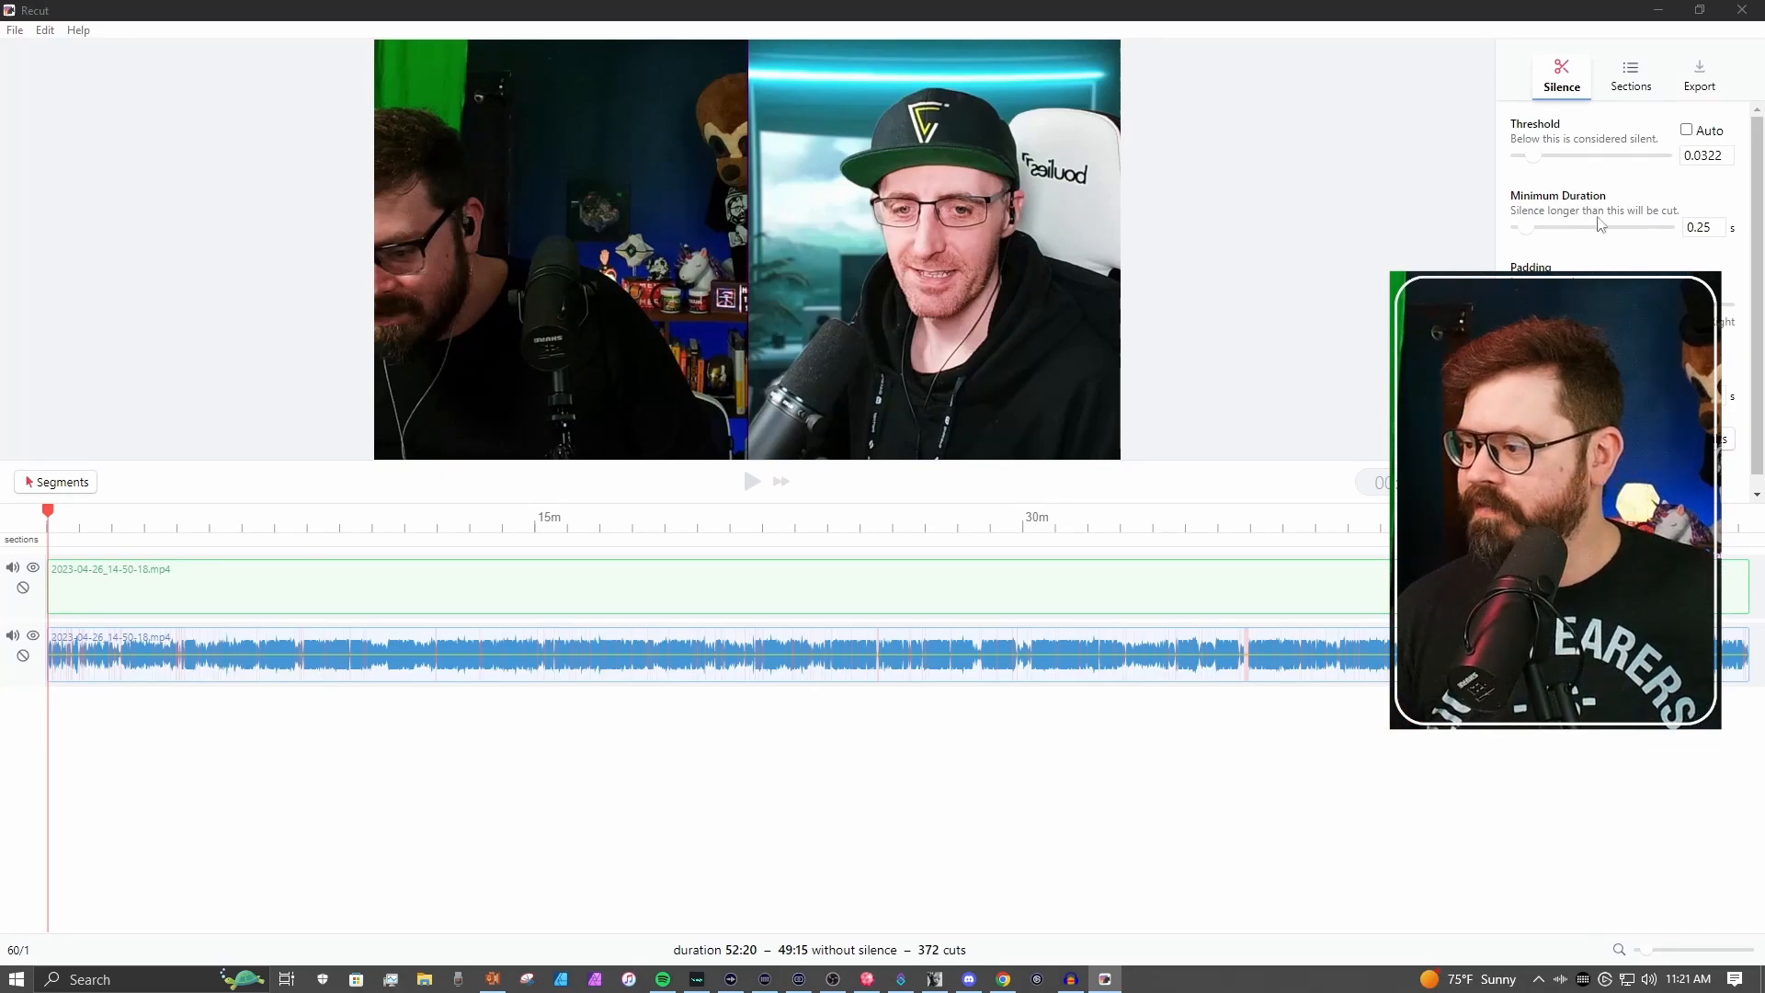
# Step: Adjust Recut's Minimum Duration silence setting
pyautogui.click(1698, 74)
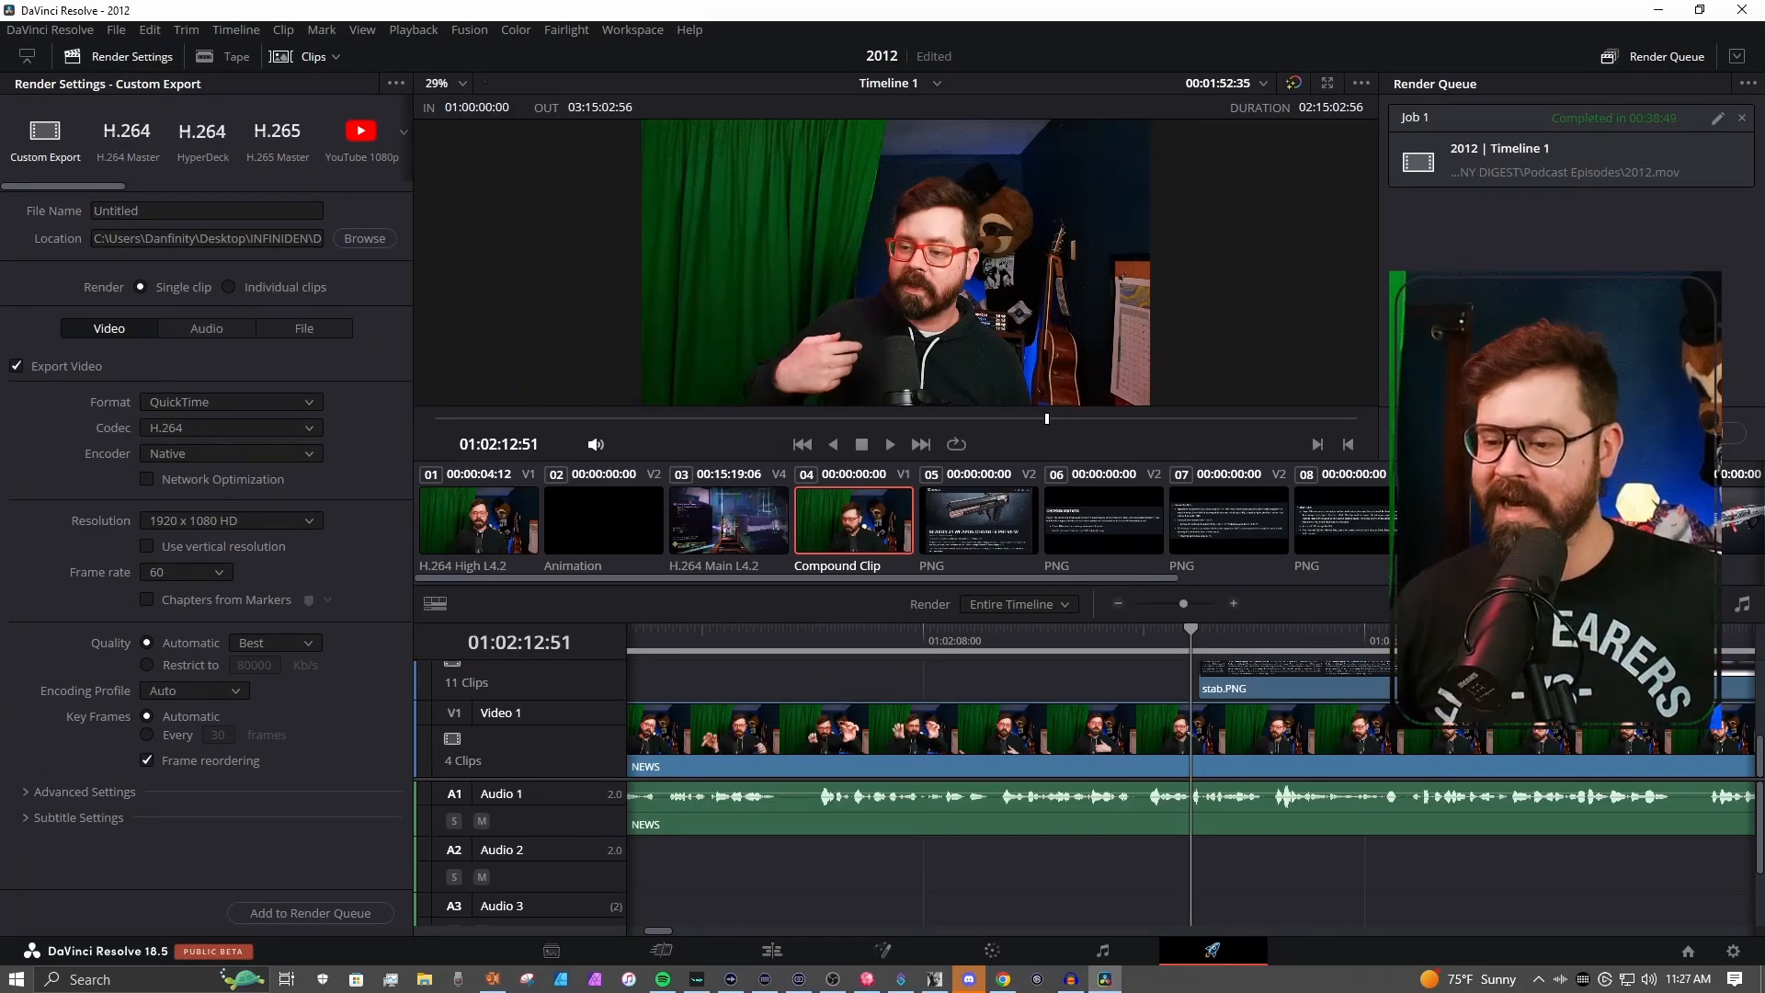
# Step: Import 2012.mp3 from Podcast Episodes into Audacity via File > Import > Audio
pyautogui.click(1700, 10)
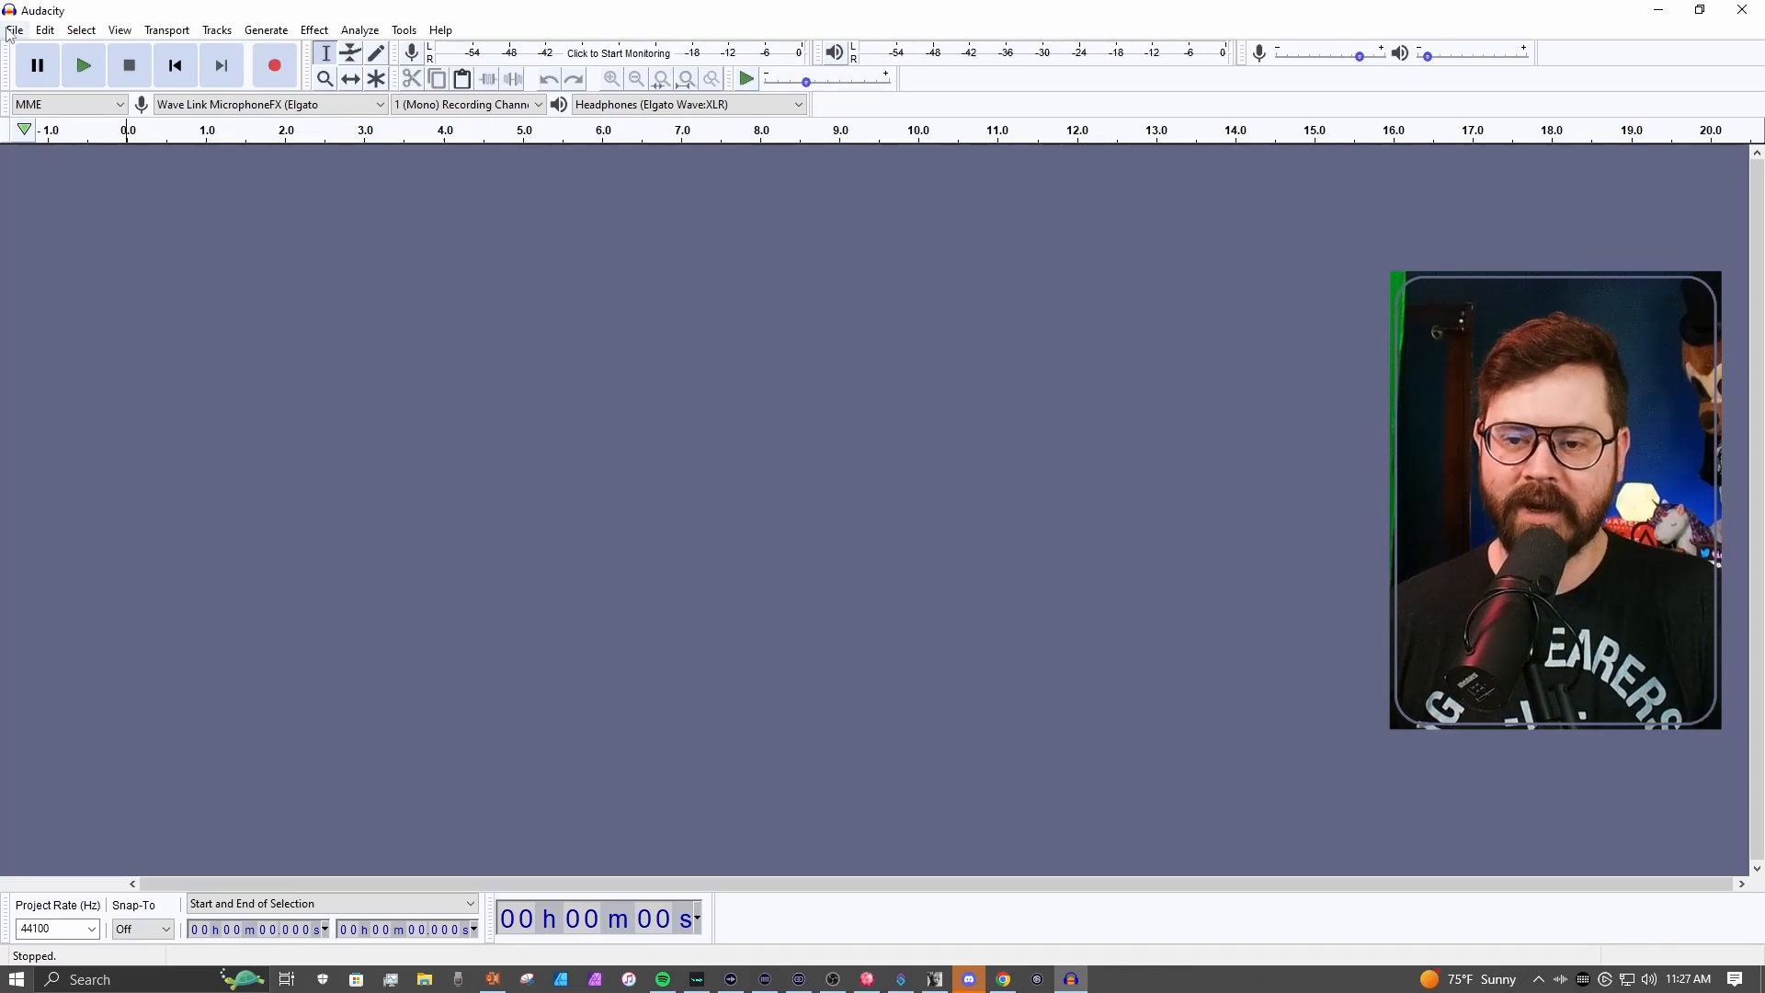
pyautogui.click(15, 29)
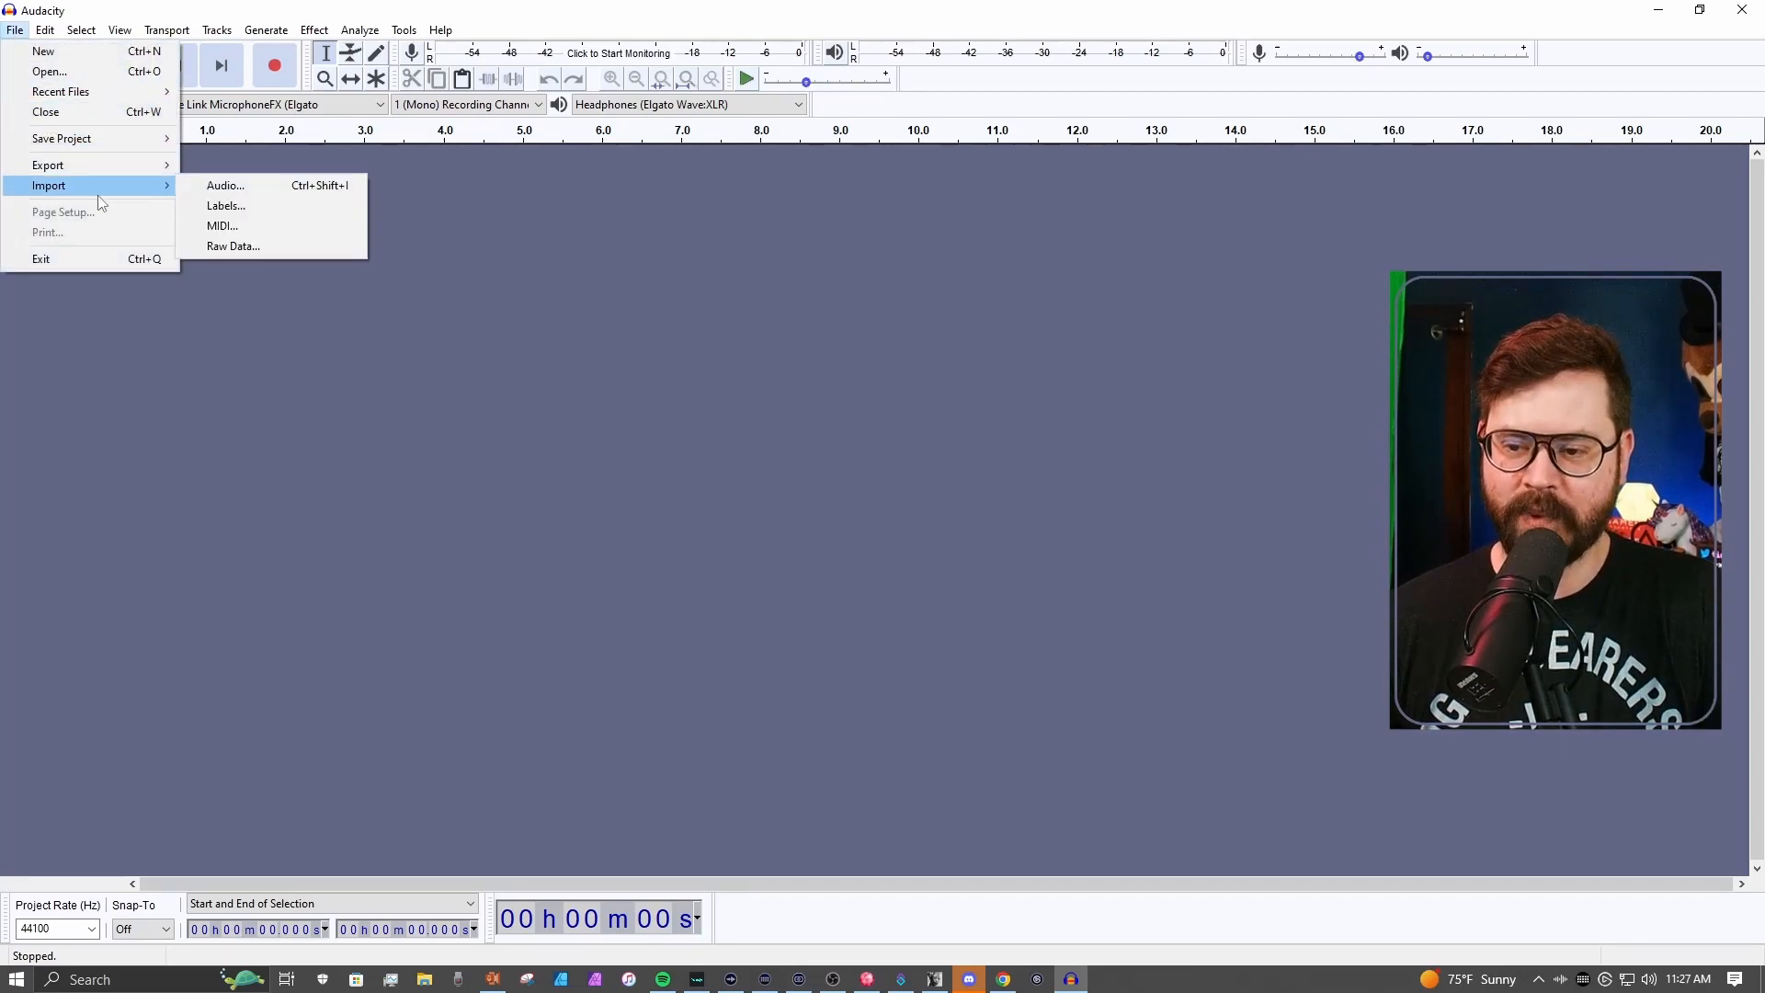
pyautogui.click(225, 185)
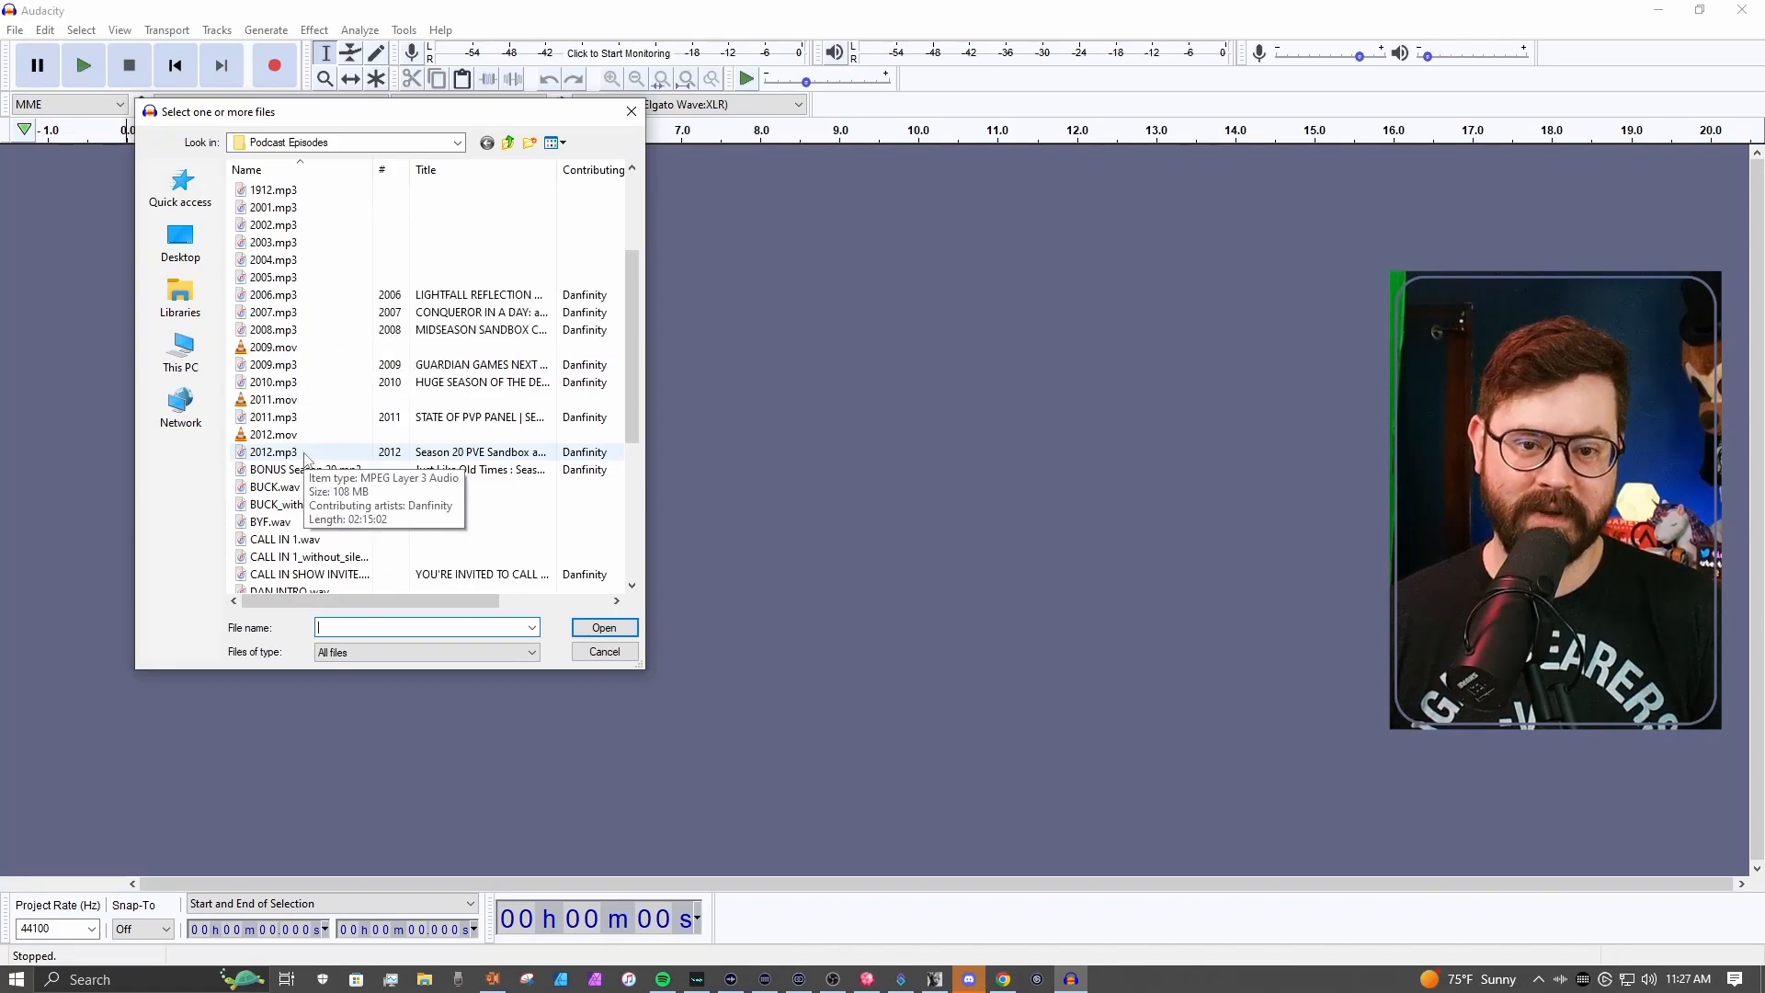
pyautogui.click(271, 452)
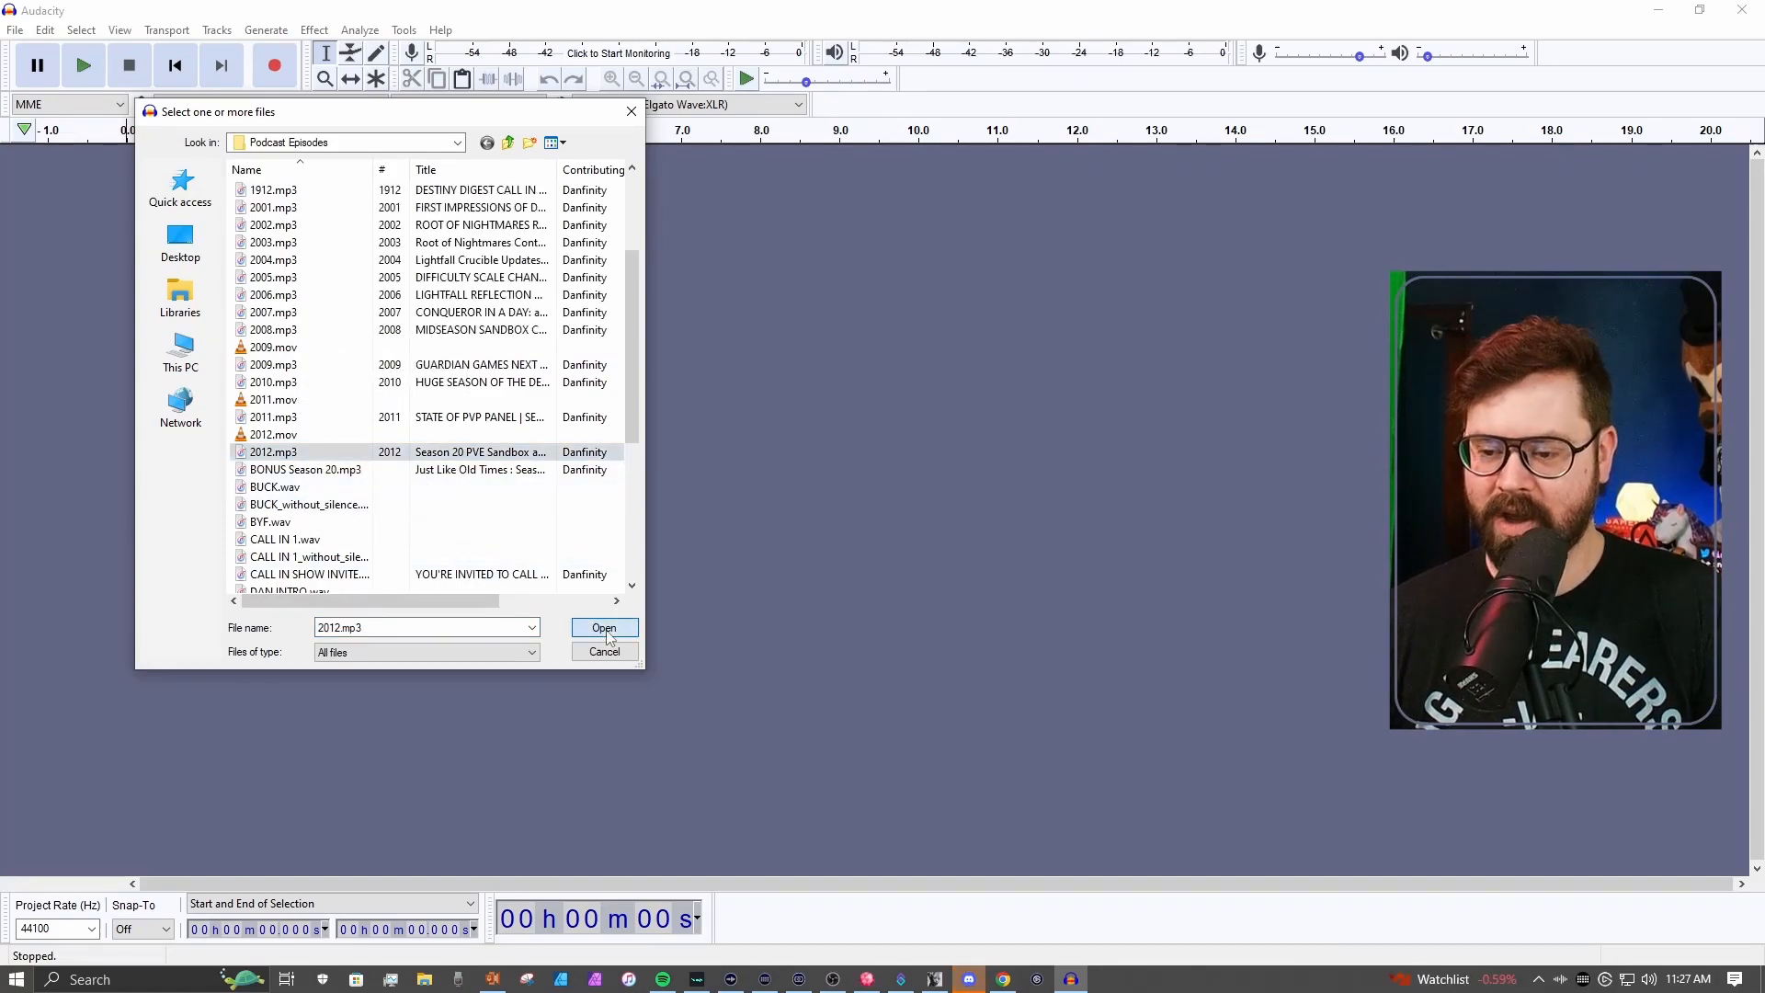
pyautogui.click(603, 627)
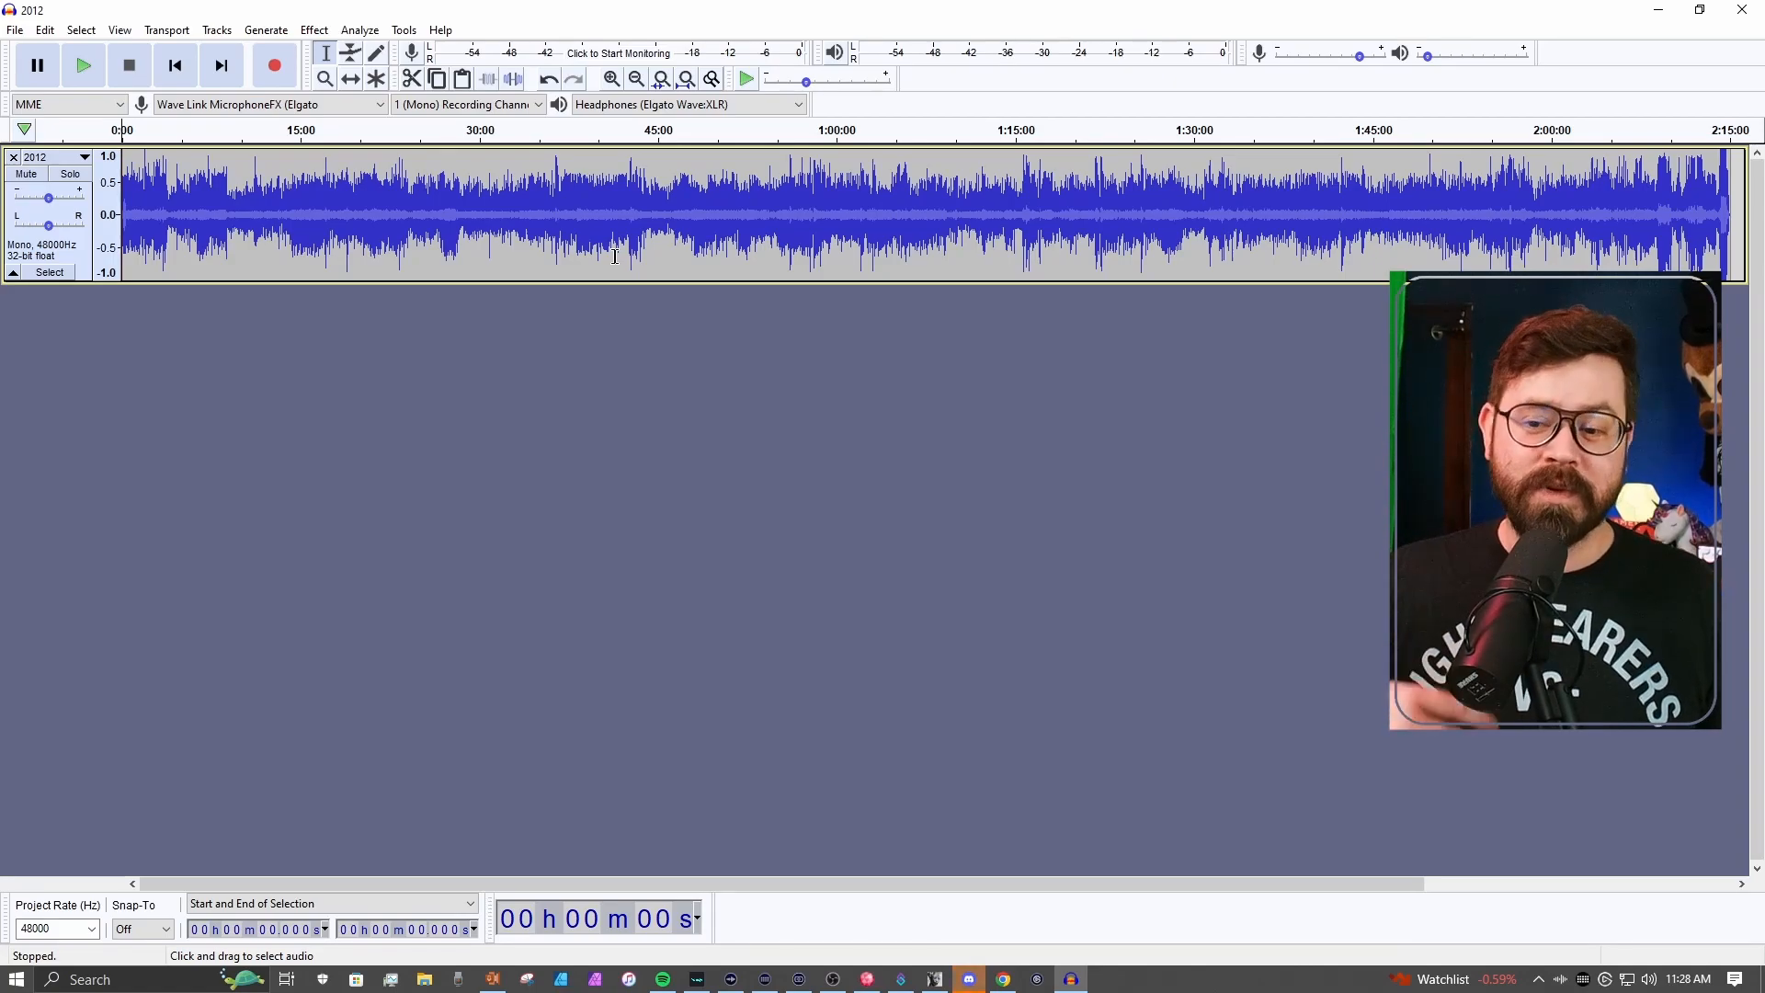
pyautogui.moveTo(612, 673)
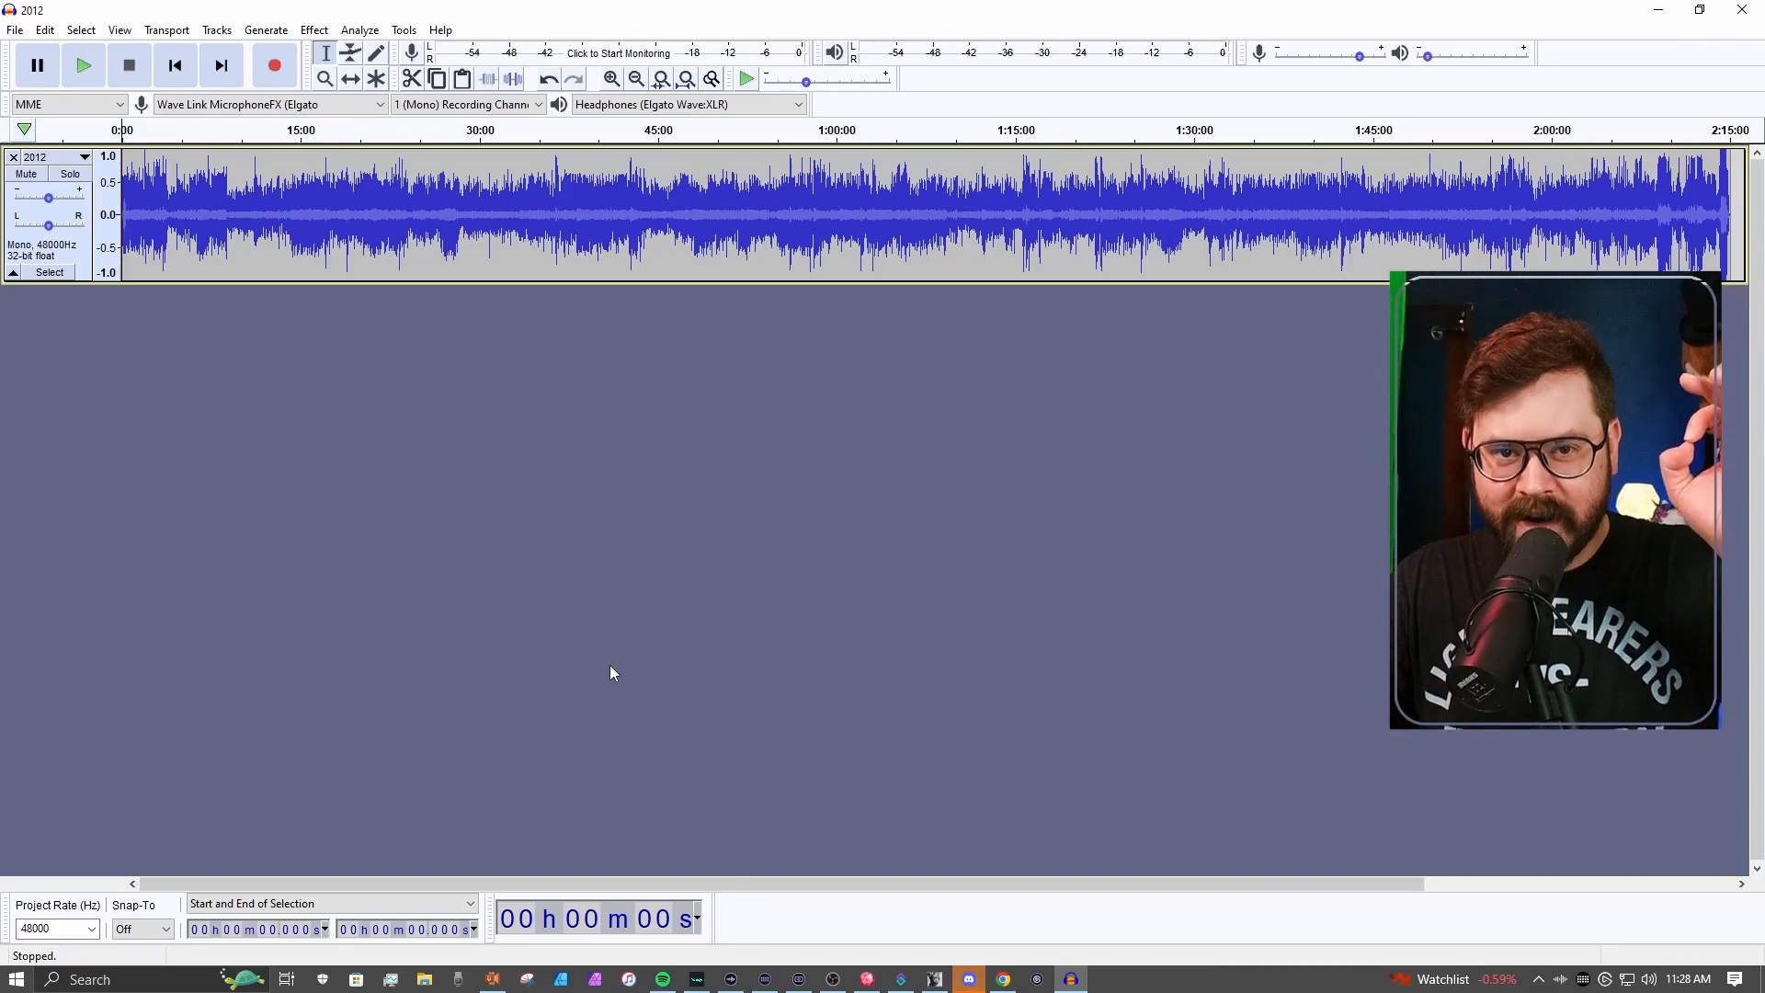
# Step: Exit Audacity from the File menu, leaving Chaptifier open
pyautogui.click(15, 30)
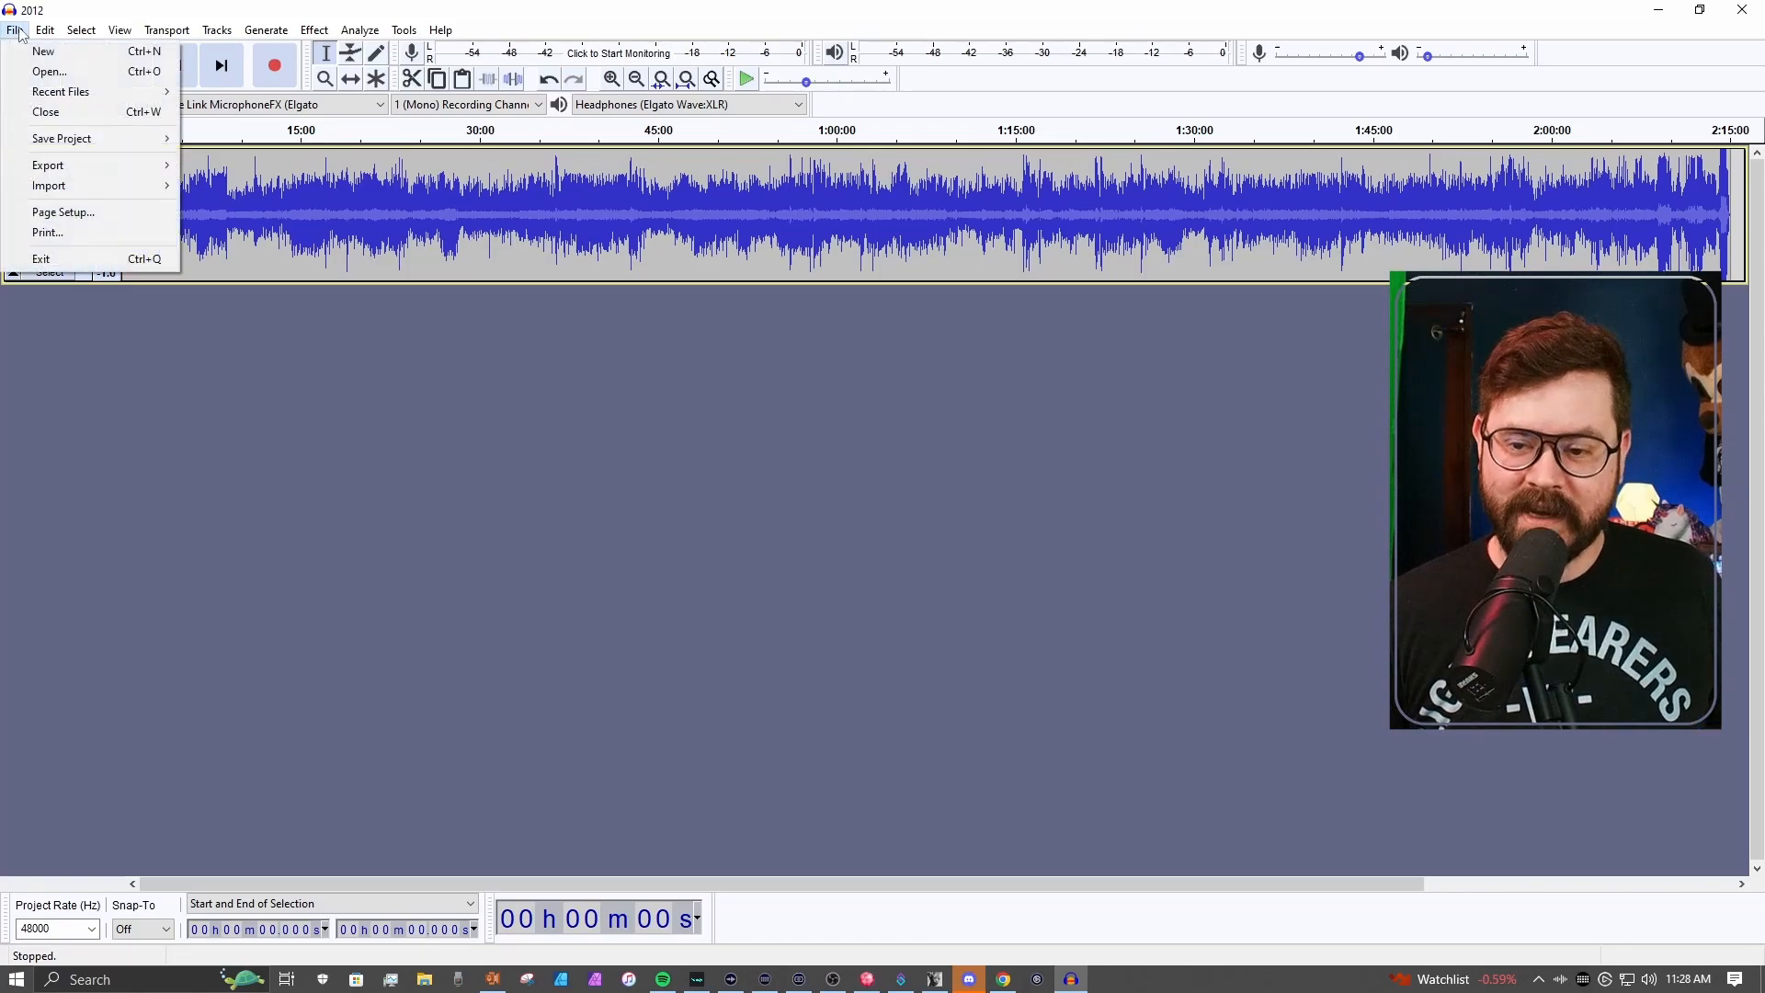
pyautogui.click(47, 165)
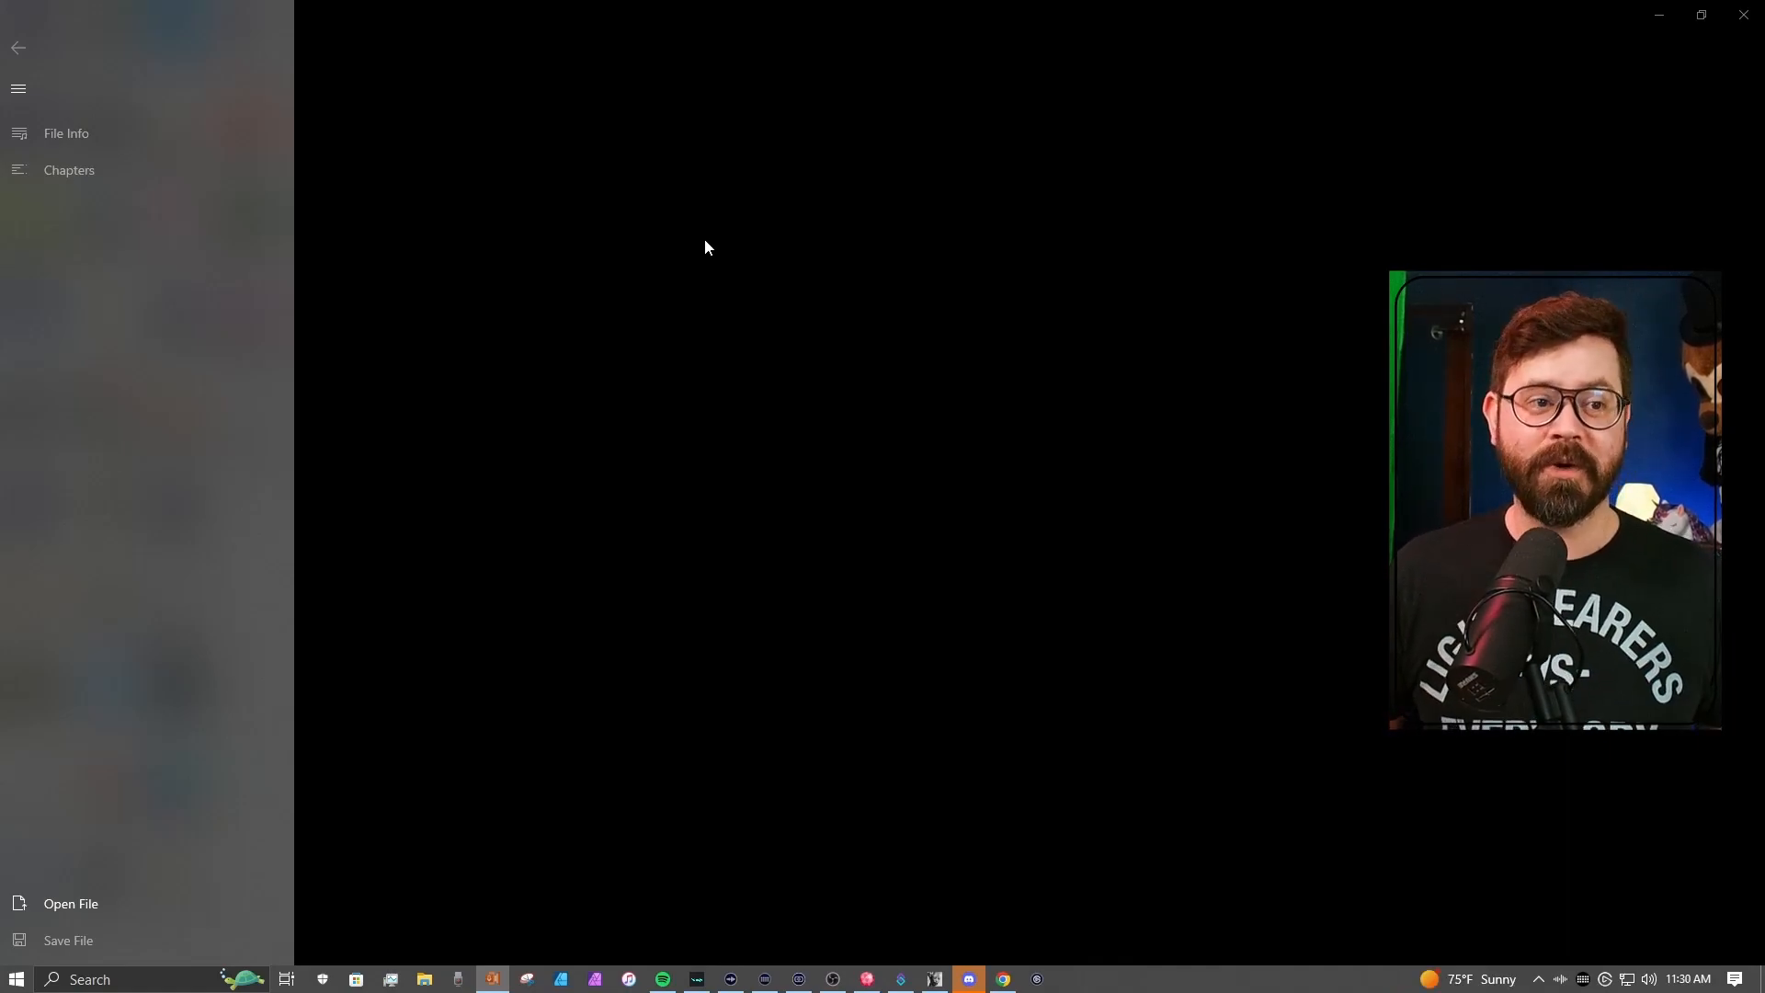
# Step: Bring up Chaptifier's file picker to choose an episode MP3
pyautogui.click(70, 903)
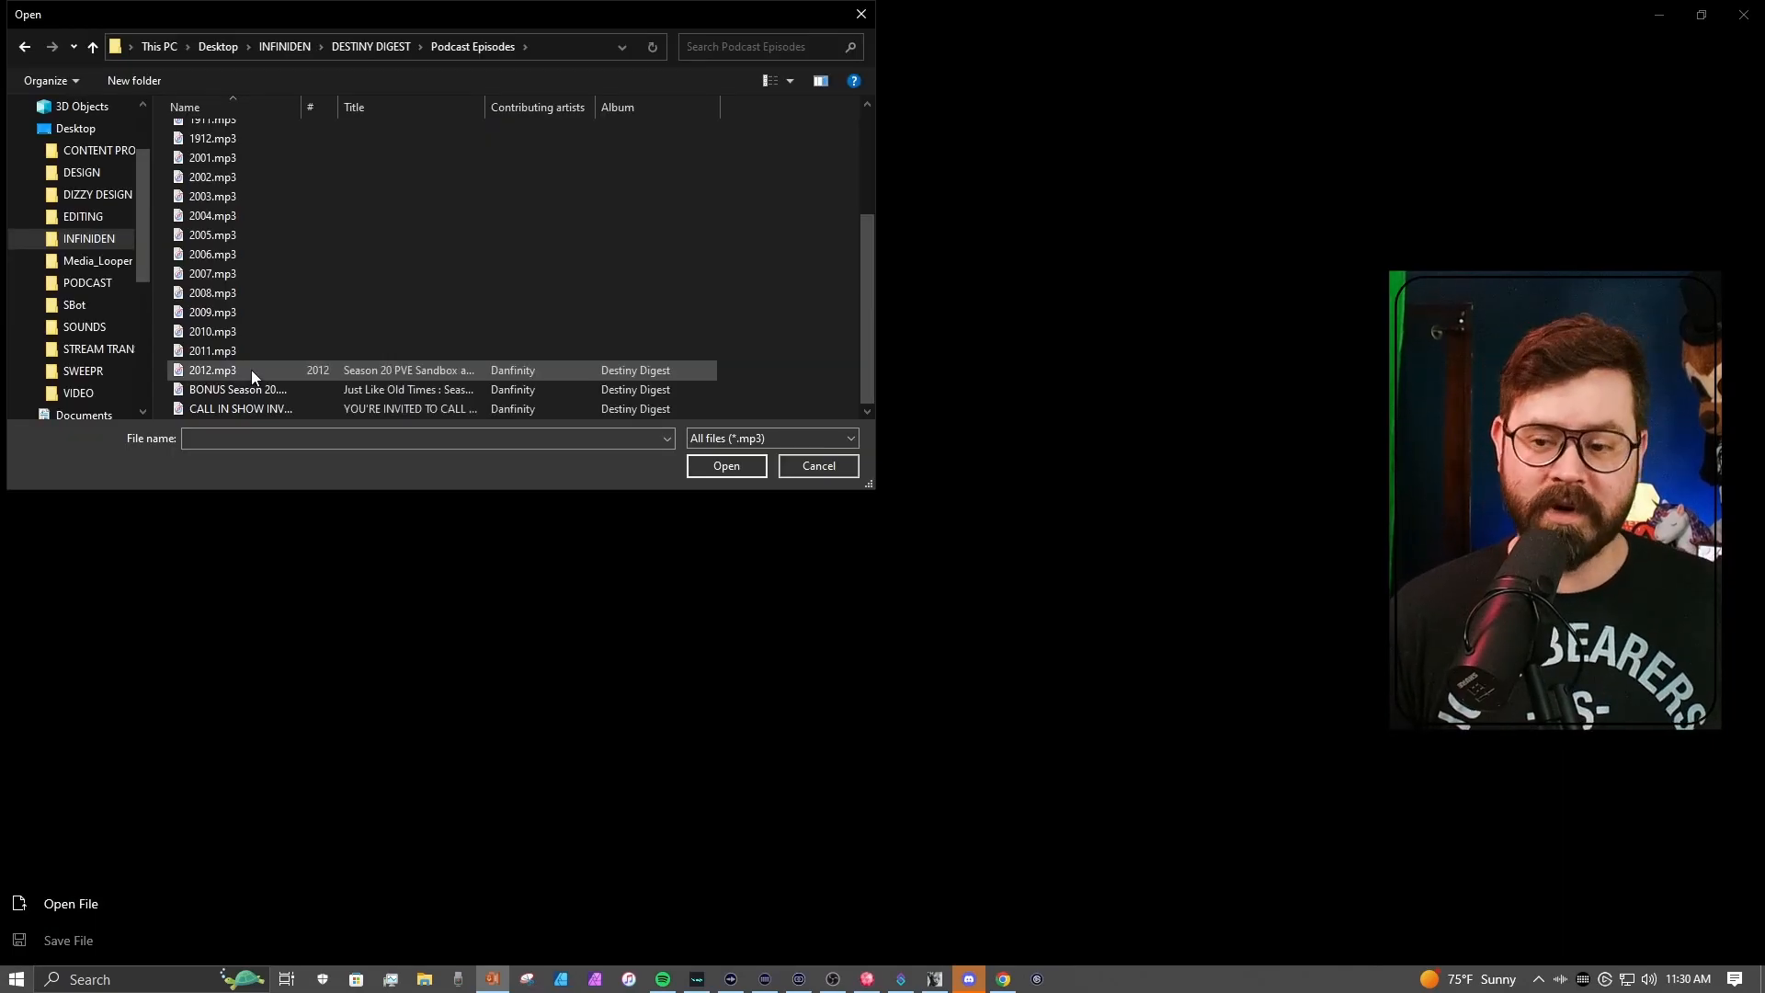
pyautogui.moveTo(254, 371)
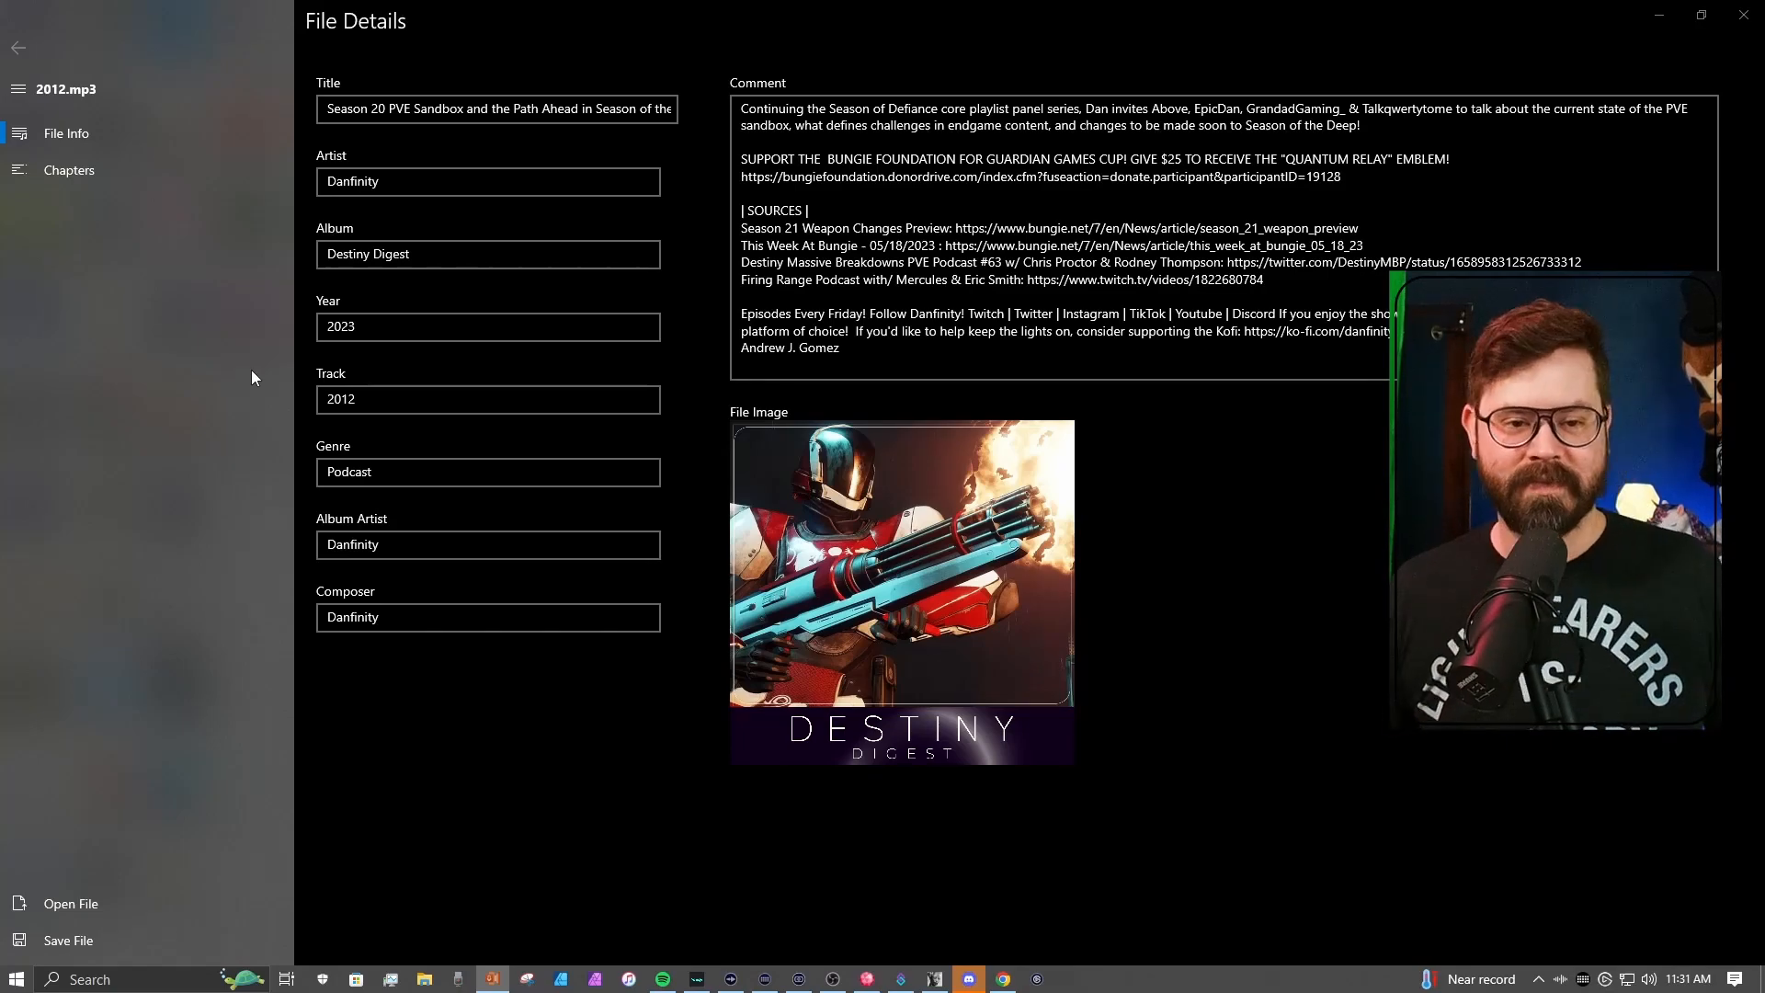
pyautogui.moveTo(898, 593)
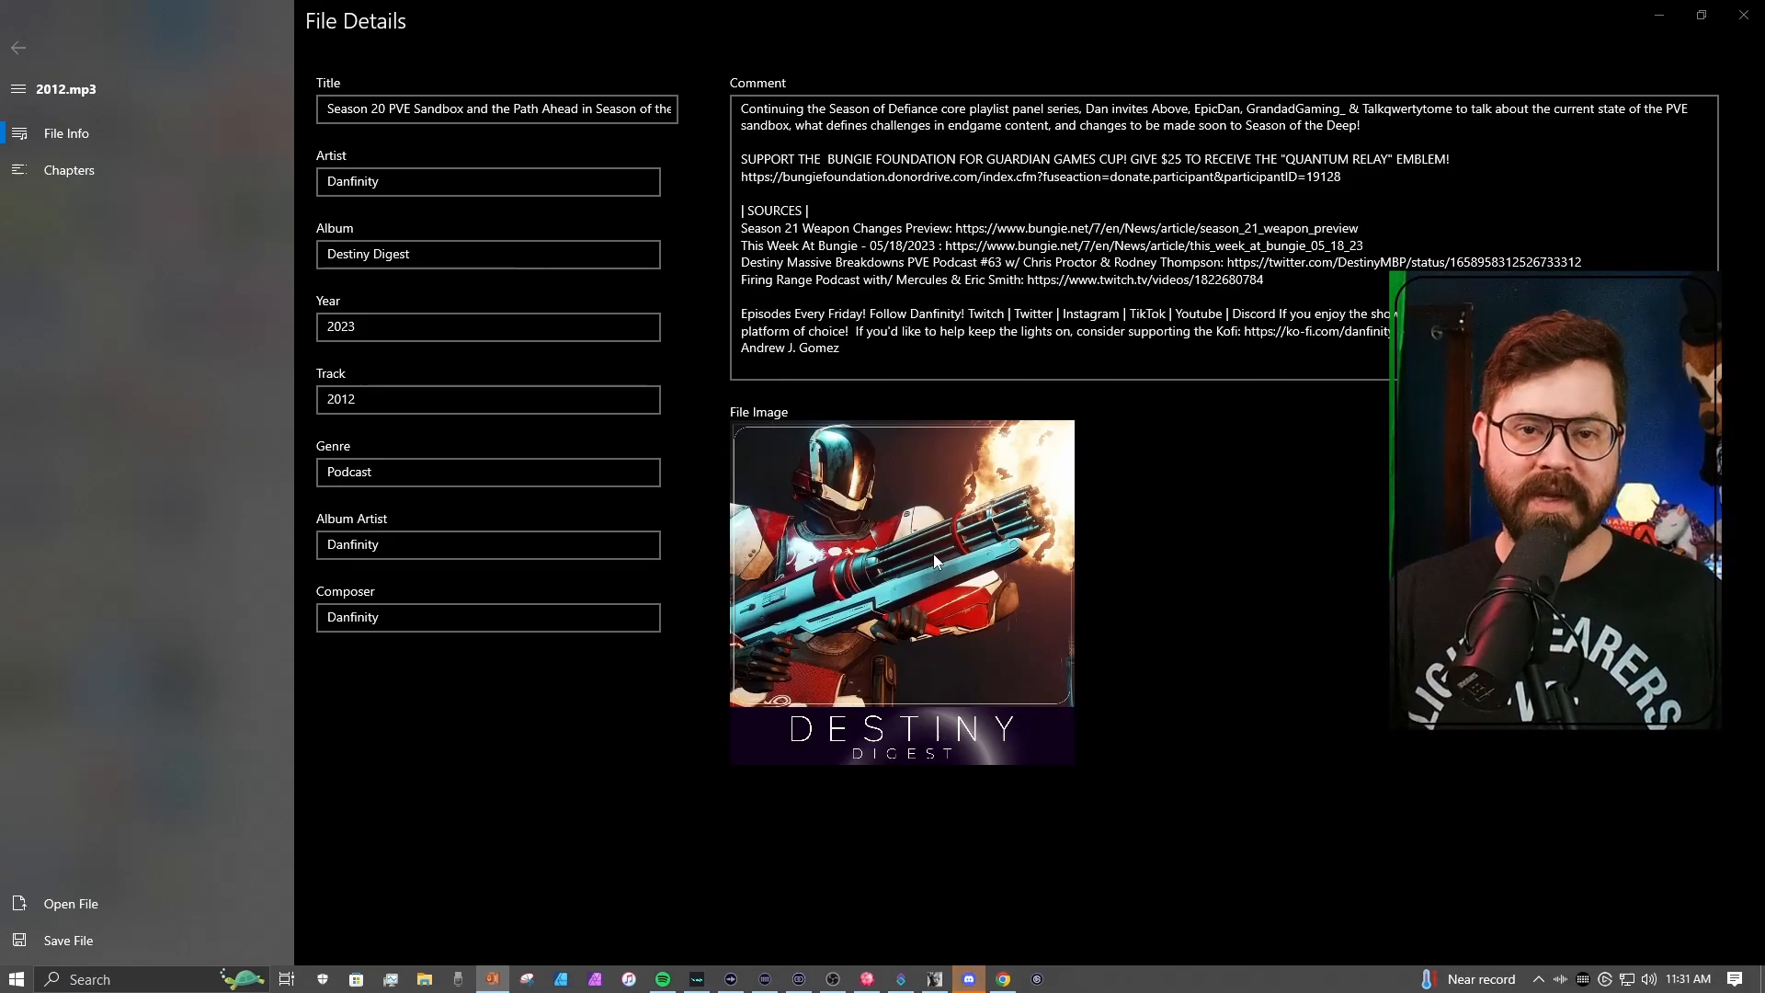
# Step: Leave Chaptifier for the Destiny Digest dashboard in Spotify for Podcasters
pyautogui.click(774, 144)
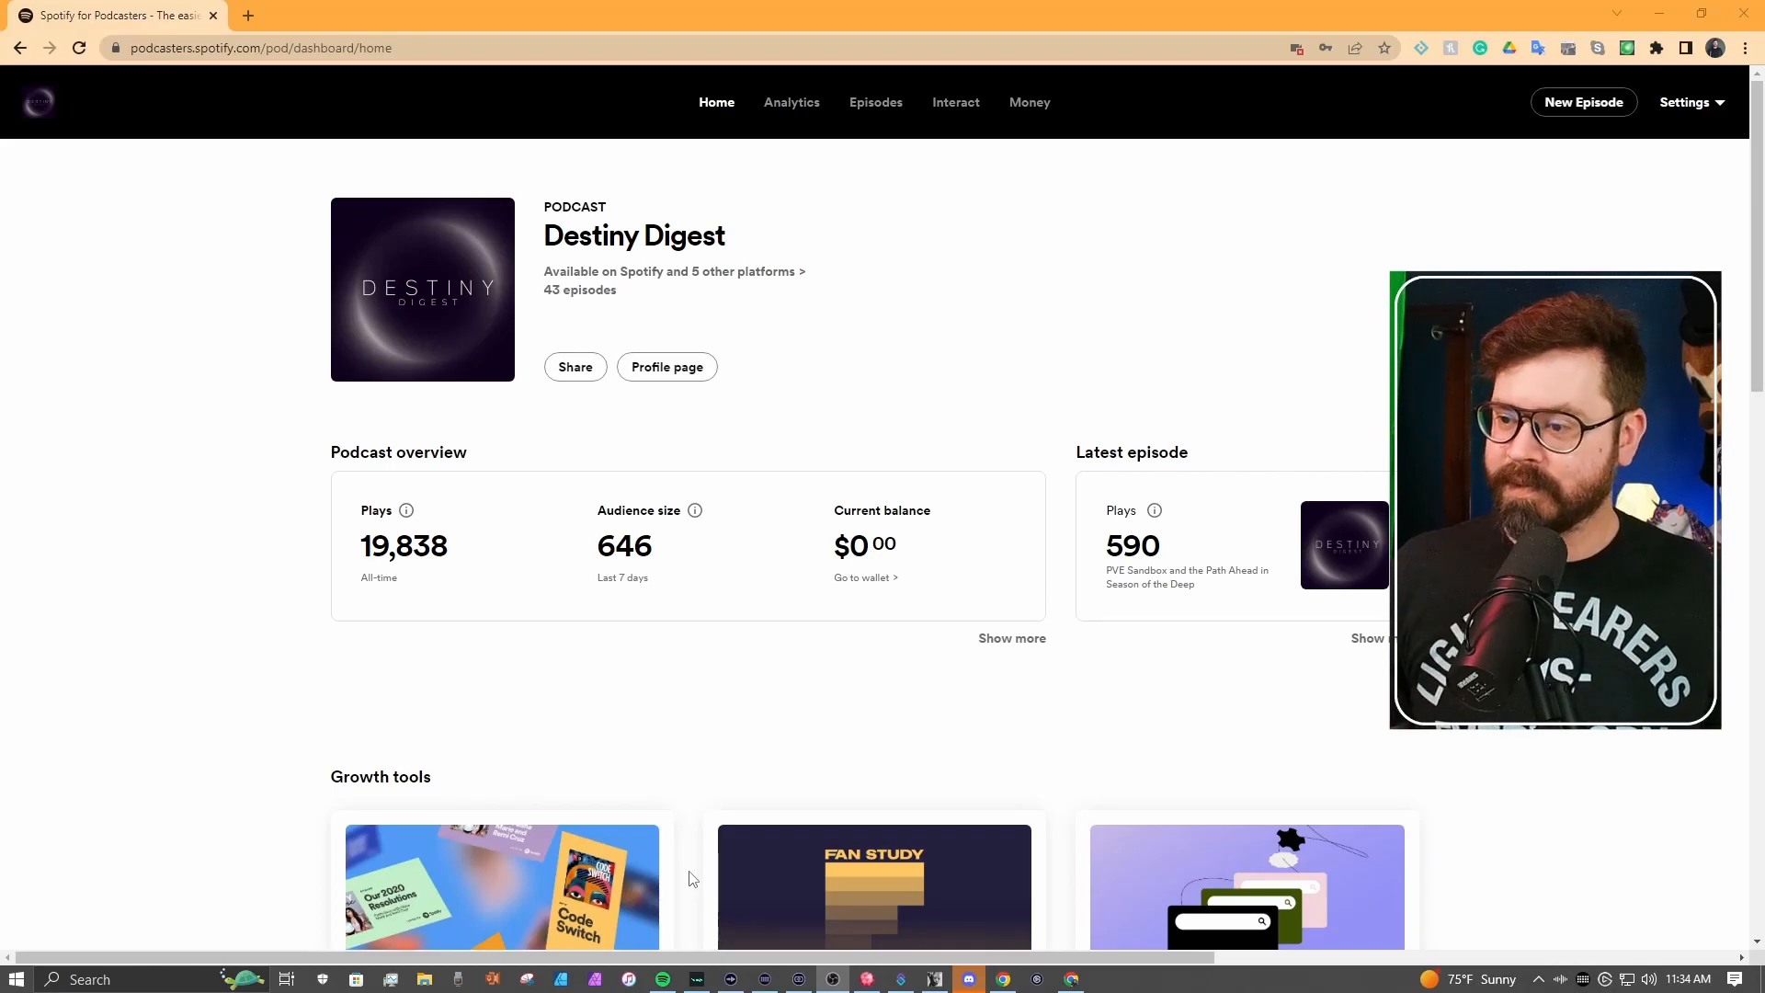
# Step: Start a new draft episode and upload 2012.mp3 from the Podcast Episodes folder
pyautogui.click(876, 102)
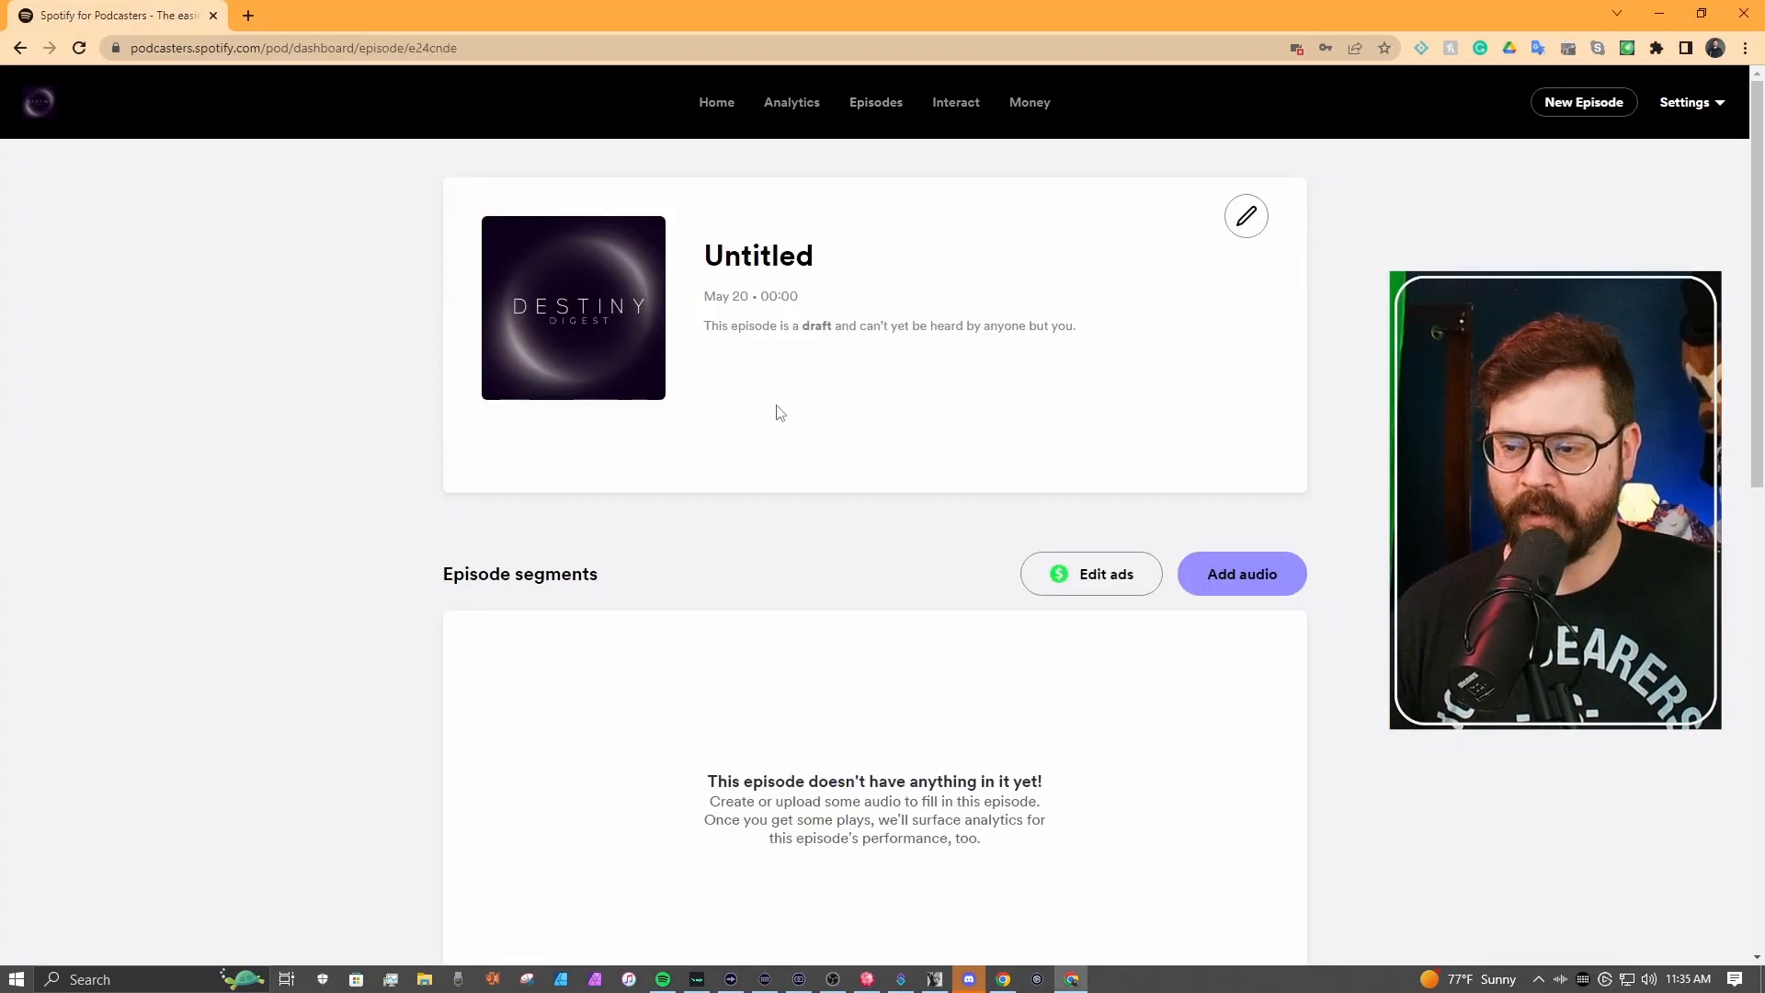
pyautogui.moveTo(1289, 258)
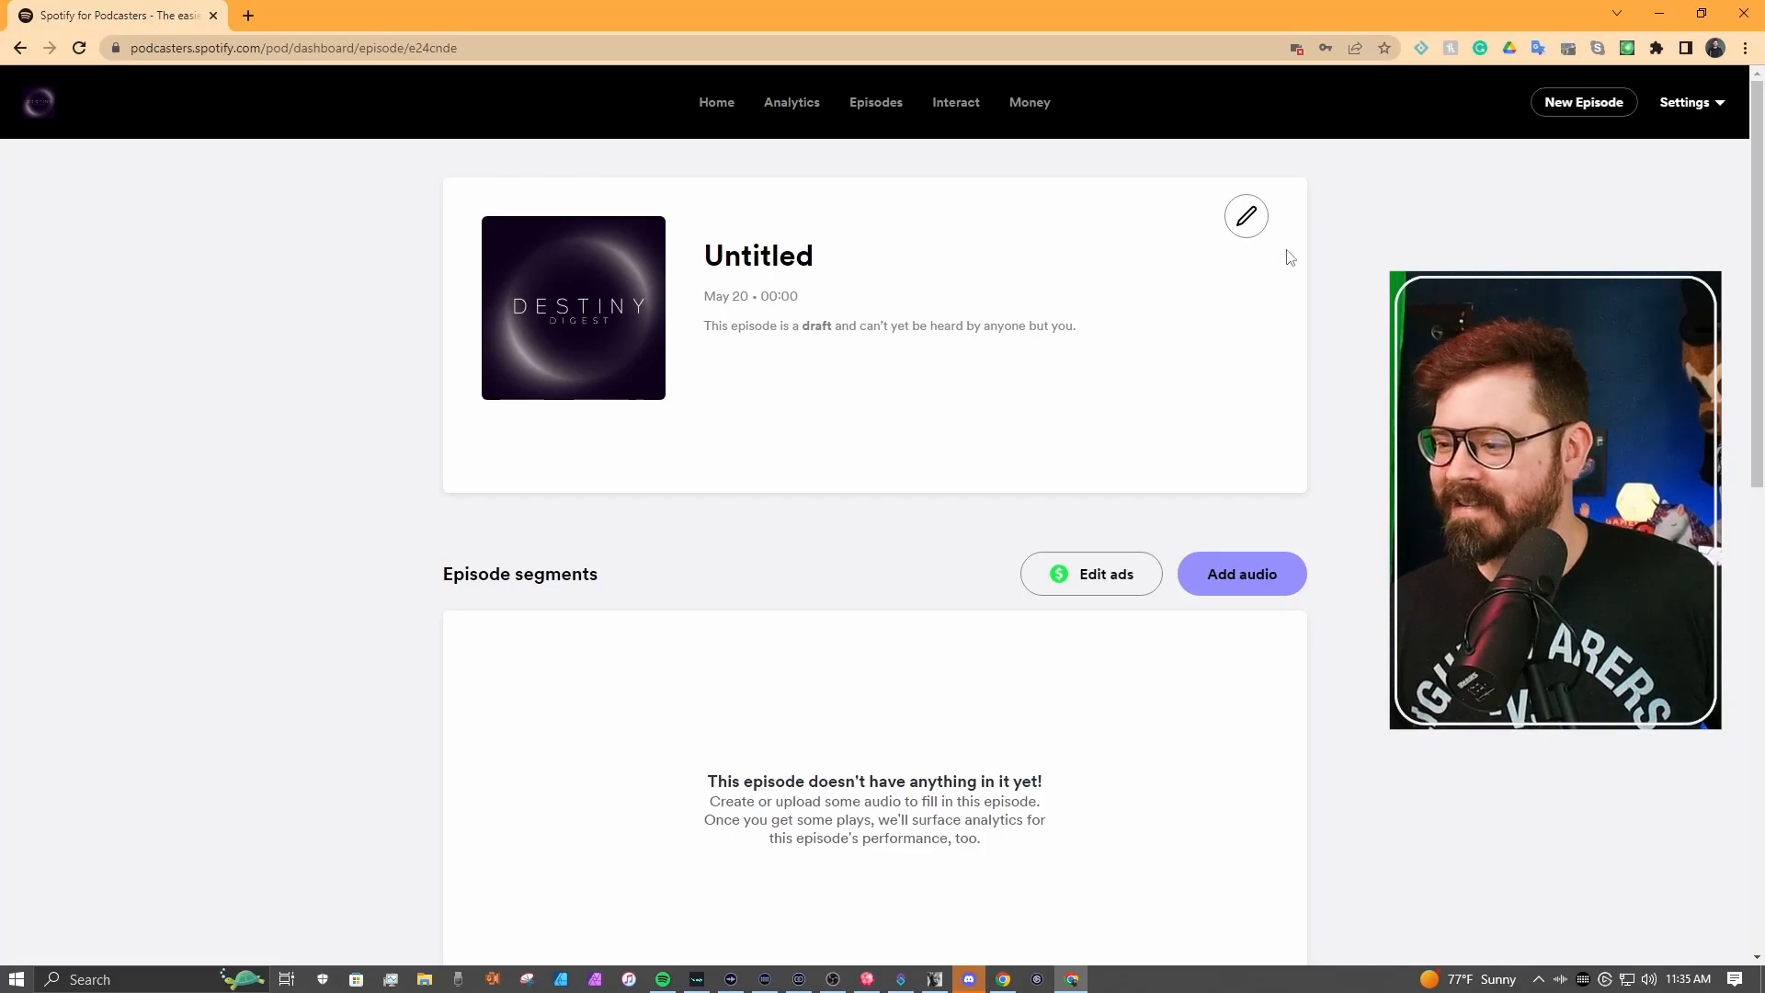
pyautogui.click(1244, 215)
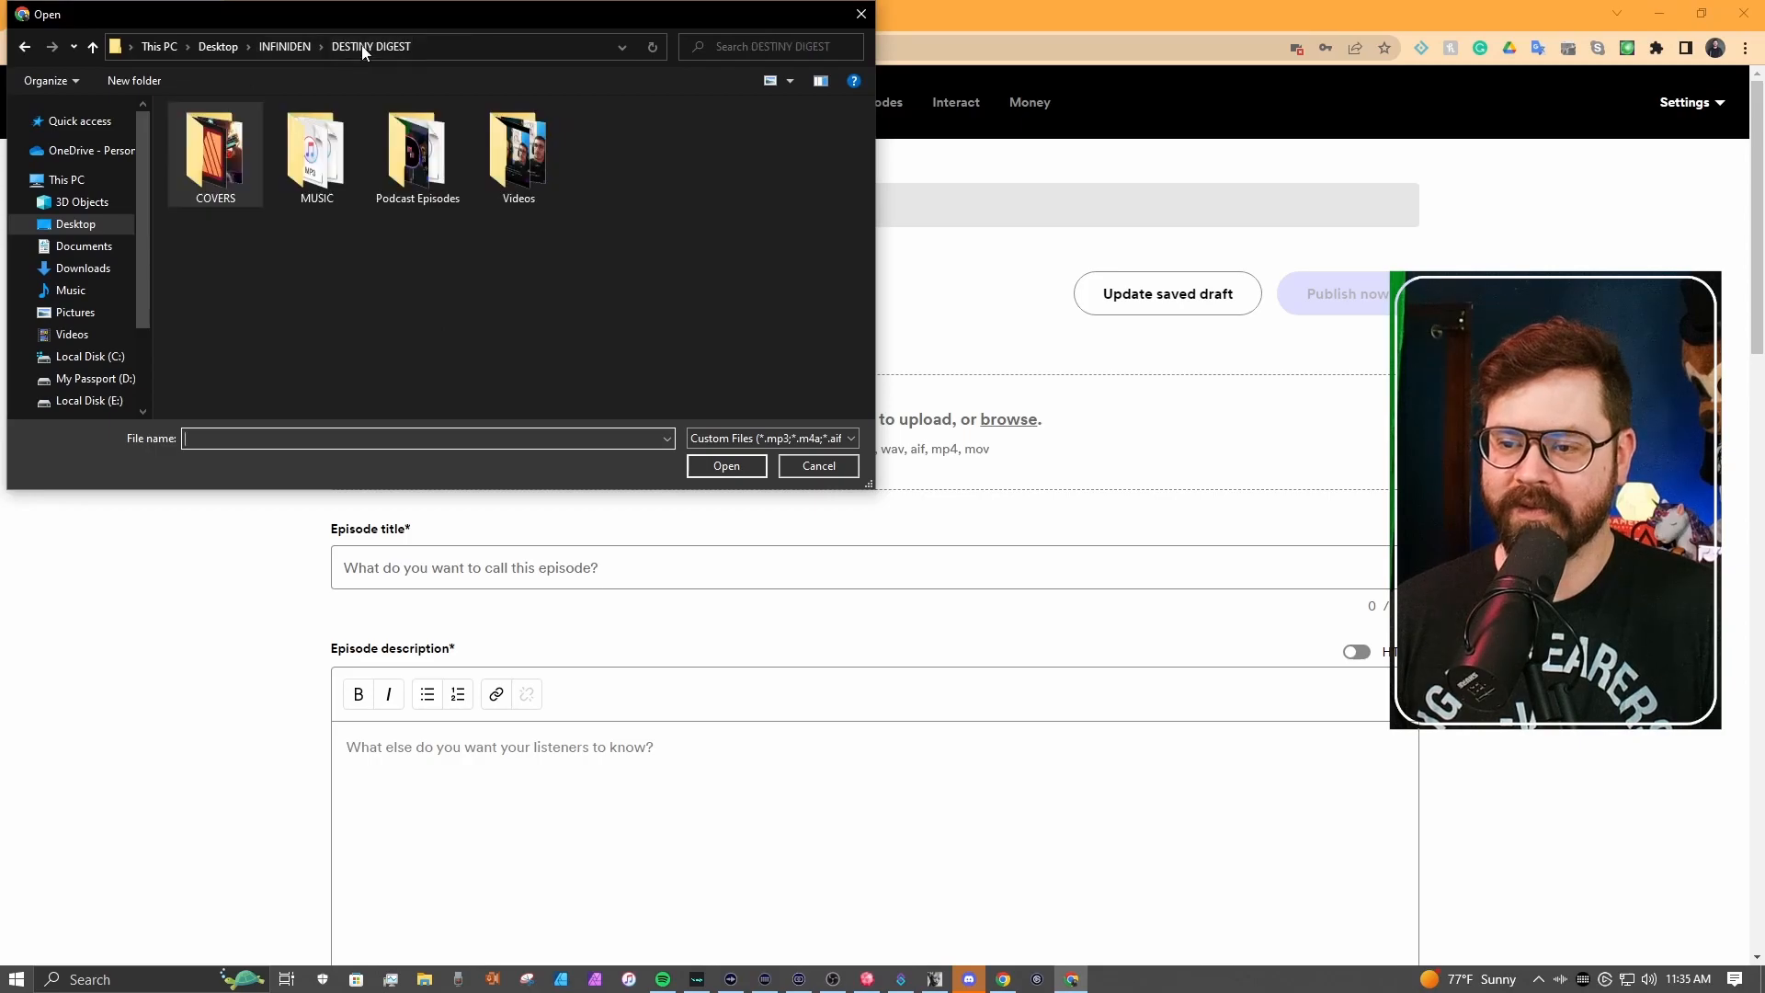
pyautogui.doubleClick(416, 150)
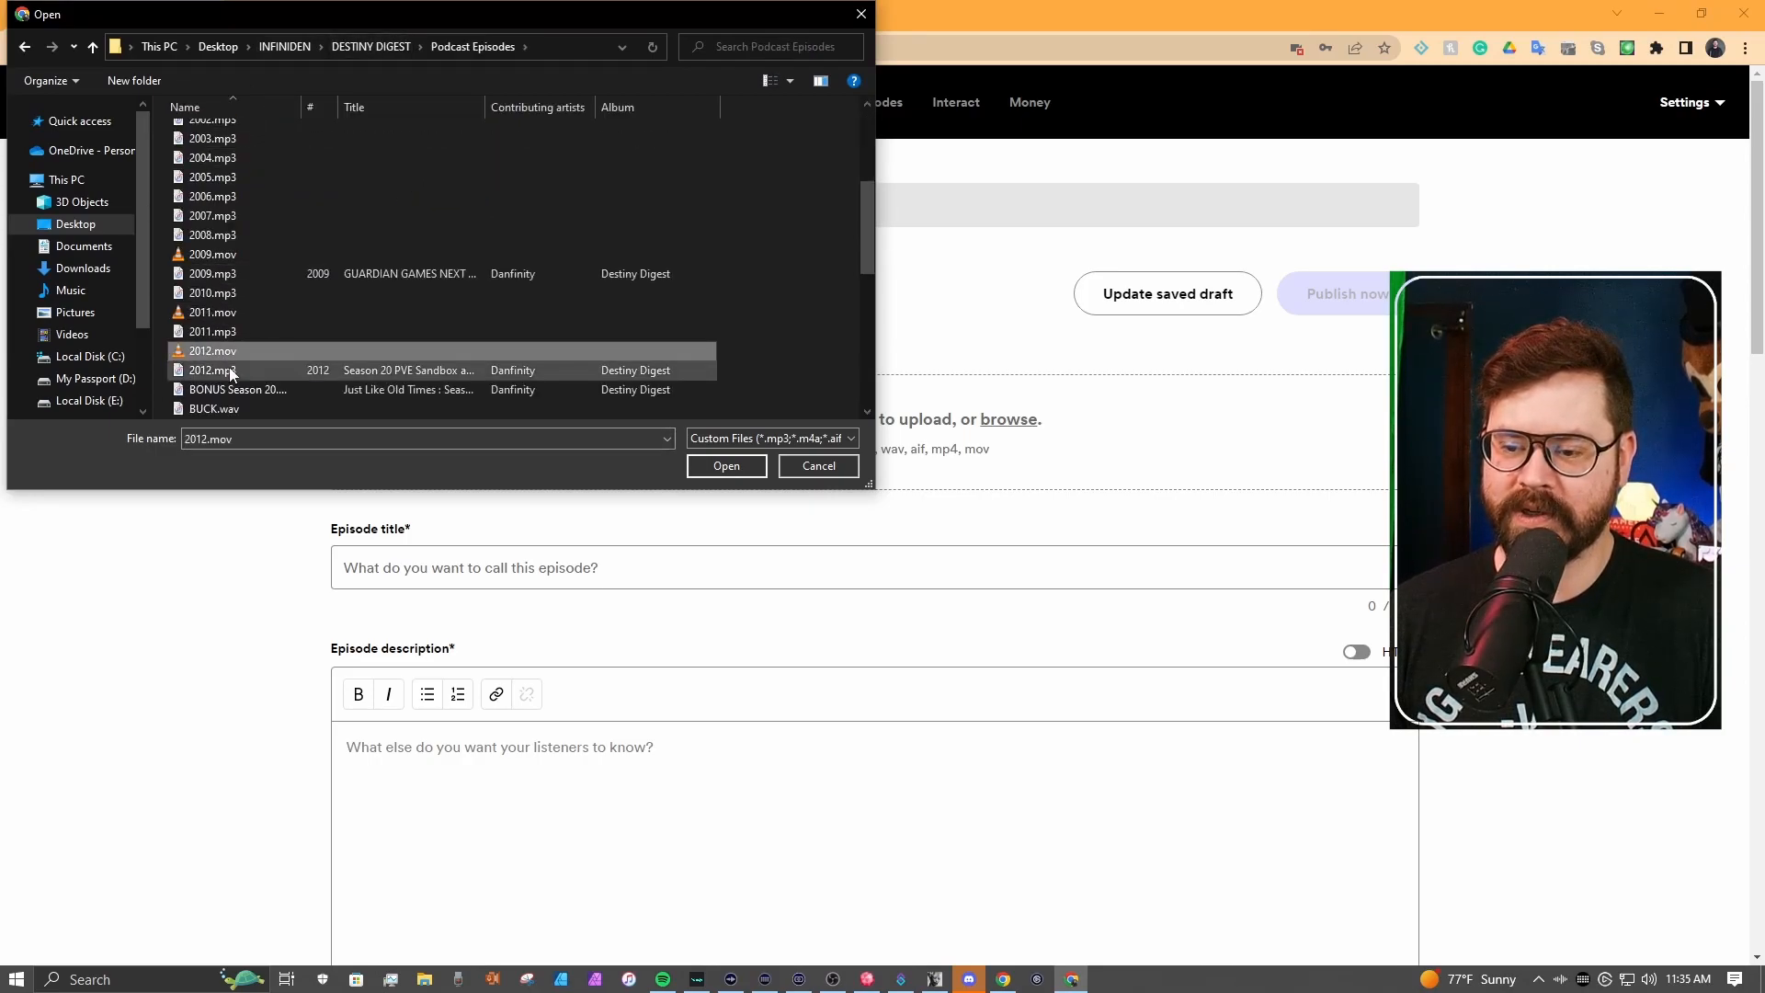
pyautogui.click(726, 466)
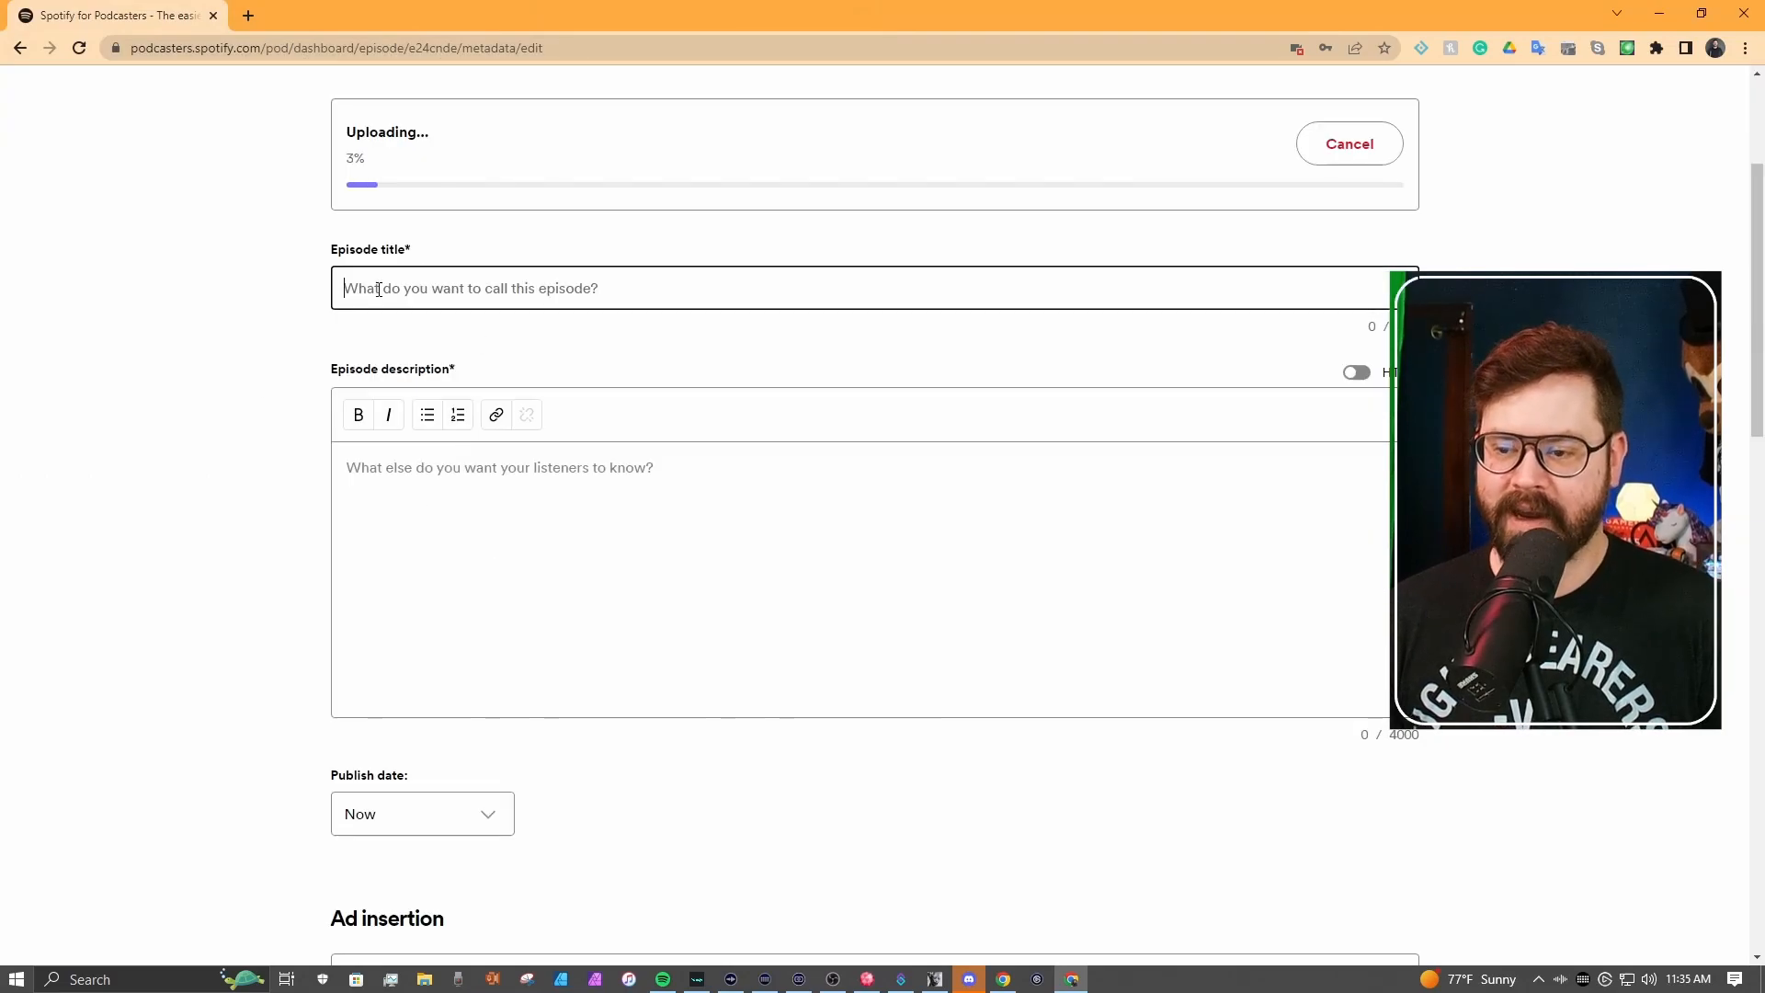
# Step: Focus the description field and scroll the episode options while 2012.mp3 finishes uploading
pyautogui.click(377, 512)
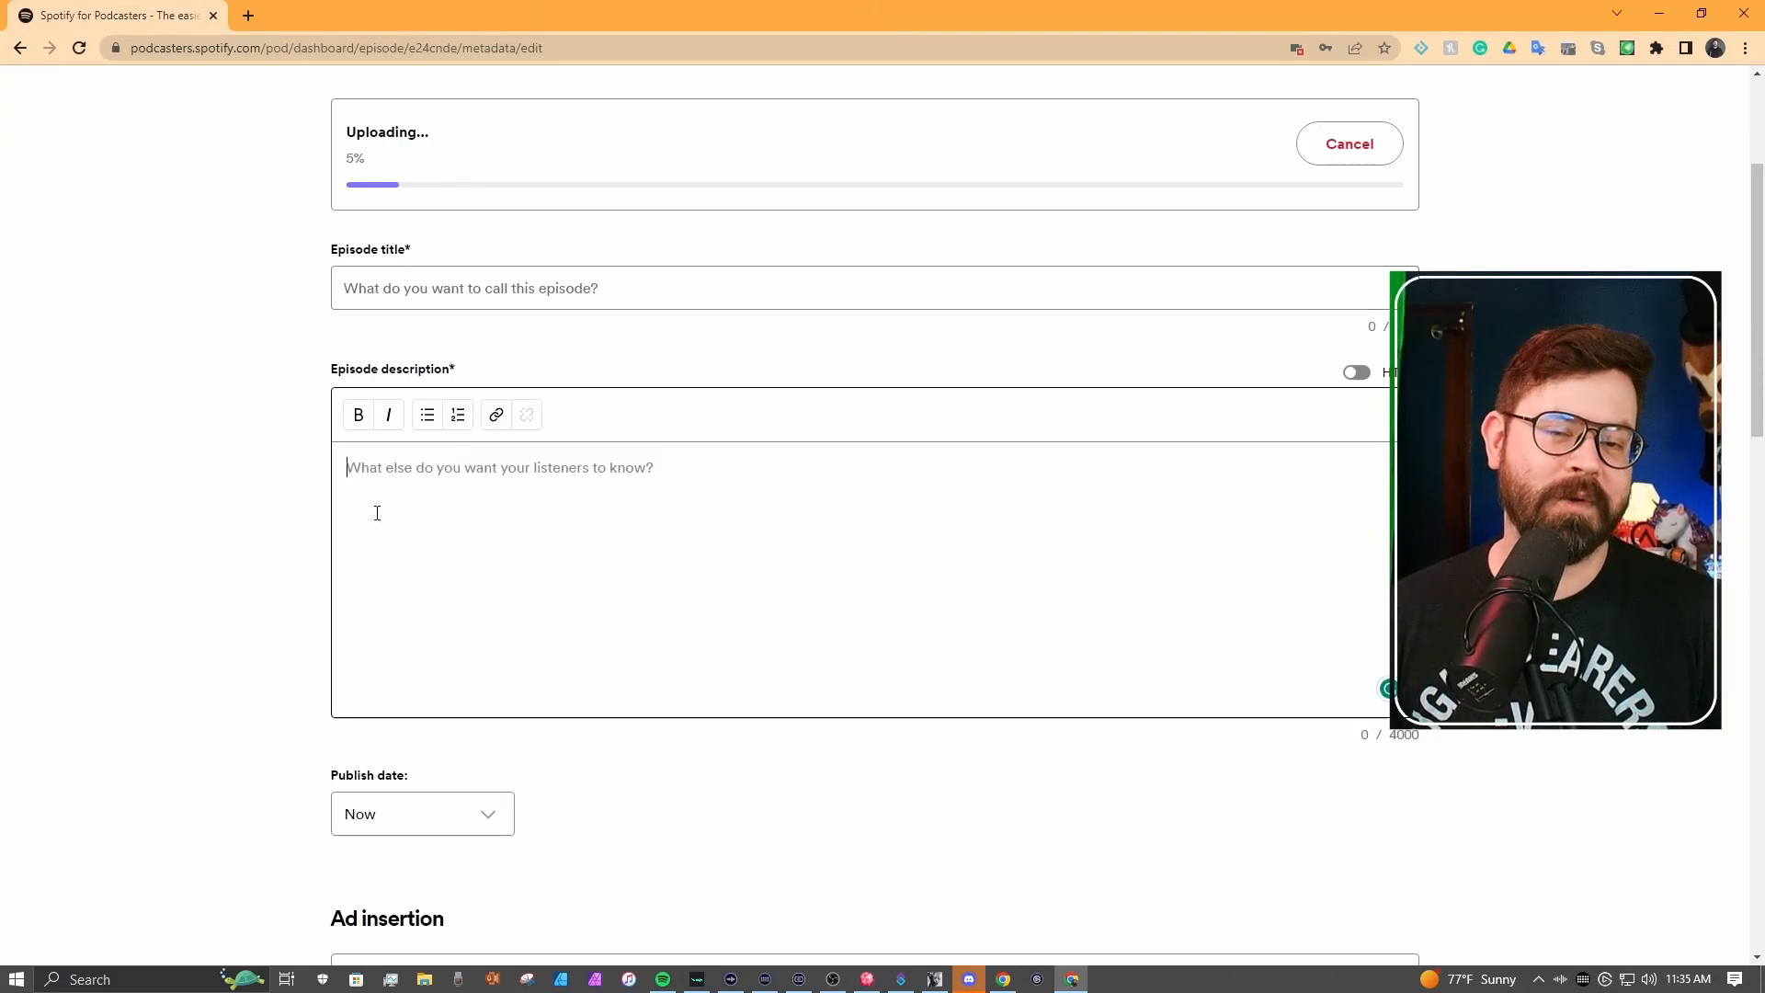
pyautogui.scroll(-3)
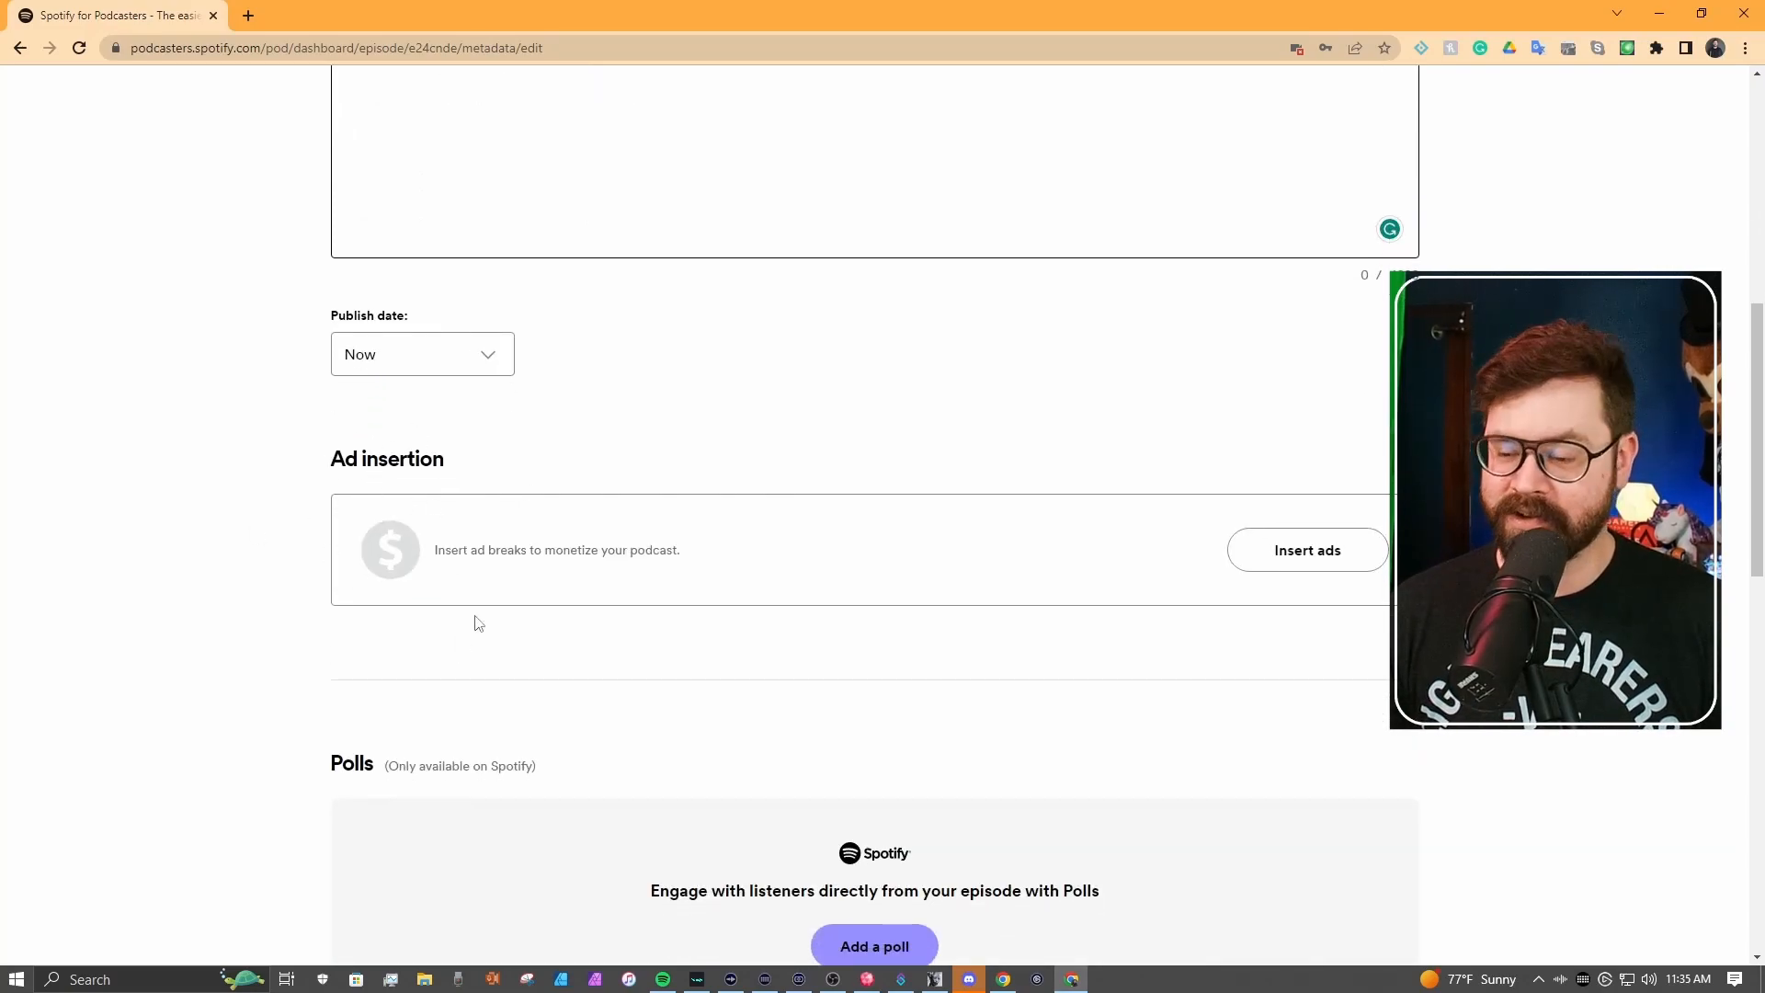
pyautogui.moveTo(425, 496)
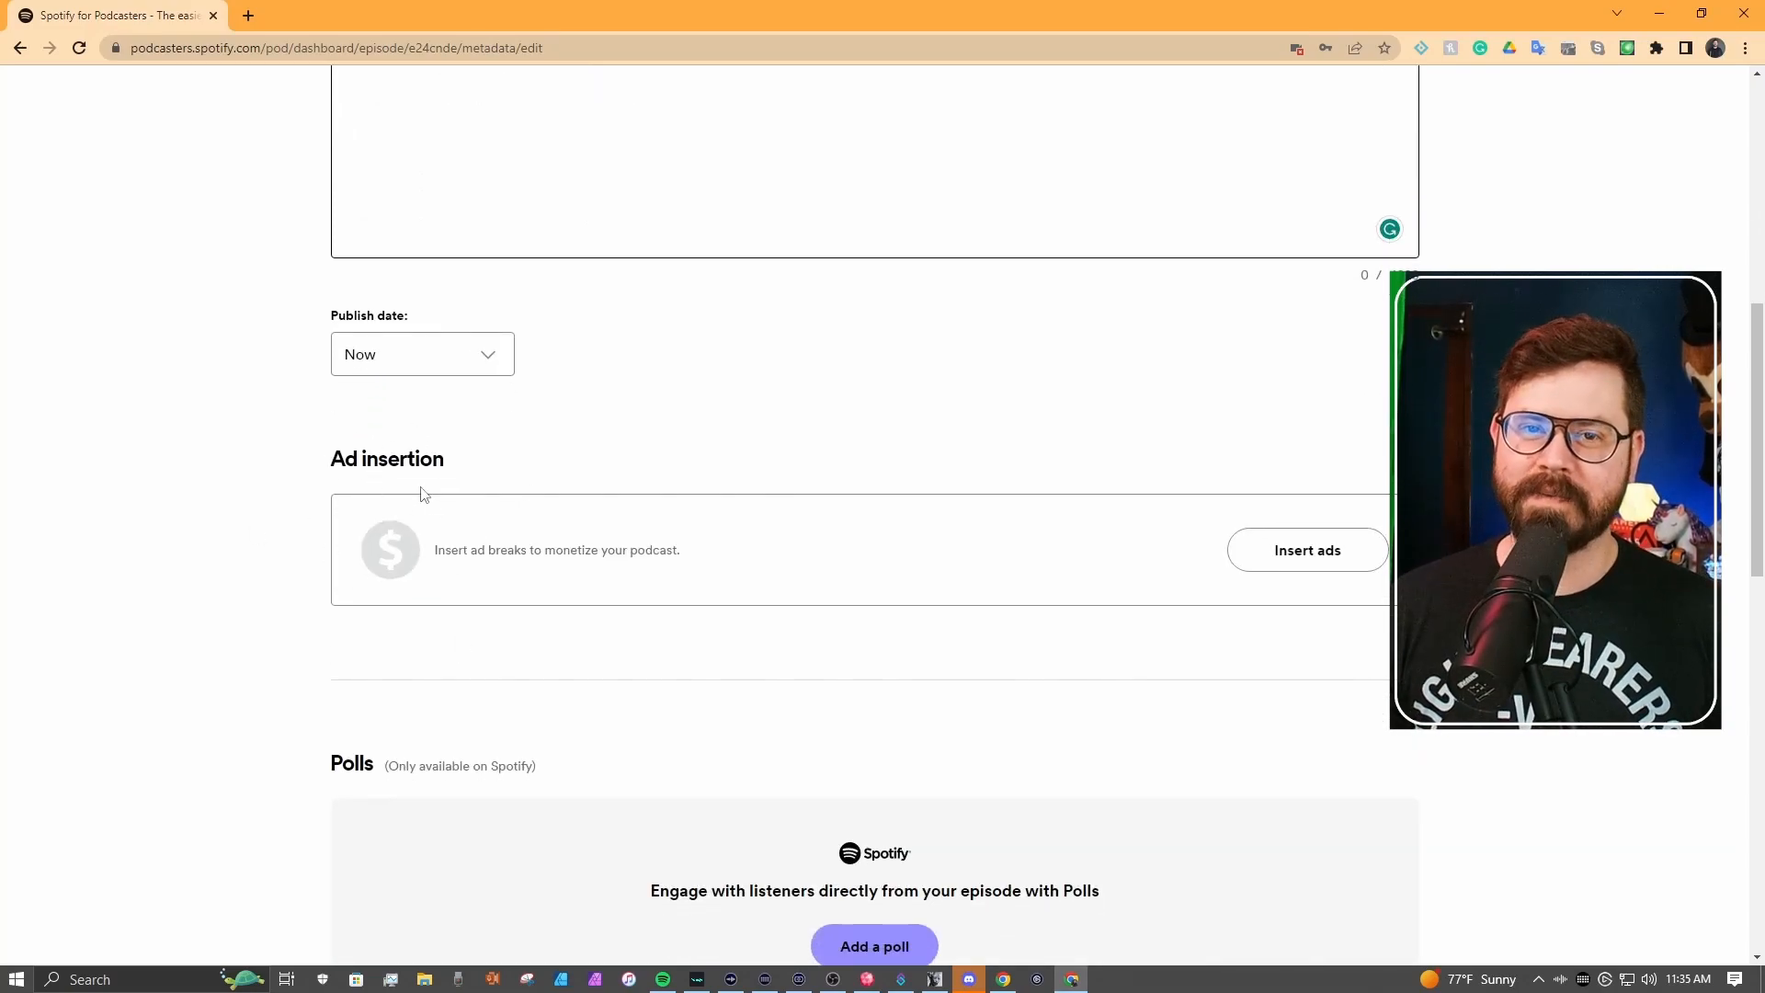
pyautogui.moveTo(369, 491)
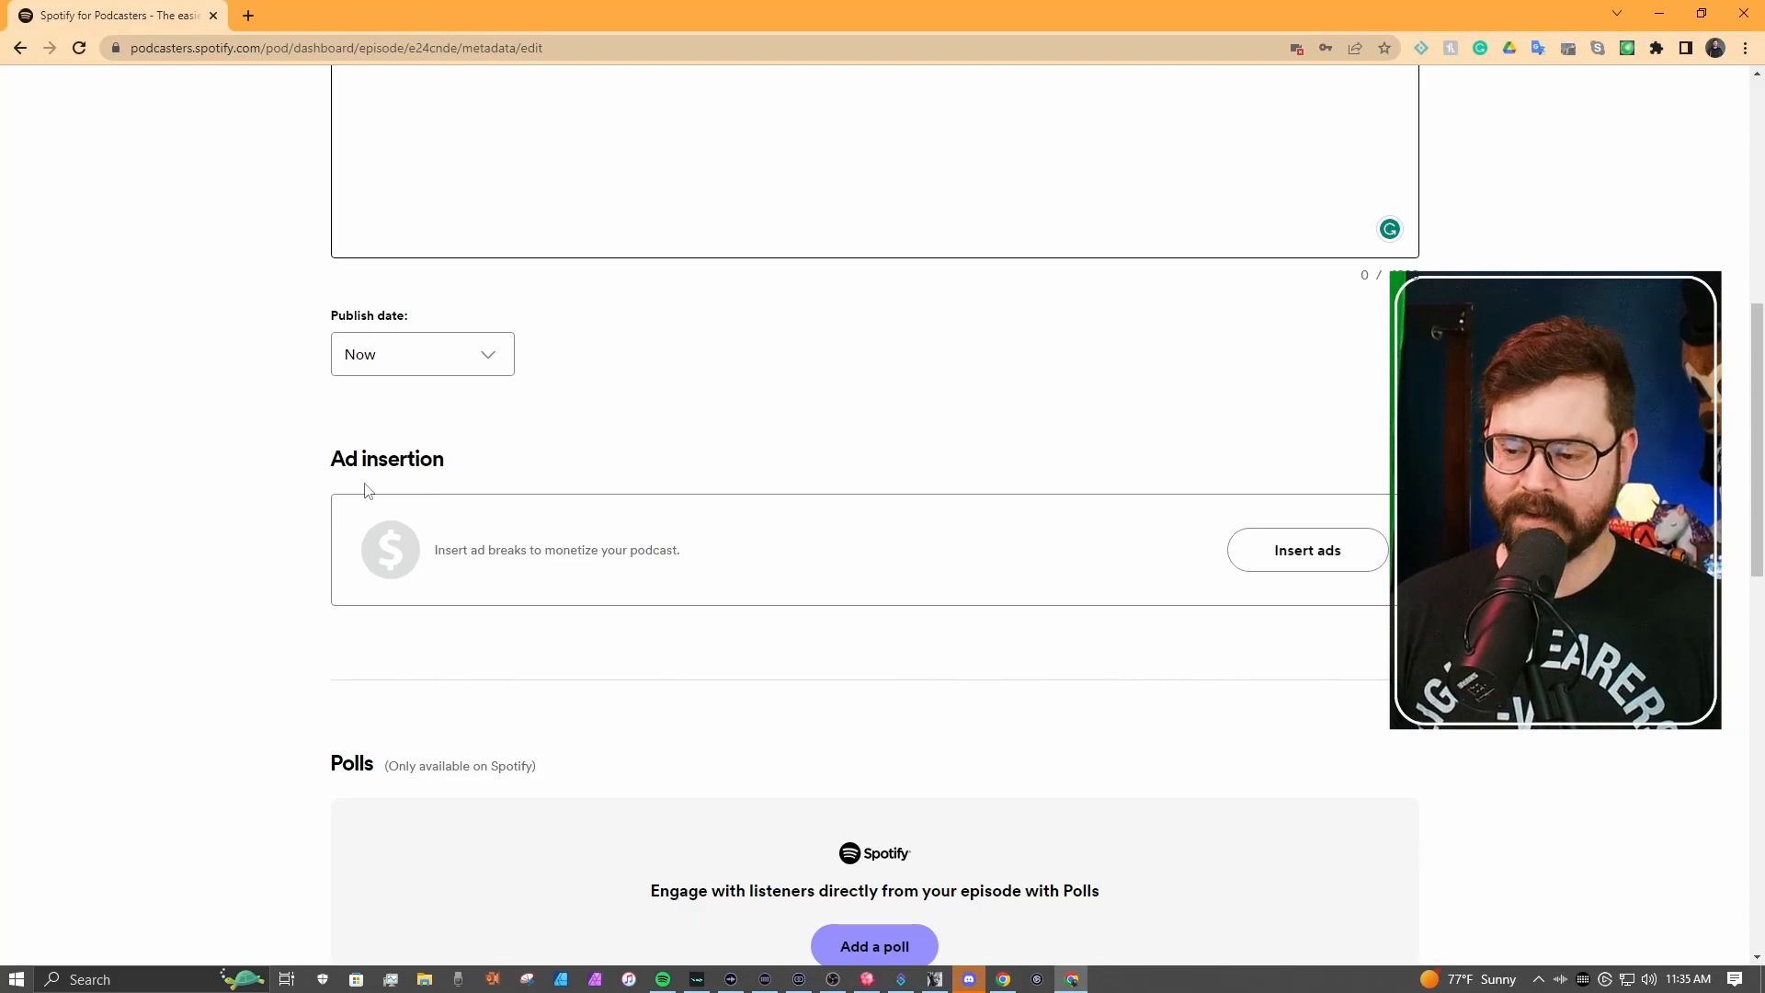
pyautogui.scroll(-3)
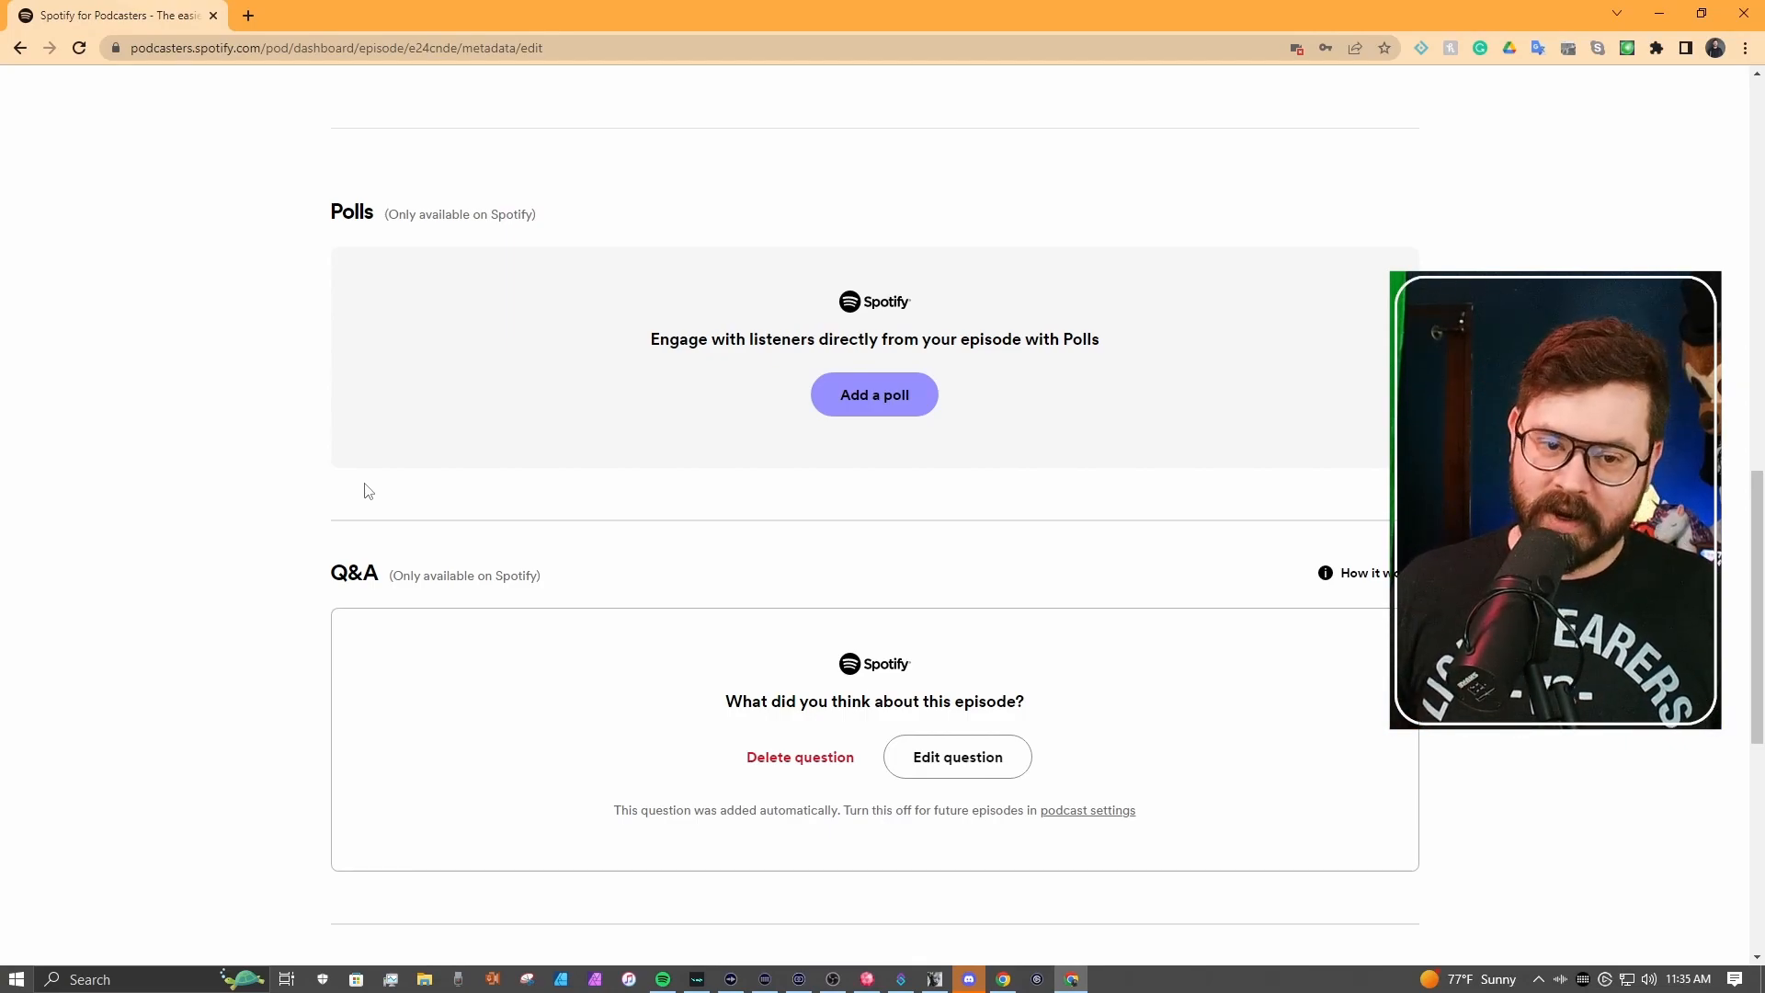
pyautogui.scroll(-3)
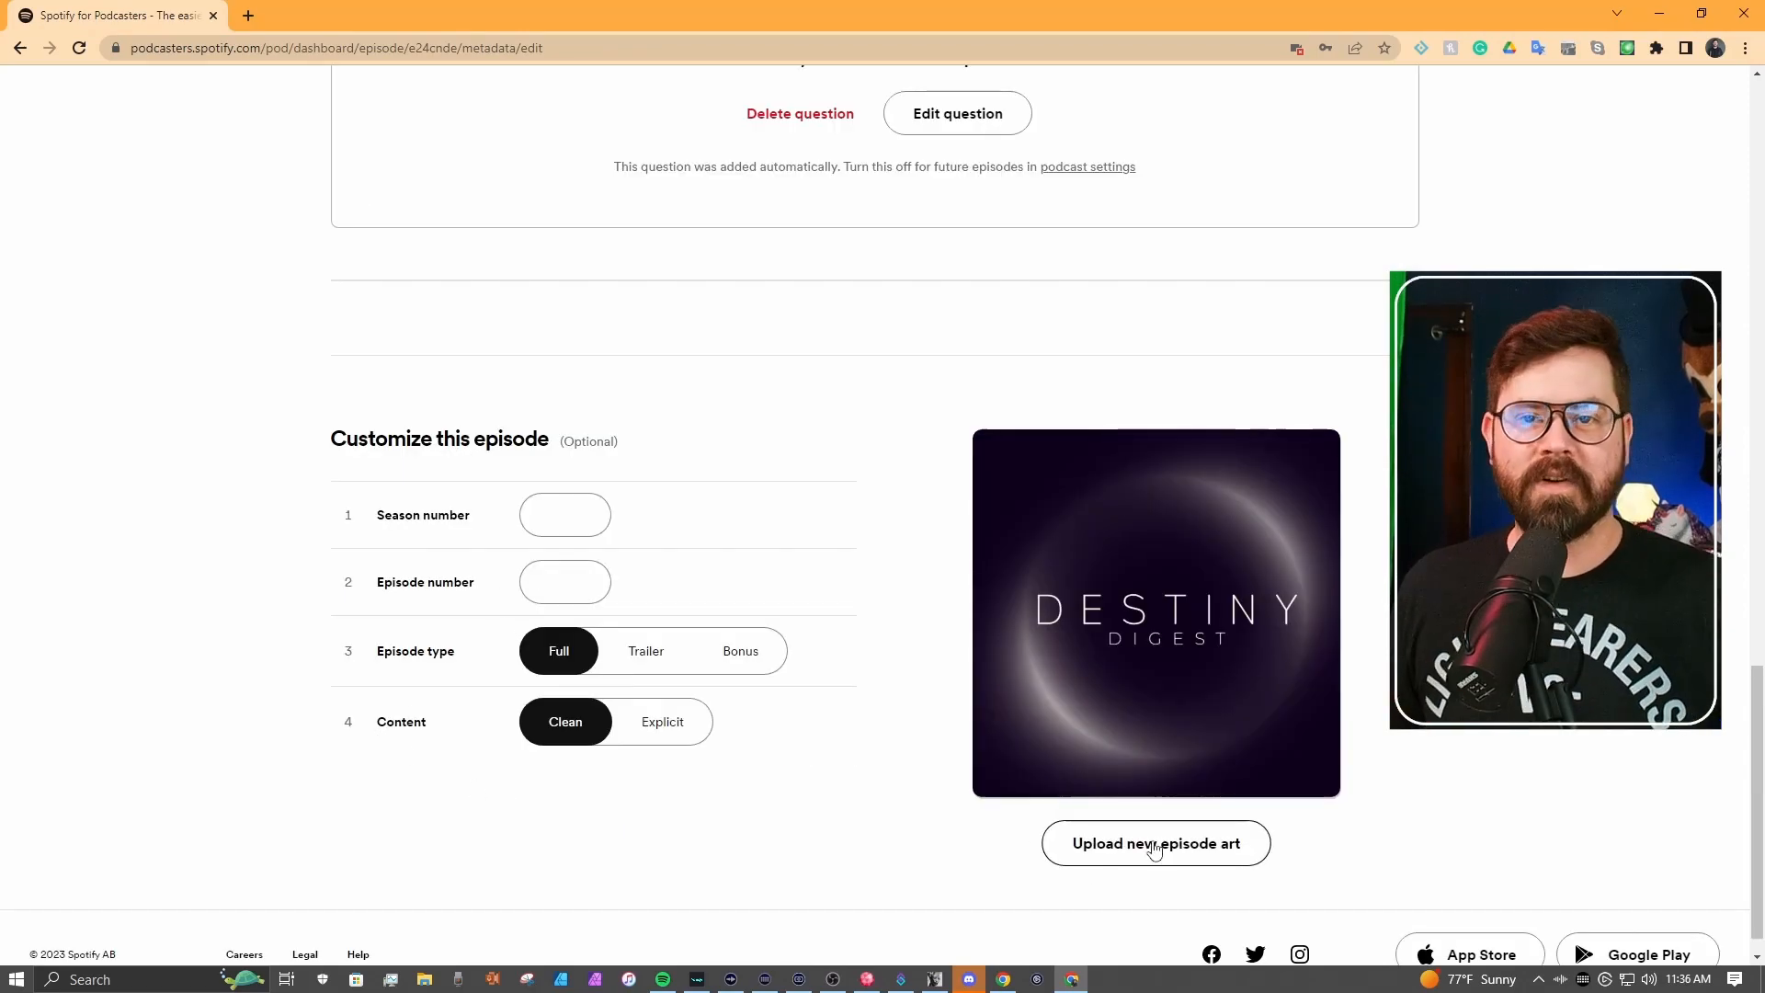
pyautogui.moveTo(1222, 702)
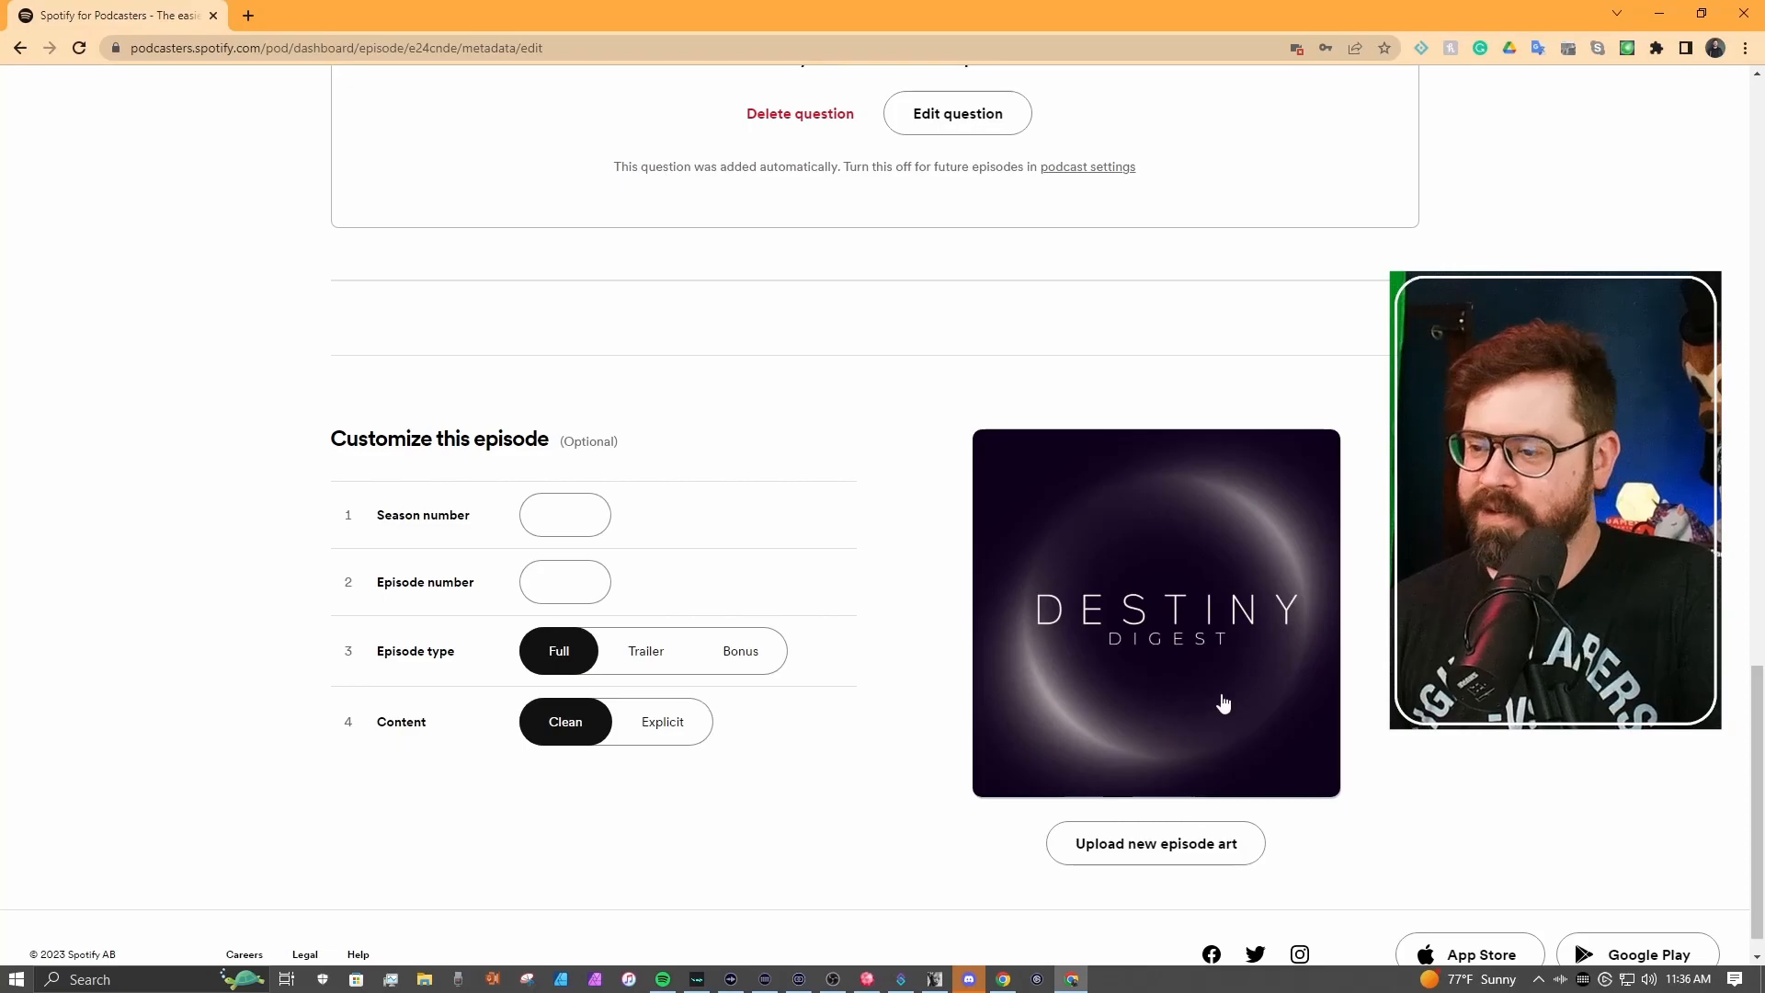
pyautogui.scroll(3)
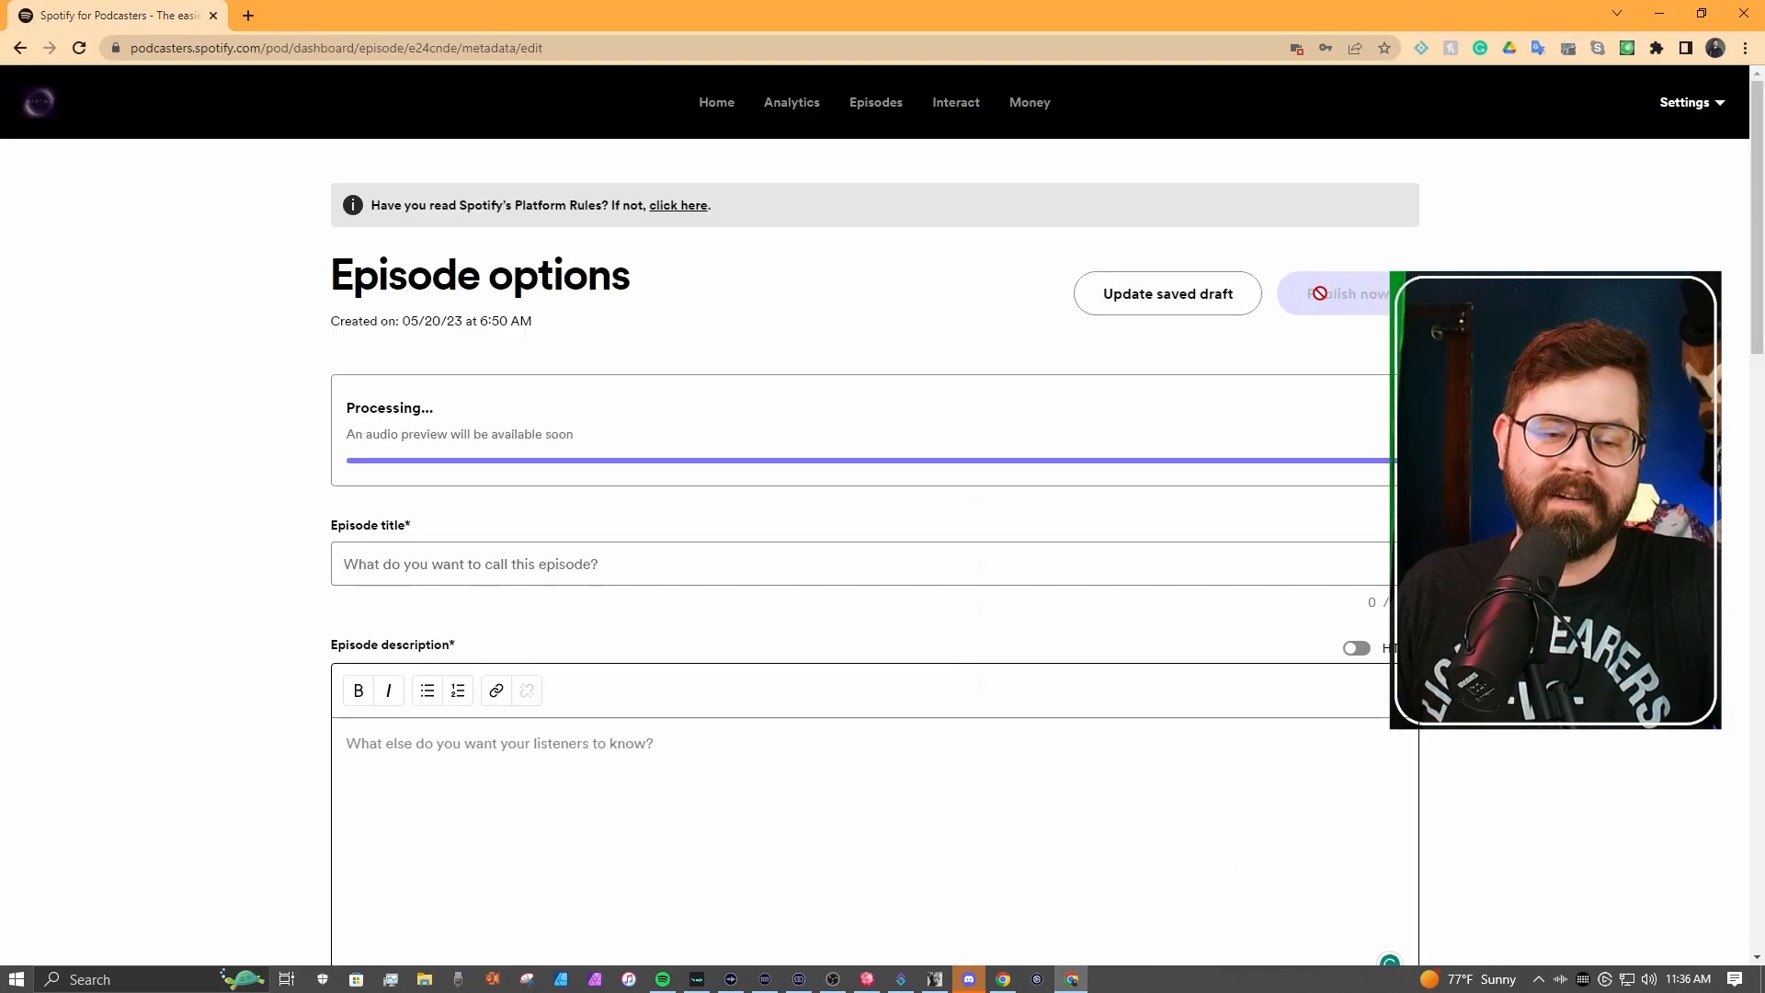